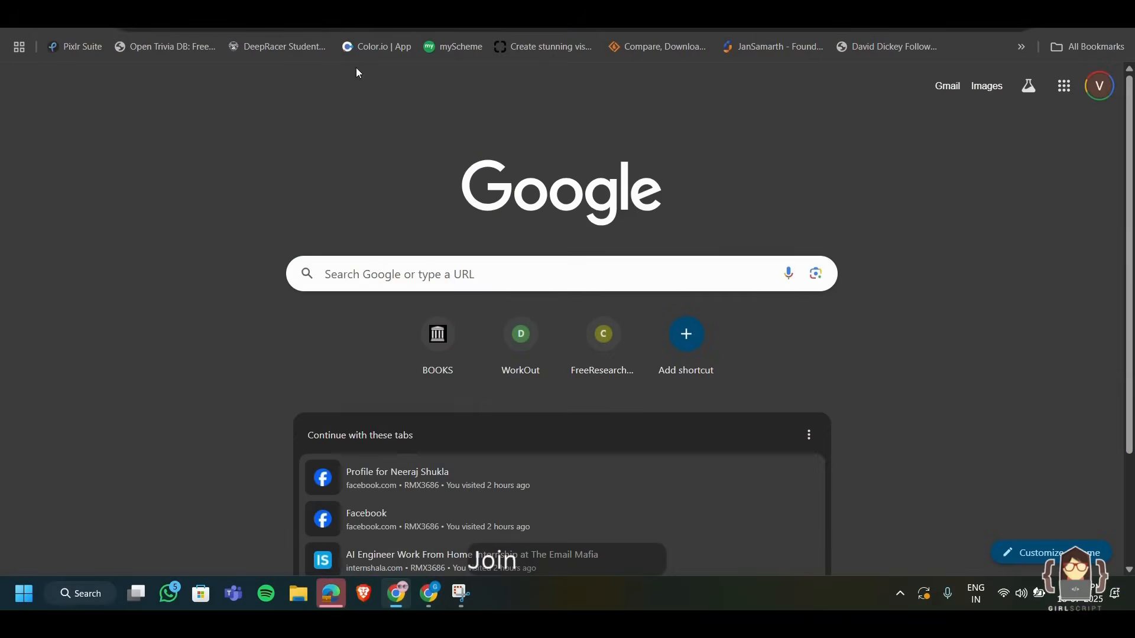
Load the GSSoC 2025 Discord server from the address bar's 'd' suggestion
text(d)
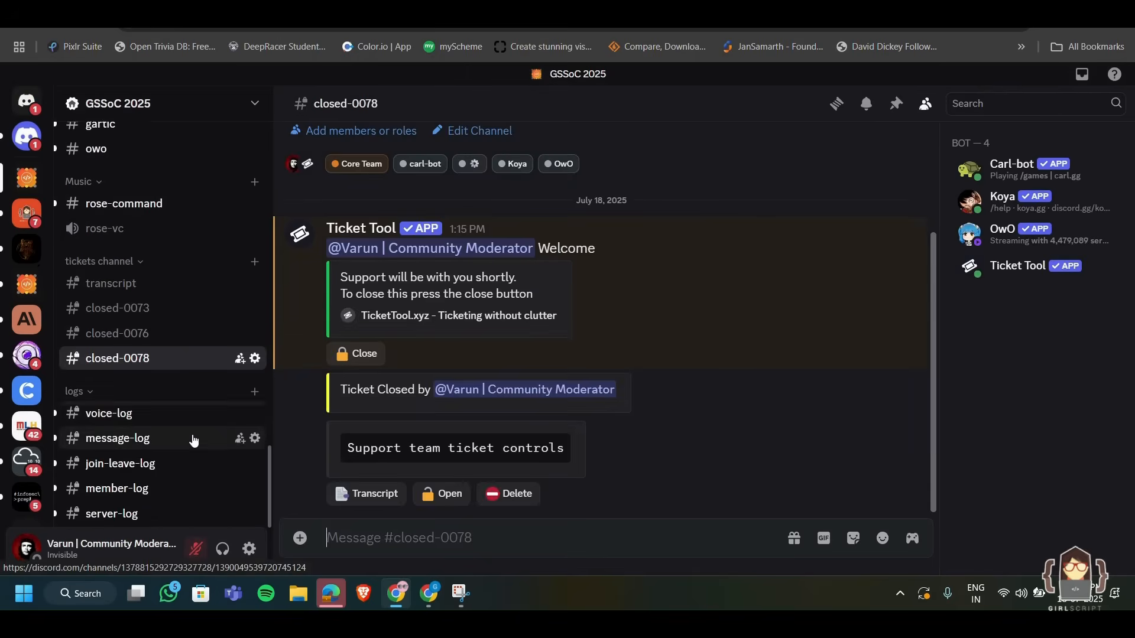
Select #contributors-announcements under the Contributors category in the sidebar
scroll(up, 3)
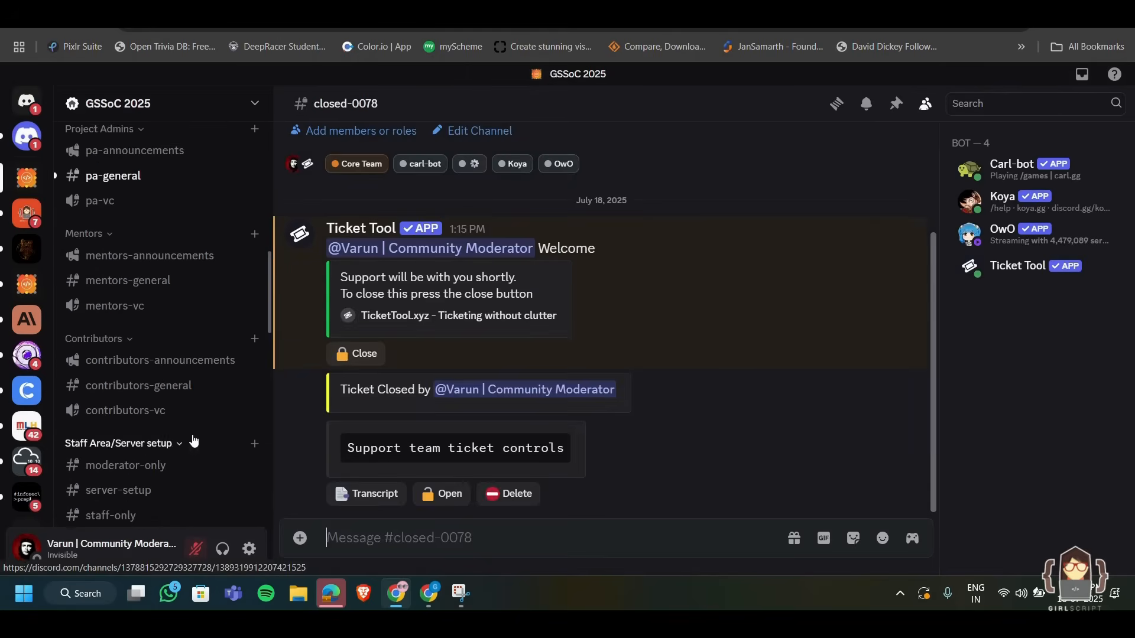
click(159, 360)
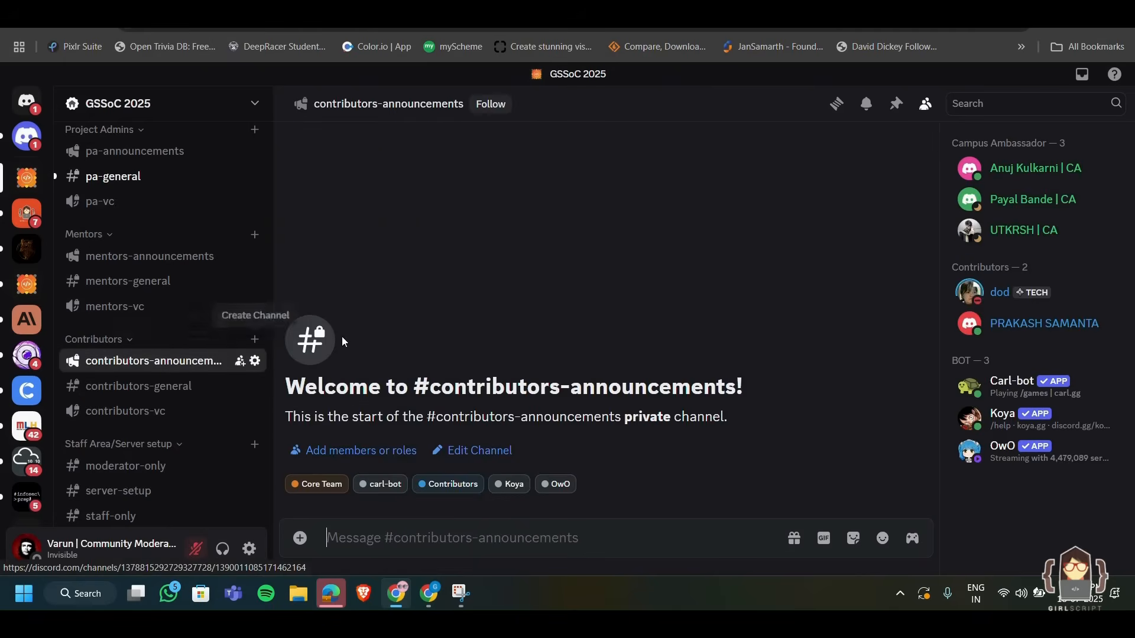
mouse_move(405, 402)
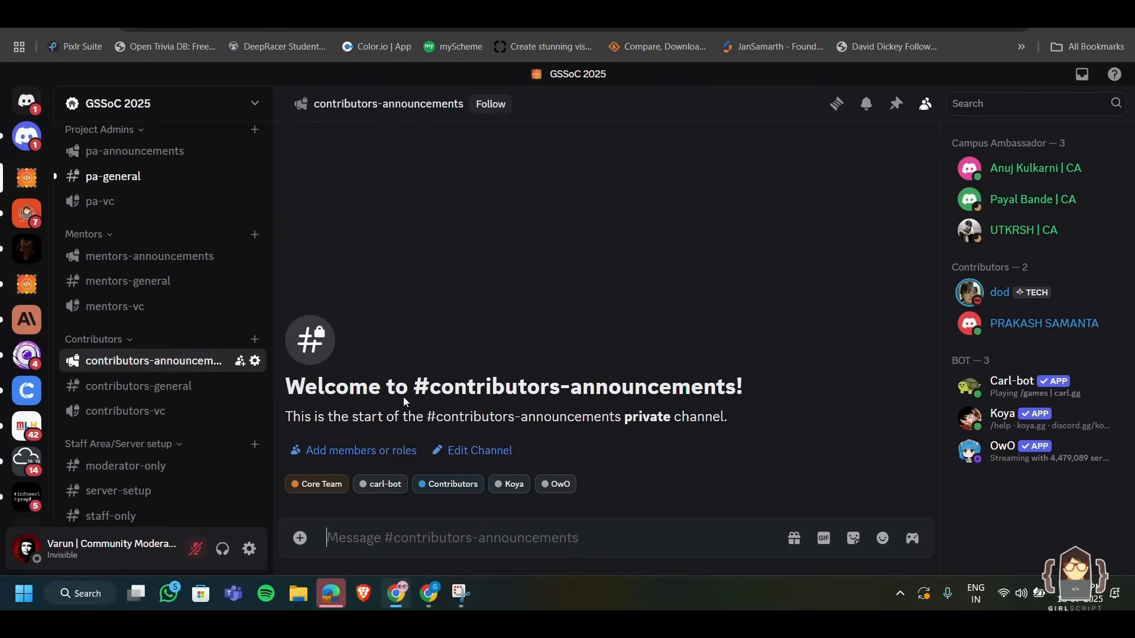
mouse_move(615, 400)
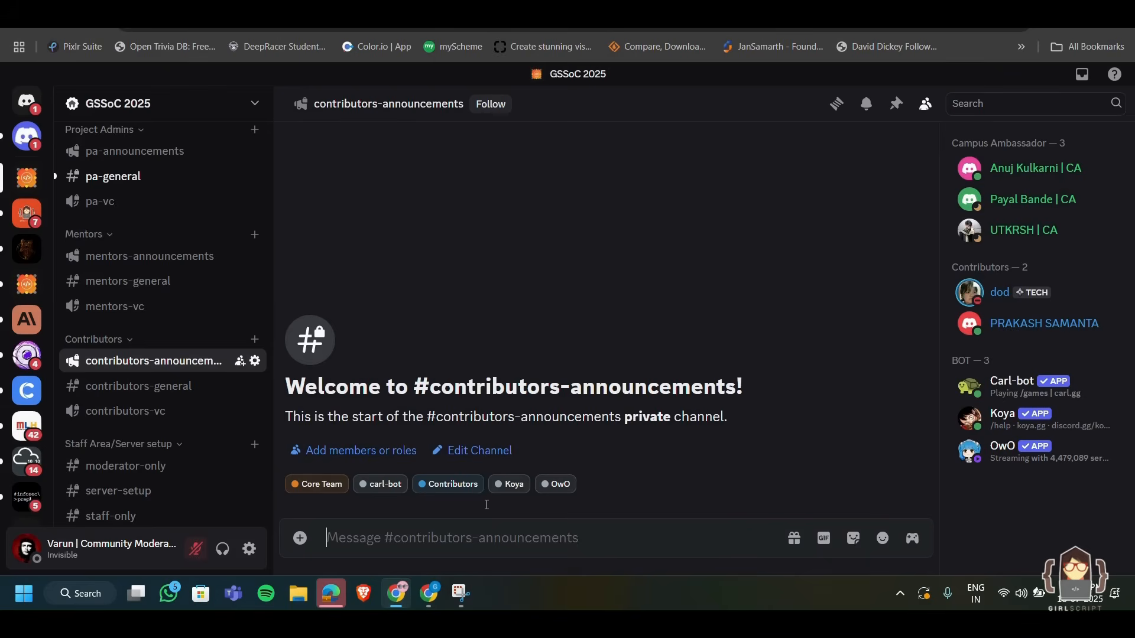
mouse_move(524, 316)
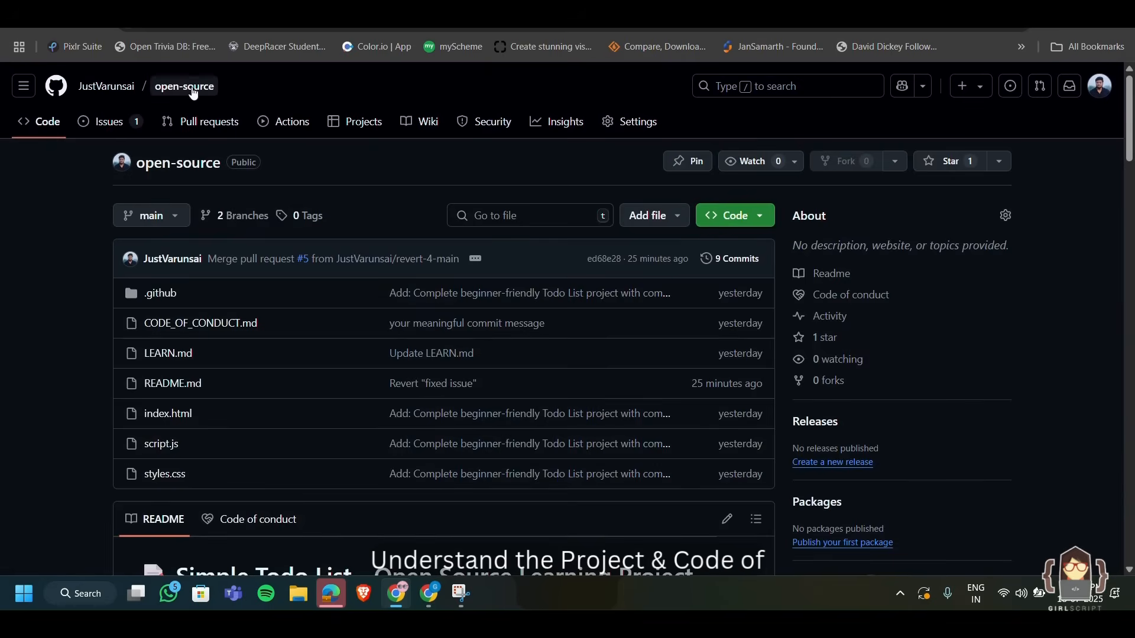
mouse_move(317, 188)
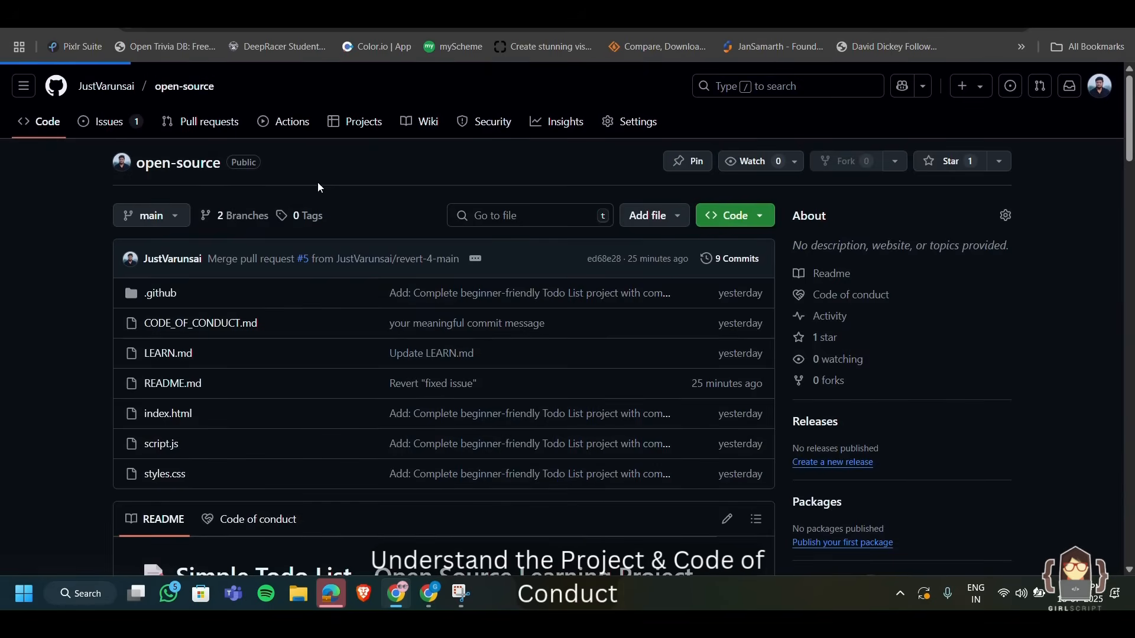
scroll(down, 3)
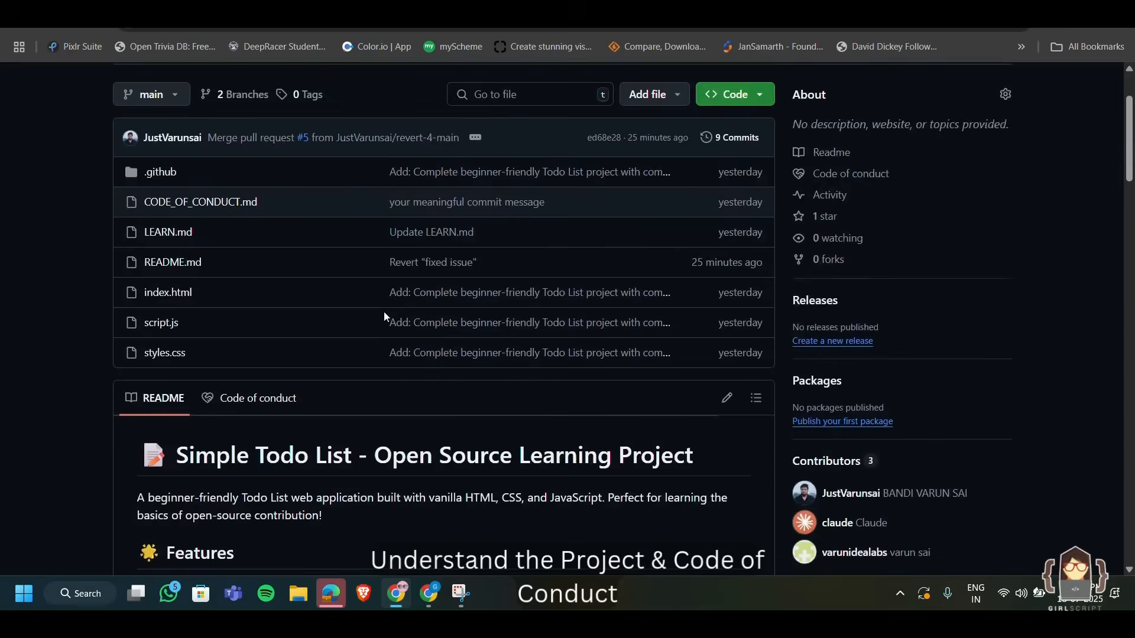
scroll(down, 3)
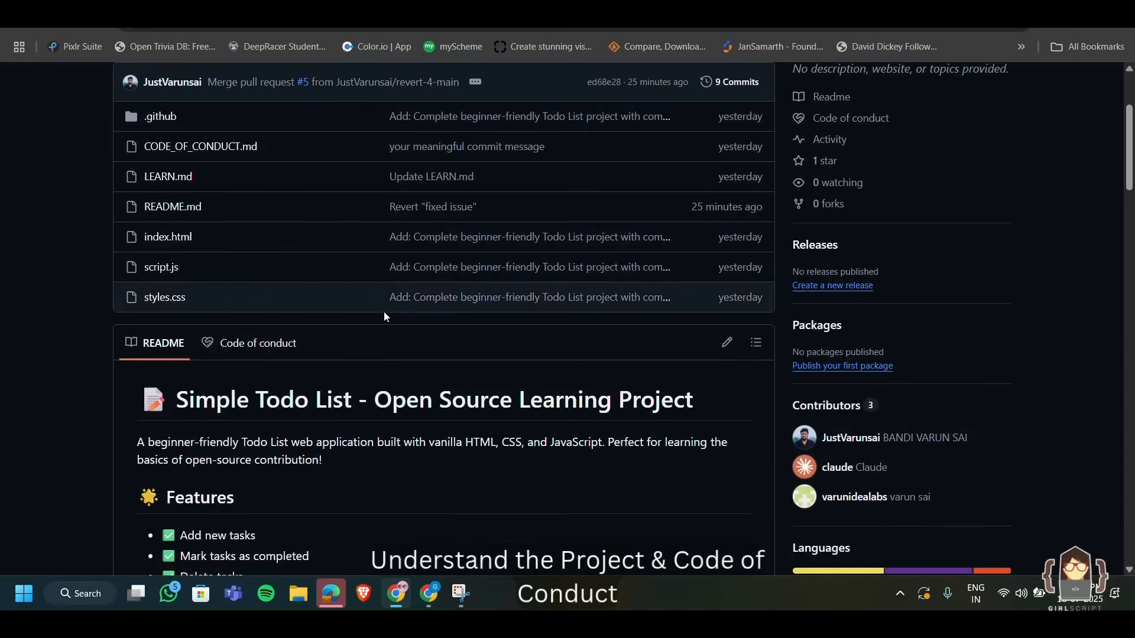
scroll(up, 3)
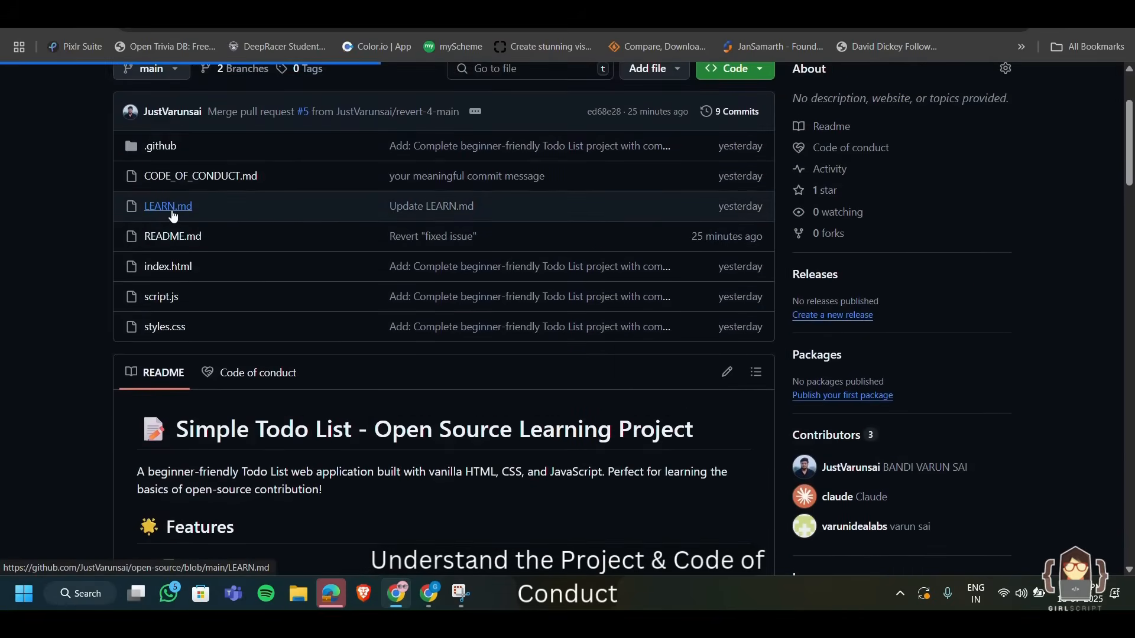
View the LEARN.md guide and read its preview and table of contents on the Todo List project
click(166, 205)
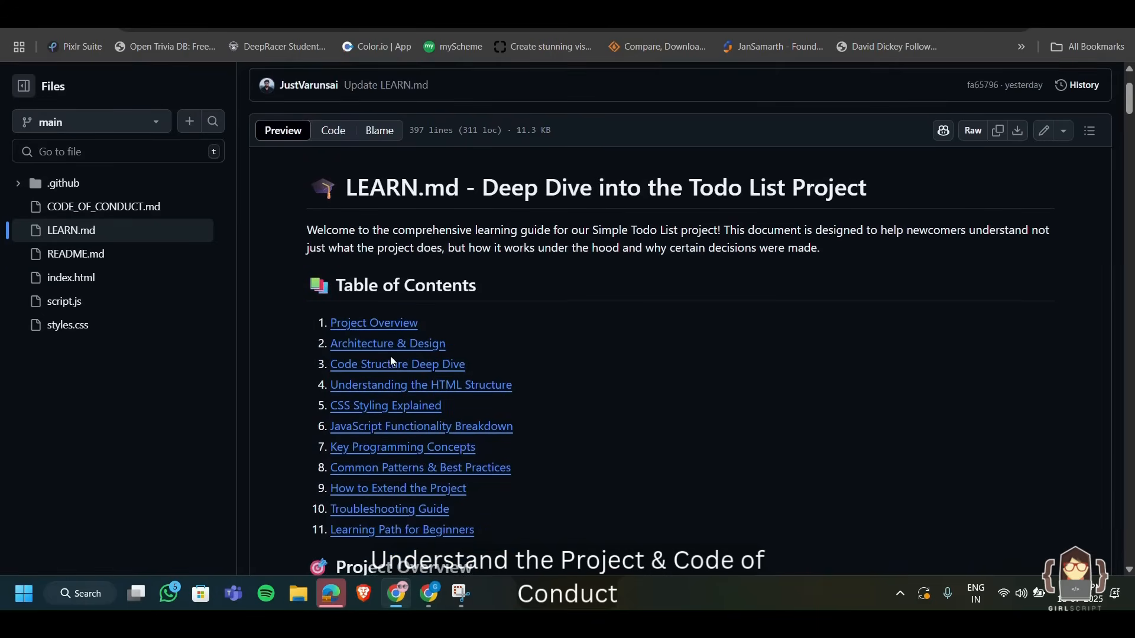
scroll(down, 3)
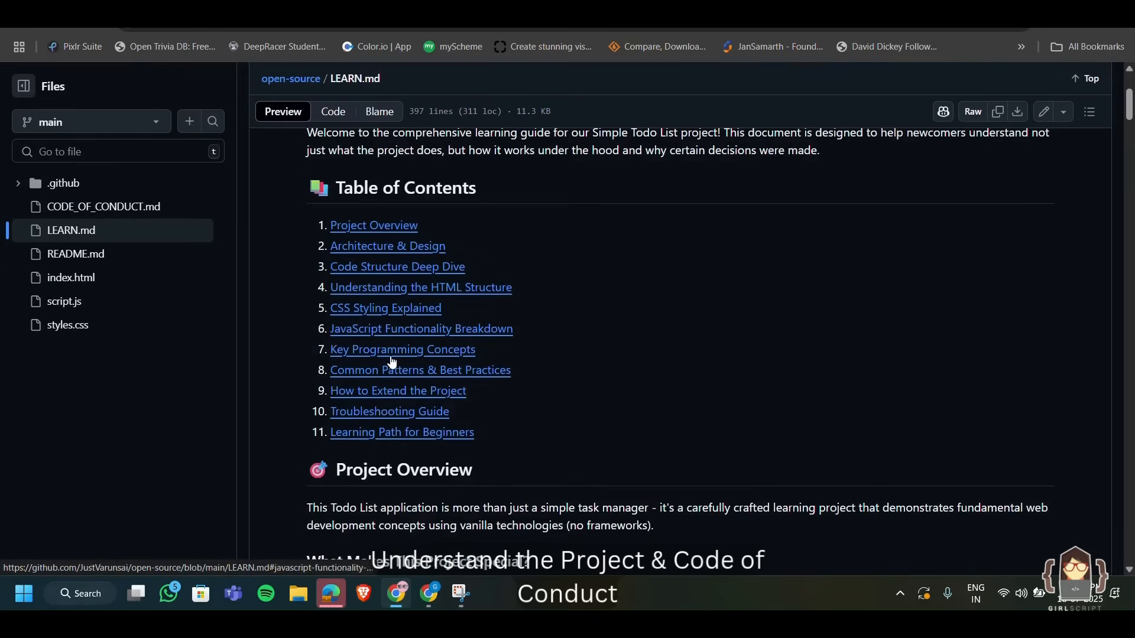
scroll(down, 3)
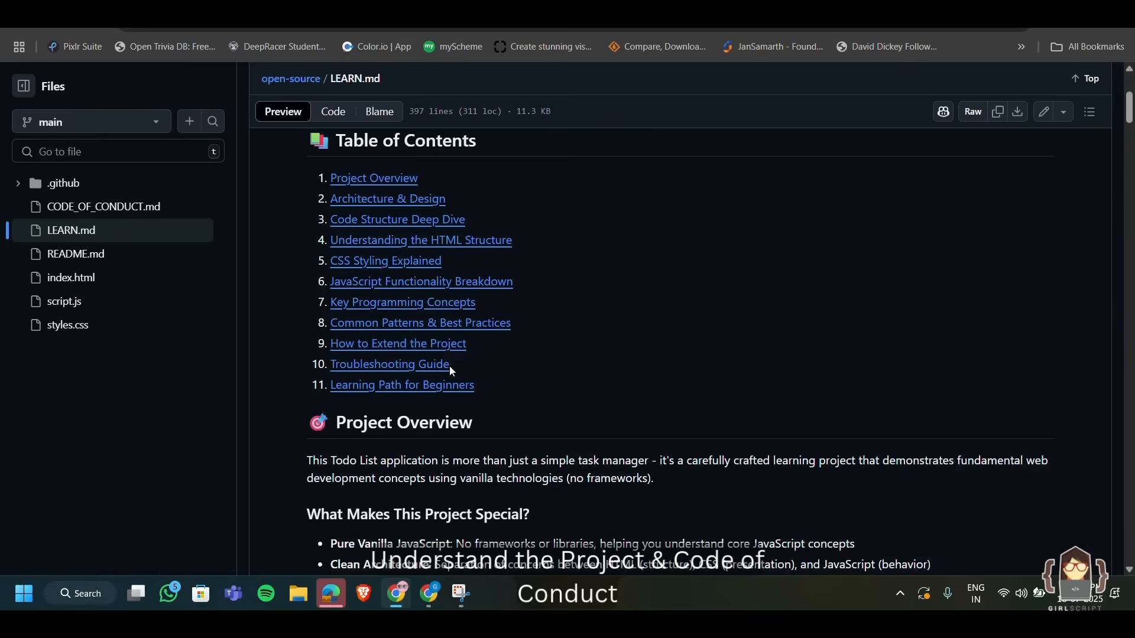
scroll(up, 3)
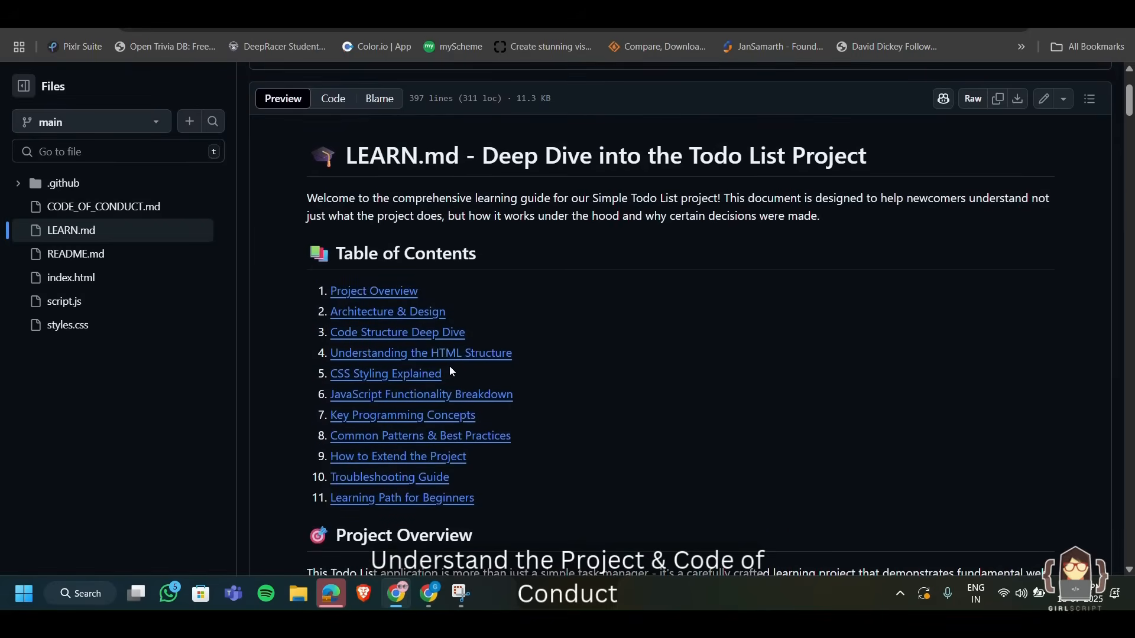
scroll(down, 3)
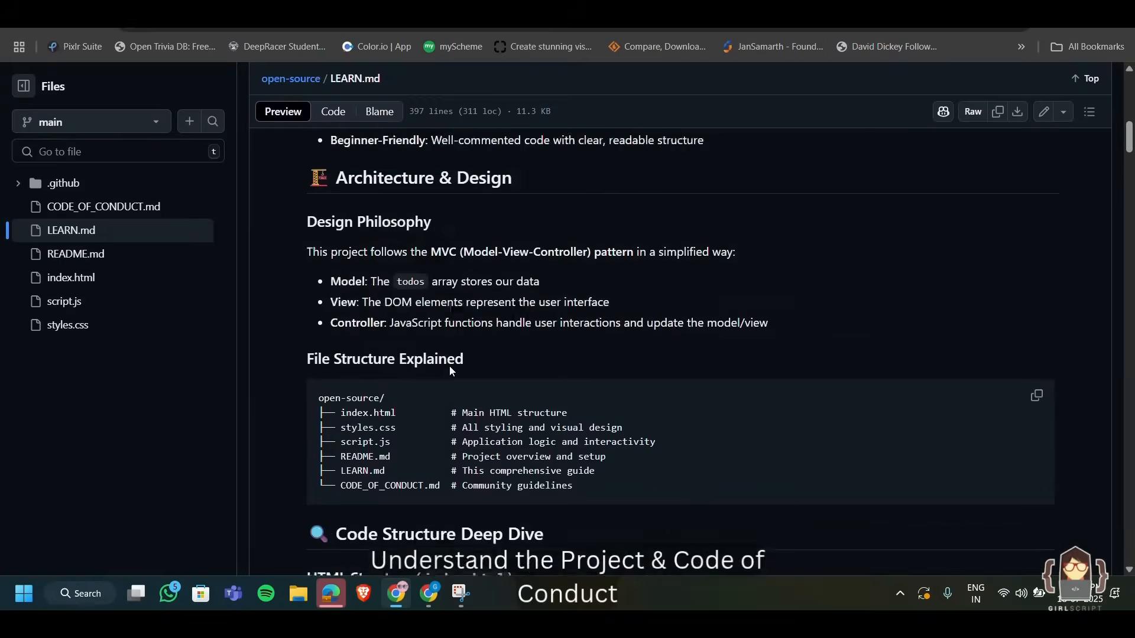
scroll(down, 3)
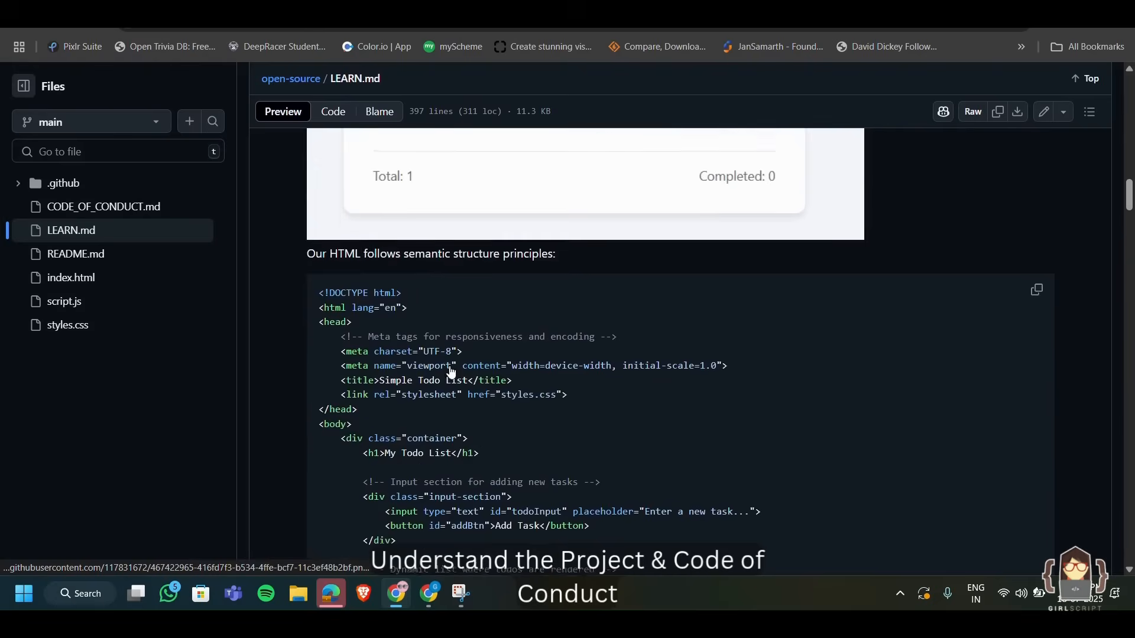
scroll(up, 3)
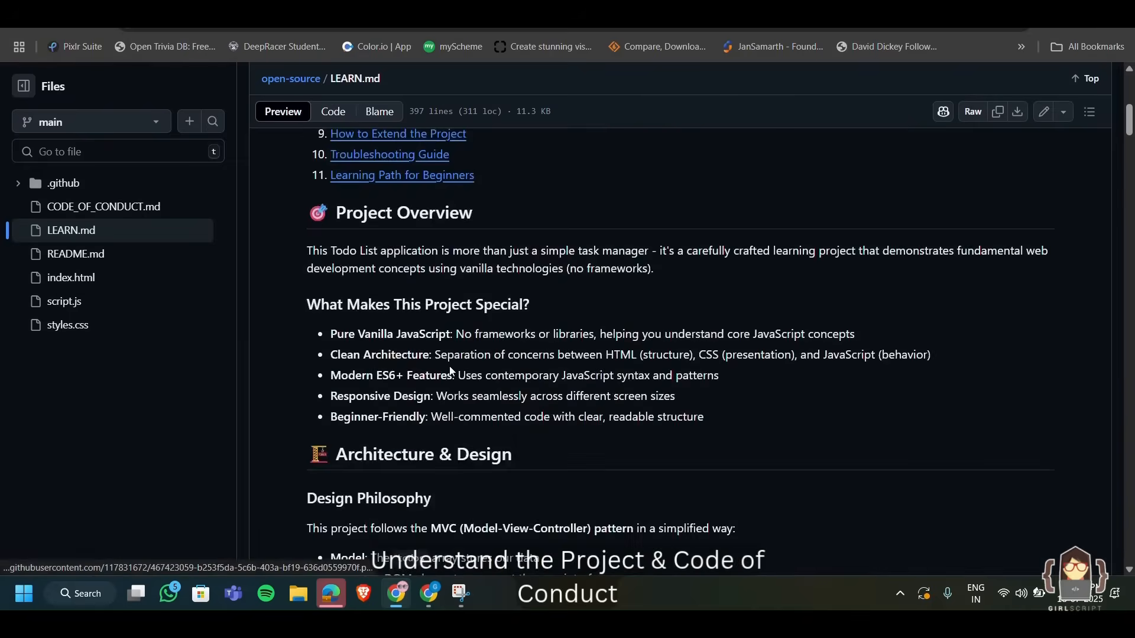
scroll(up, 3)
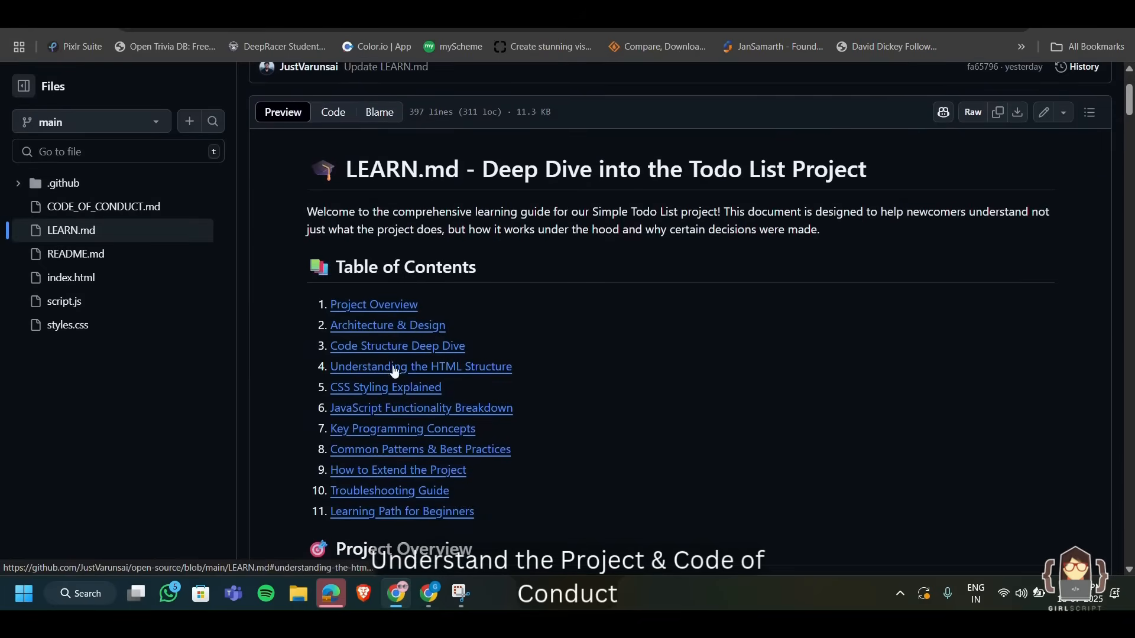
mouse_move(372, 330)
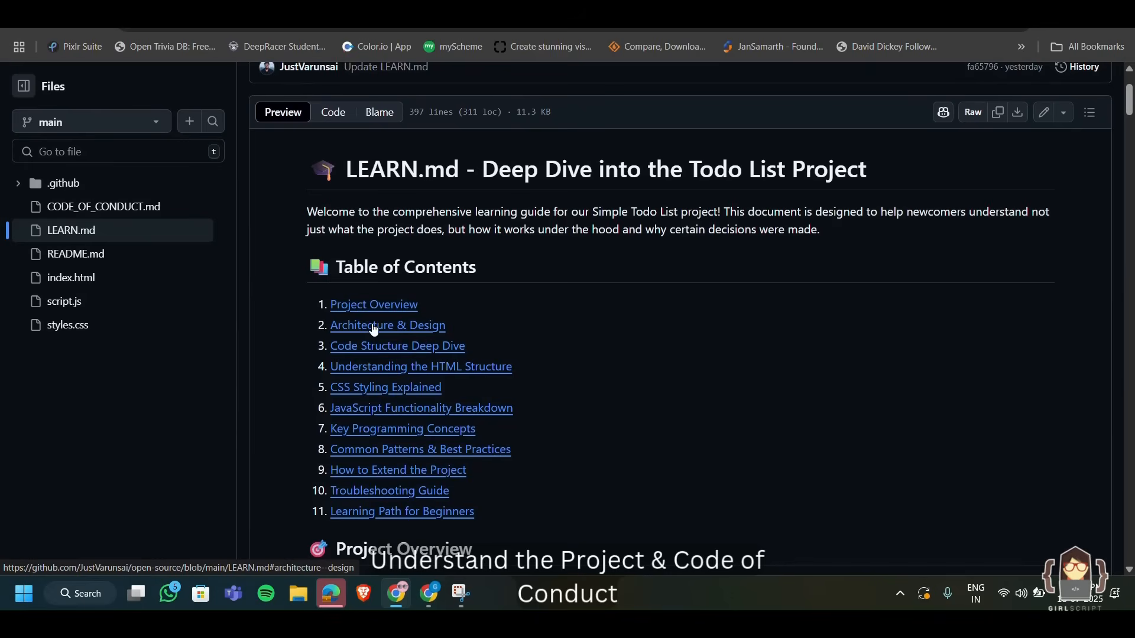
mouse_move(435, 441)
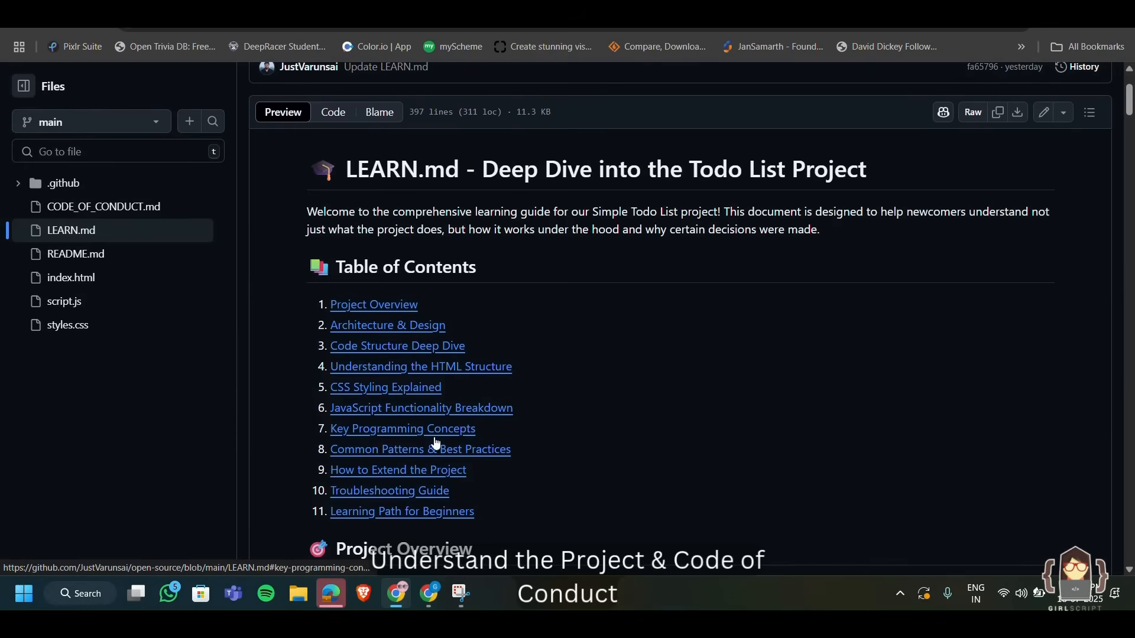
Read down to the Code Structure Deep Dive section on the HTML structure
scroll(down, 3)
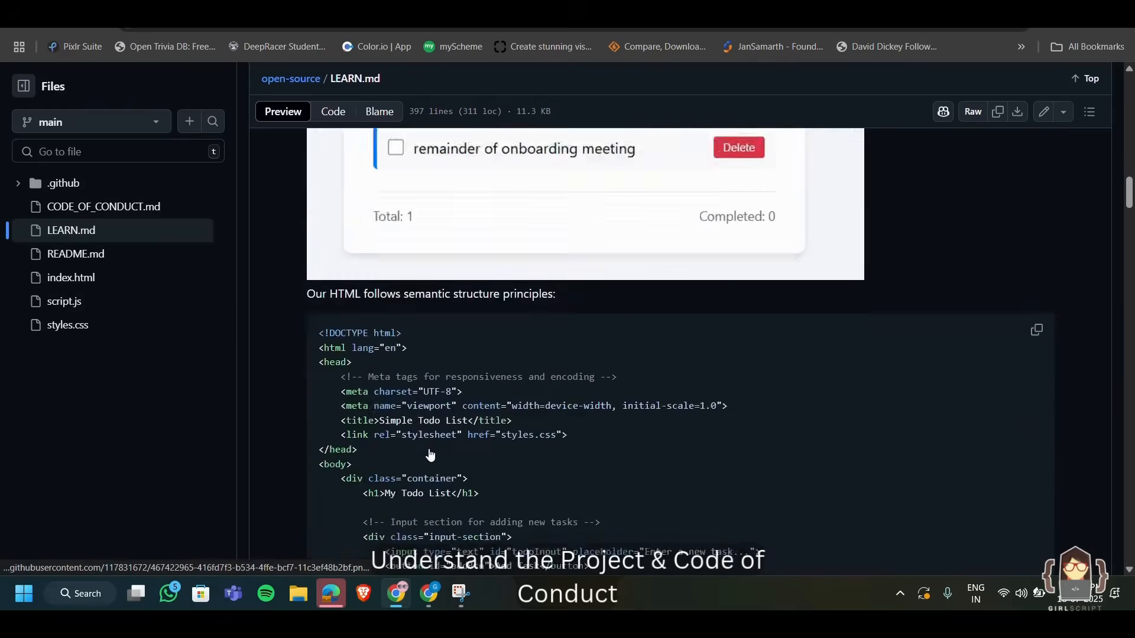
scroll(down, 3)
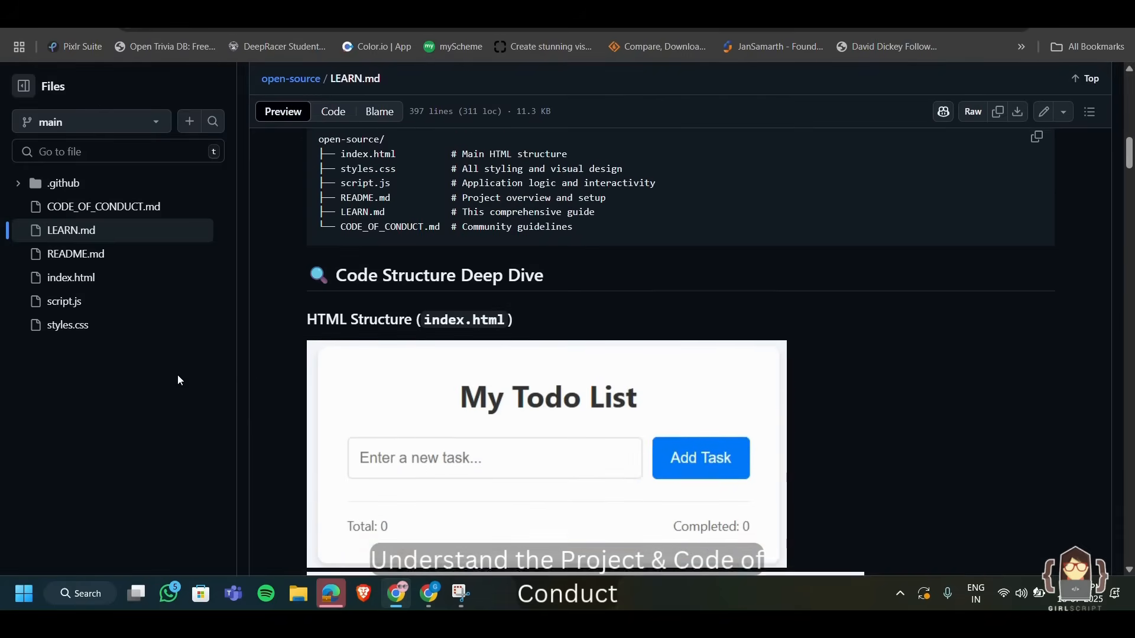
scroll(up, 3)
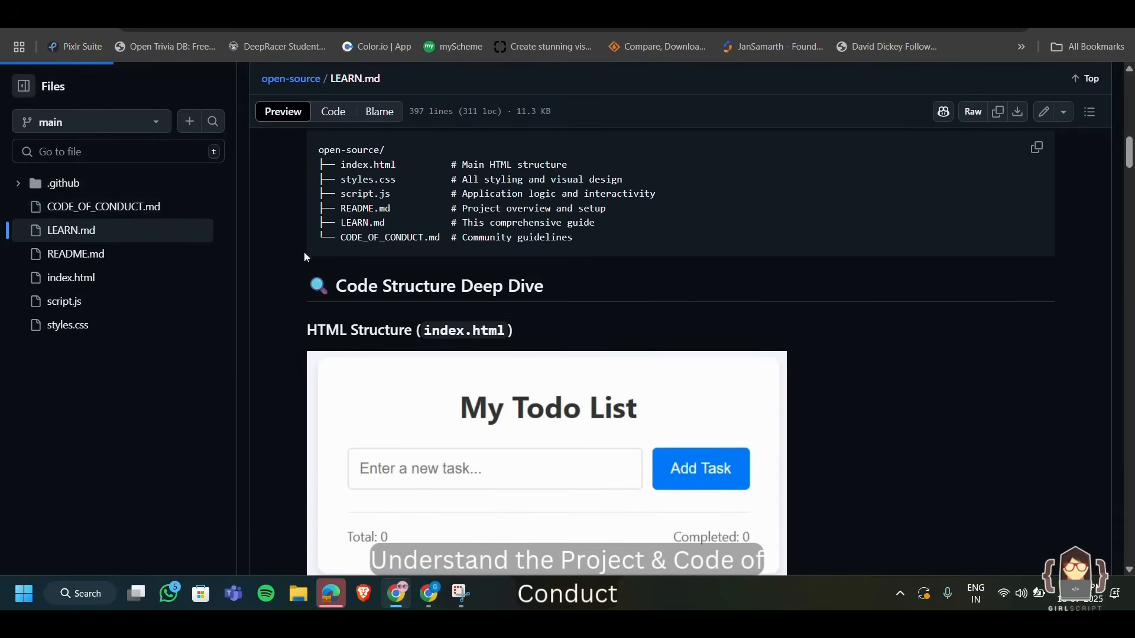
Read CODE_OF_CONDUCT.md's pledge, Our Standards and enforcement sections
click(104, 205)
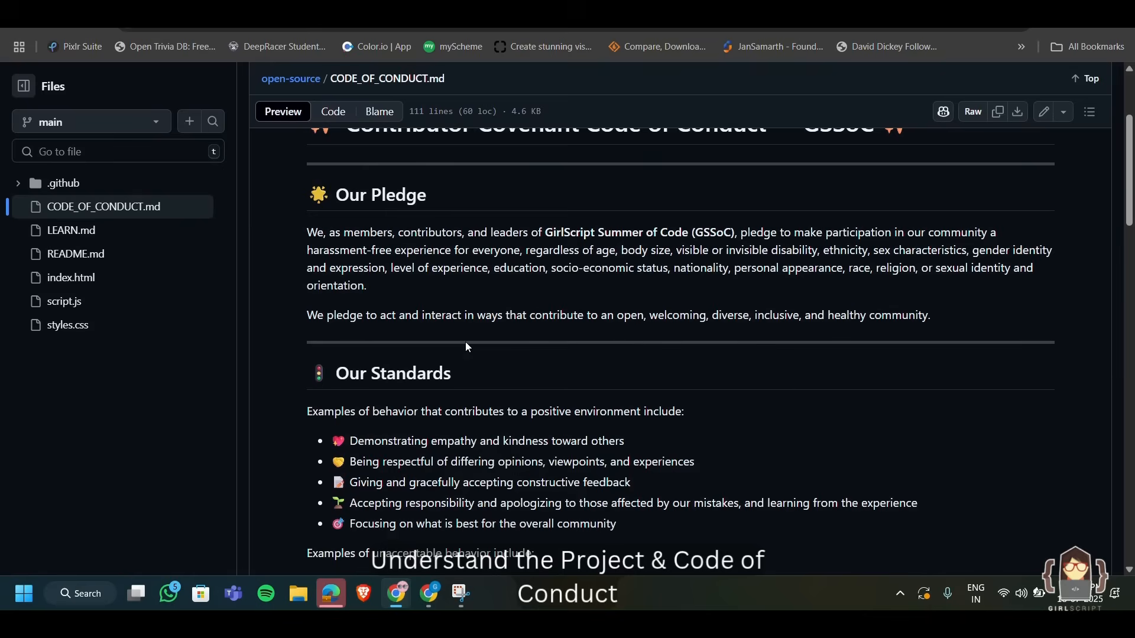
scroll(down, 3)
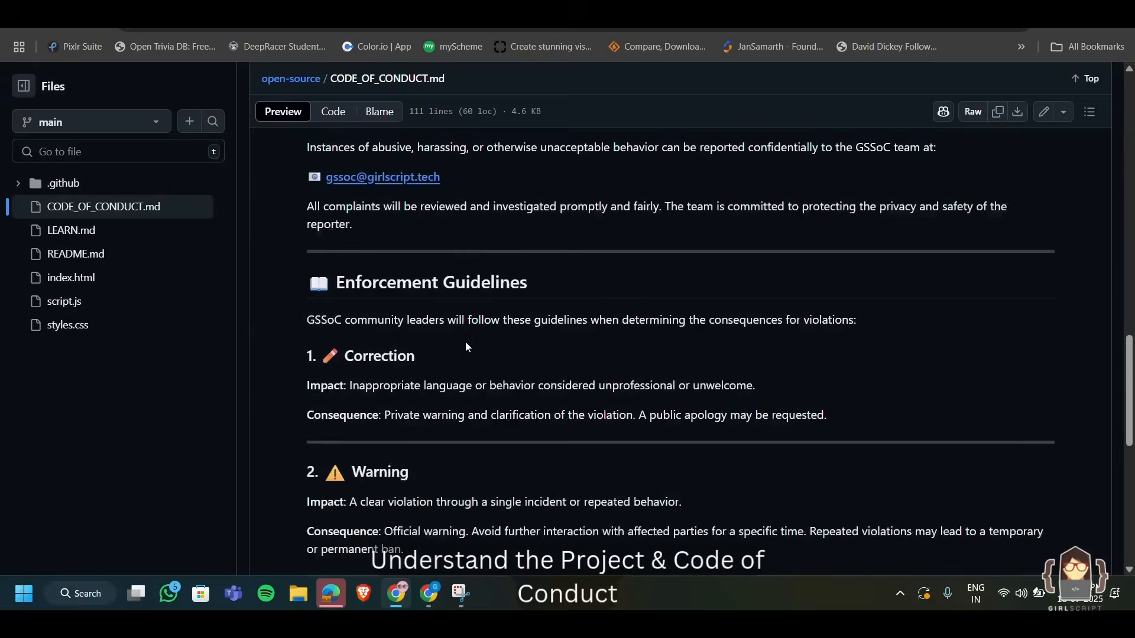
scroll(up, 3)
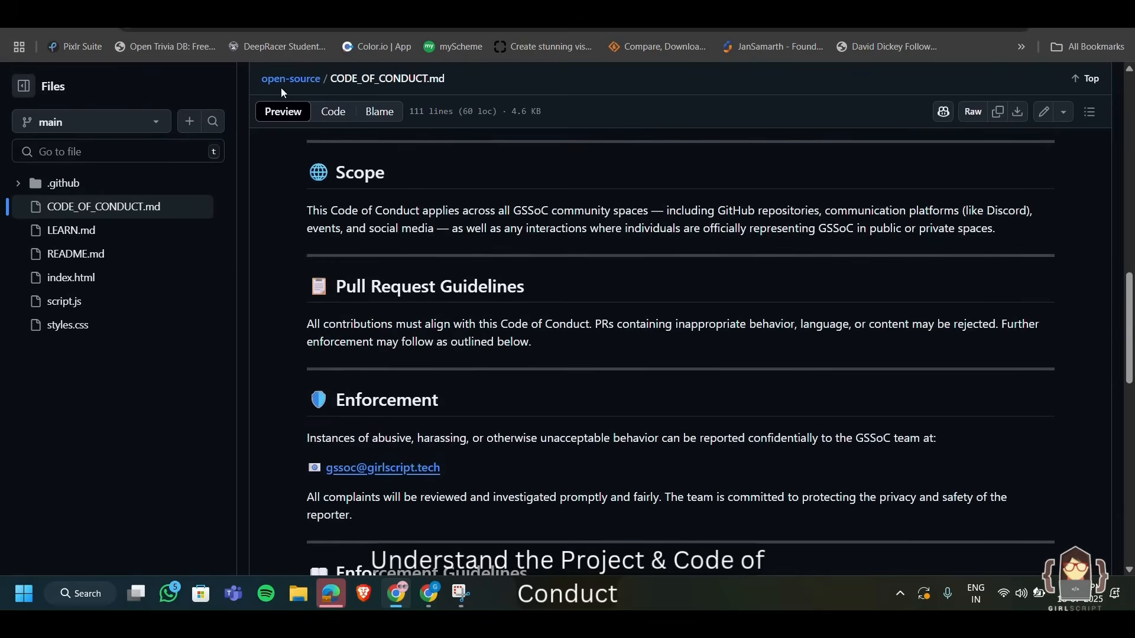
scroll(up, 3)
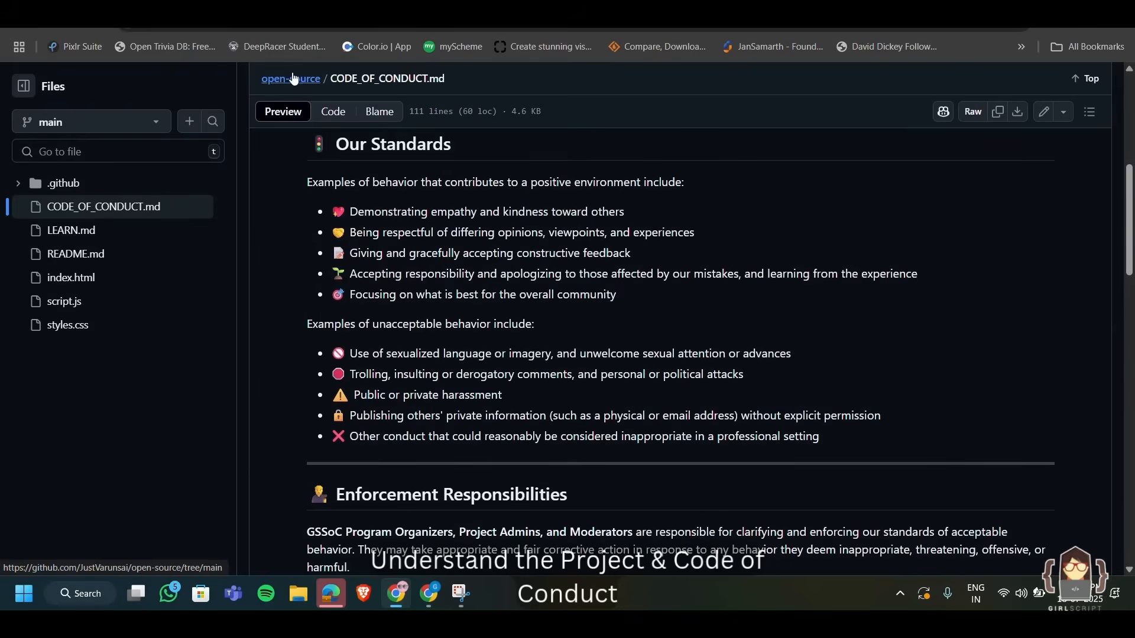
Return to the repository main page and list its open issues, showing 'add login page'
click(290, 78)
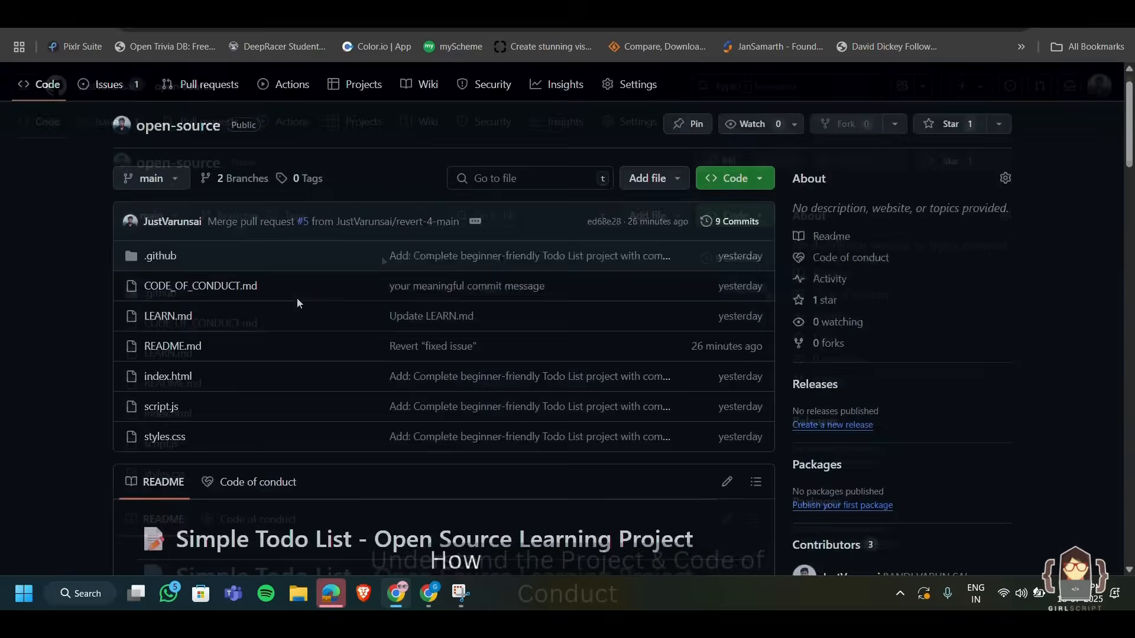
scroll(up, 3)
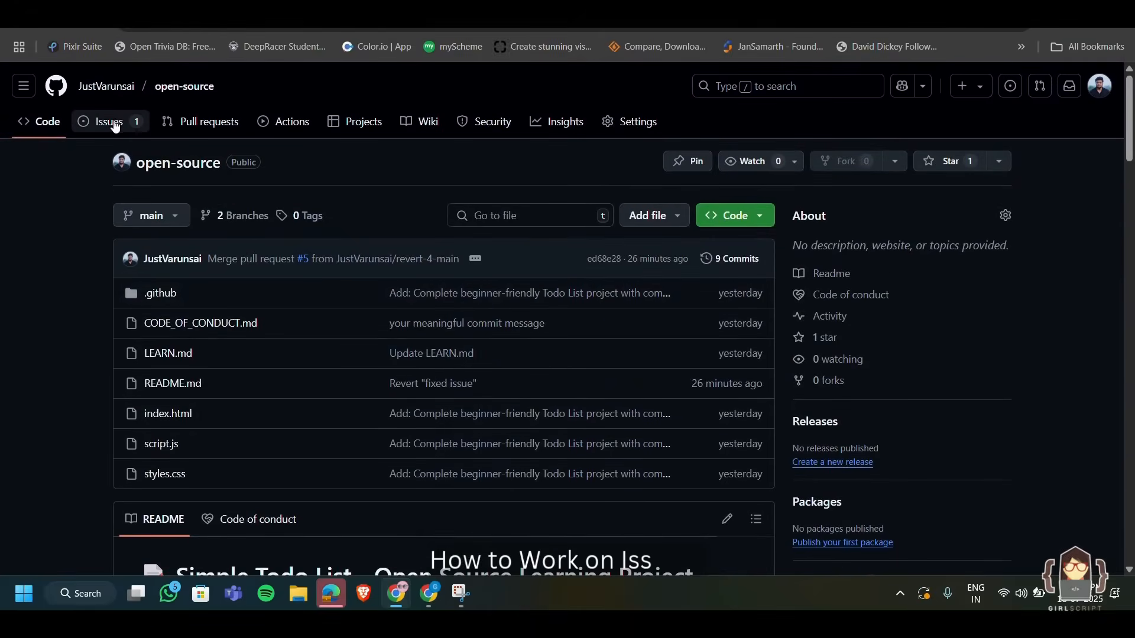
click(109, 120)
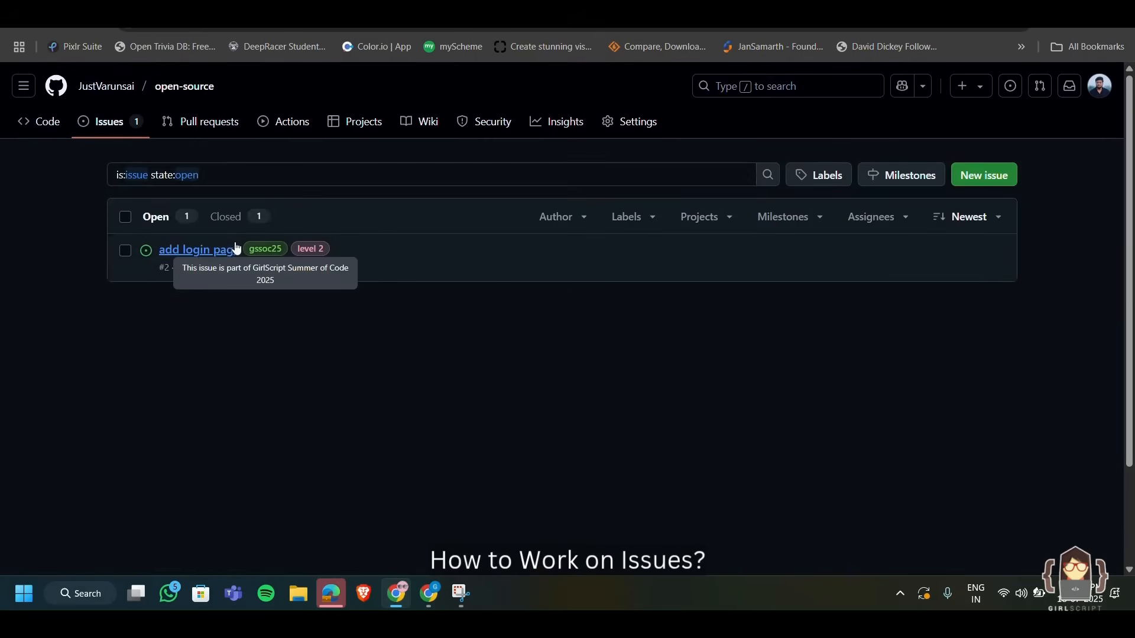
mouse_move(228, 260)
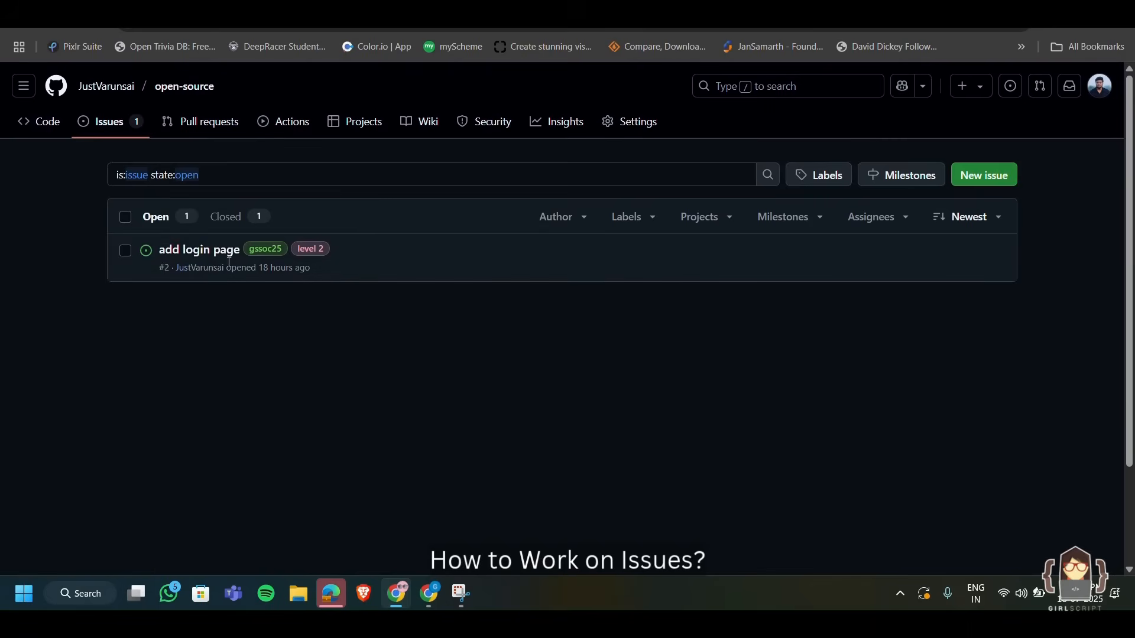
mouse_move(264, 248)
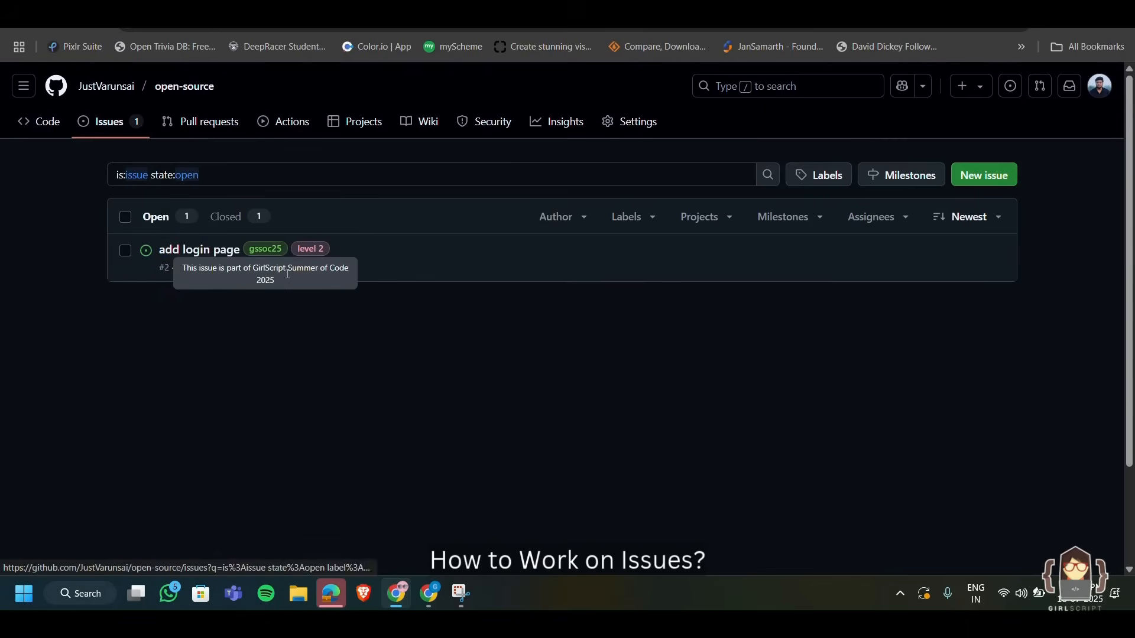
mouse_move(263, 341)
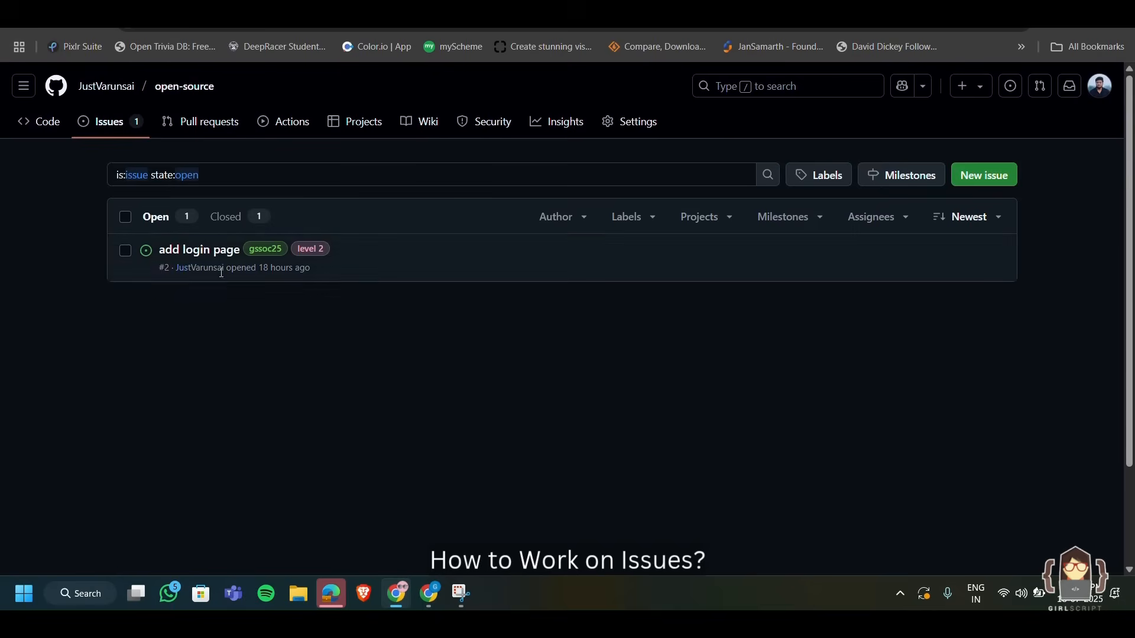
mouse_move(198, 249)
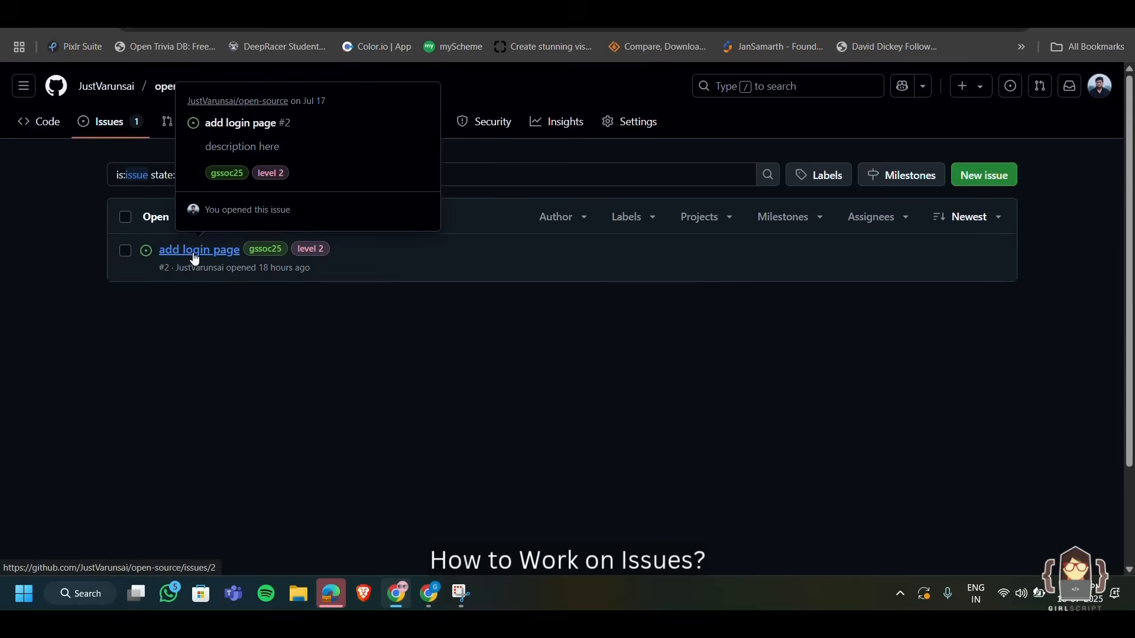
mouse_move(265, 248)
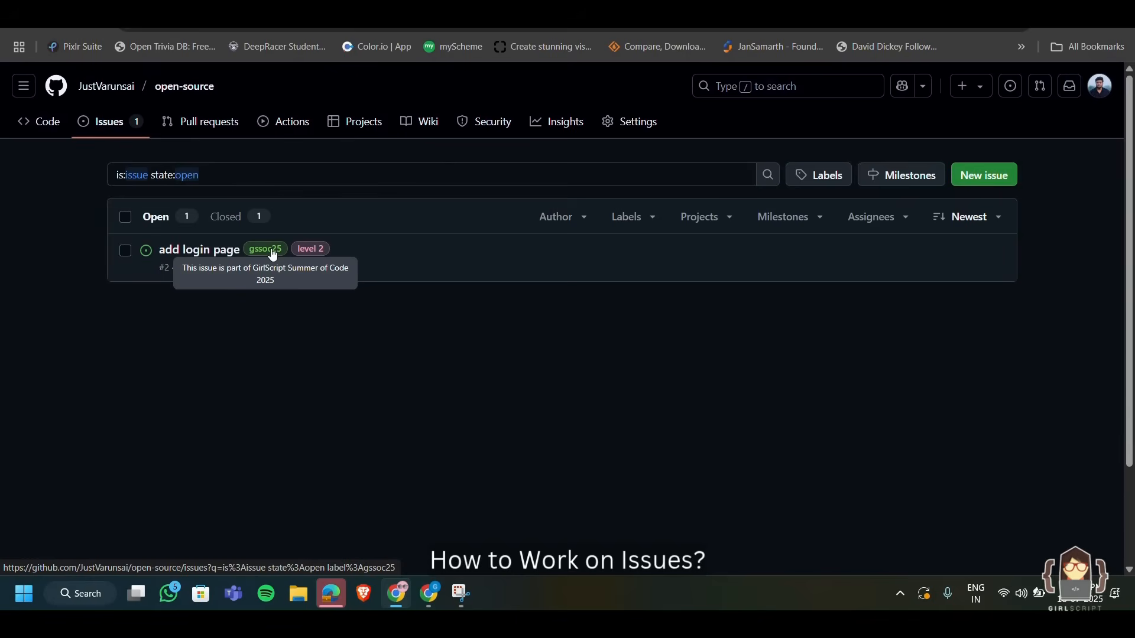
mouse_move(308, 258)
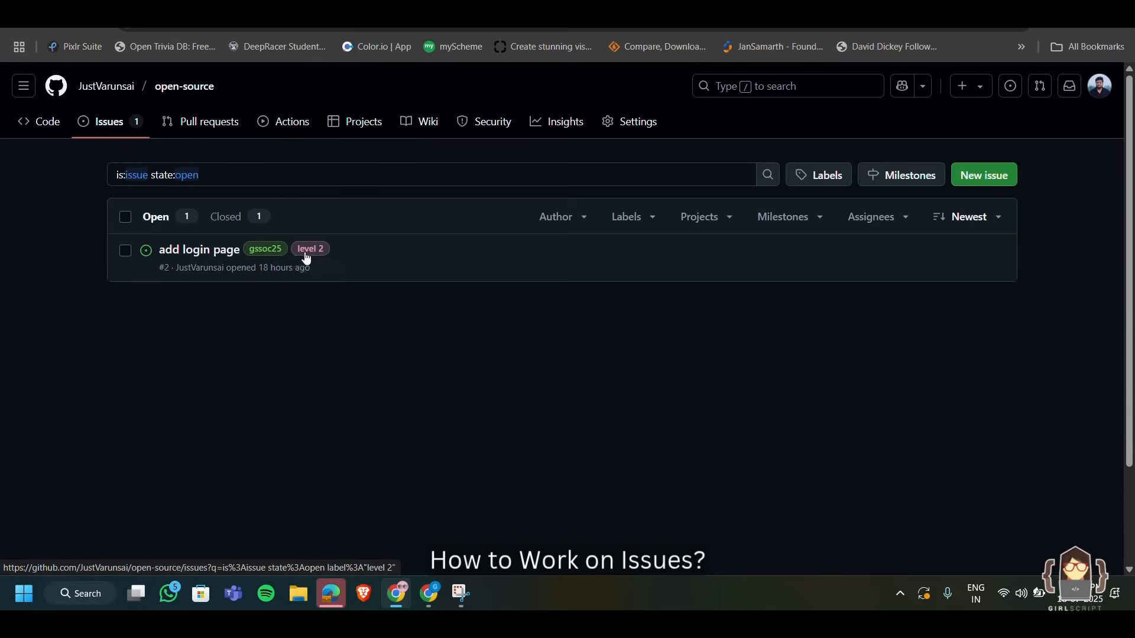
mouse_move(308, 248)
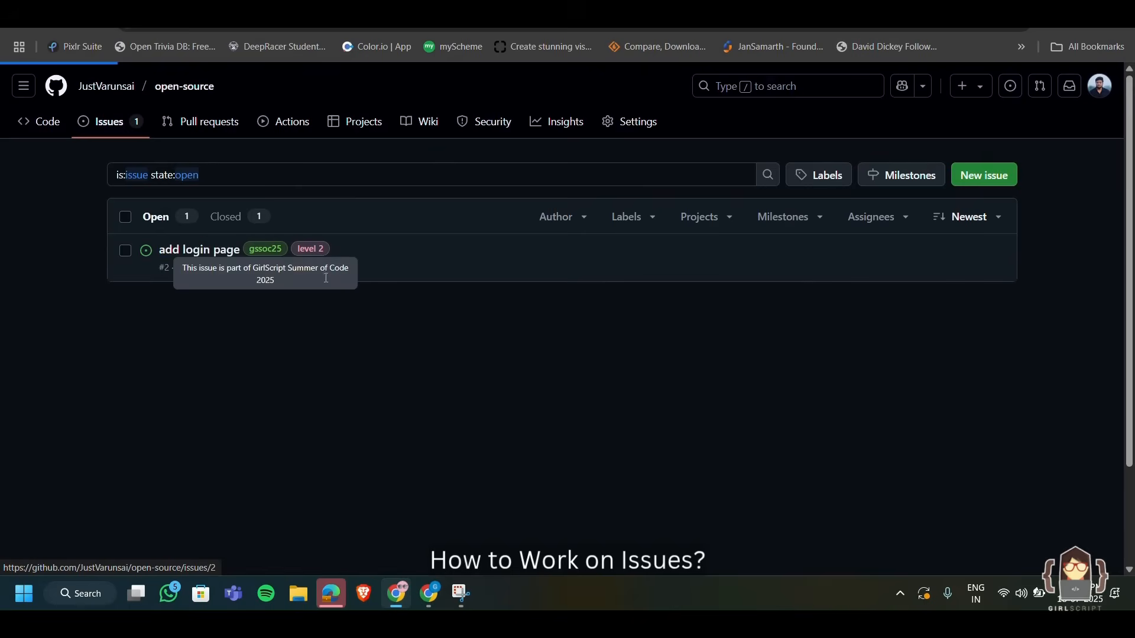
Read issue #2 'add login page' down to its Add a comment box
click(199, 250)
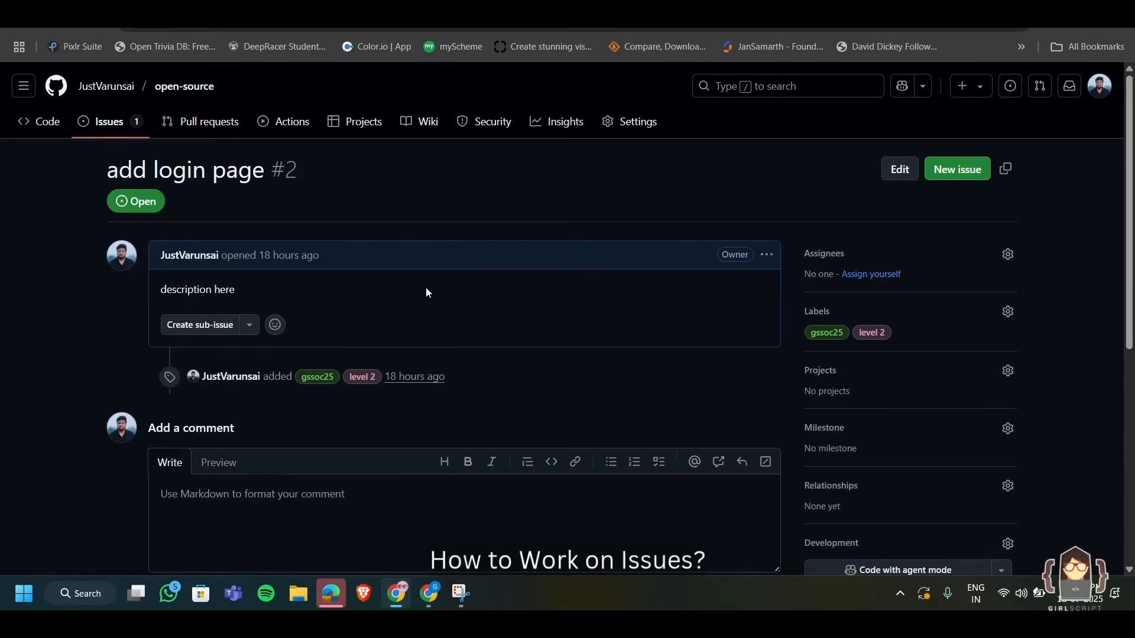
scroll(down, 3)
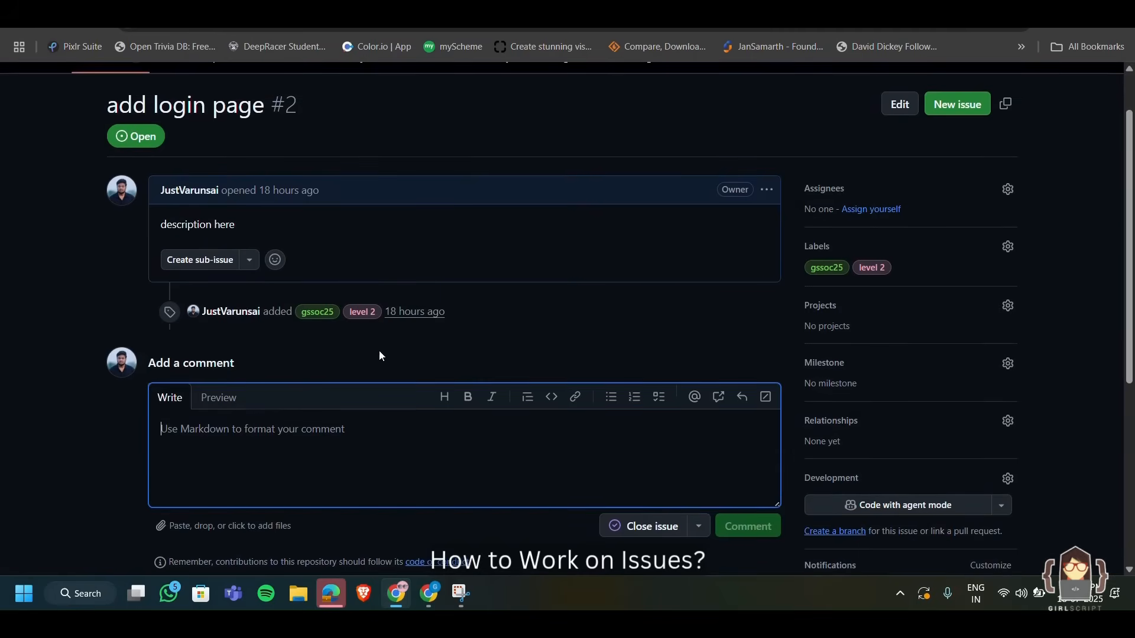
scroll(down, 3)
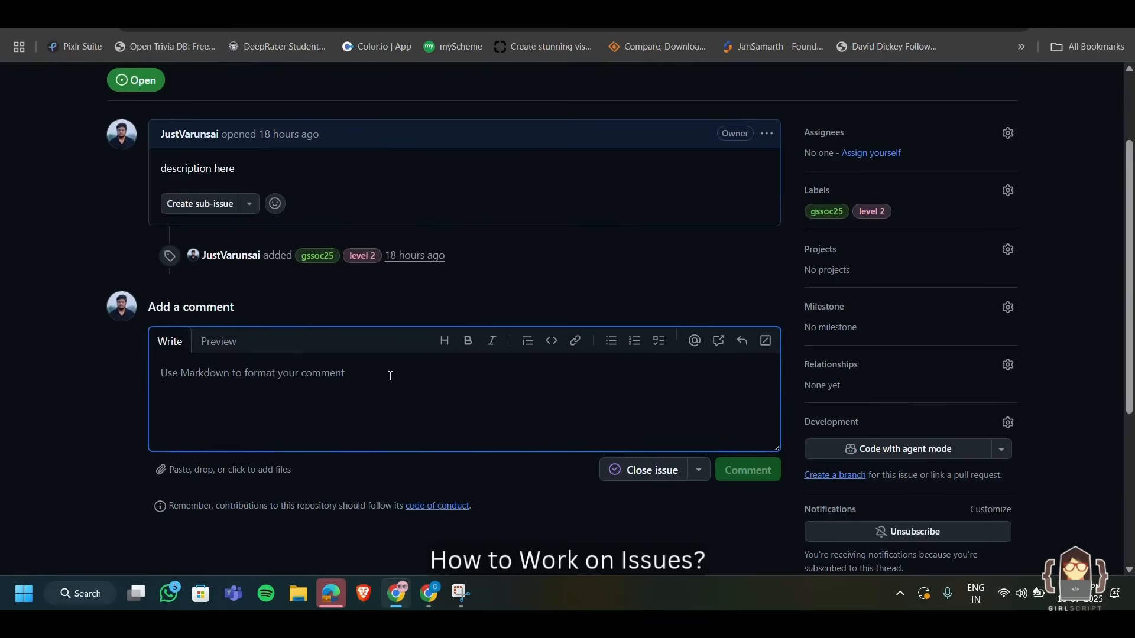
text(pls a)
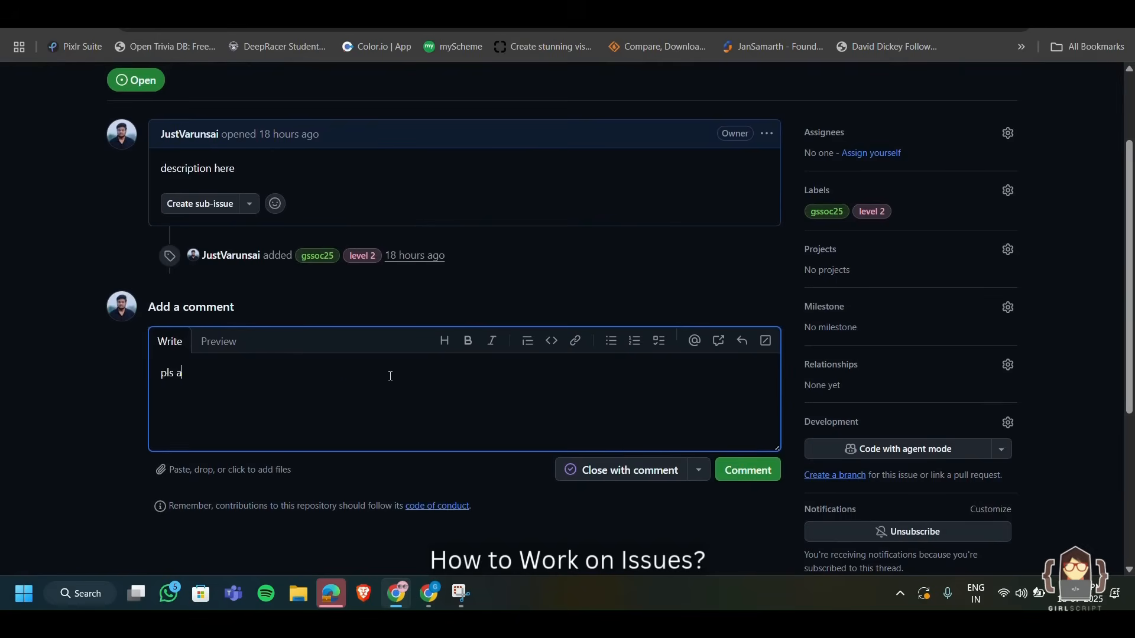
text(dd levl)
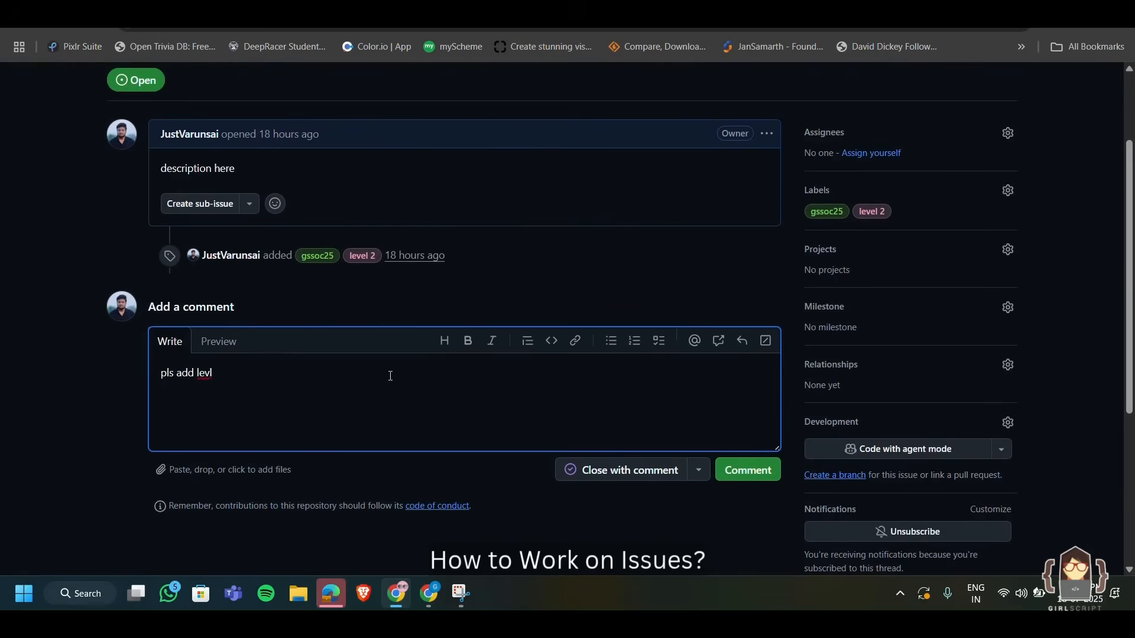
text(els)
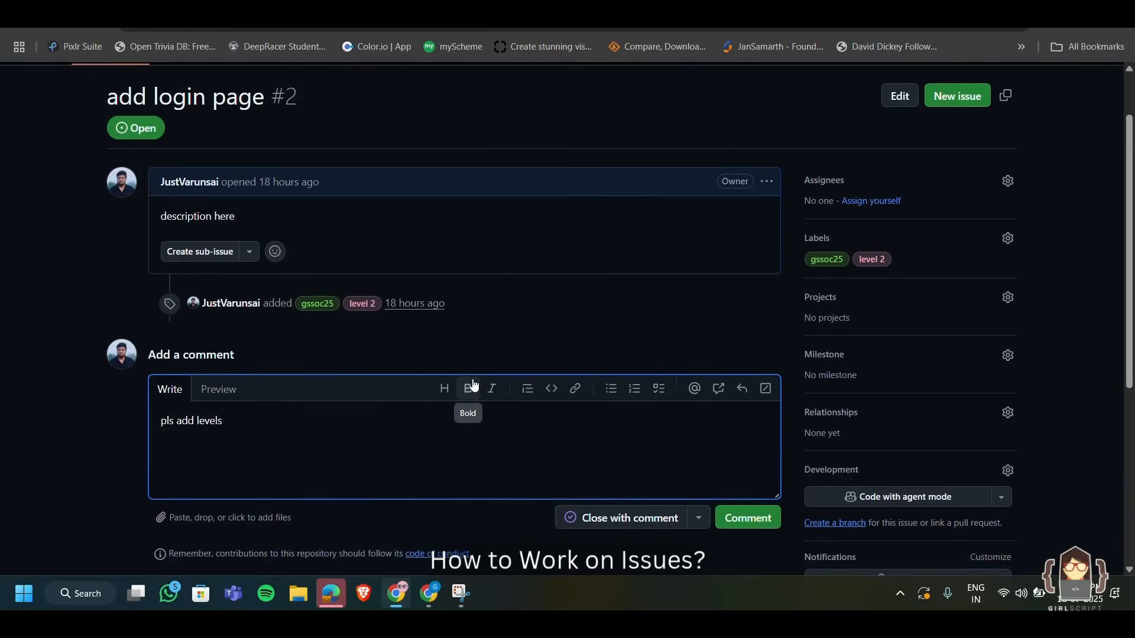
mouse_move(385, 425)
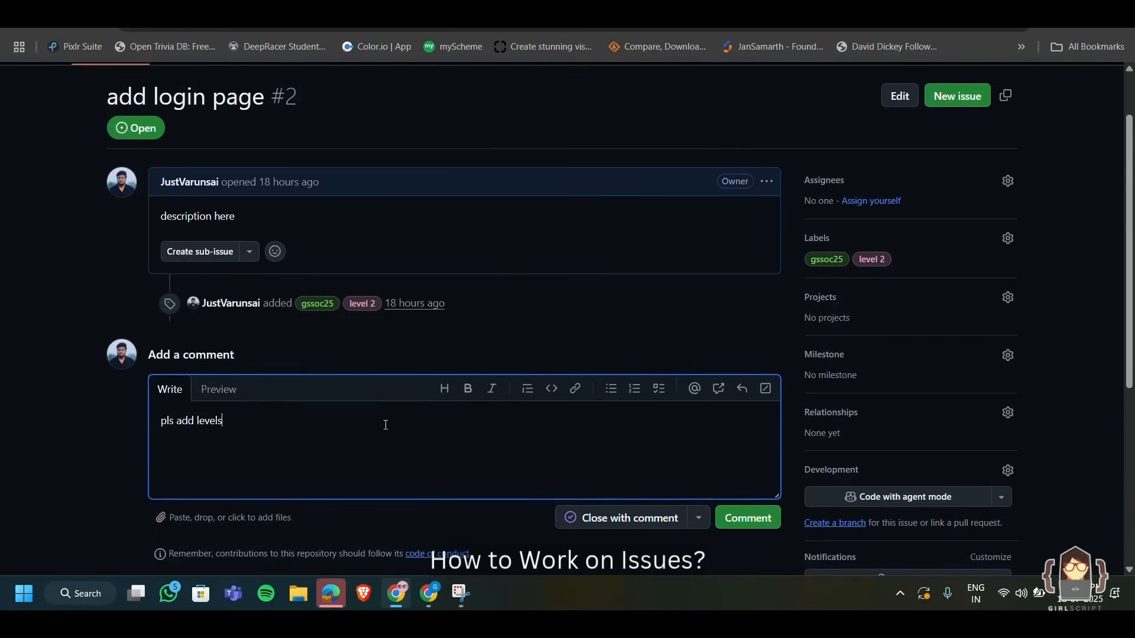
click(747, 518)
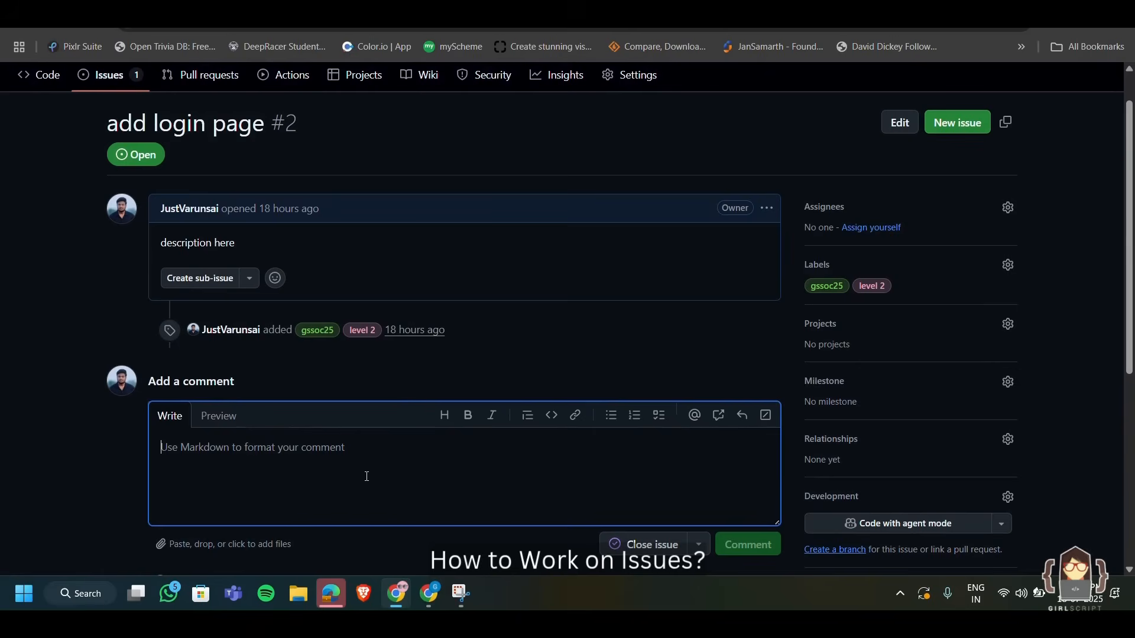
Post the comment 'pls assign the mentors' on issue #2
scroll(up, 3)
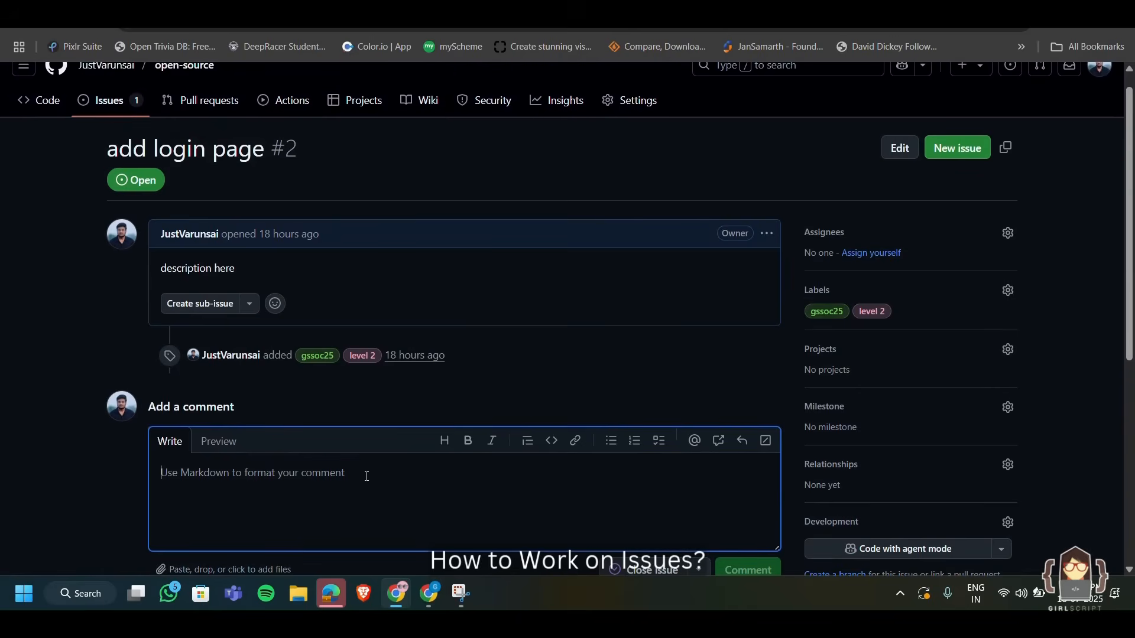
mouse_move(924, 220)
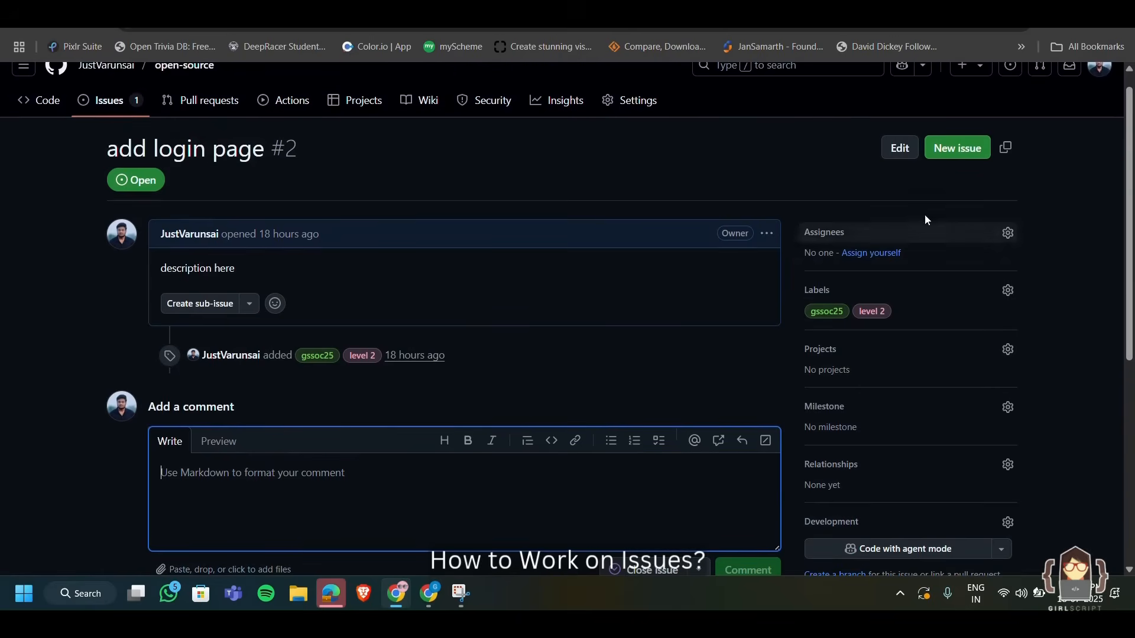
mouse_move(1007, 239)
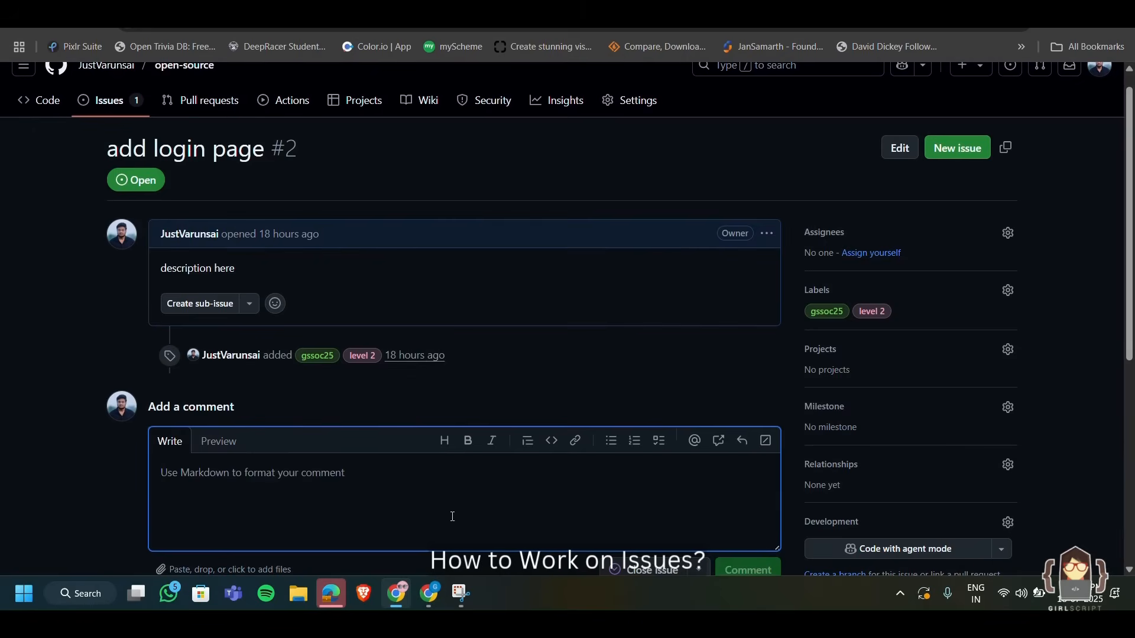
text(pls assi)
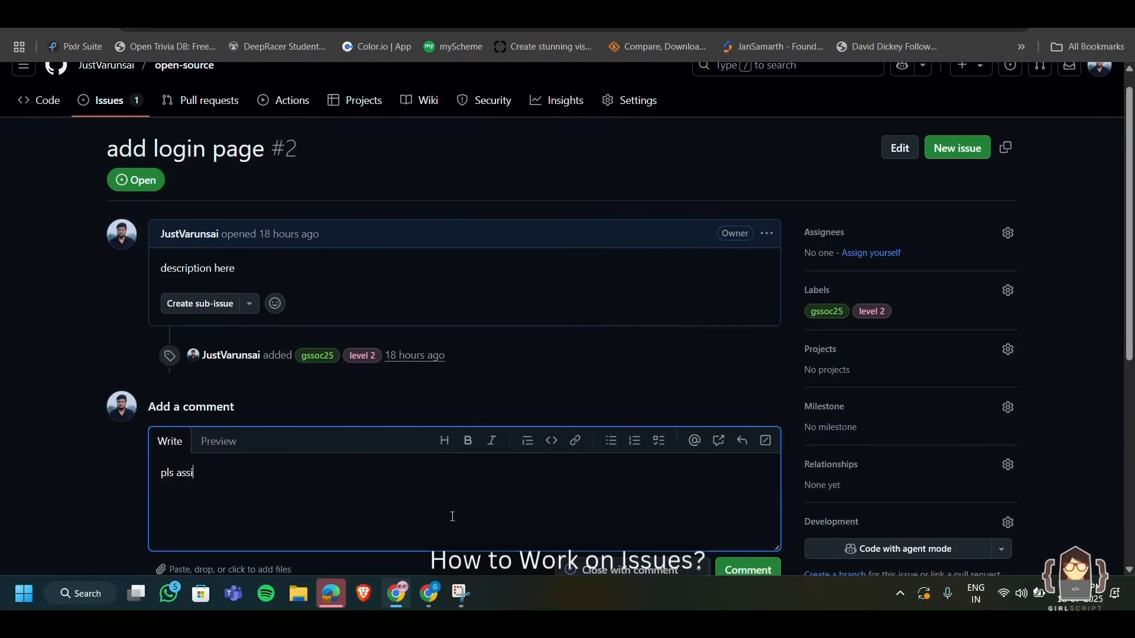
text(gn the me)
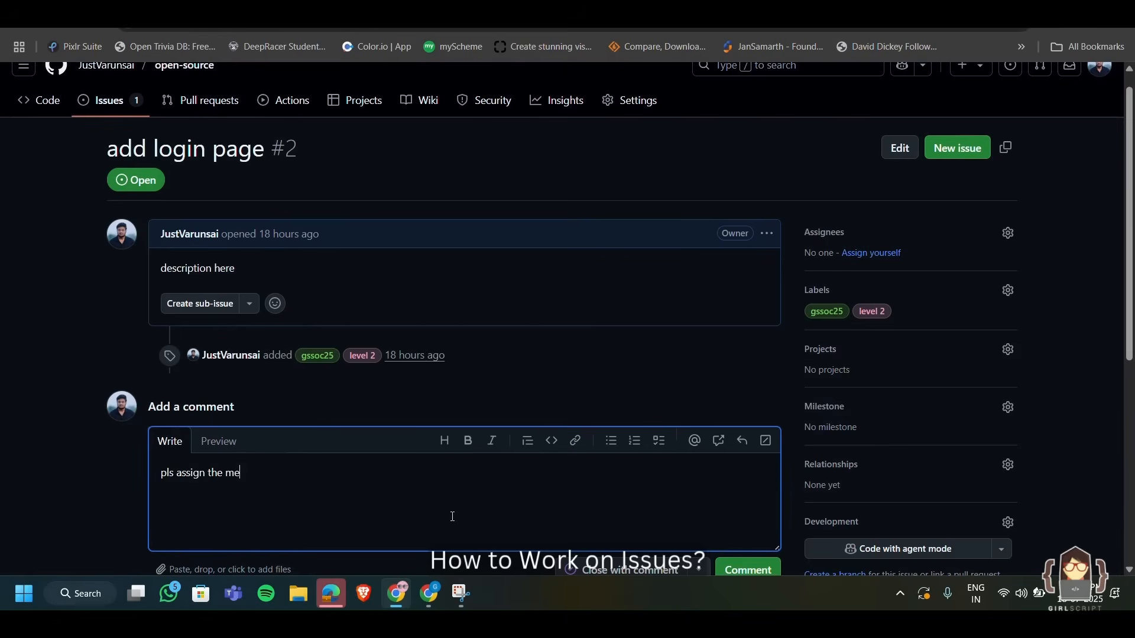
text(ntors)
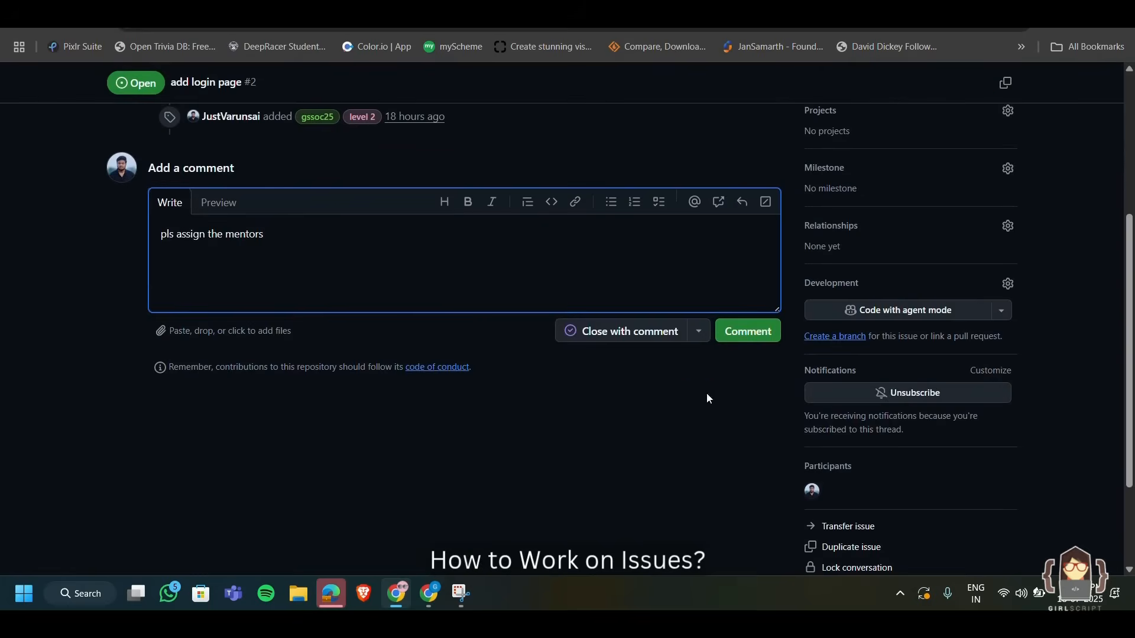
click(746, 331)
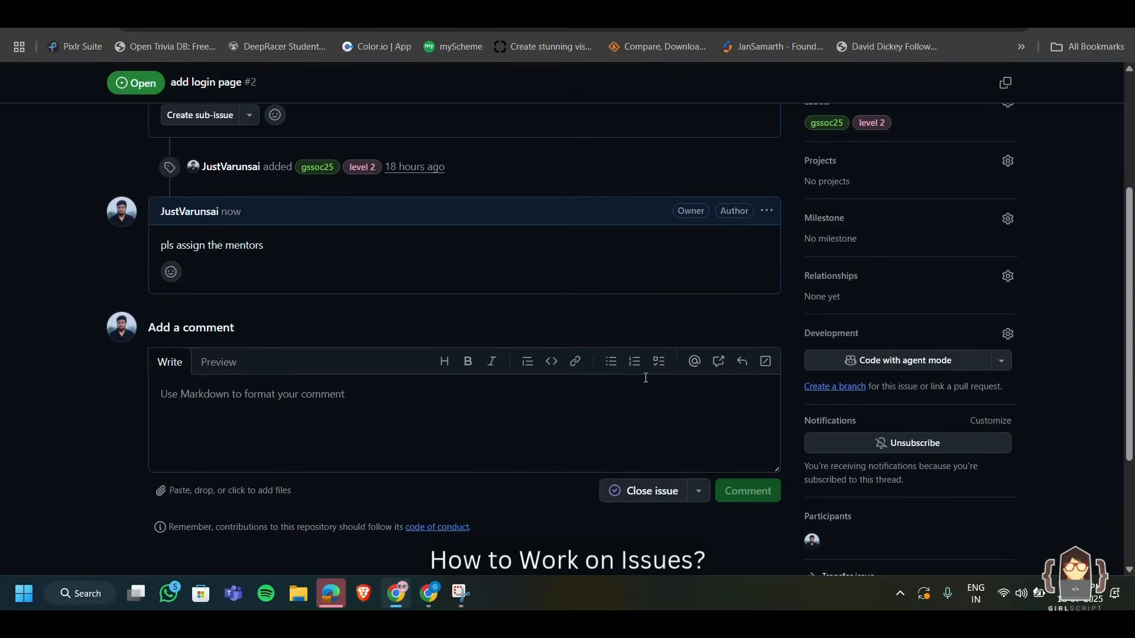
scroll(up, 3)
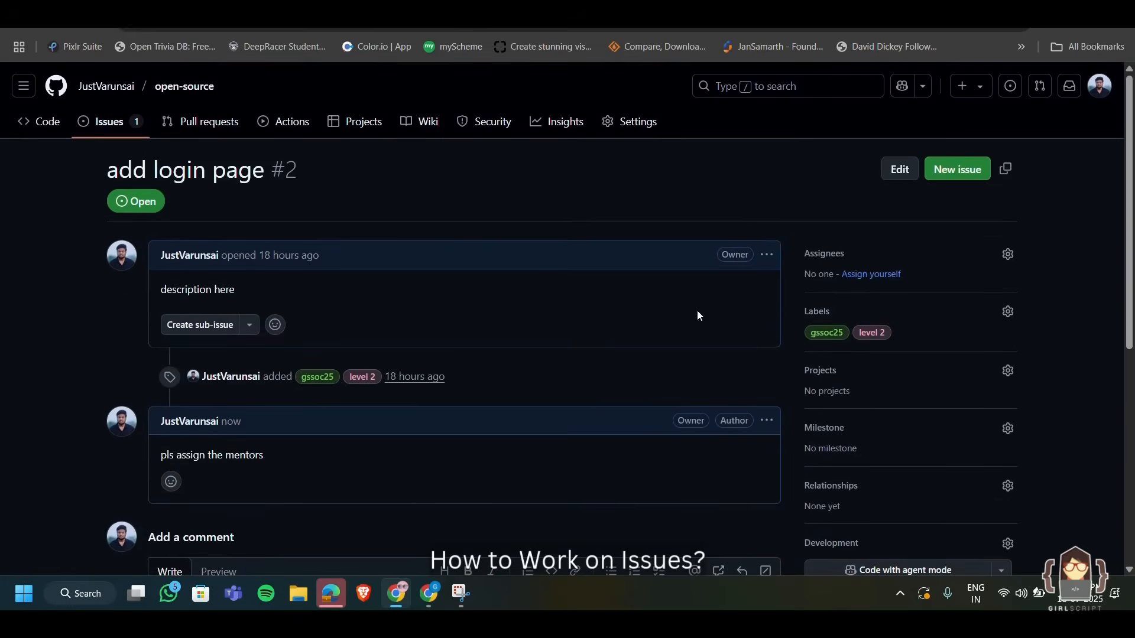
Assign varunidealabs (filter 'va') to issue #2 and view that collaborator's profile
click(1007, 254)
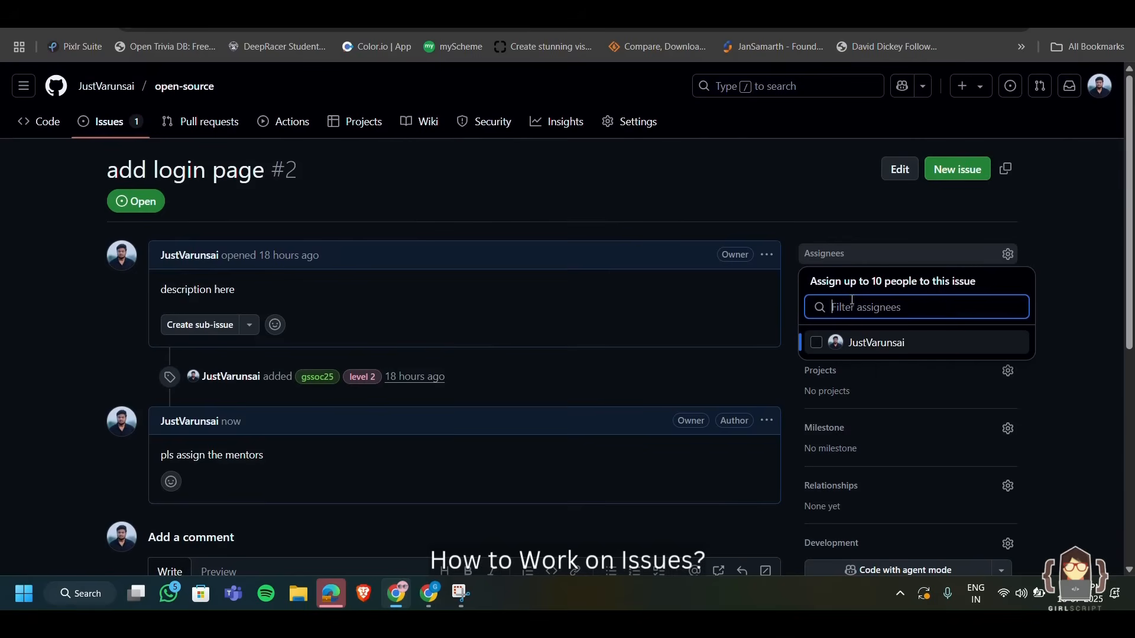
text(va)
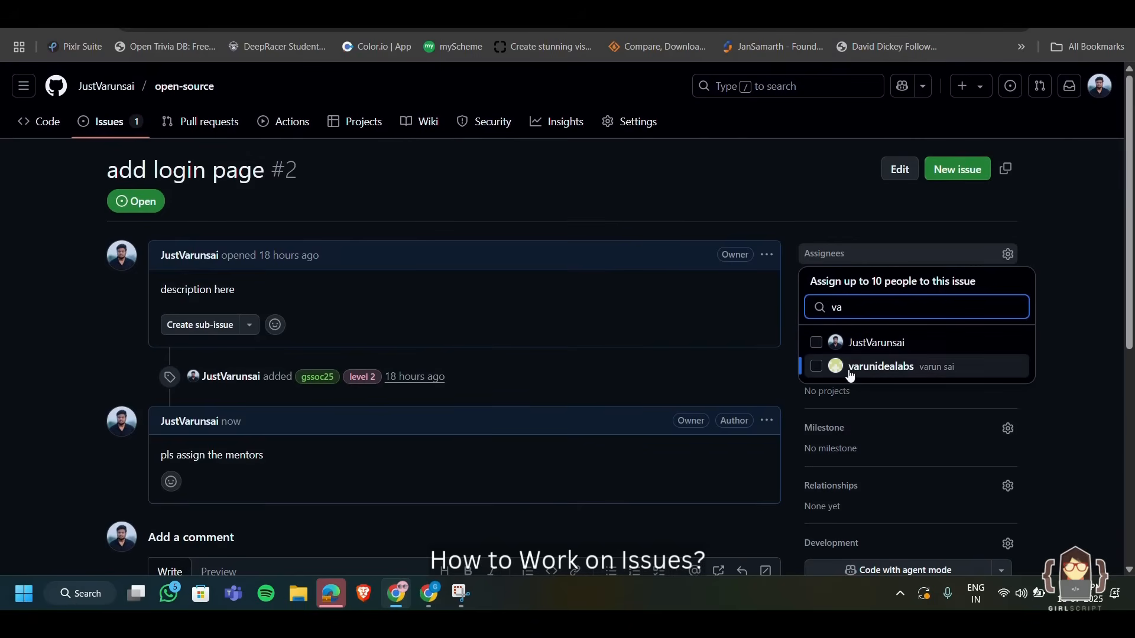
click(879, 366)
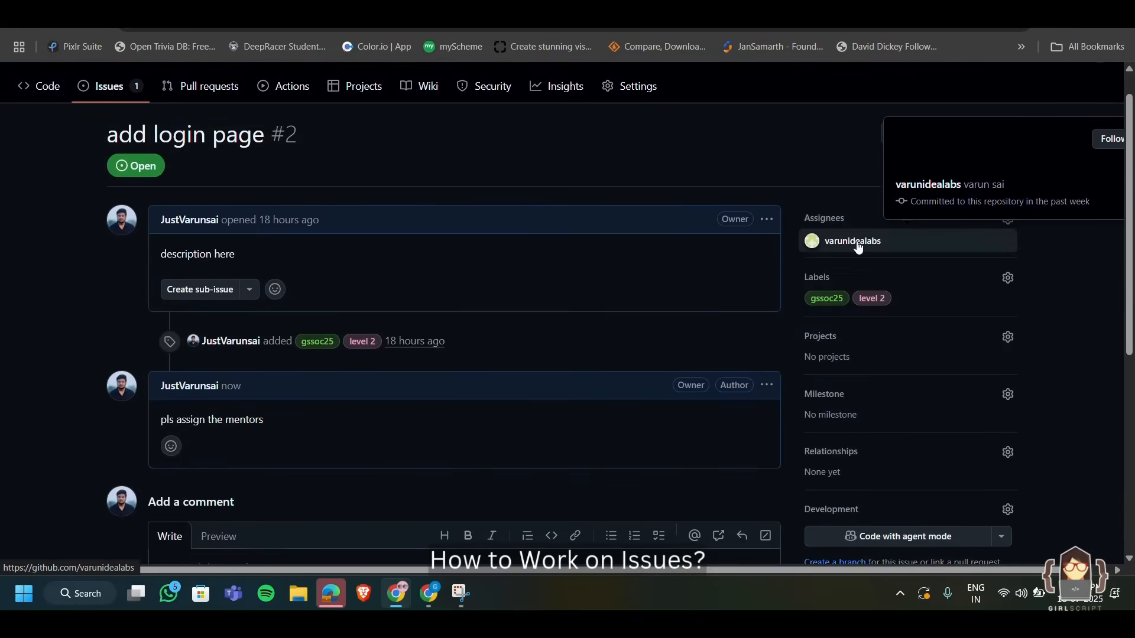
click(852, 241)
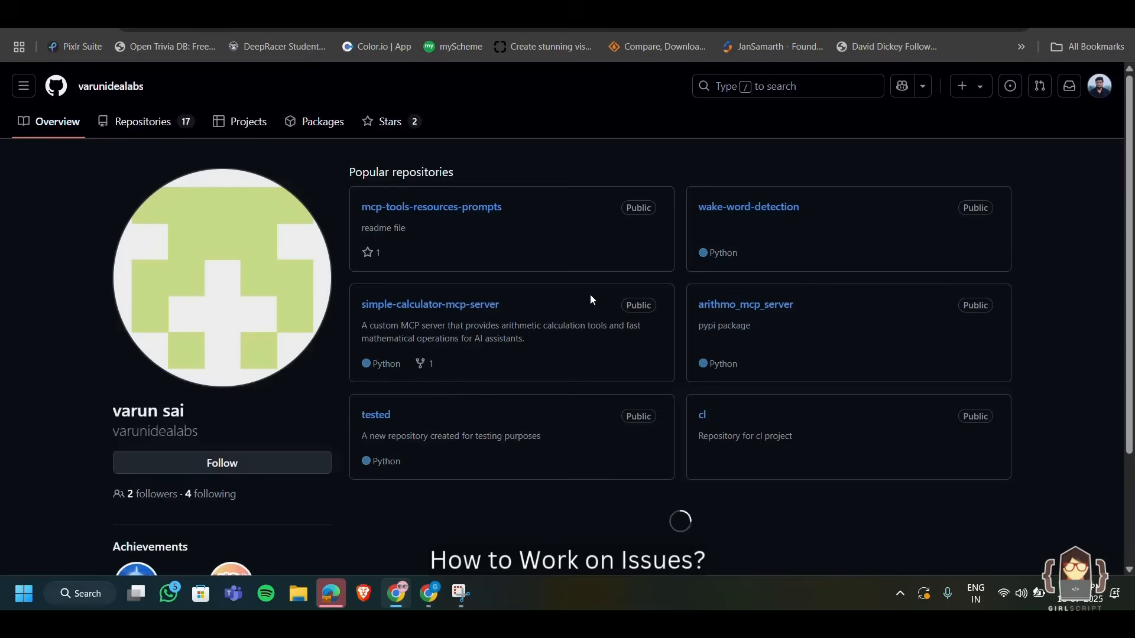
Browse varunidealabs's profile, then go back to issue #2 showing the new assignee
scroll(down, 3)
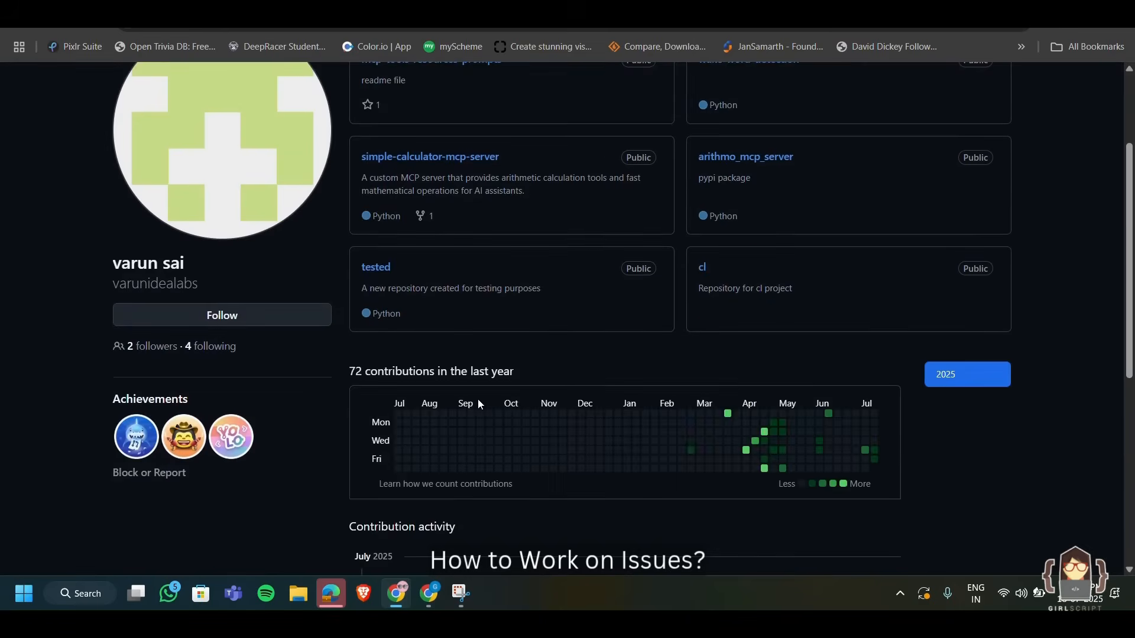
scroll(up, 3)
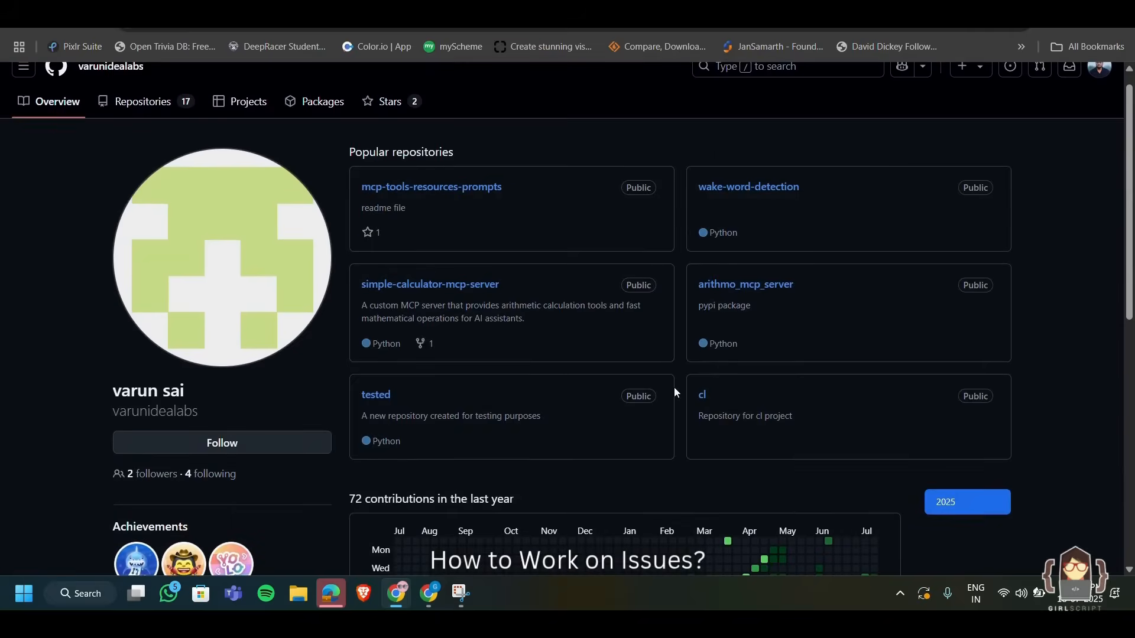
scroll(down, 3)
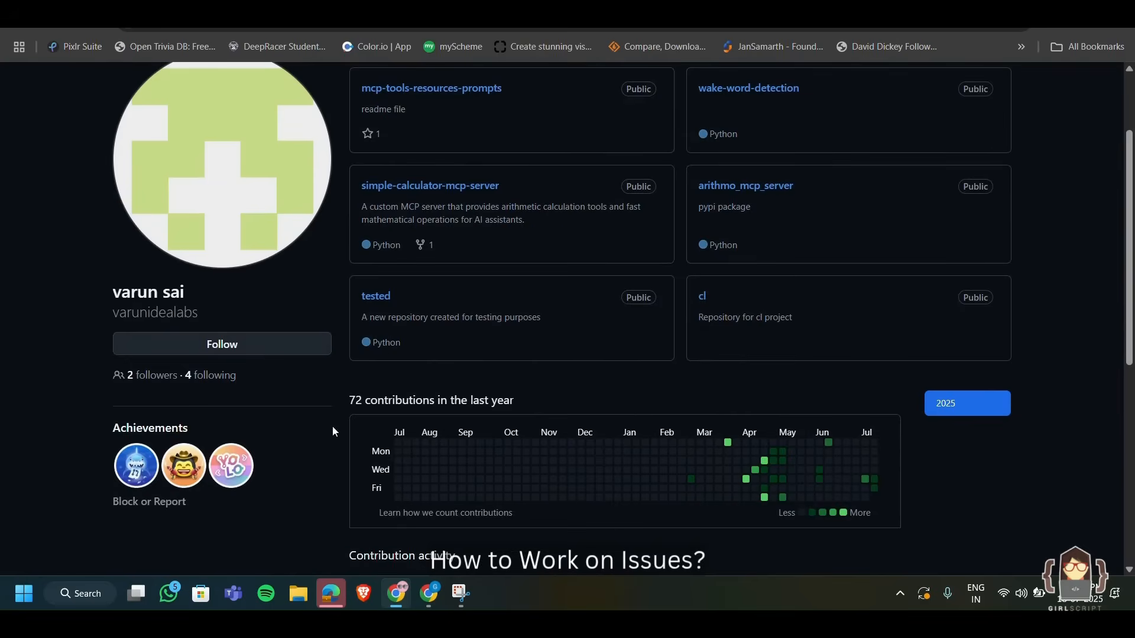
scroll(up, 3)
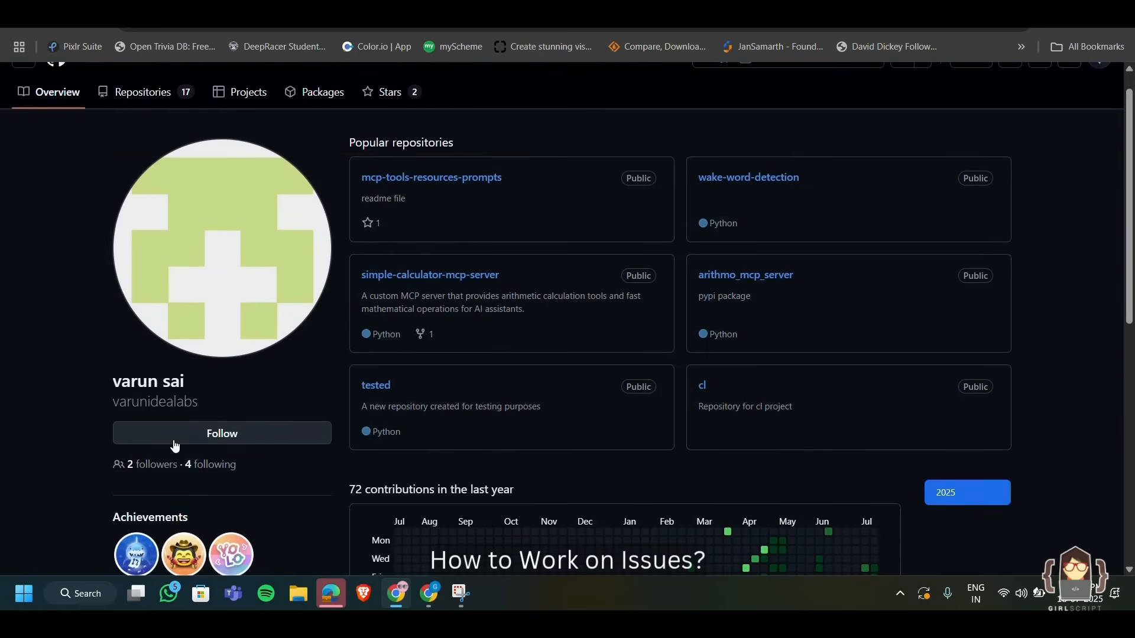
scroll(up, 3)
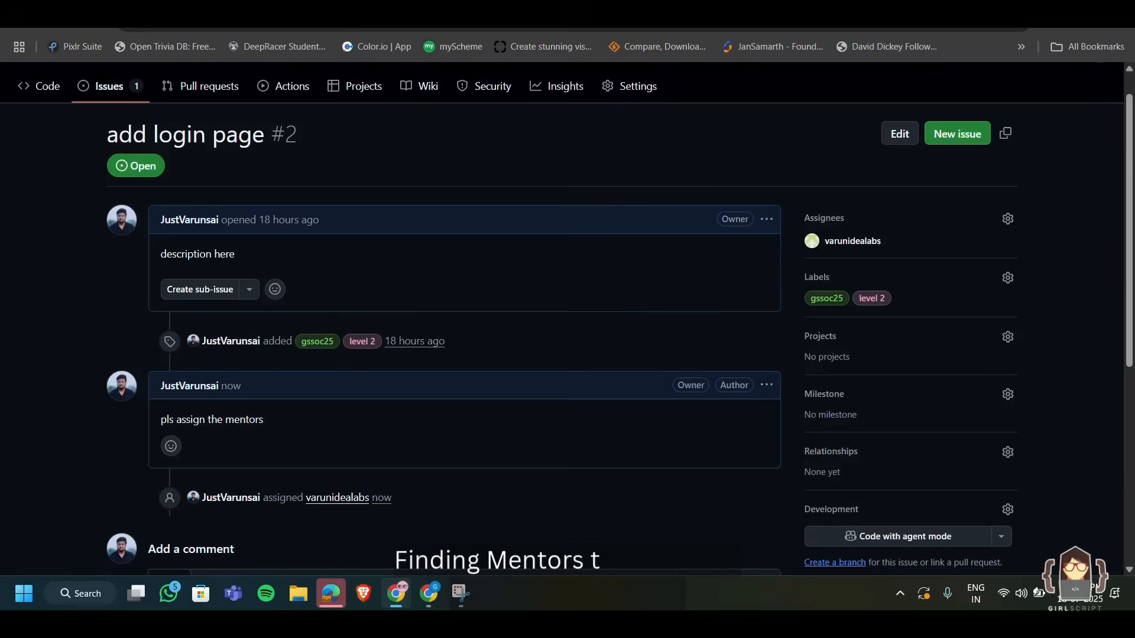
mouse_move(852, 241)
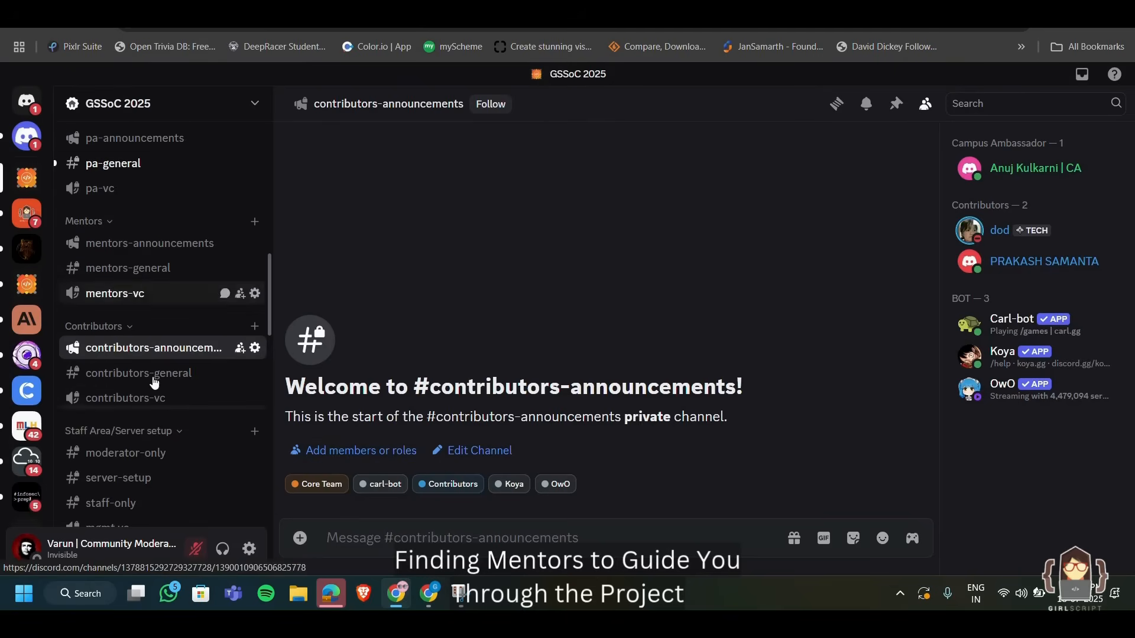
Scroll the GSSoC 2025 channel list down to the Tech section's project-support channel
scroll(up, 3)
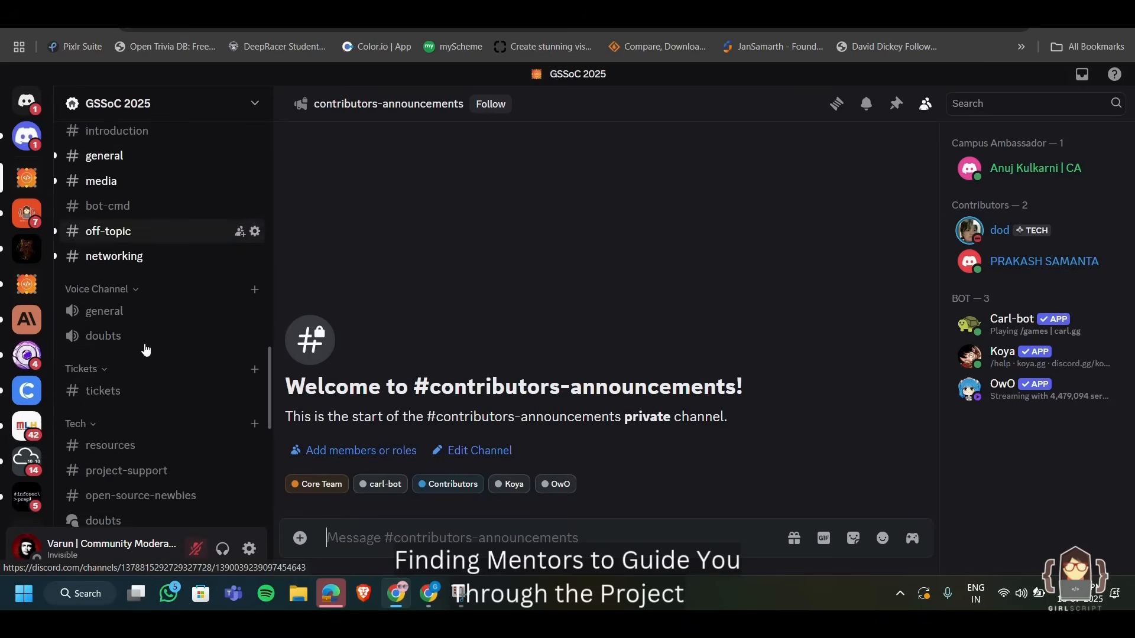
scroll(down, 3)
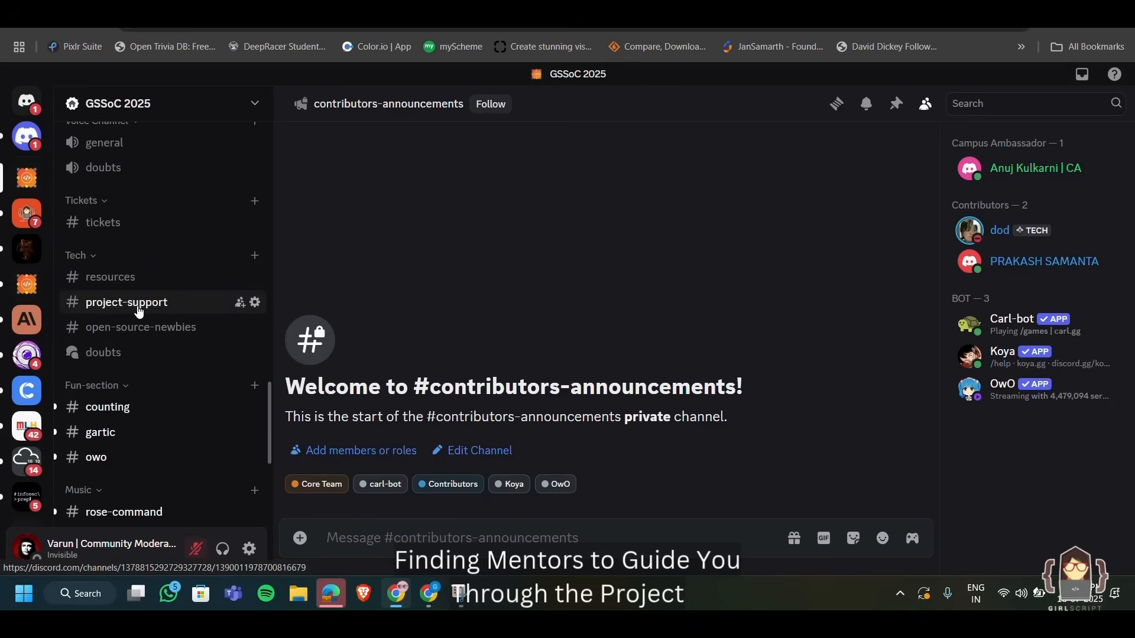
click(127, 301)
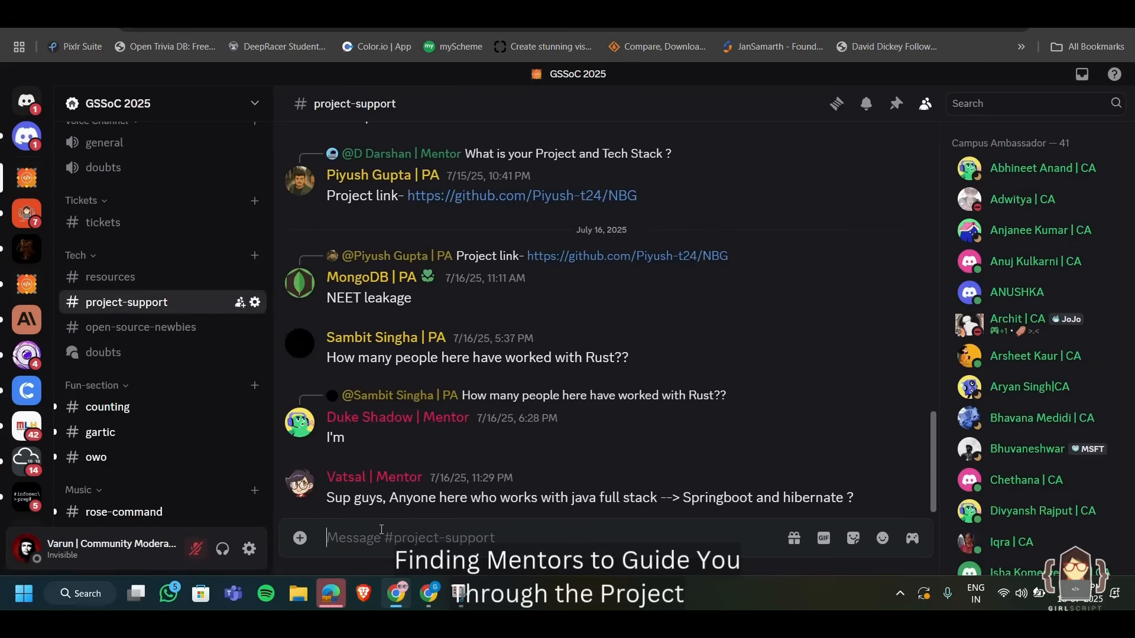
text(@)
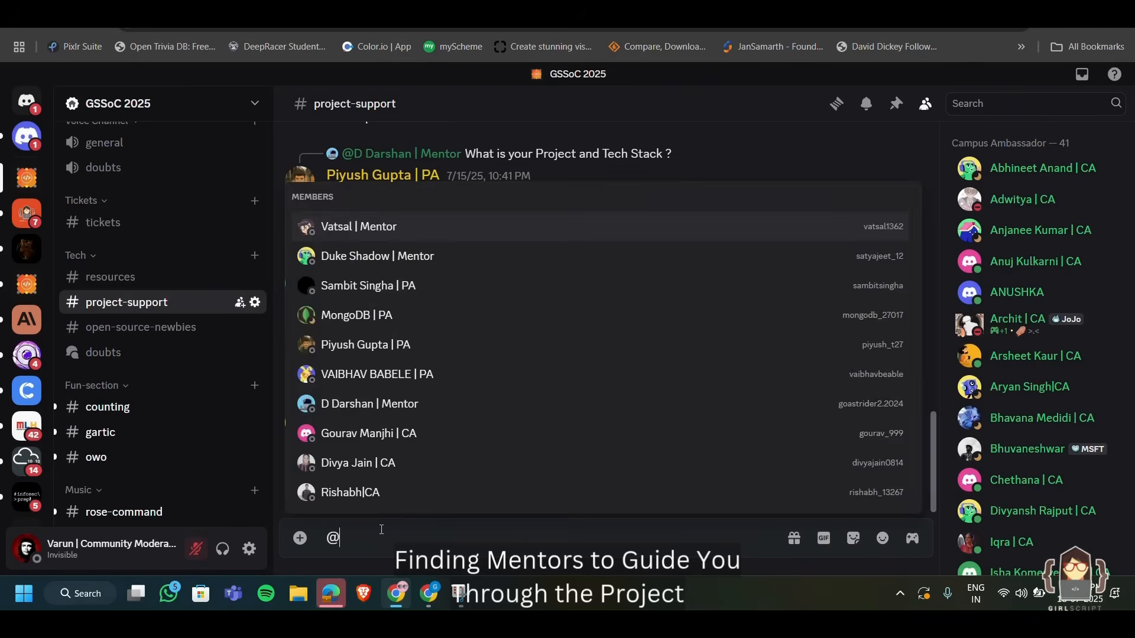
mouse_move(440, 434)
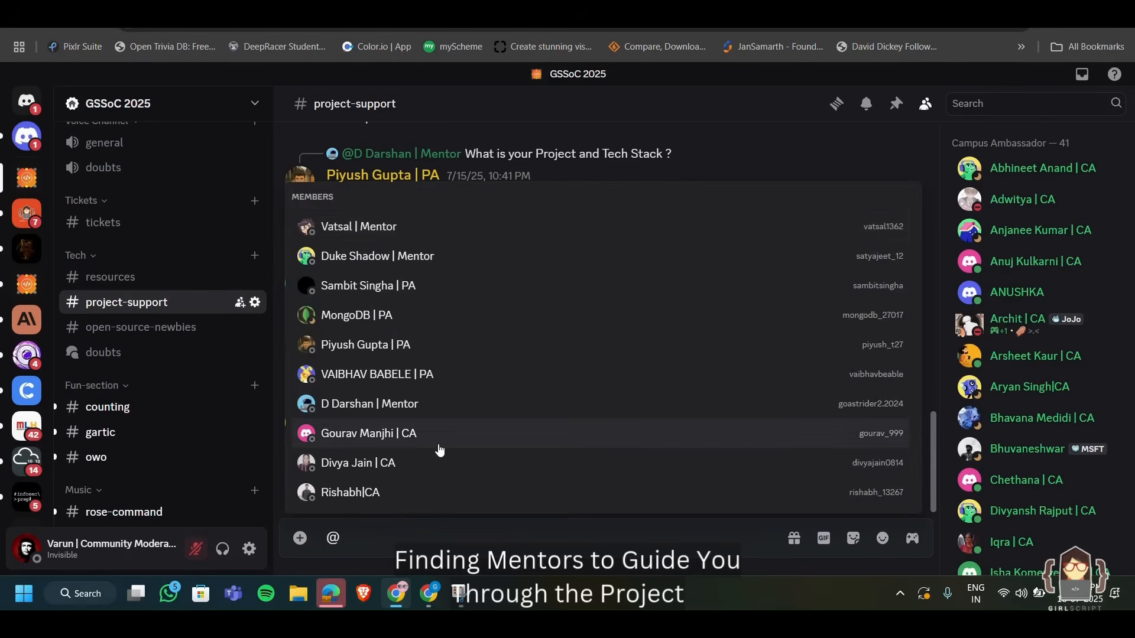
click(332, 537)
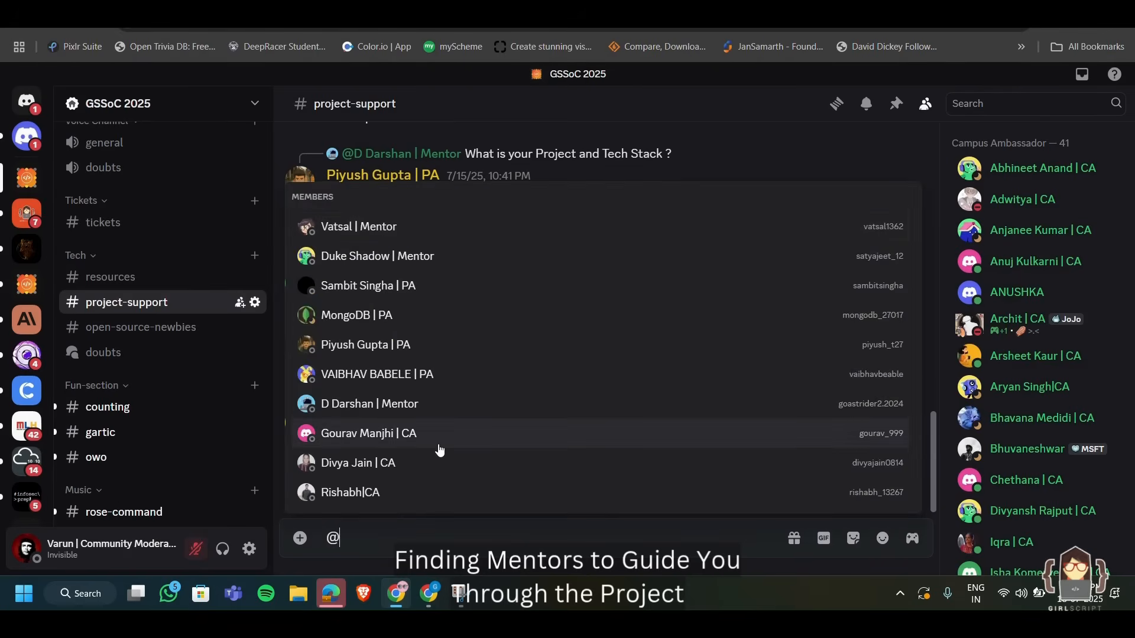
text(s)
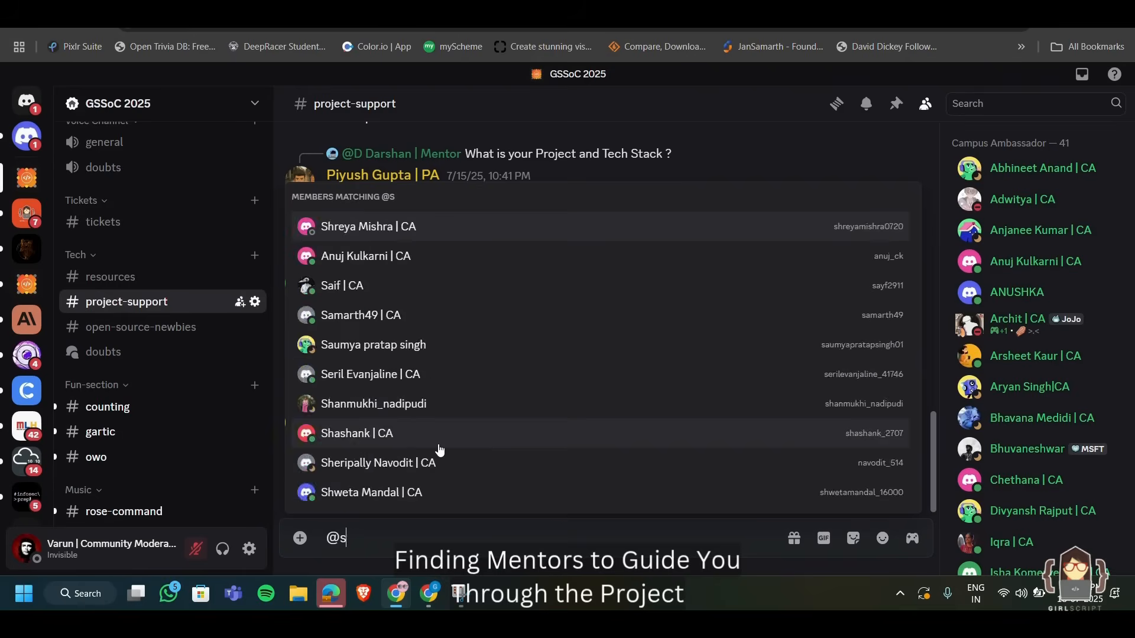
text(ru)
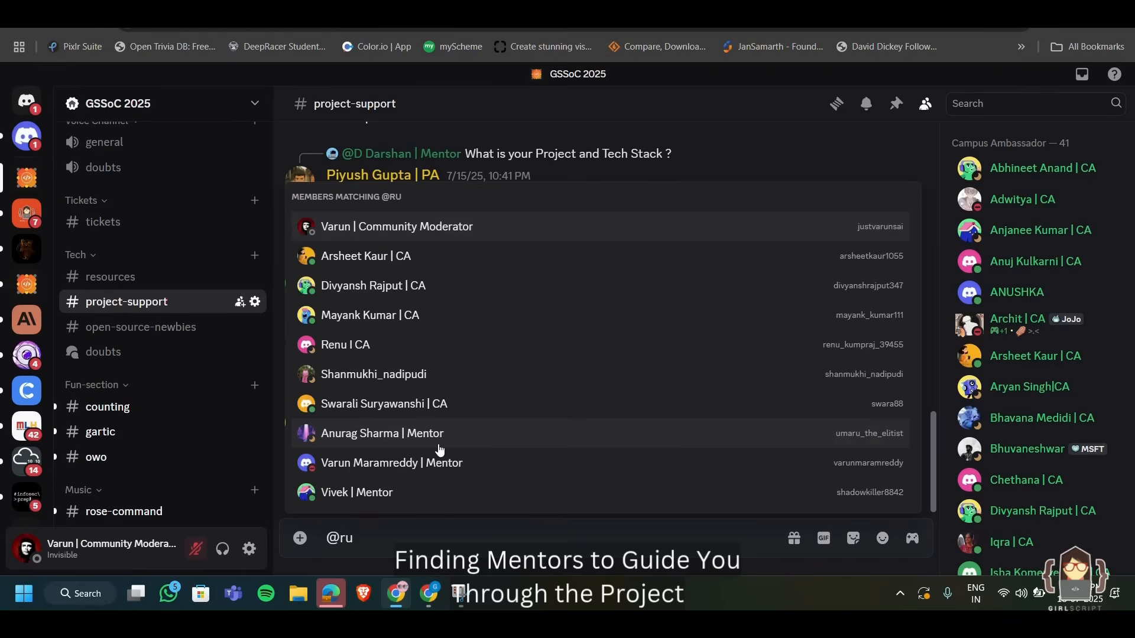
text(s)
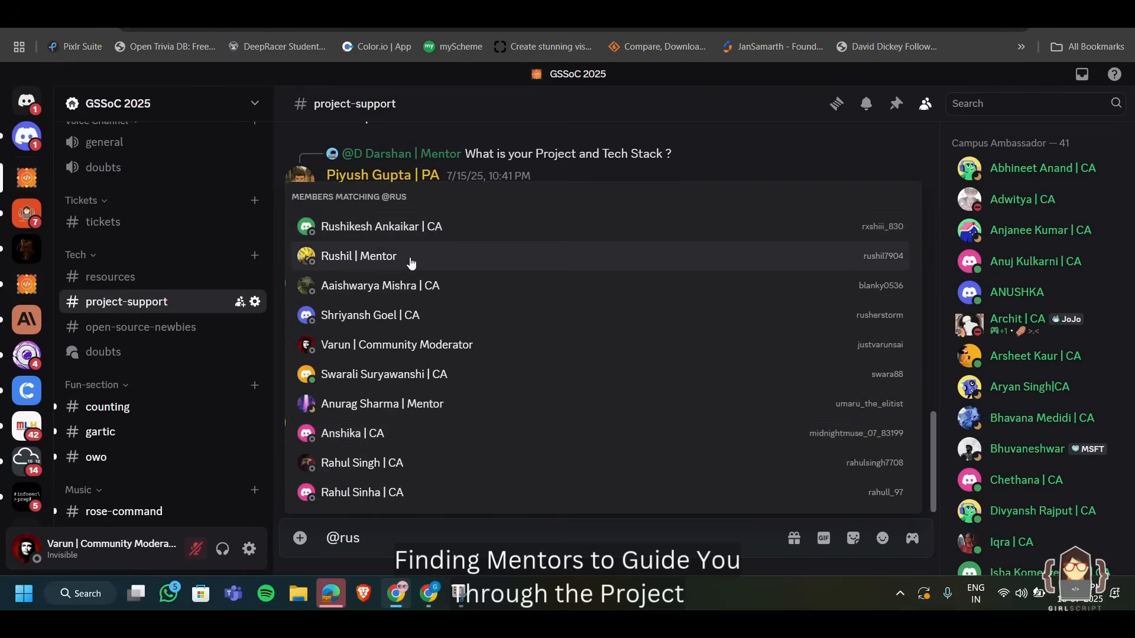
click(358, 255)
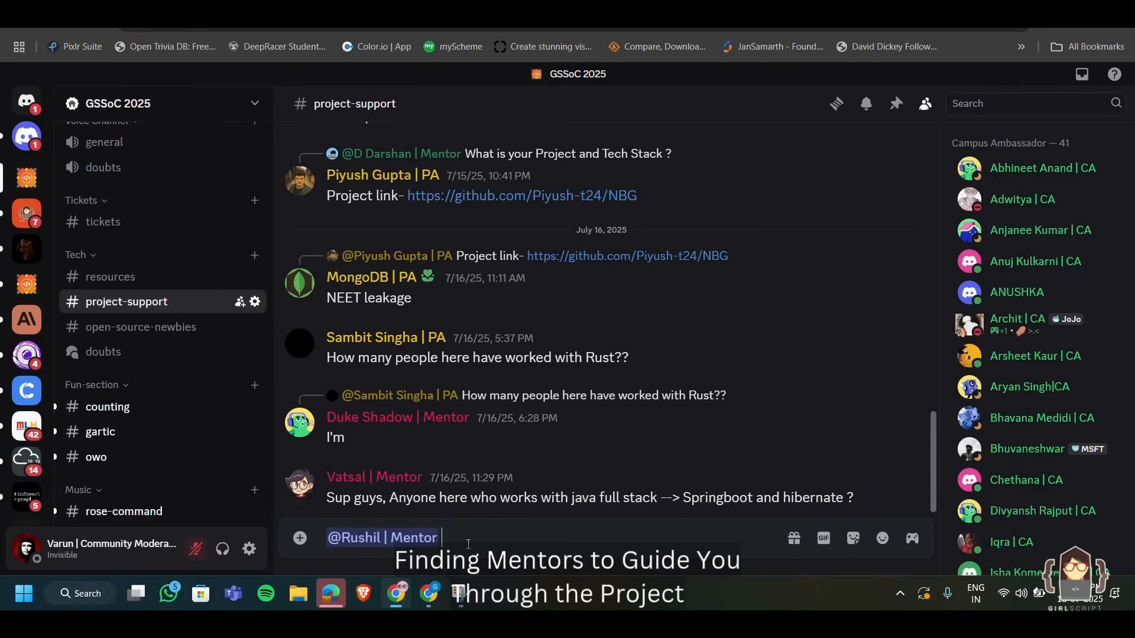
Continue the message asking for guidance about the project
text(can you gu)
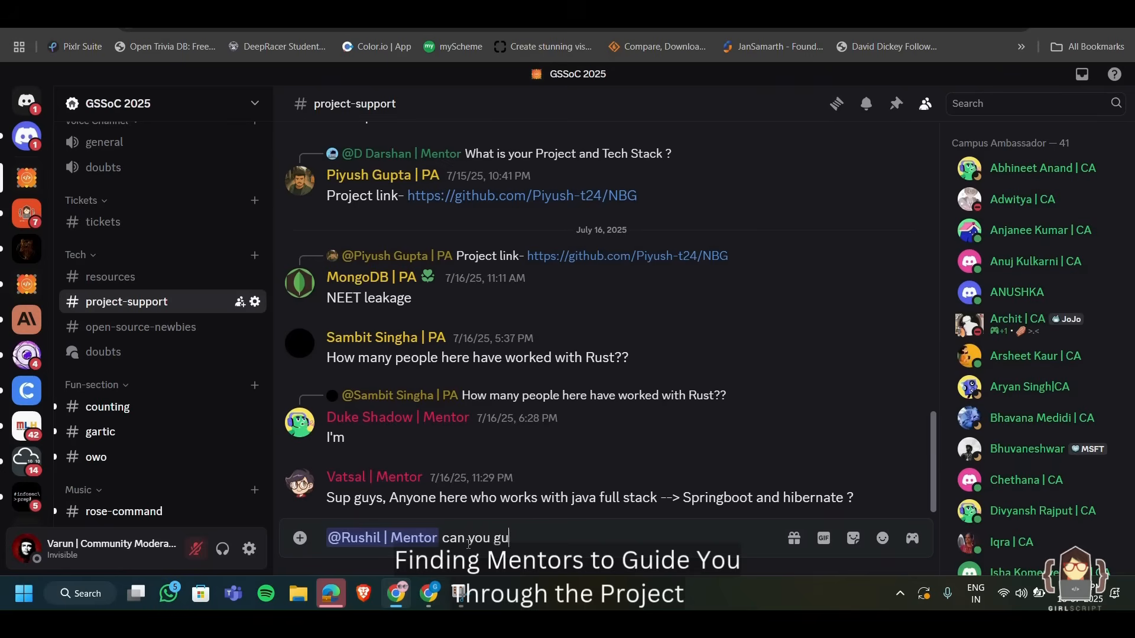
text(ide about t)
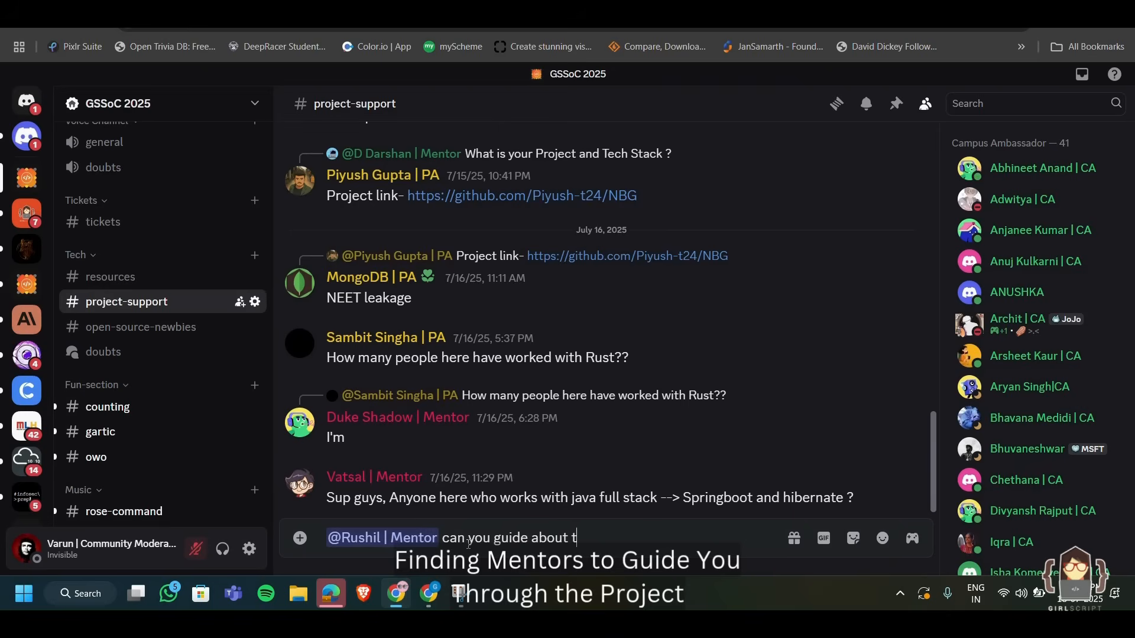
text(he project)
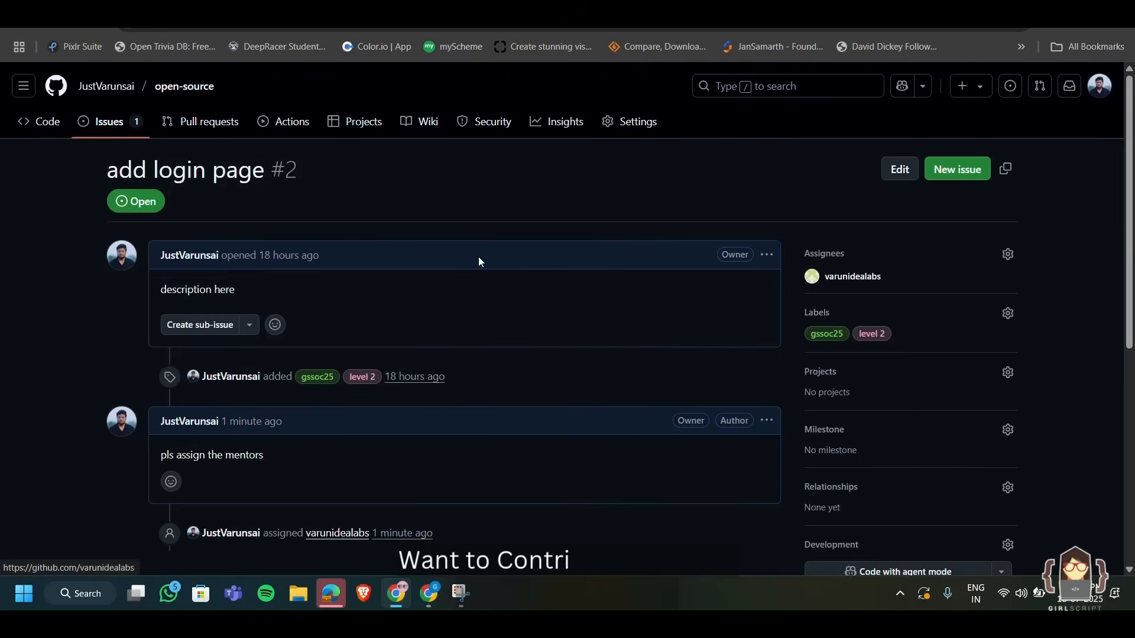
mouse_move(179, 85)
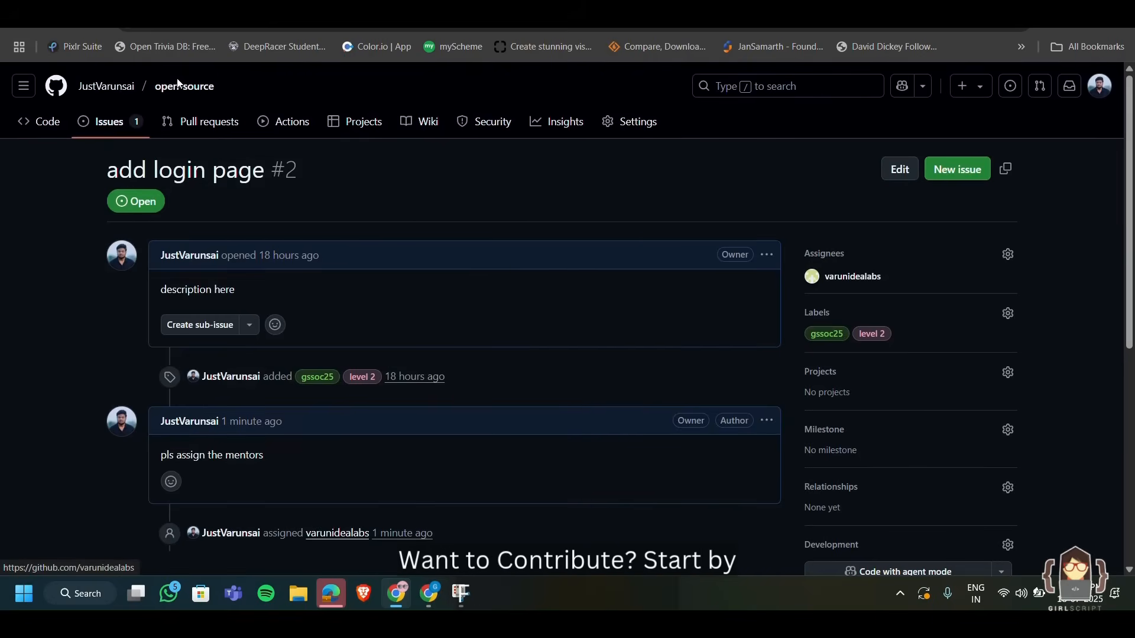
mouse_move(184, 85)
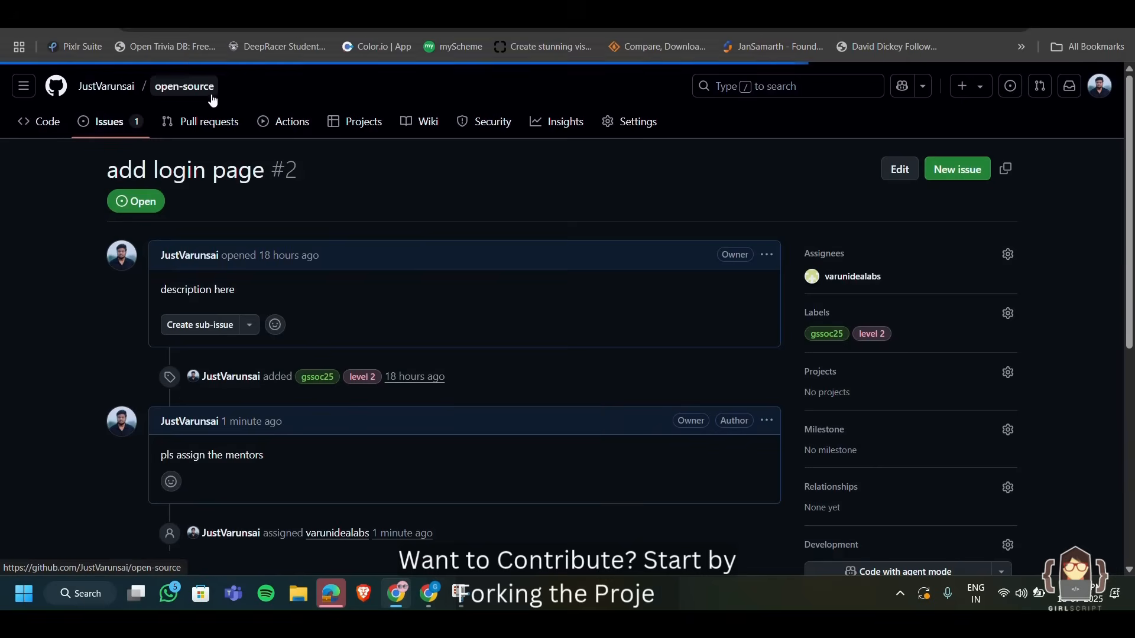
click(47, 121)
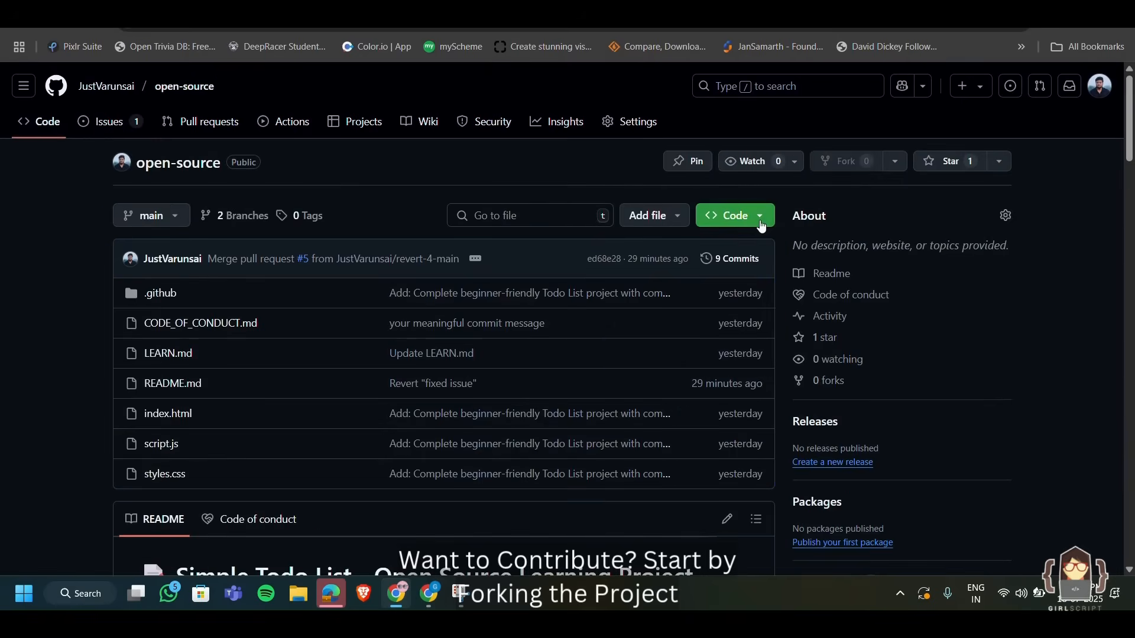
click(732, 216)
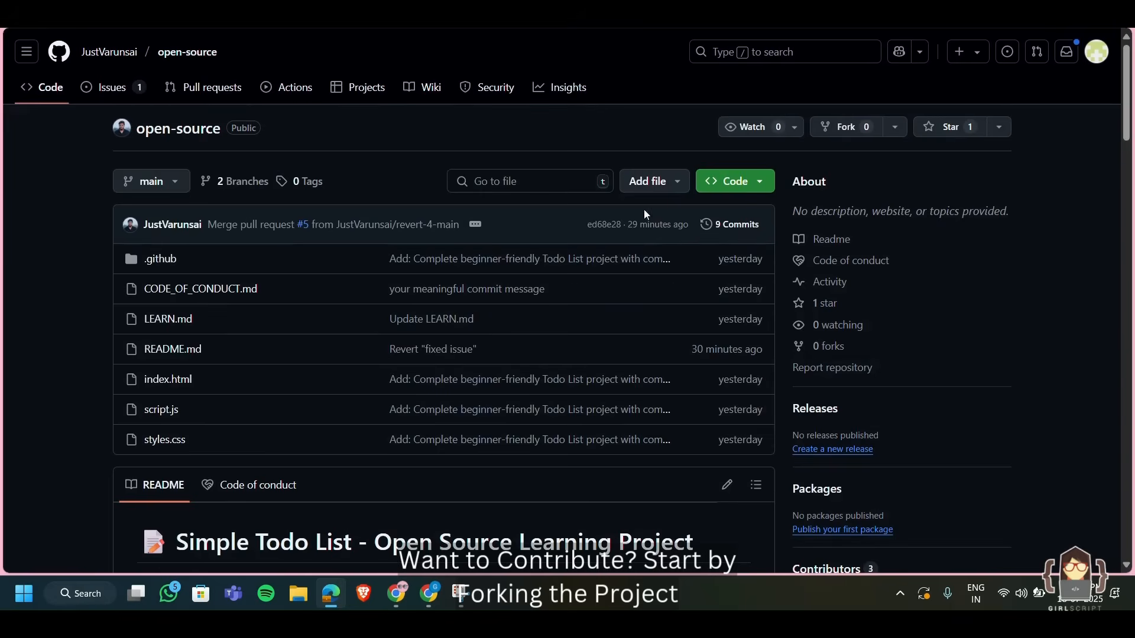
mouse_move(845, 129)
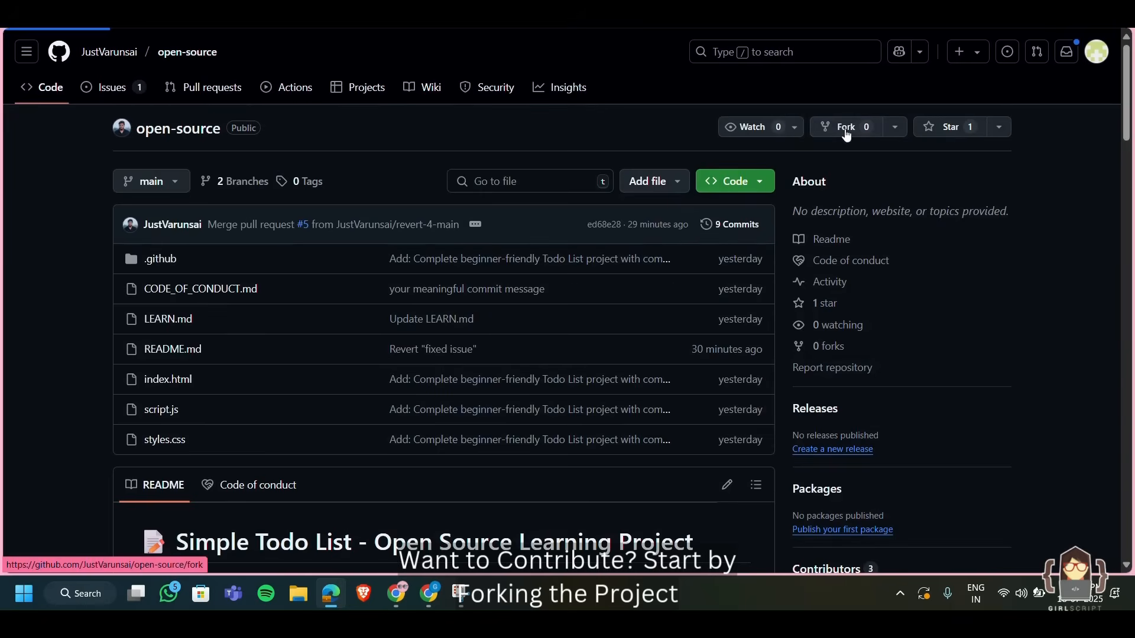
click(844, 126)
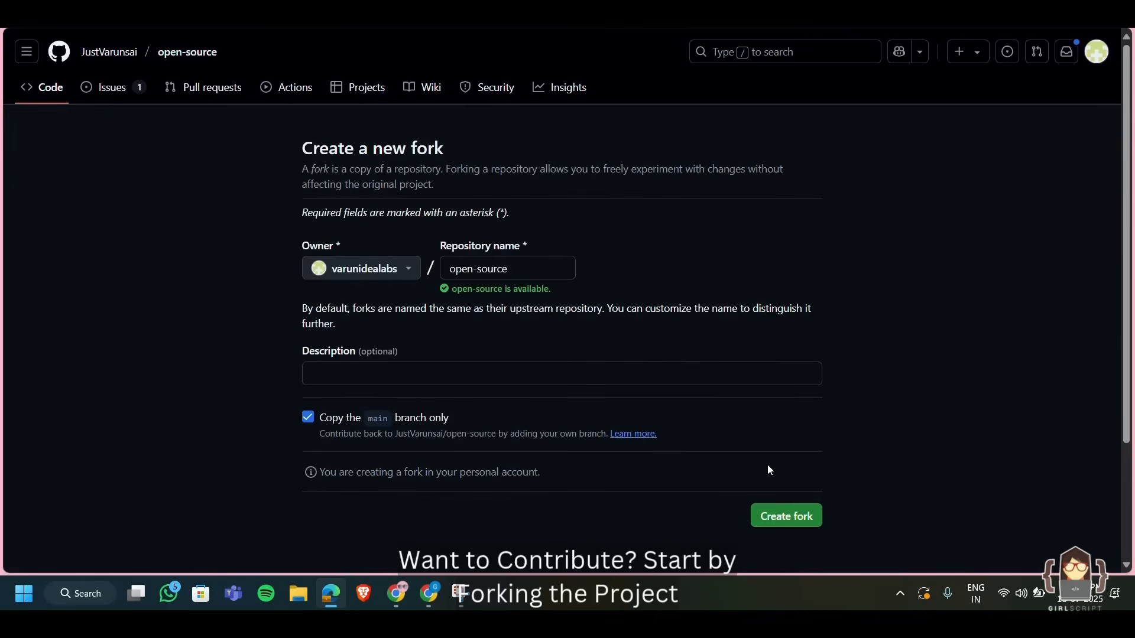
click(785, 515)
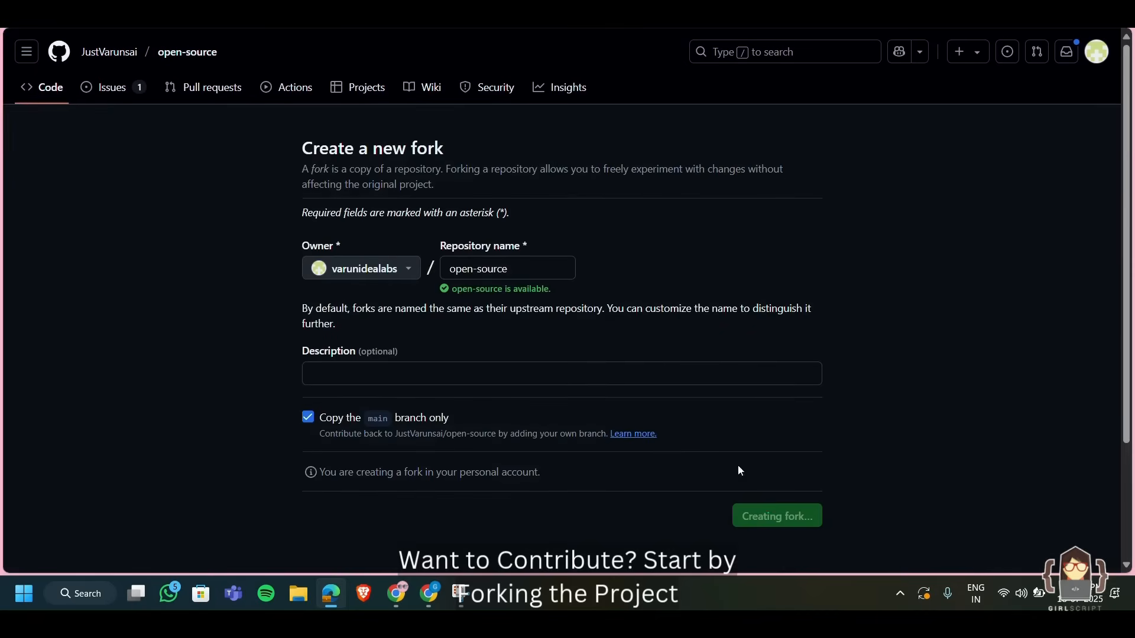
click(775, 516)
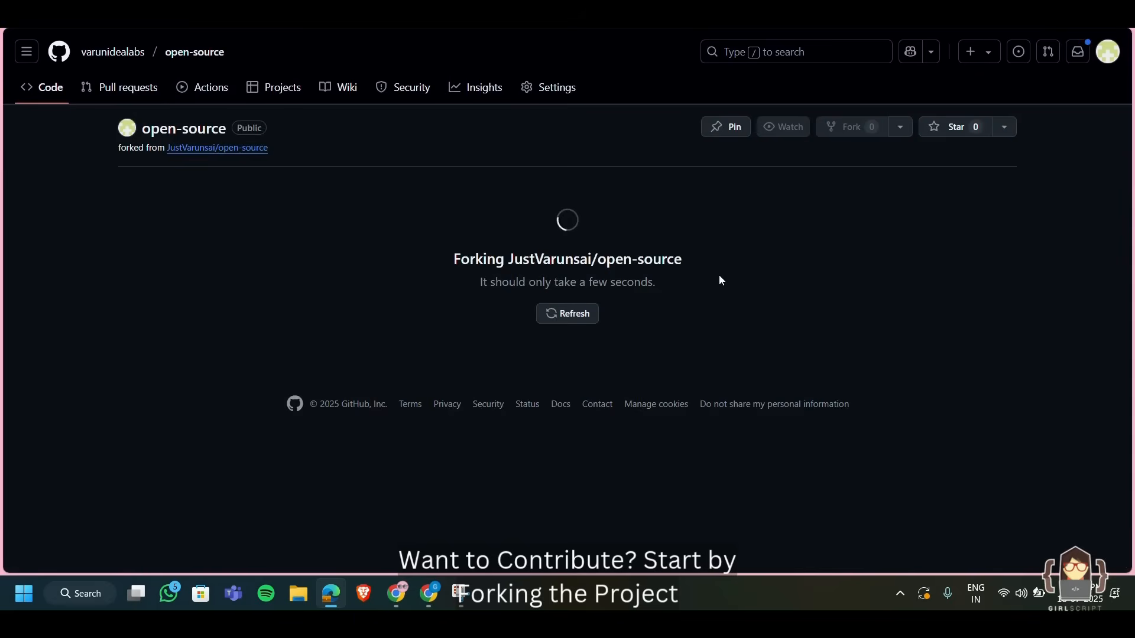
mouse_move(505, 352)
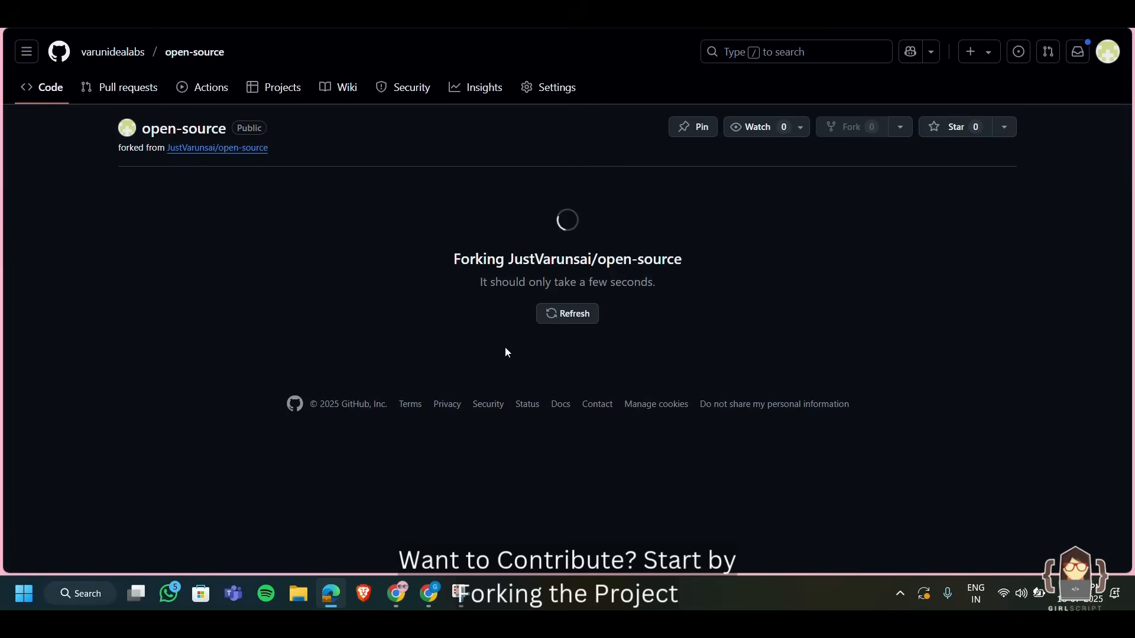
mouse_move(483, 340)
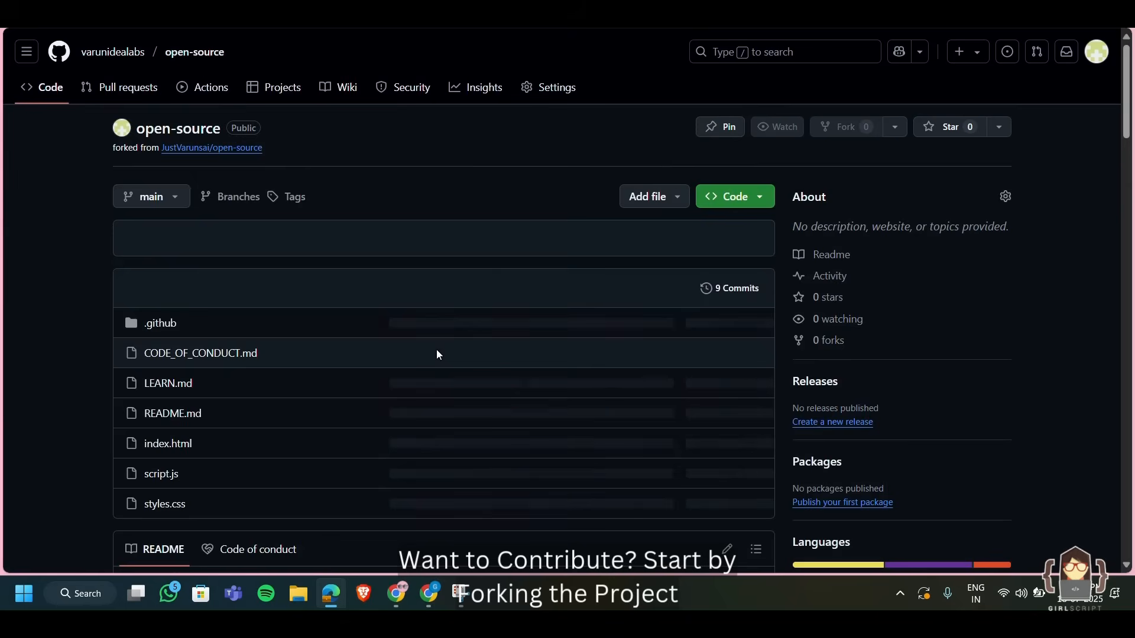
scroll(down, 3)
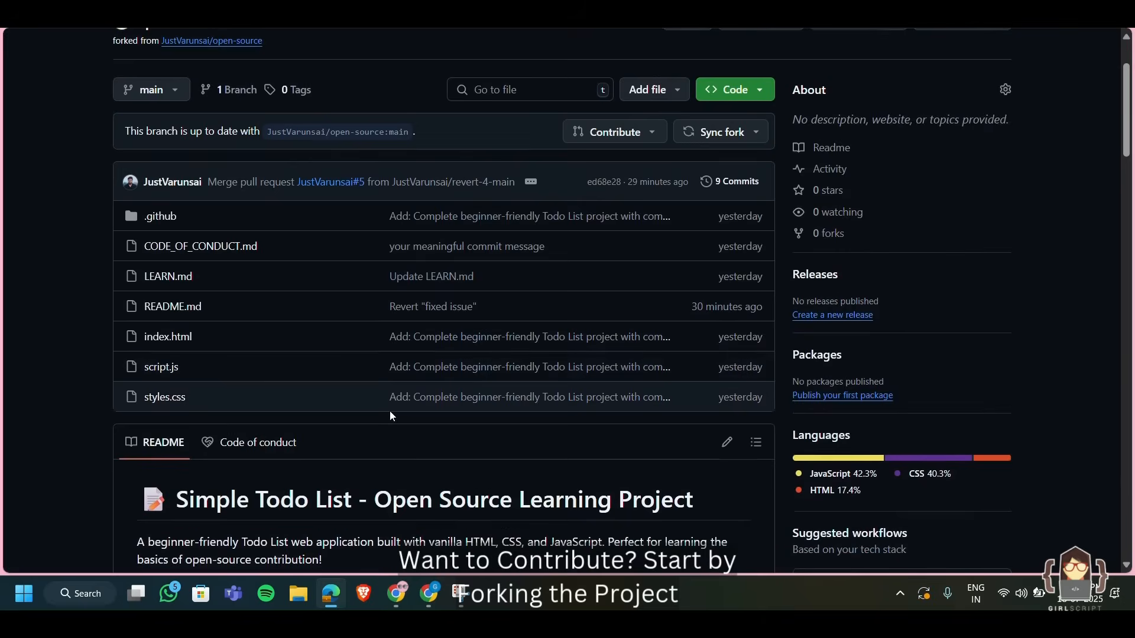
scroll(down, 3)
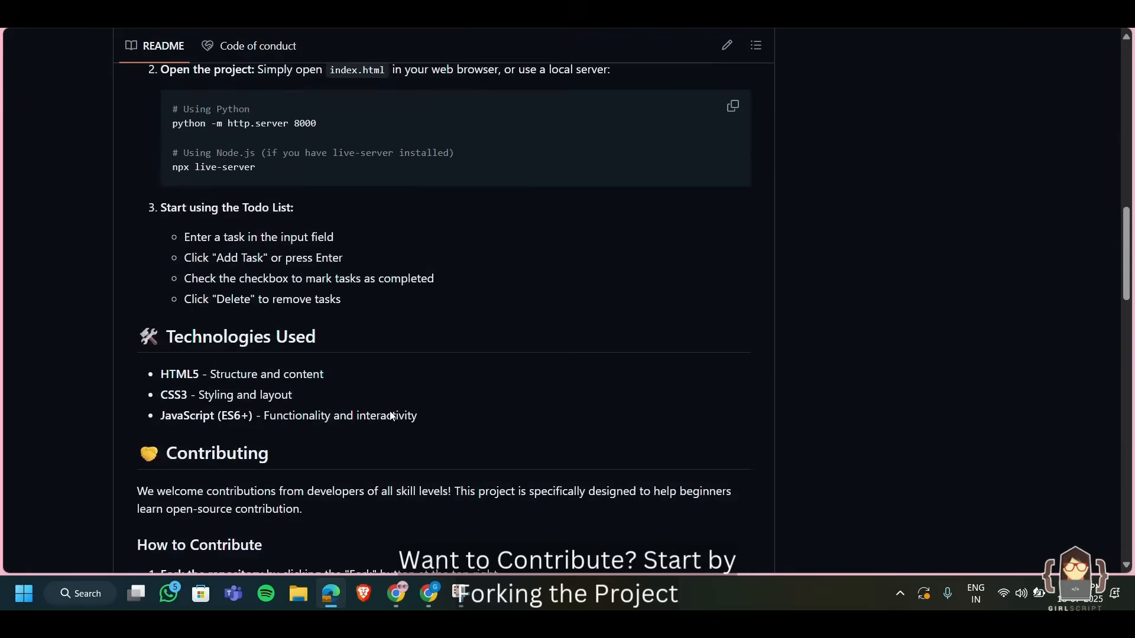
scroll(up, 3)
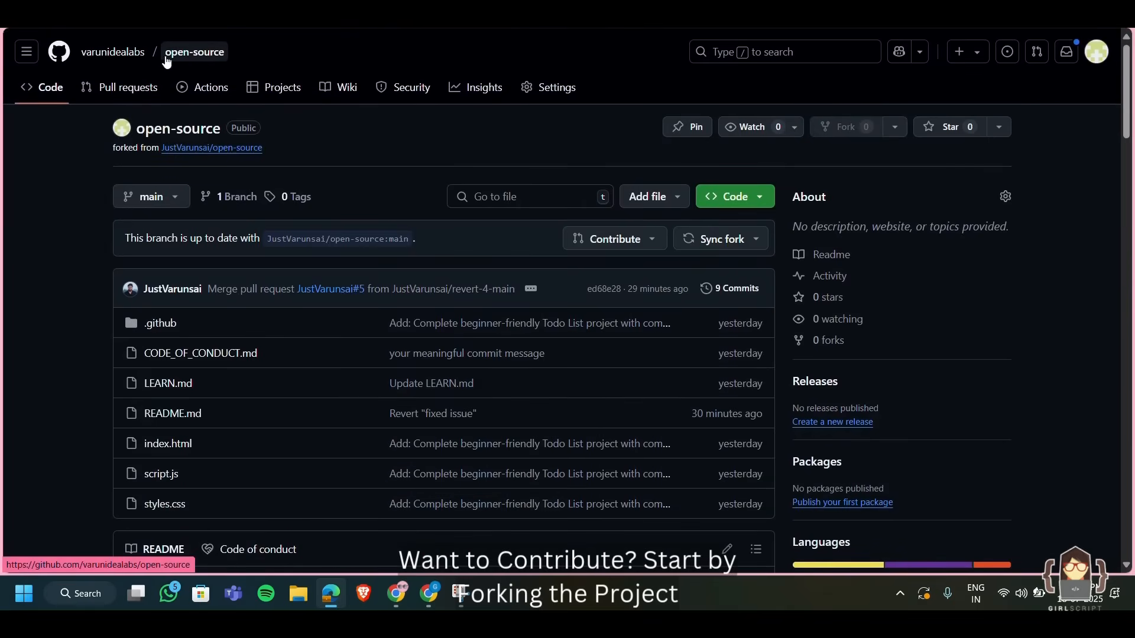
mouse_move(112, 50)
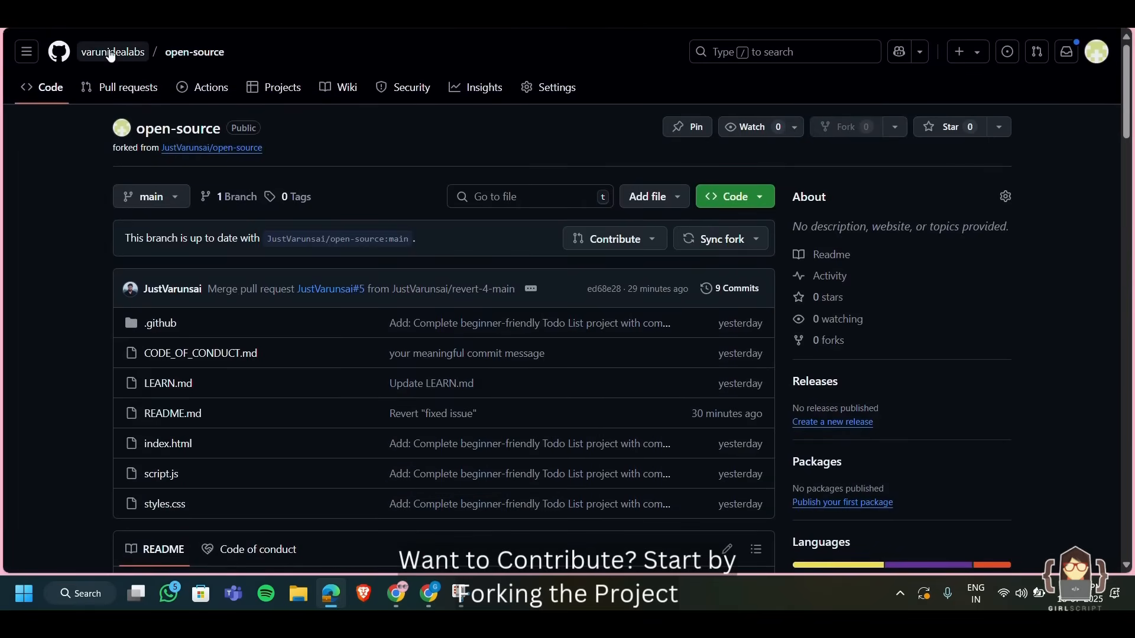
mouse_move(111, 51)
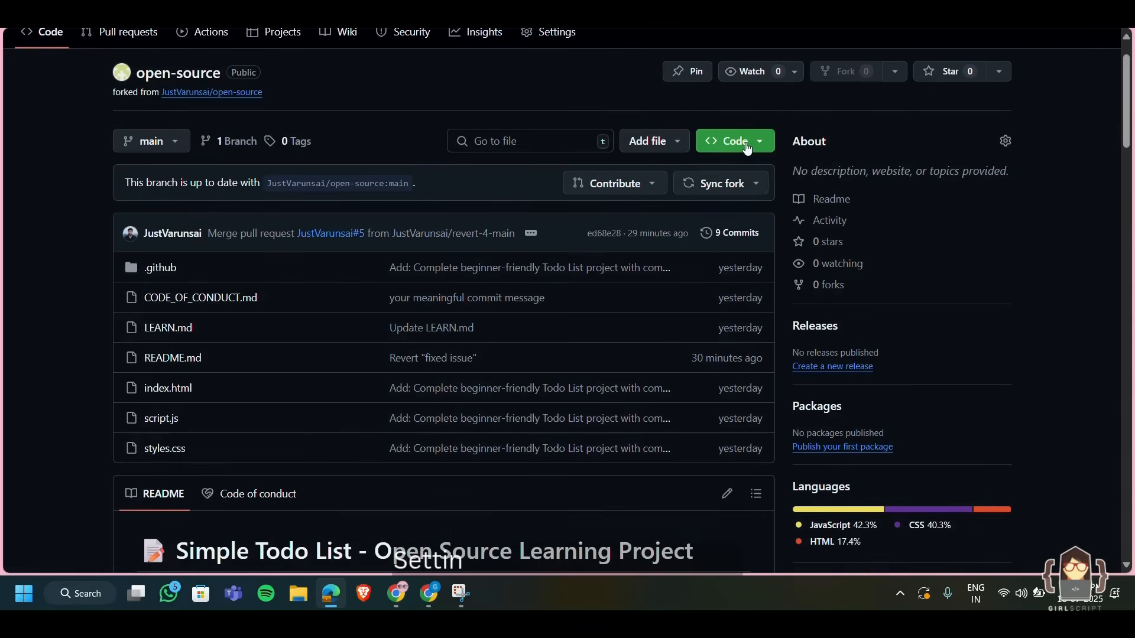
Start a new integrated terminal from the Terminal menu and focus it
click(732, 140)
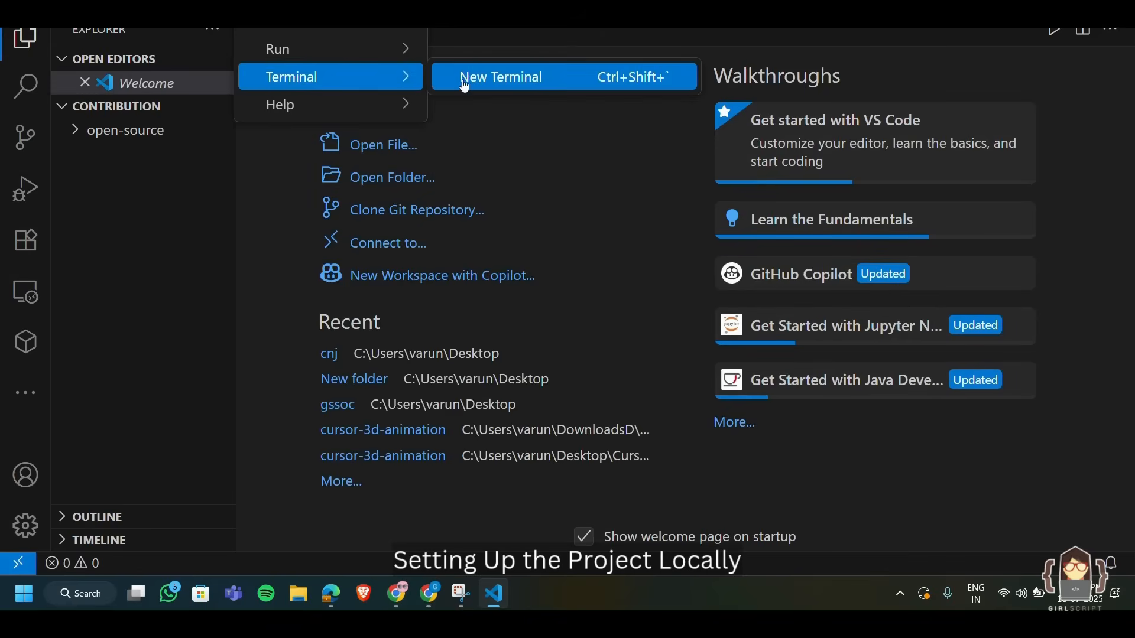
click(502, 77)
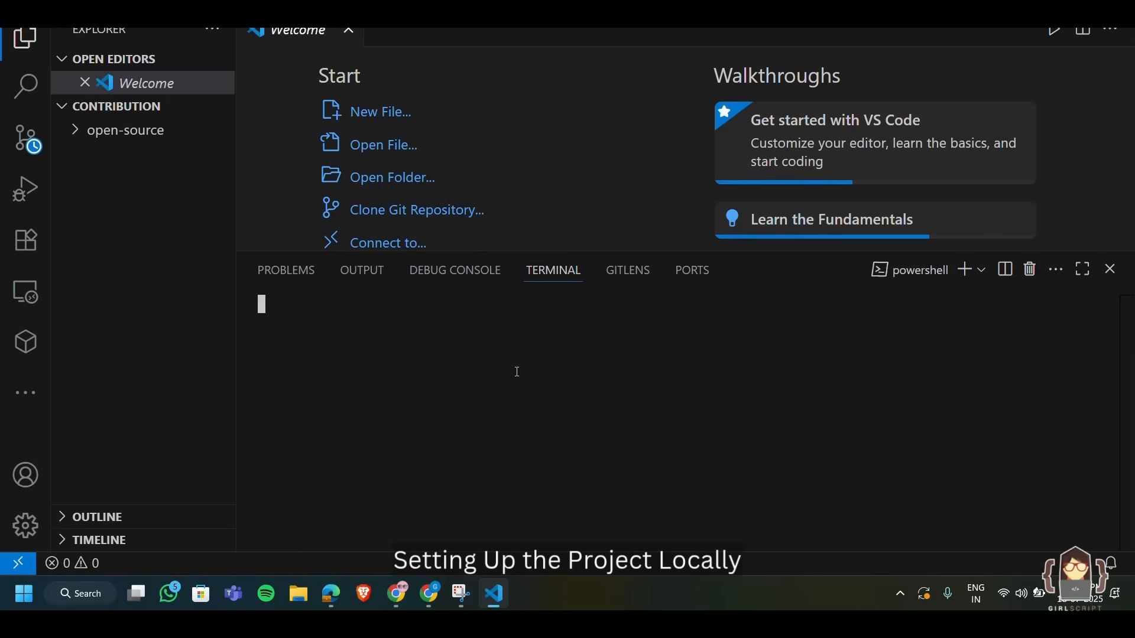
click(963, 269)
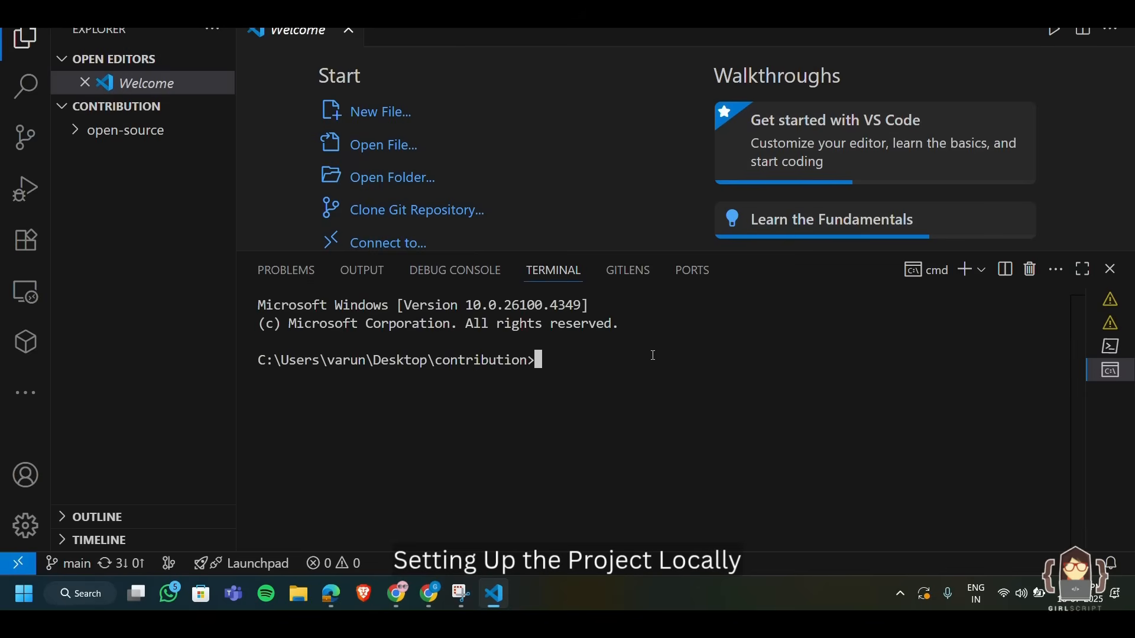
Run git clone (folder already exists), then cd into the open-source folder
text(git clone https://github.com/varunidealabs/open-source.git)
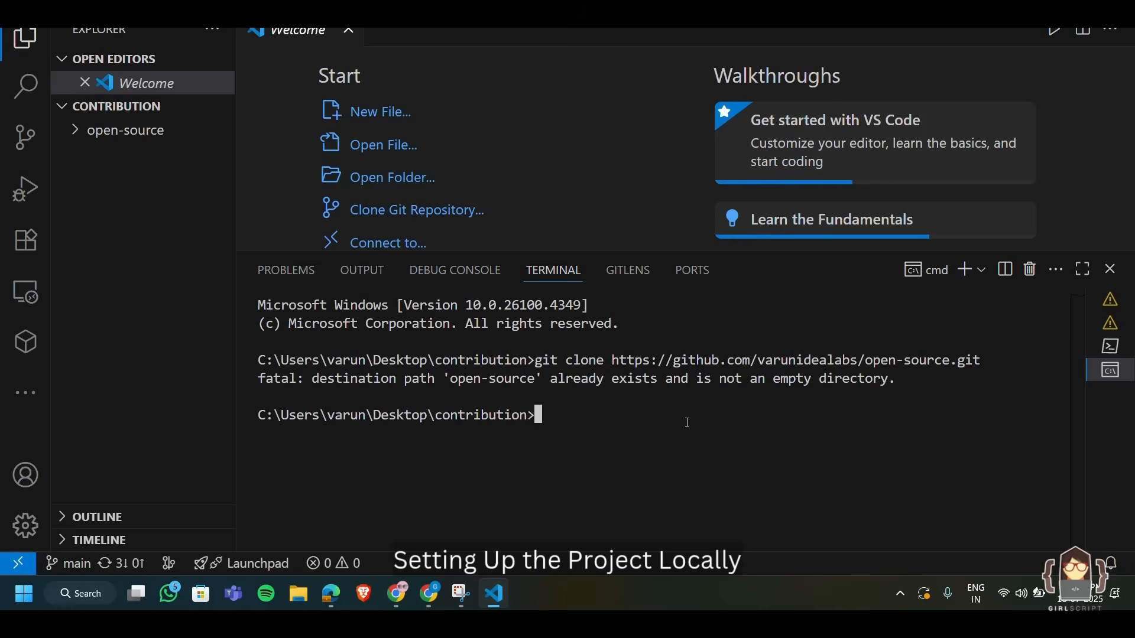
text(c)
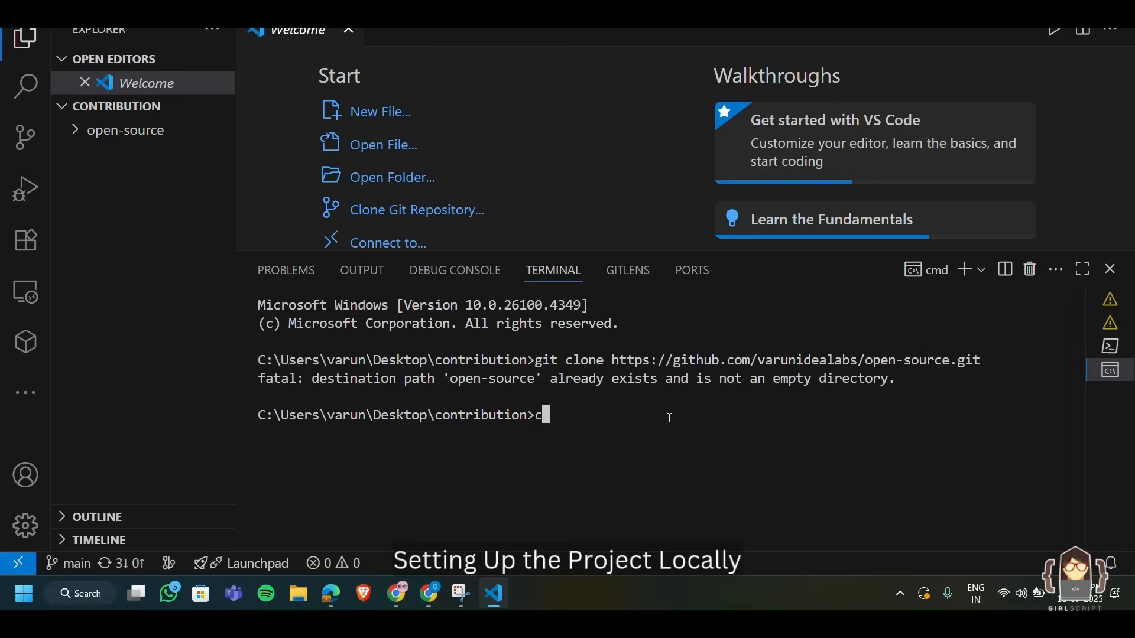
text(d)
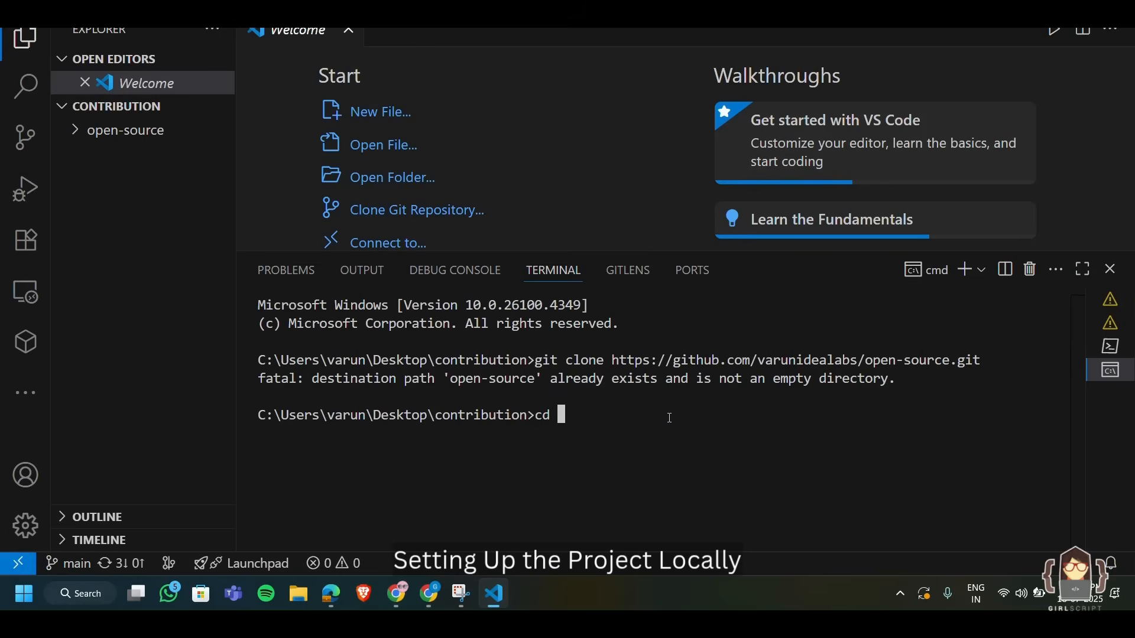
text(o)
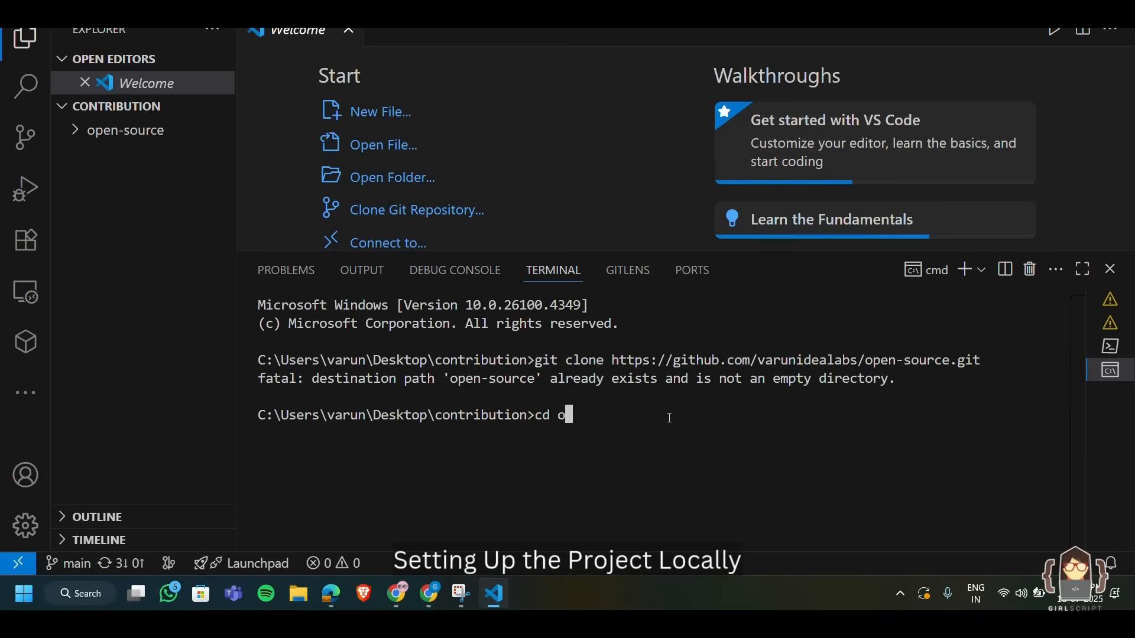
text(pen-source)
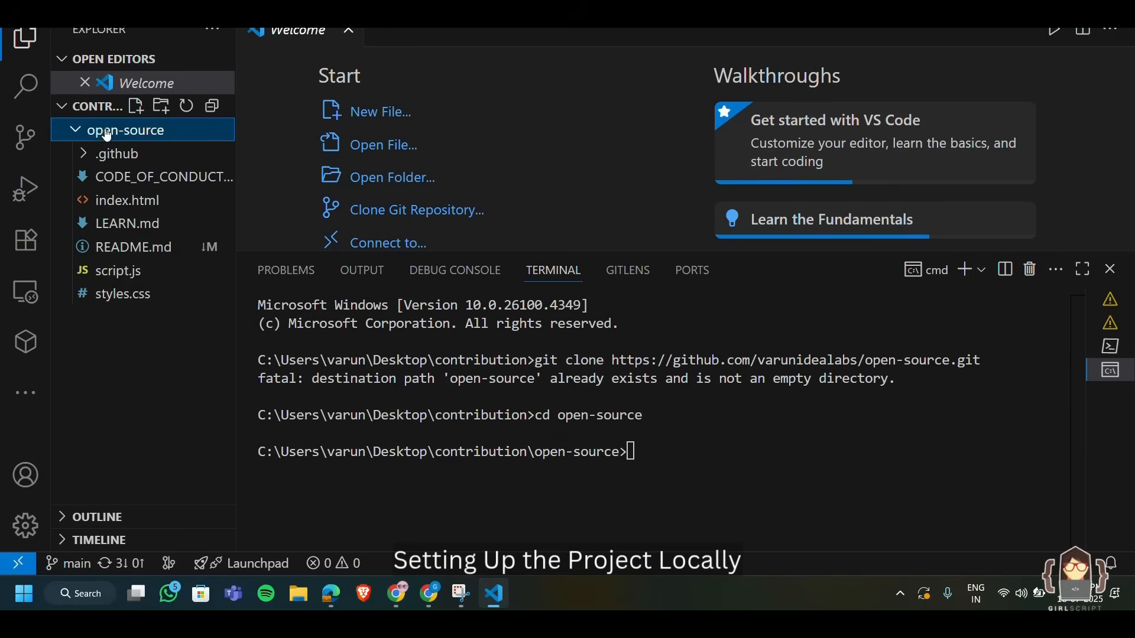
View LEARN.md, glance at README.md, then return to LEARN.md's Table of Contents
click(127, 224)
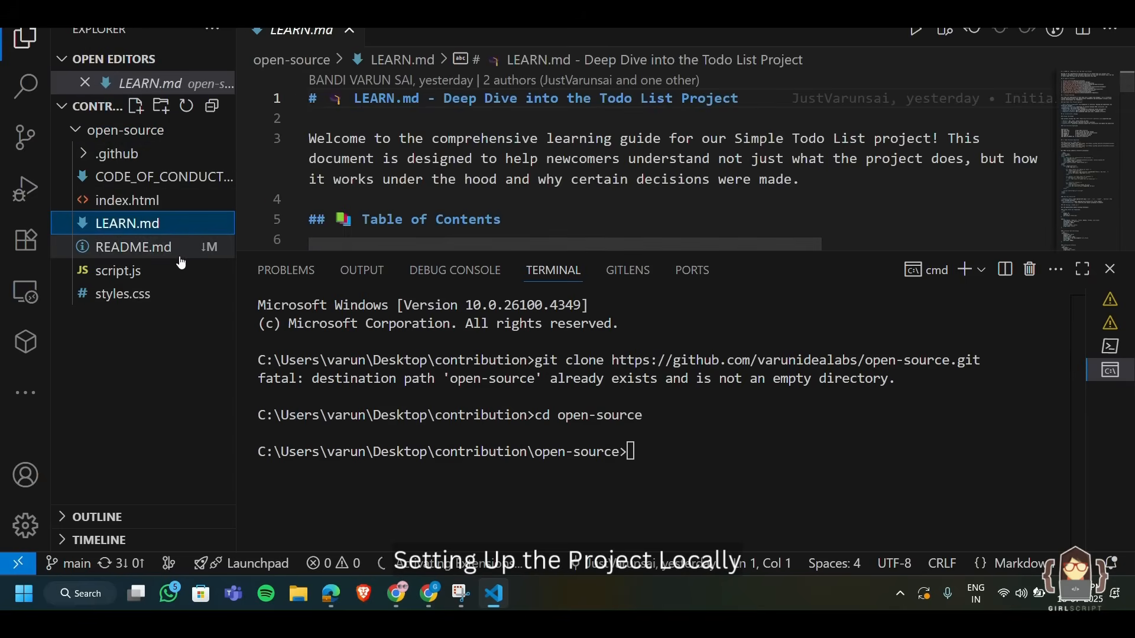
click(132, 247)
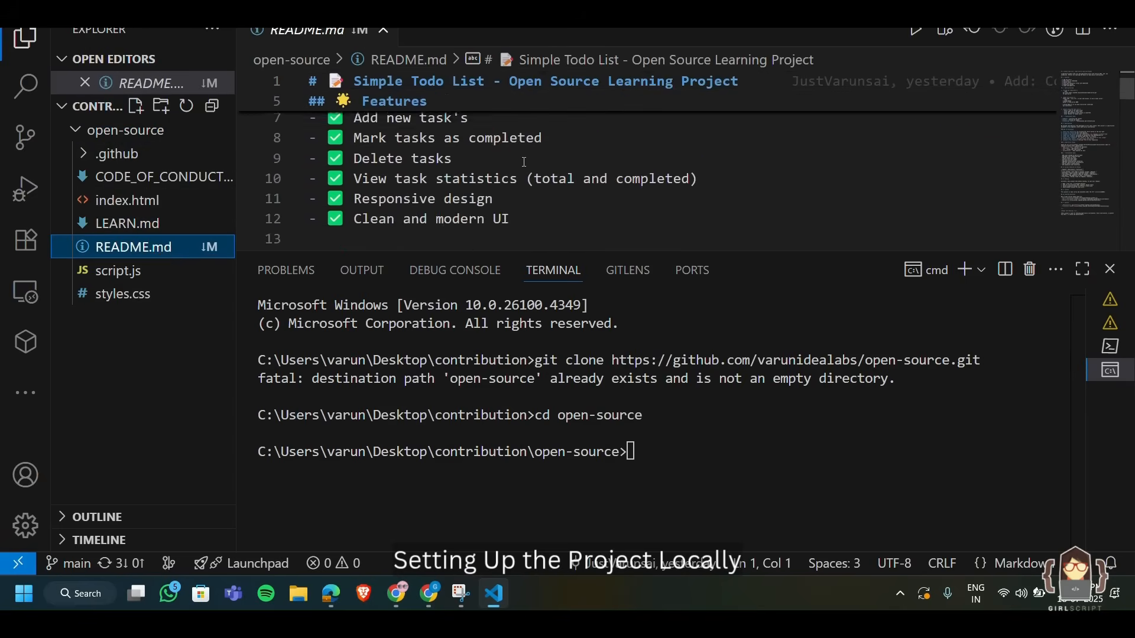
click(126, 223)
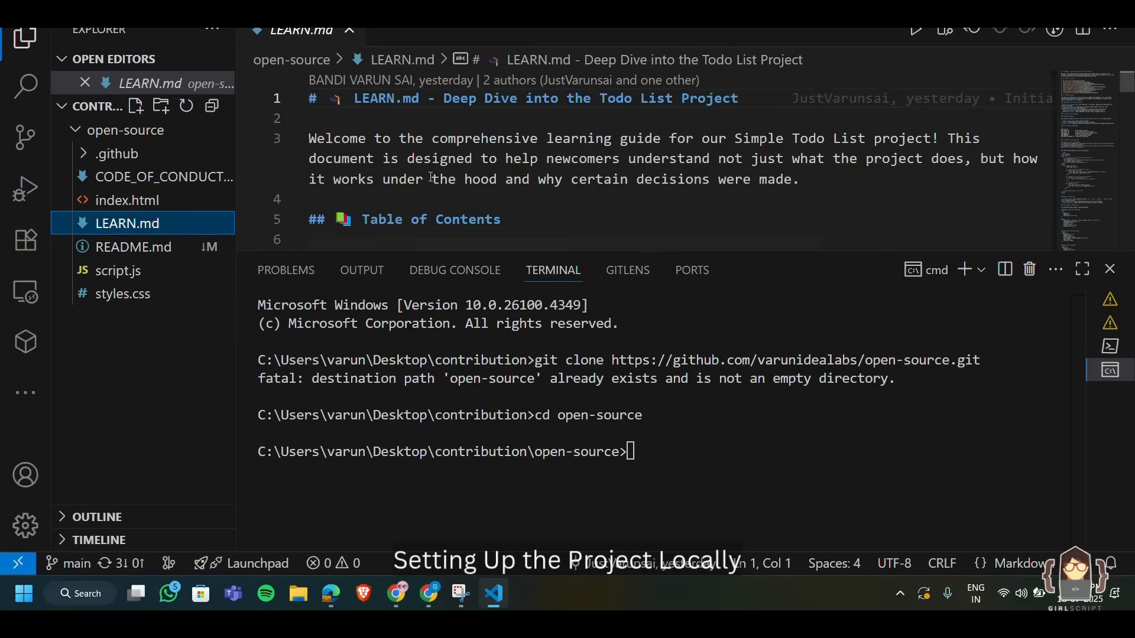
scroll(down, 3)
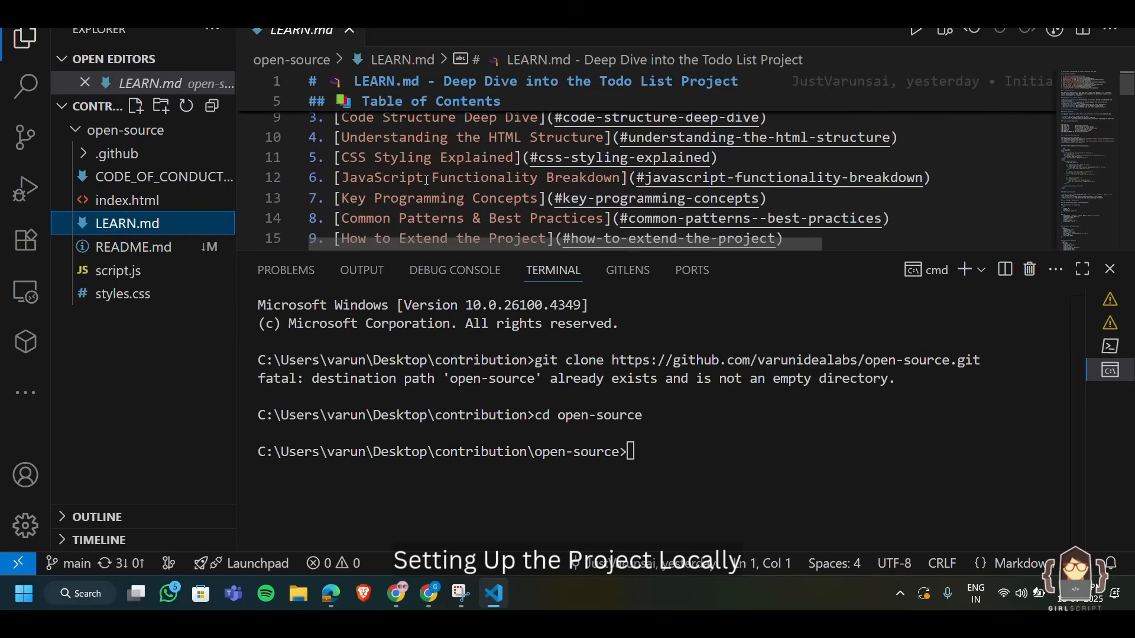
Bring up index.html and locate the todo-list comment around line 17
click(127, 201)
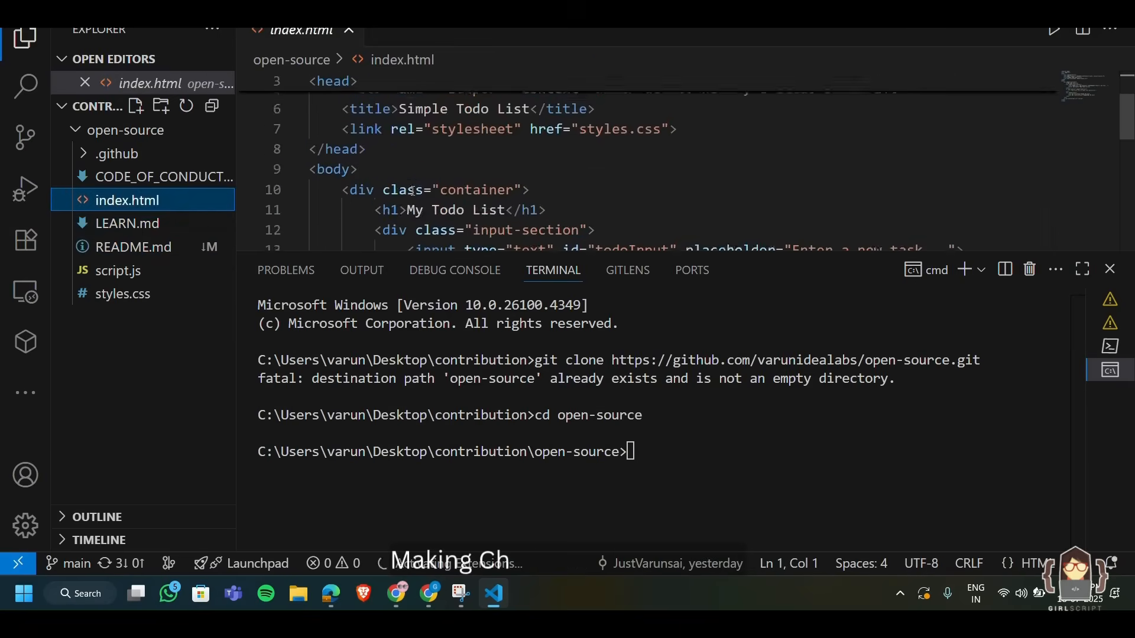
scroll(down, 3)
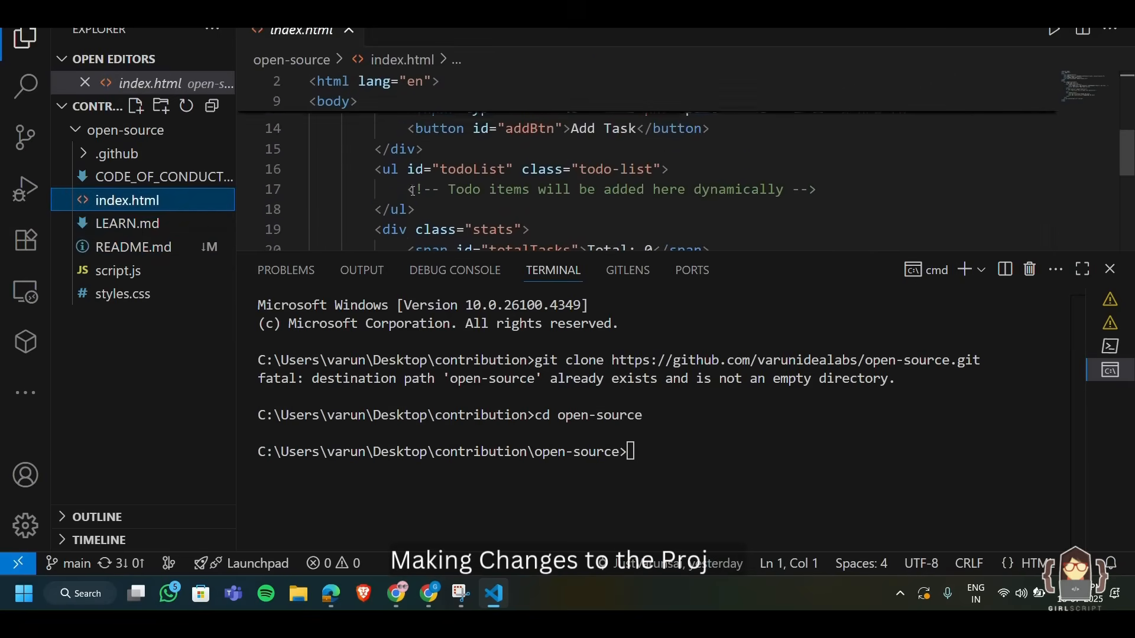
scroll(up, 3)
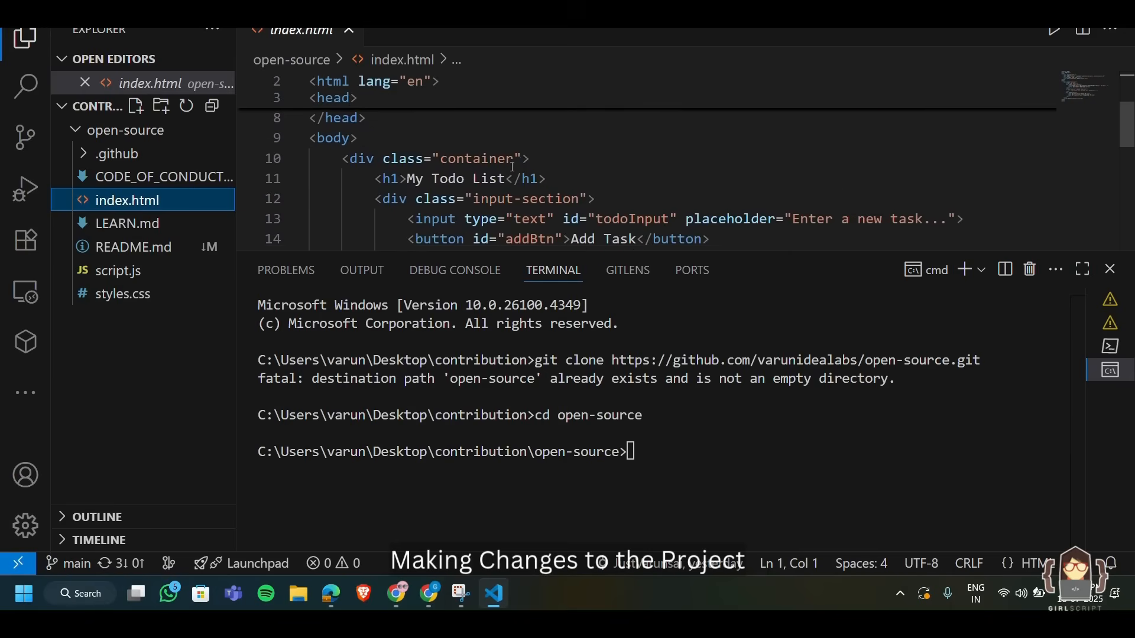
scroll(down, 3)
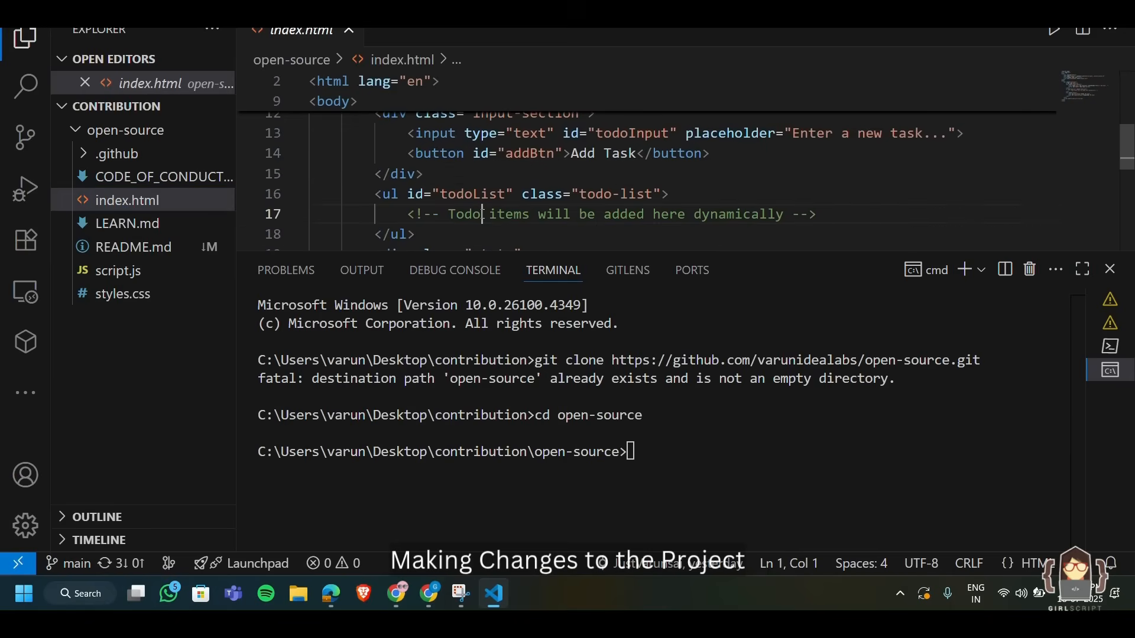
Edit the comment to read "Todo item's will be added here dynamically." and save
click(481, 214)
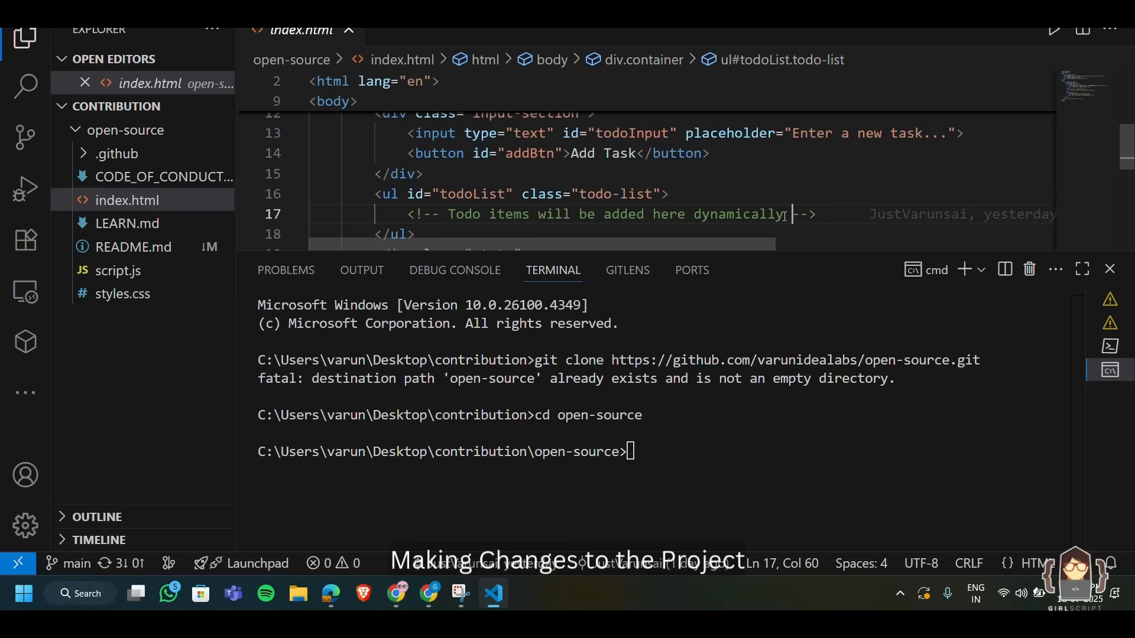
key(Backspace)
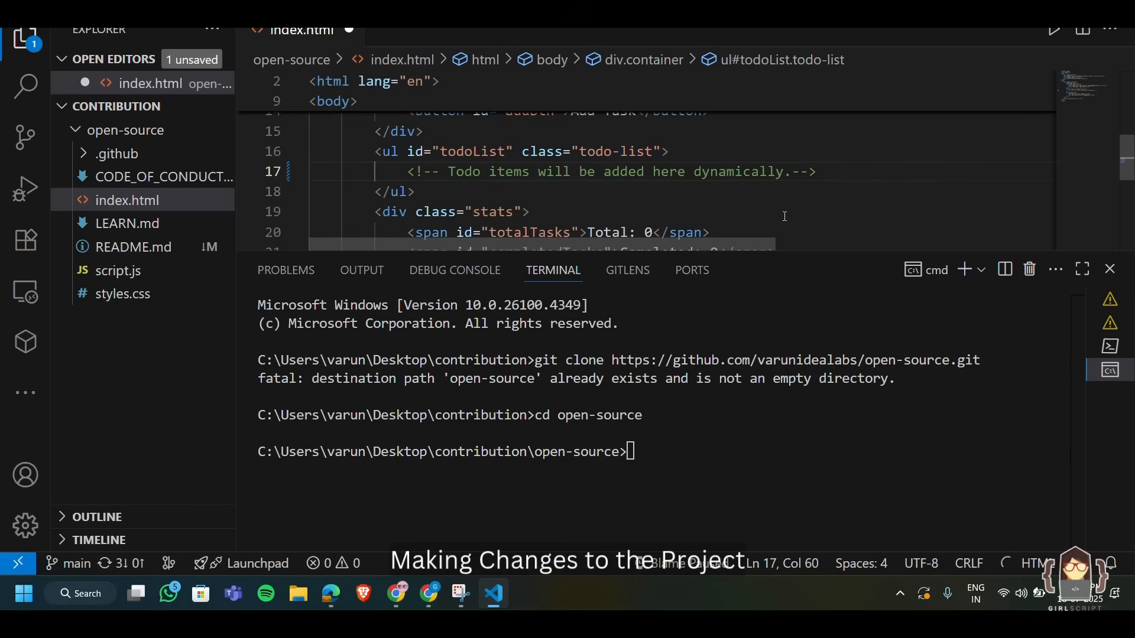
scroll(down, 3)
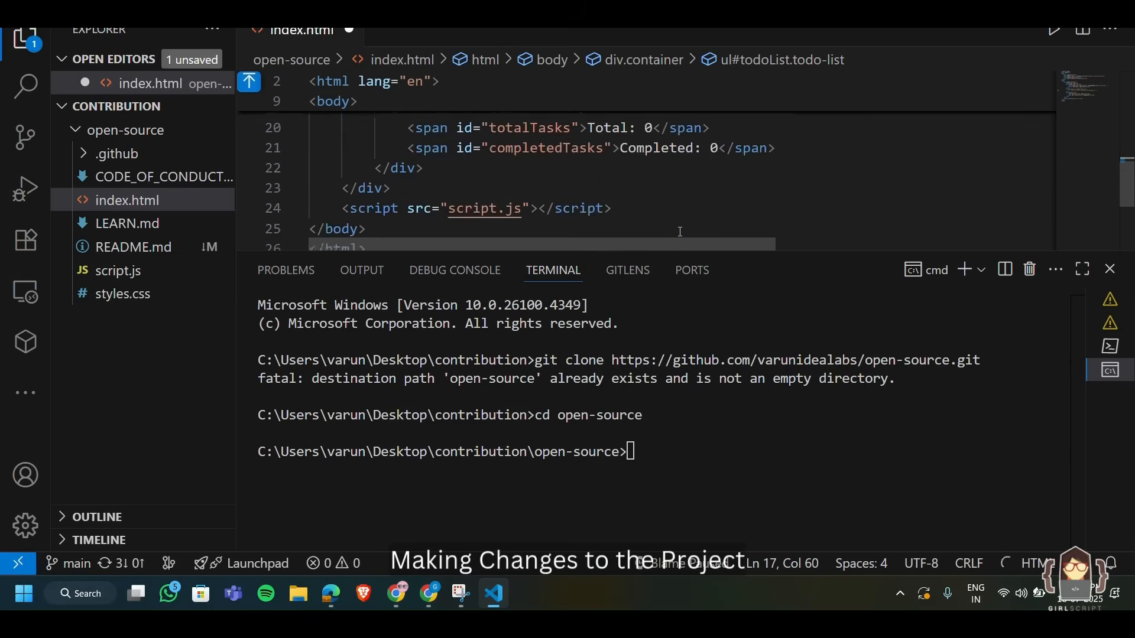
scroll(up, 3)
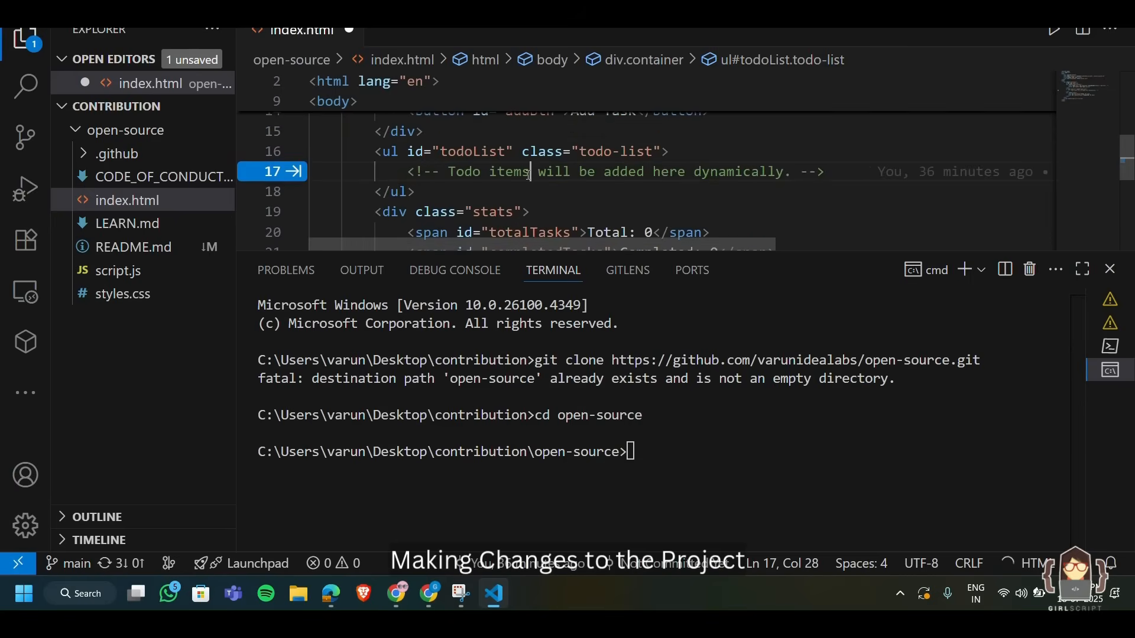
text(')
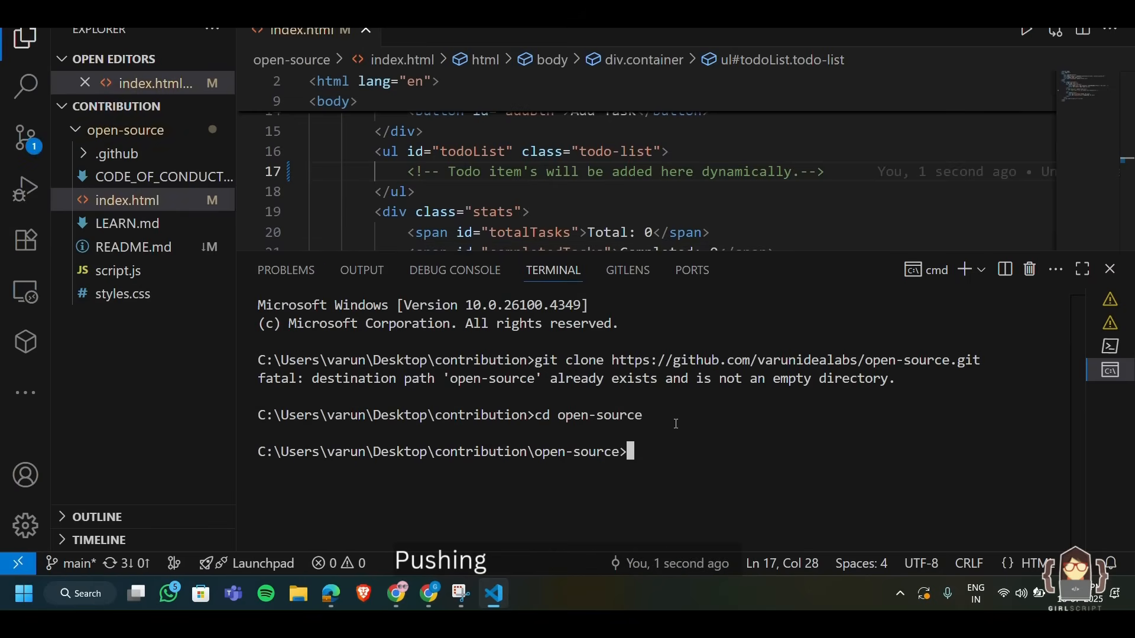
Stage the change and run git commit -m "fixed the output issue"
text(git)
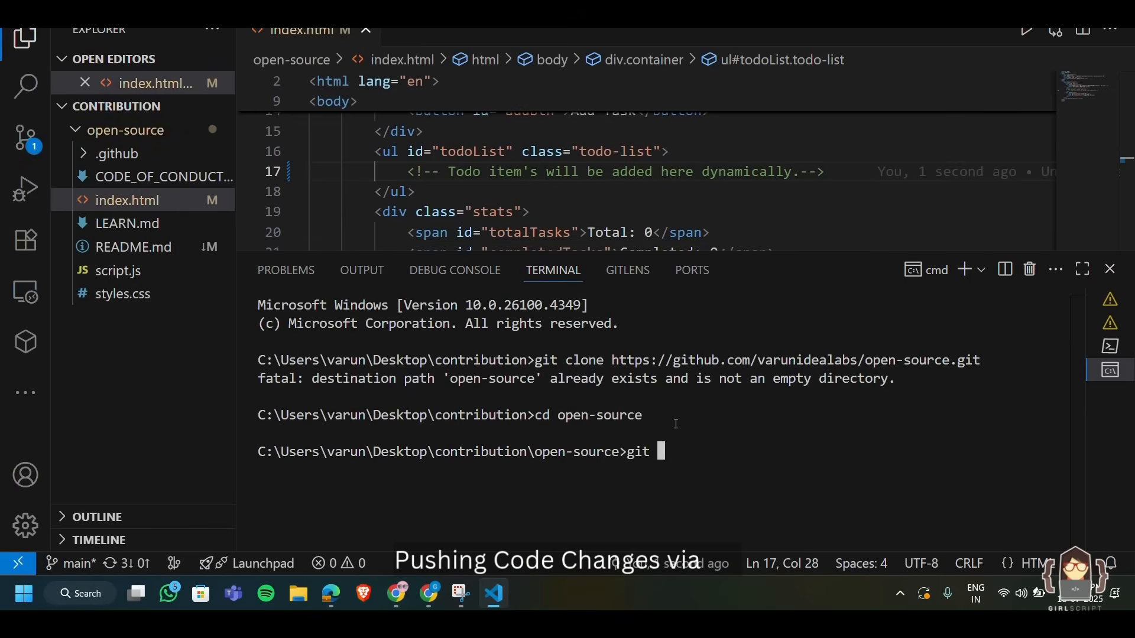
text(dd .)
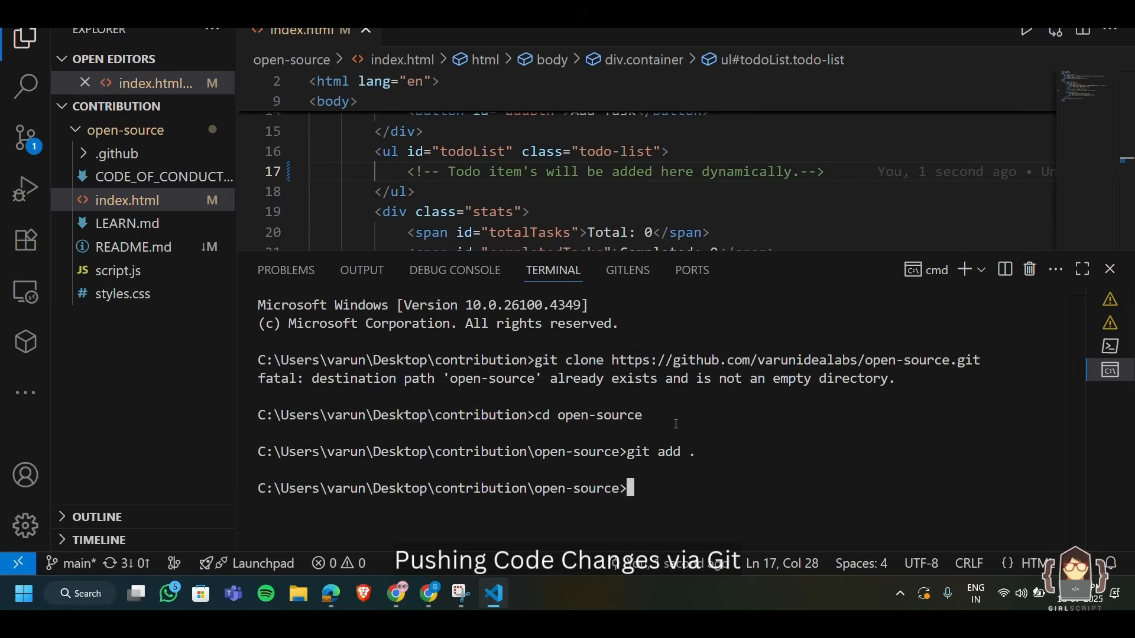
text(git com)
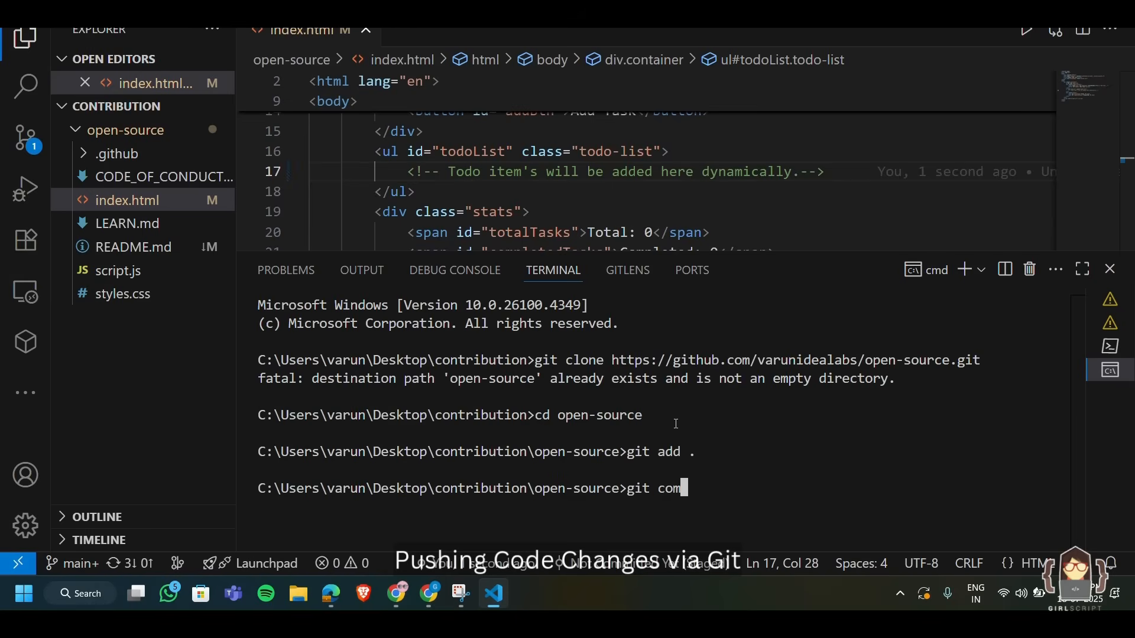
text(mit)
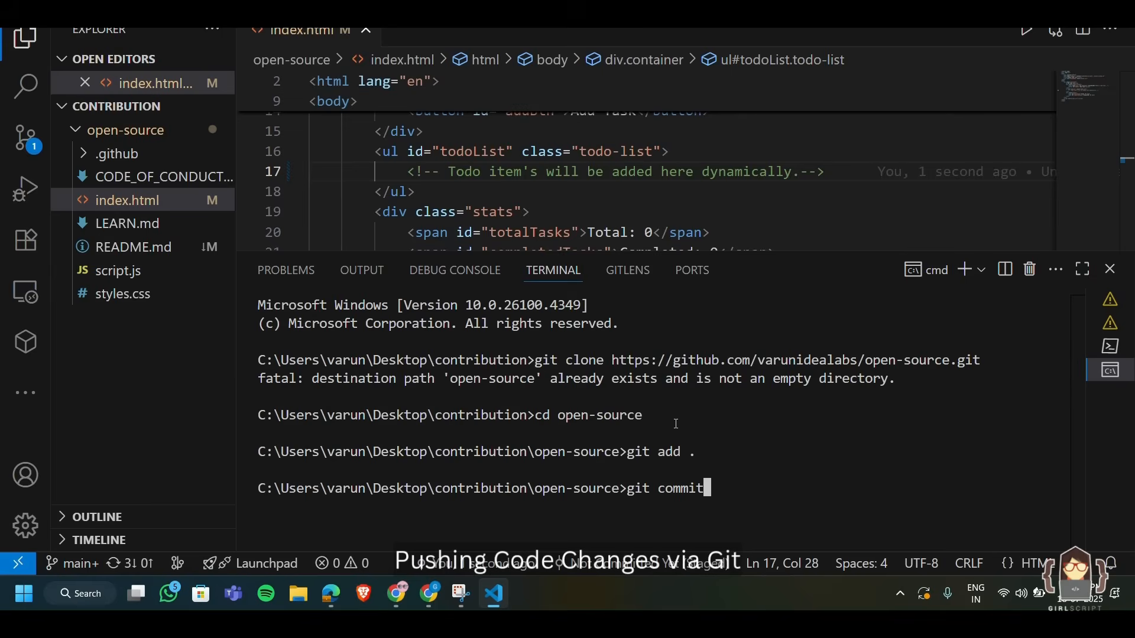
text(-m :)
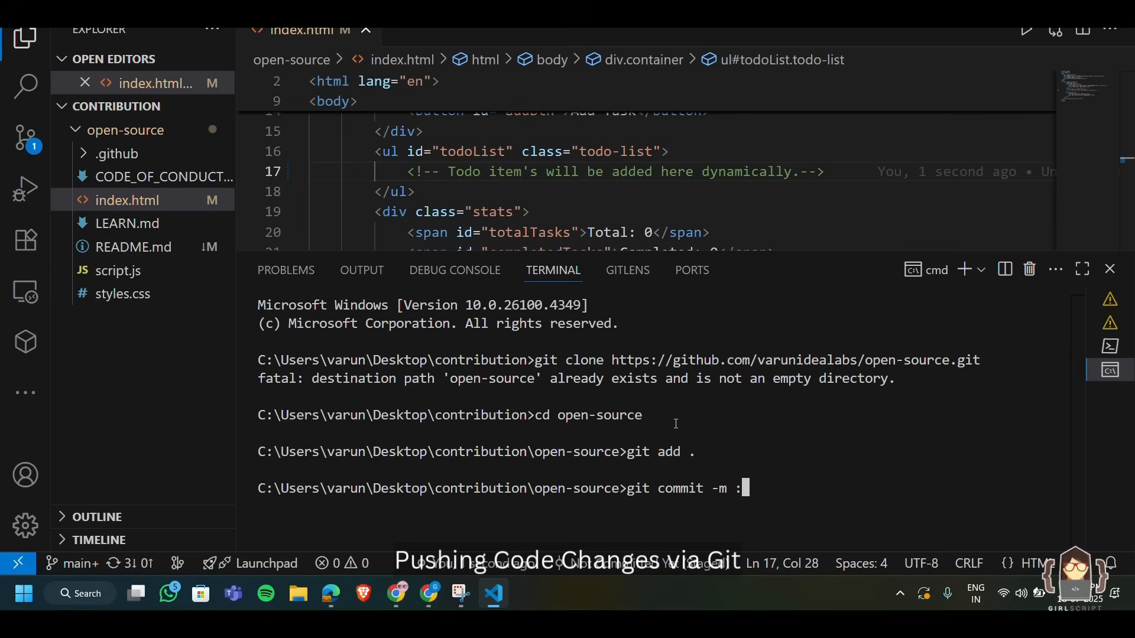
text(")
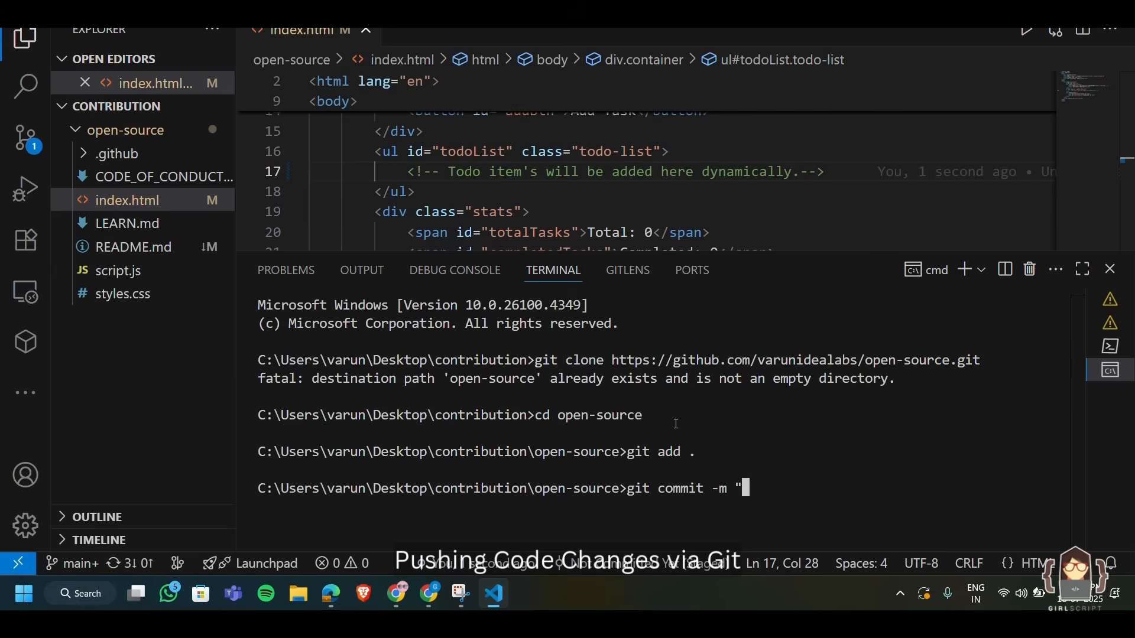
text(fixed)
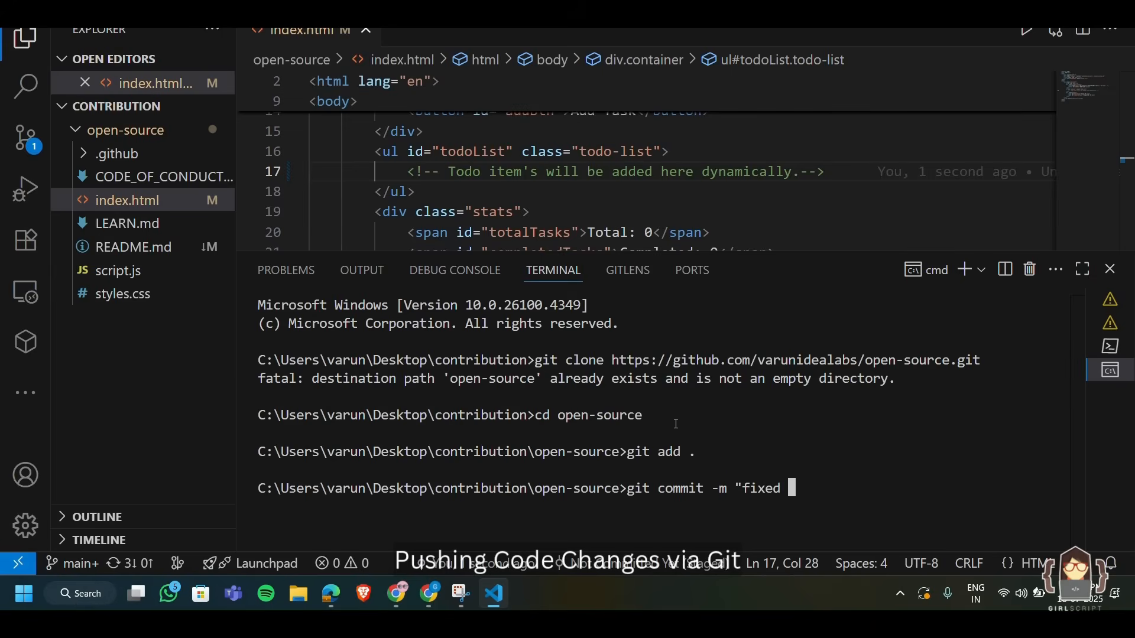
text(the)
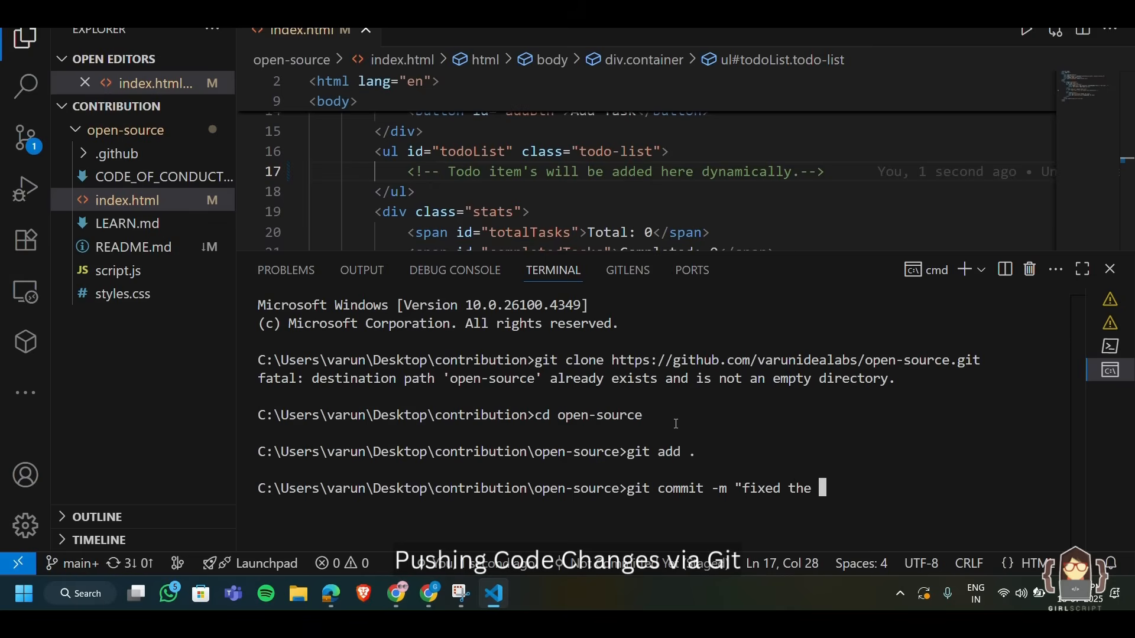
text(output isse)
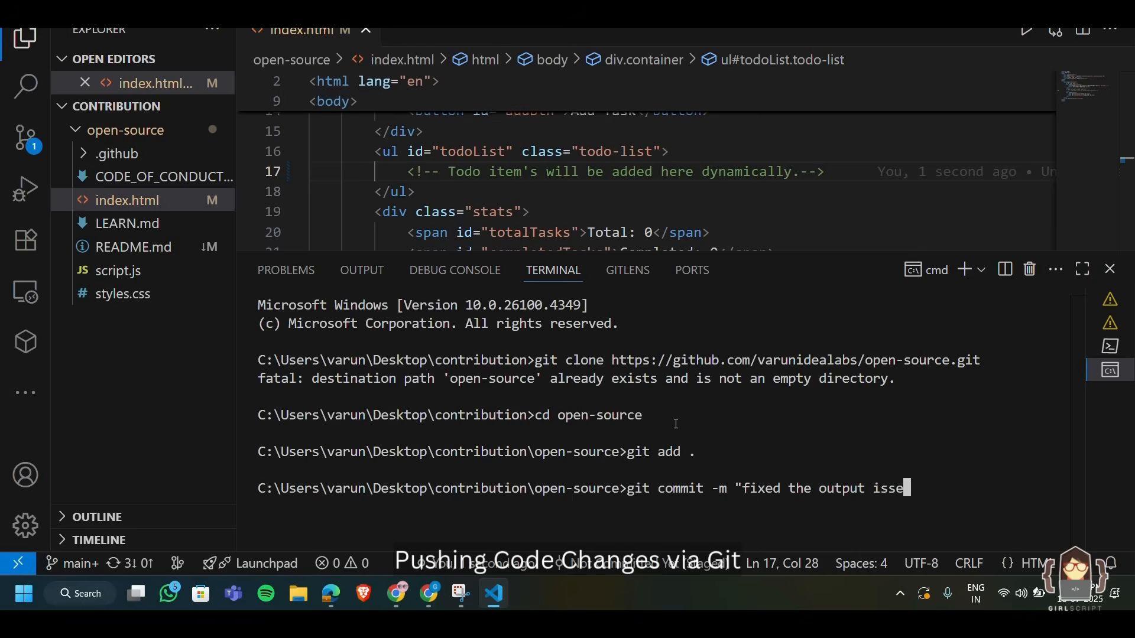
text(ue)
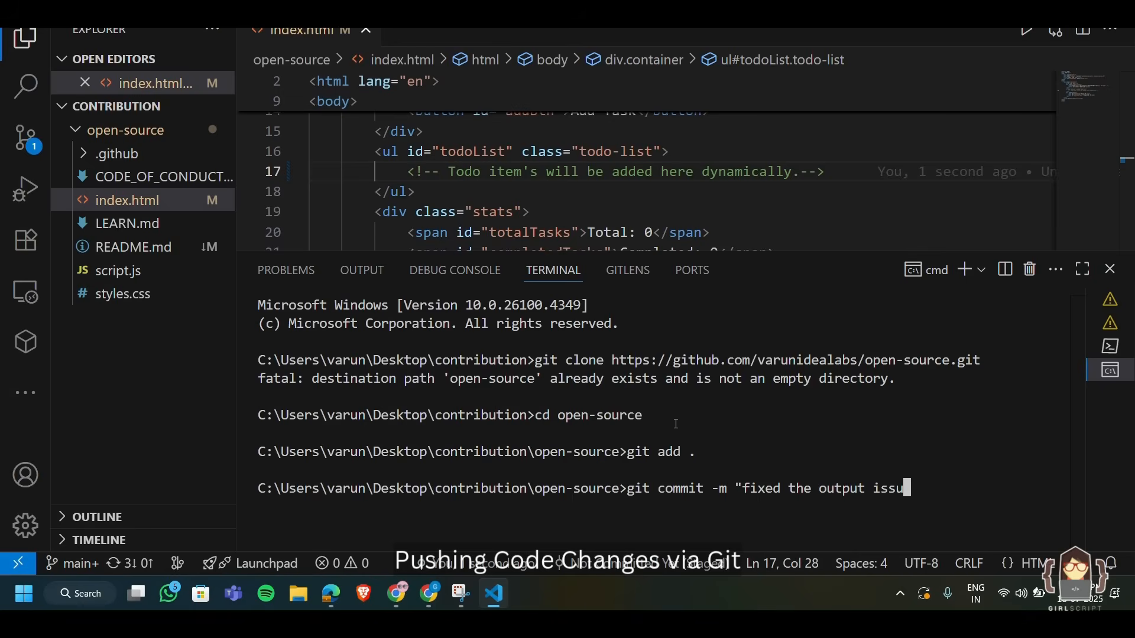
text(e)
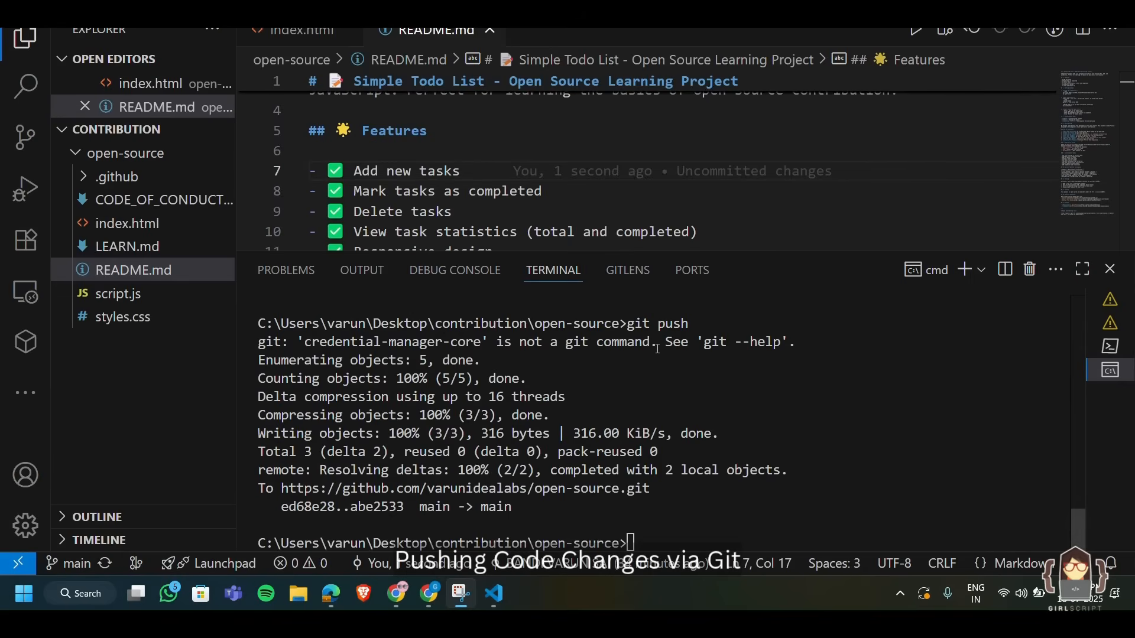
mouse_move(667, 350)
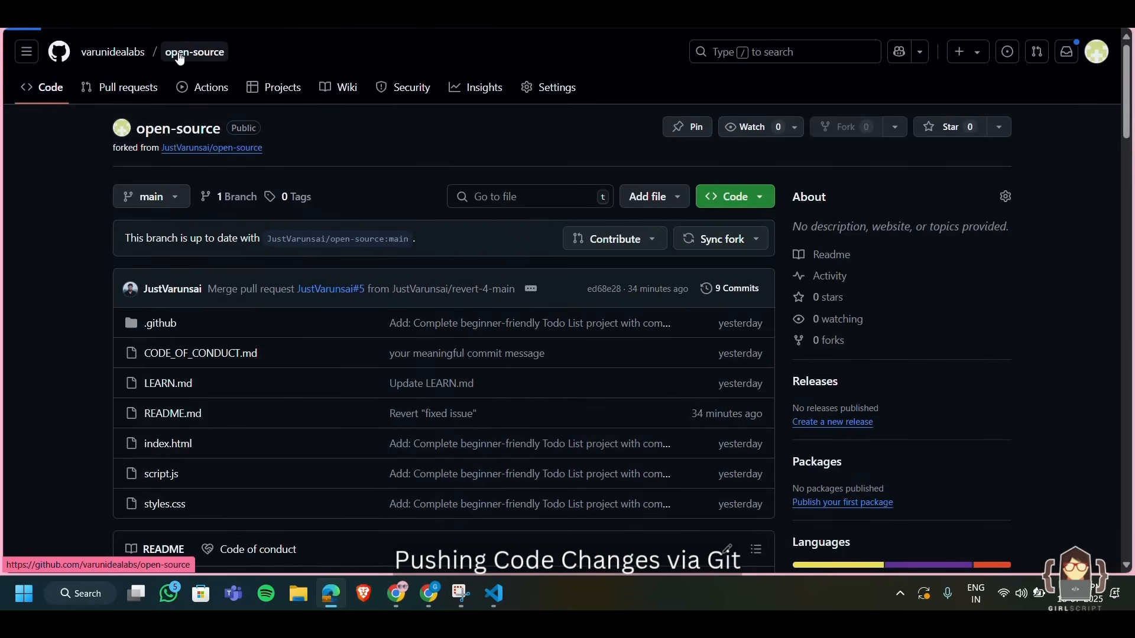
Reload the fork's page to see commit 'fixed the output issue', one ahead of upstream main
click(193, 51)
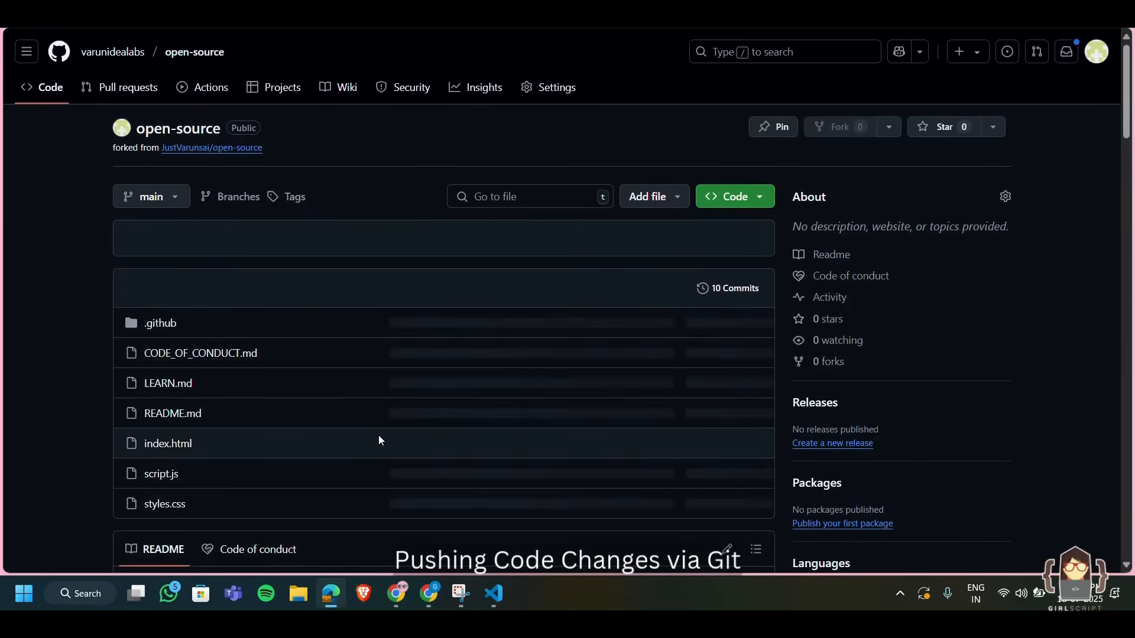
scroll(down, 3)
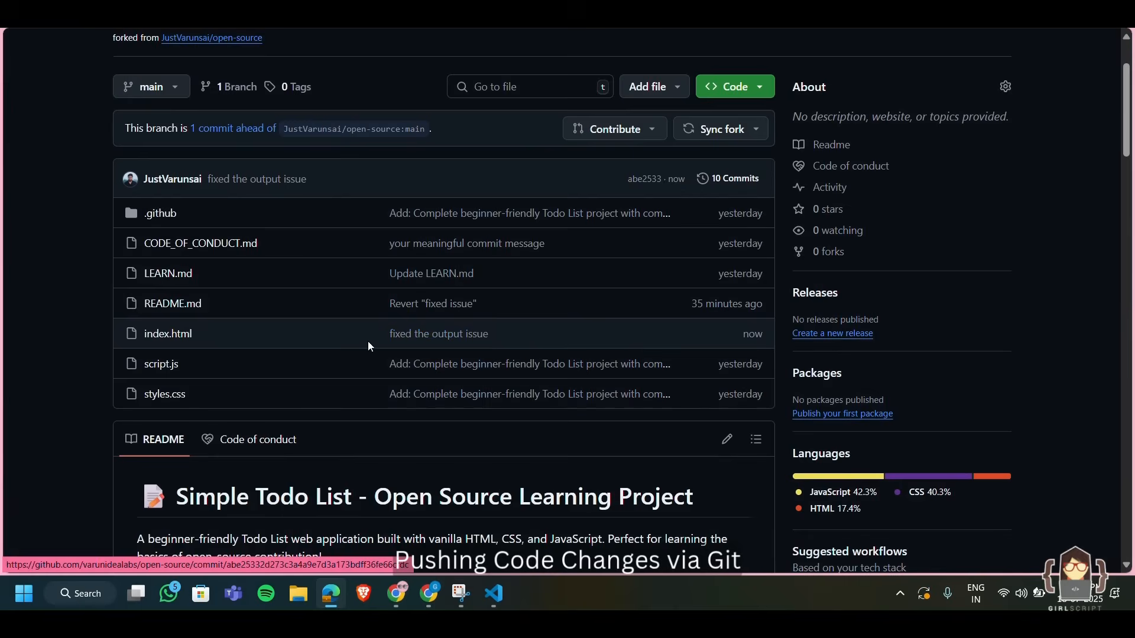
mouse_move(507, 356)
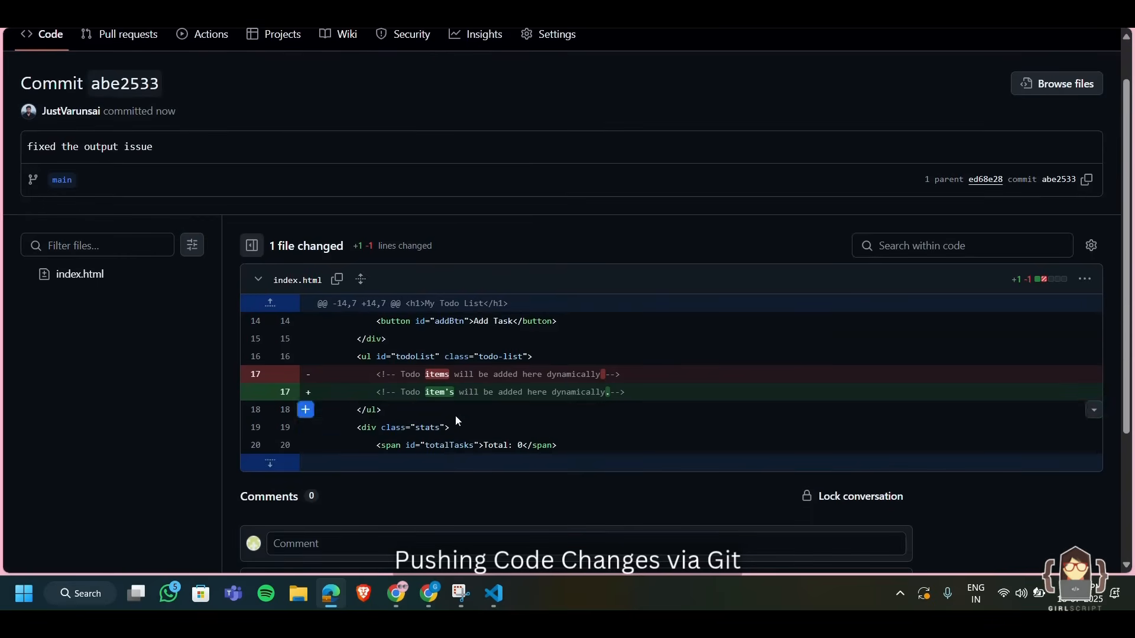
mouse_move(447, 402)
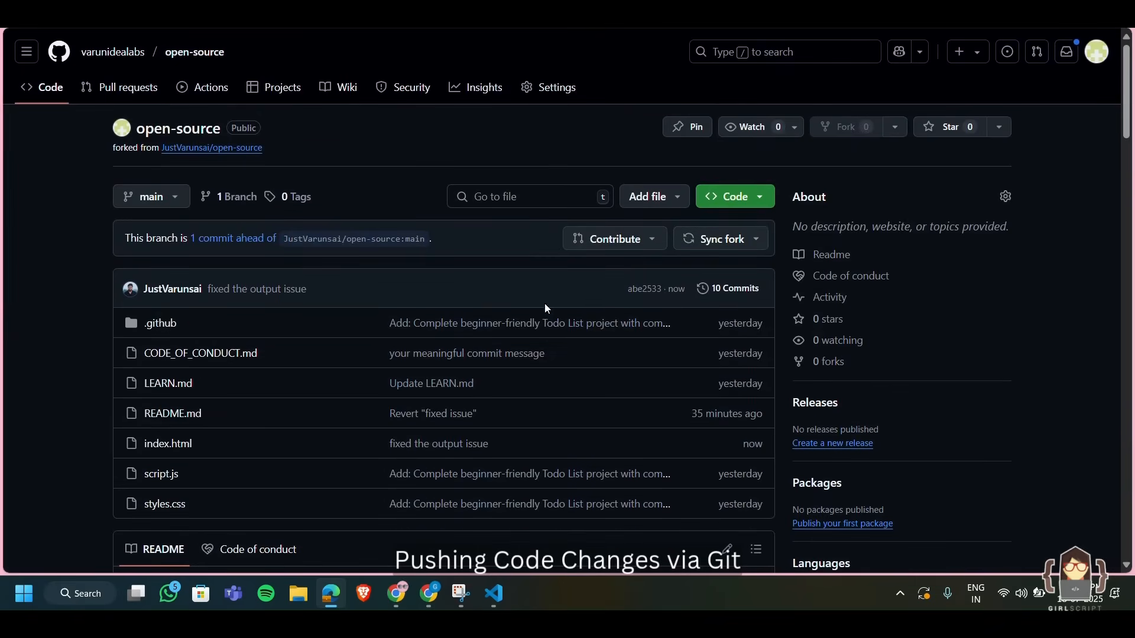
mouse_move(528, 343)
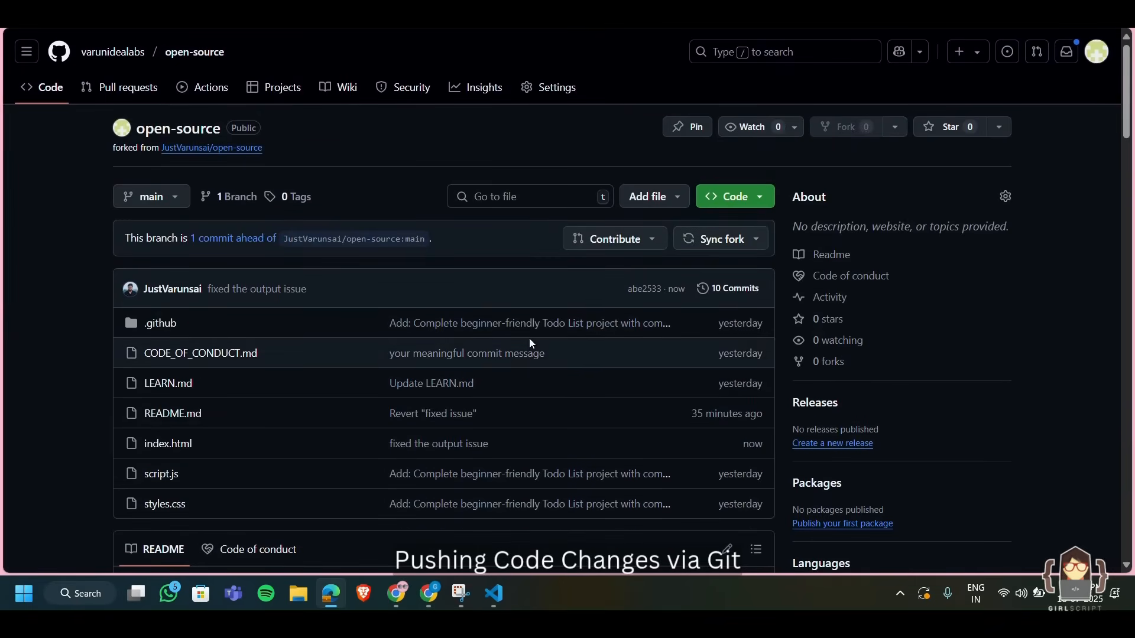
scroll(down, 3)
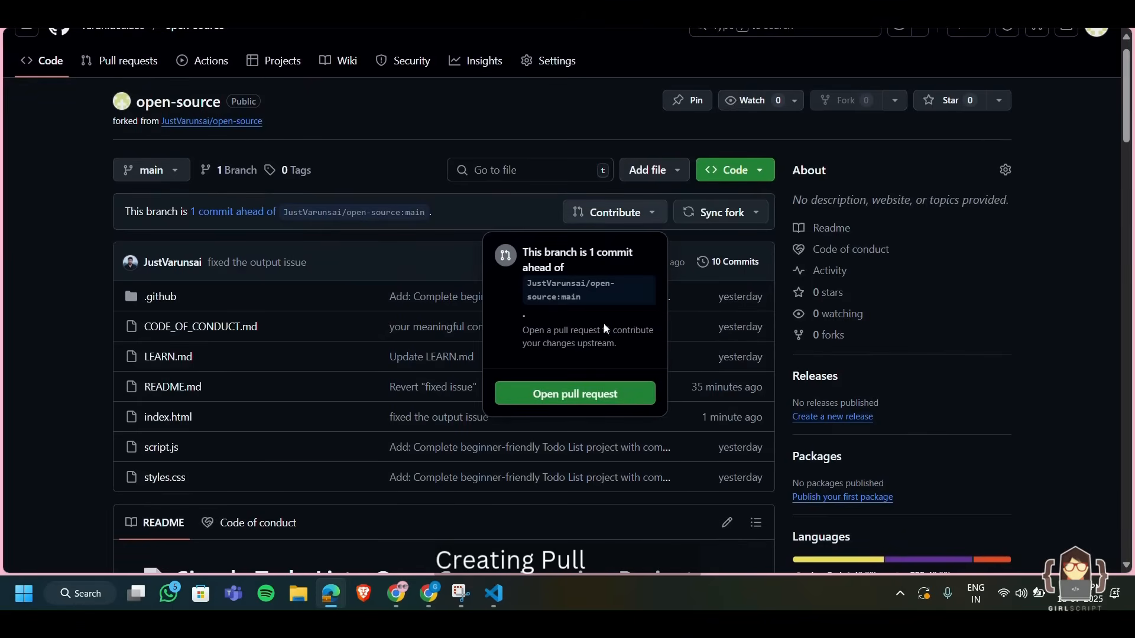
mouse_move(583, 402)
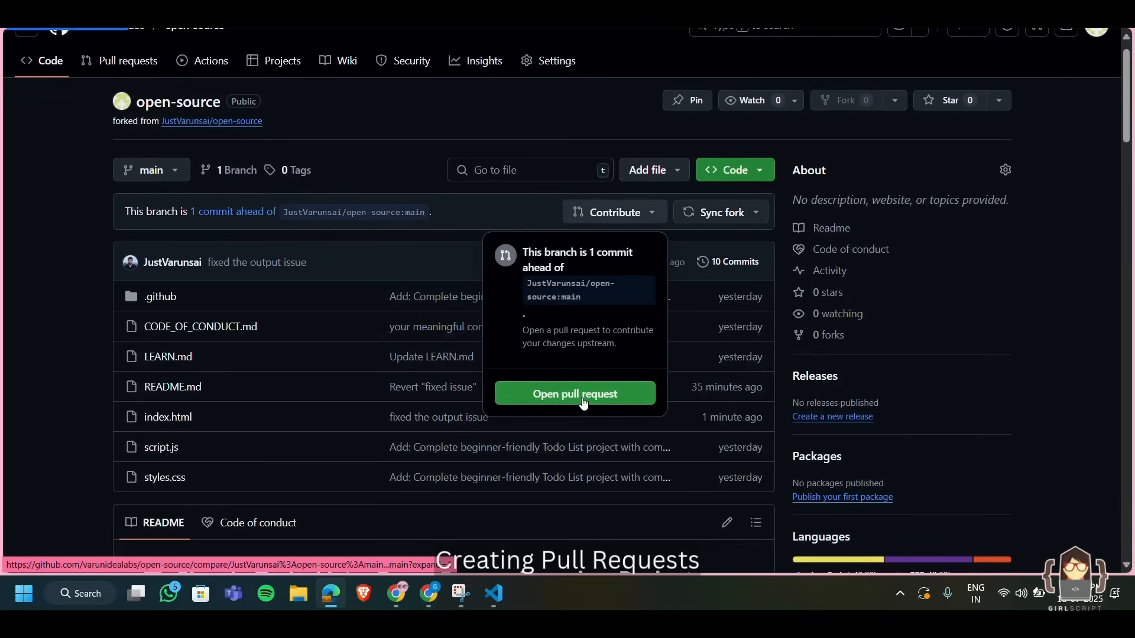
Start a pull request to upstream and retitle it 'fixed the typos'
click(574, 394)
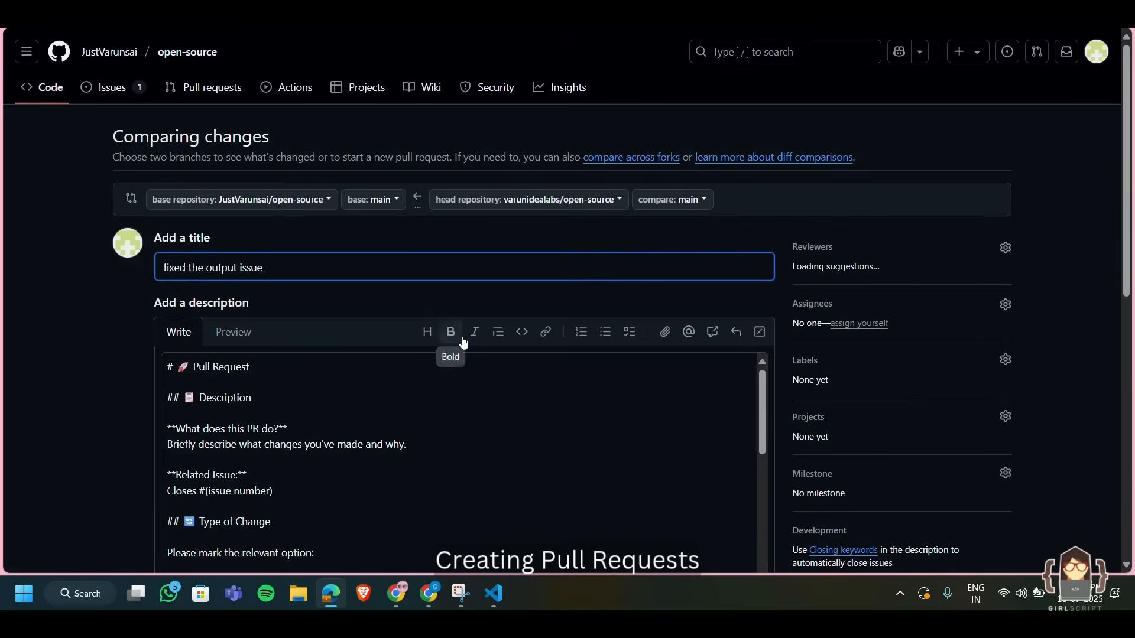
scroll(down, 3)
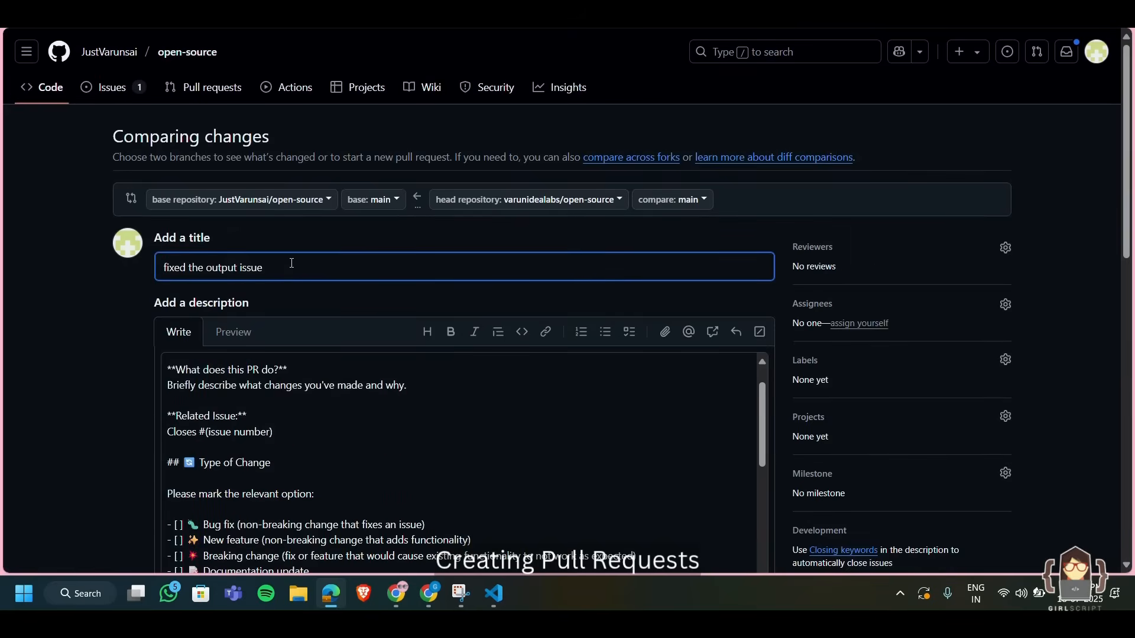
key(Backspace)
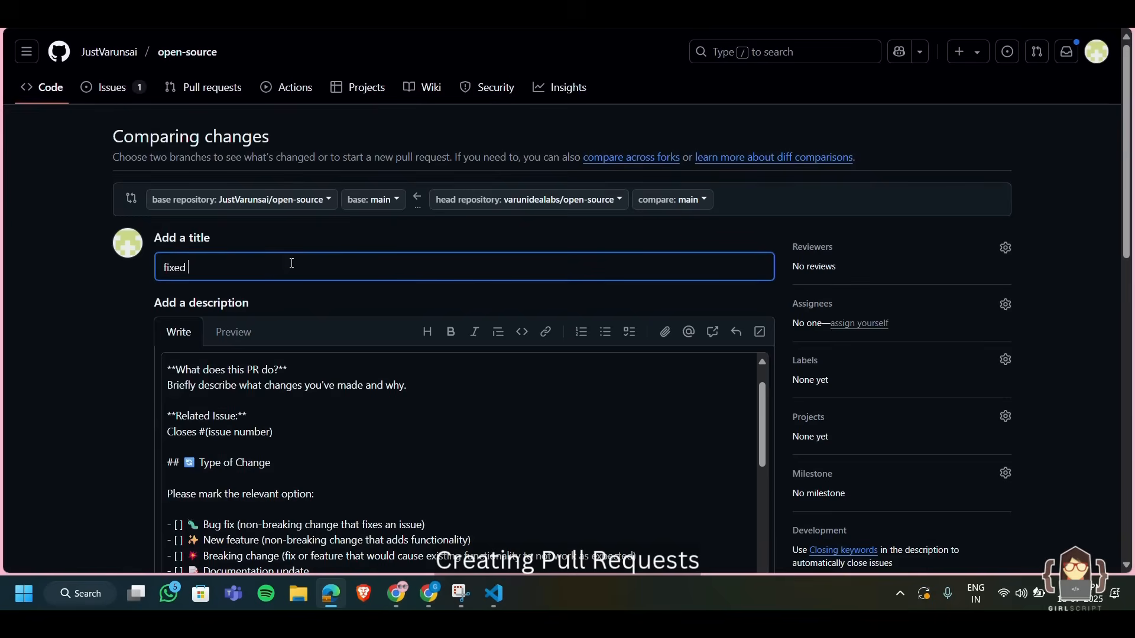
text(the)
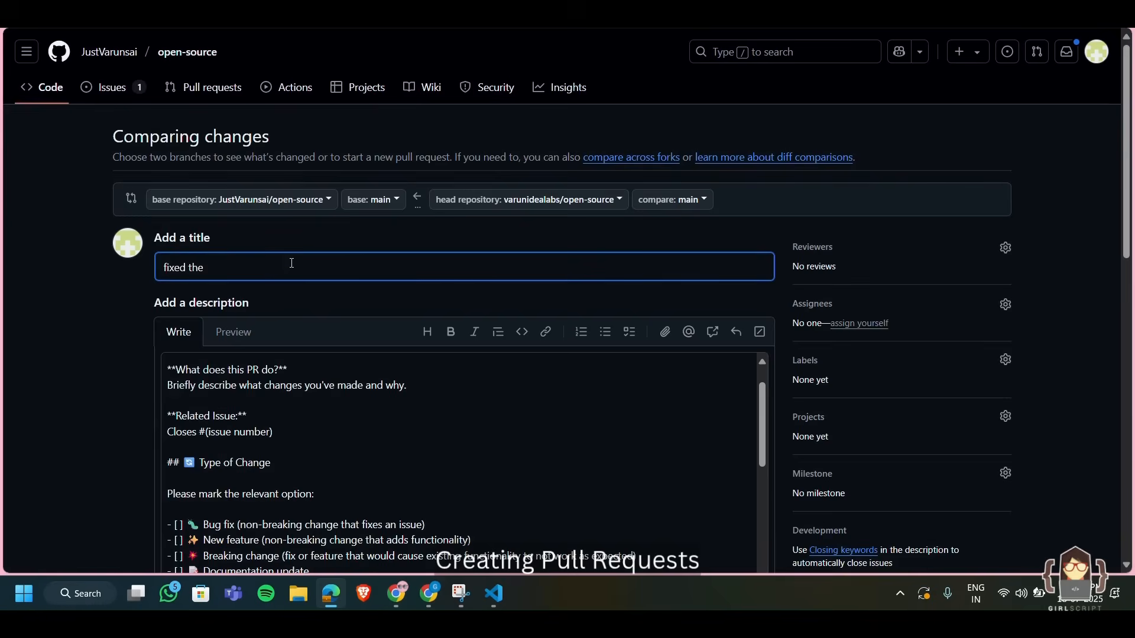
text(typos)
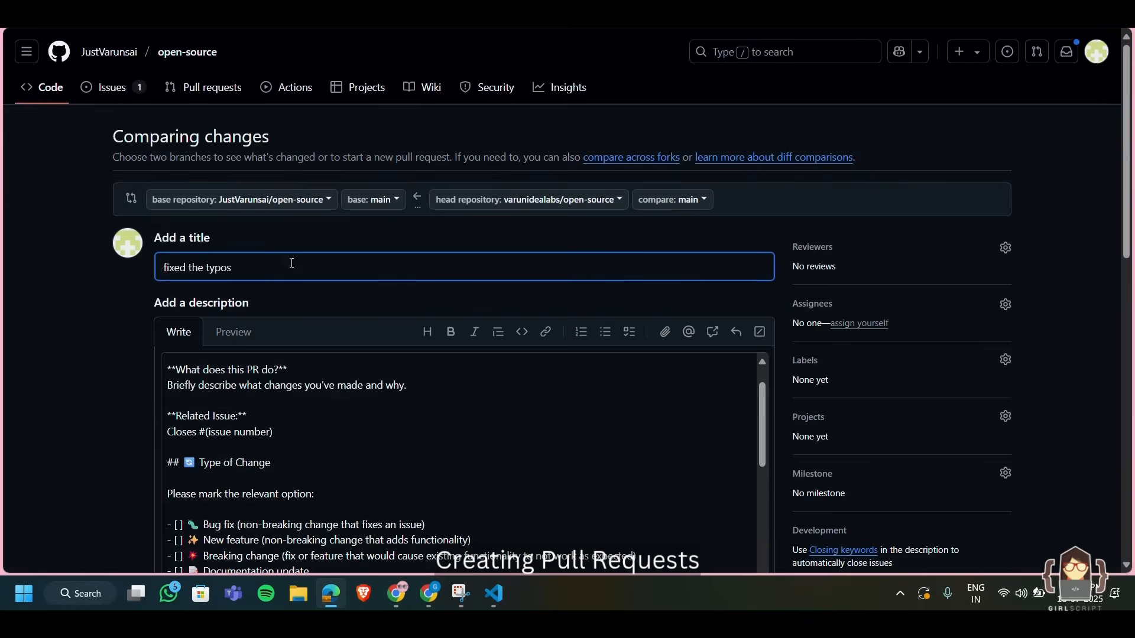
scroll(up, 3)
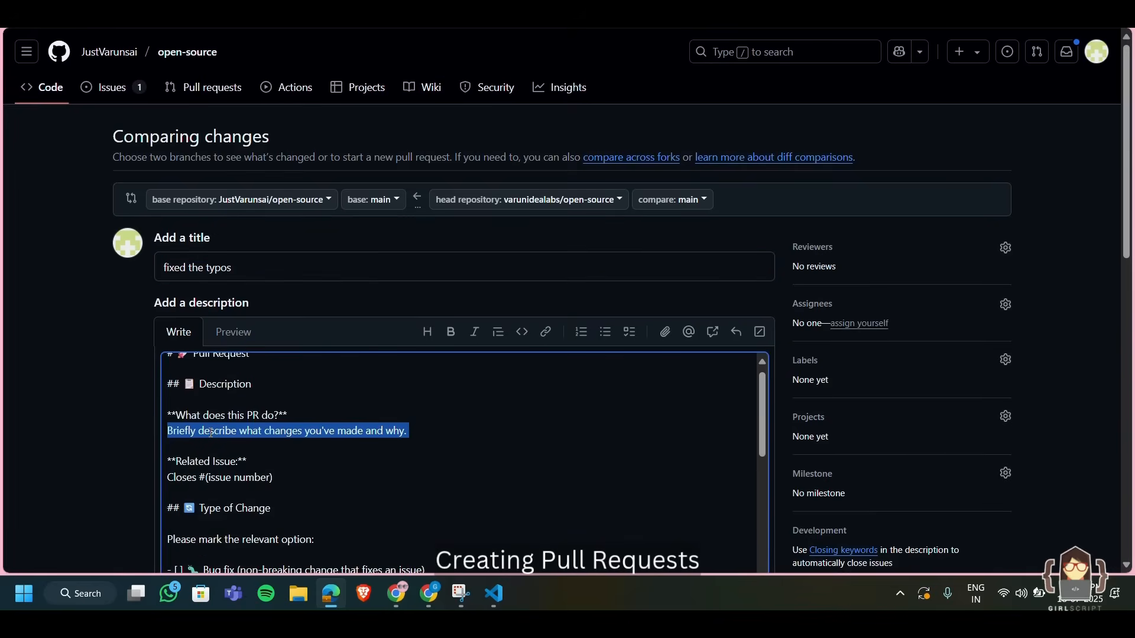
In the description template, replace the issue placeholder with 'Closes #3' and review the checklists
click(228, 430)
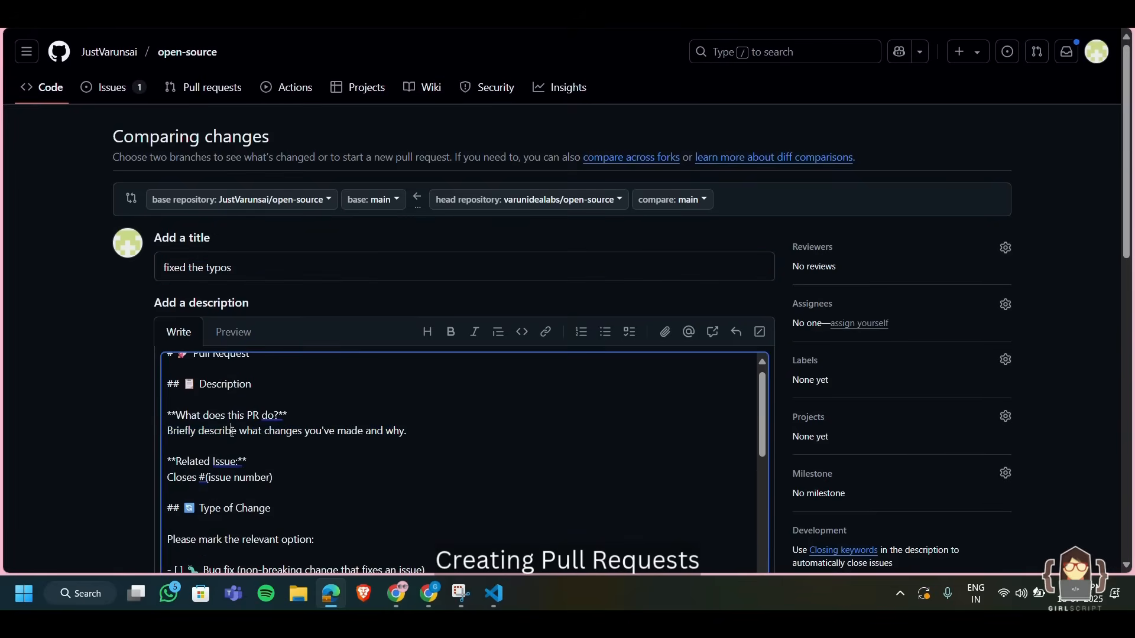
scroll(down, 3)
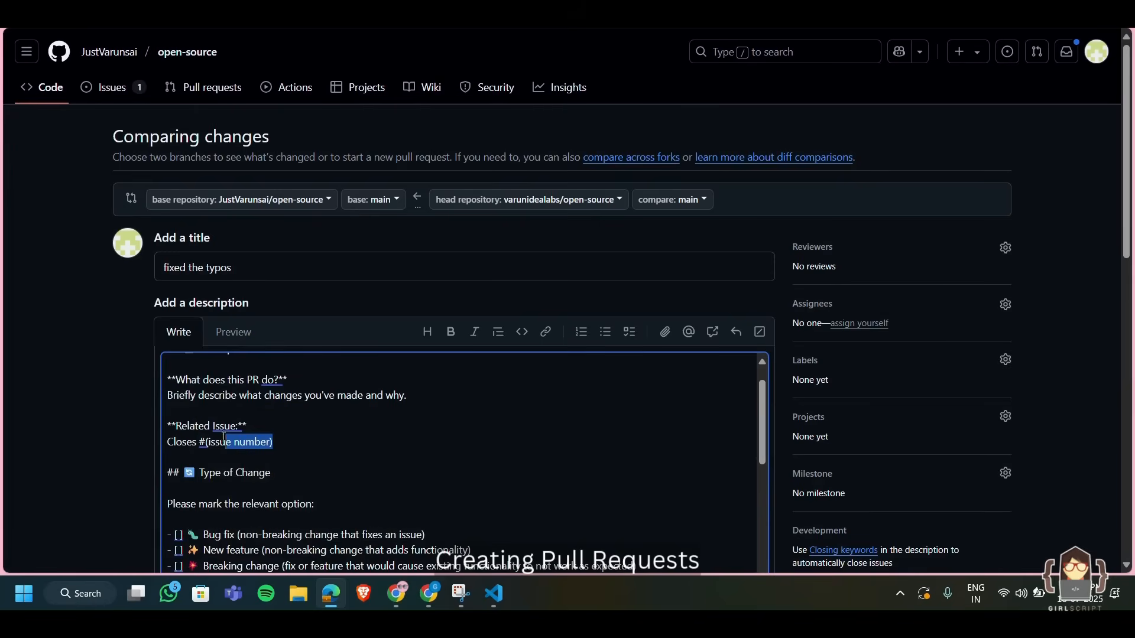
key(Delete)
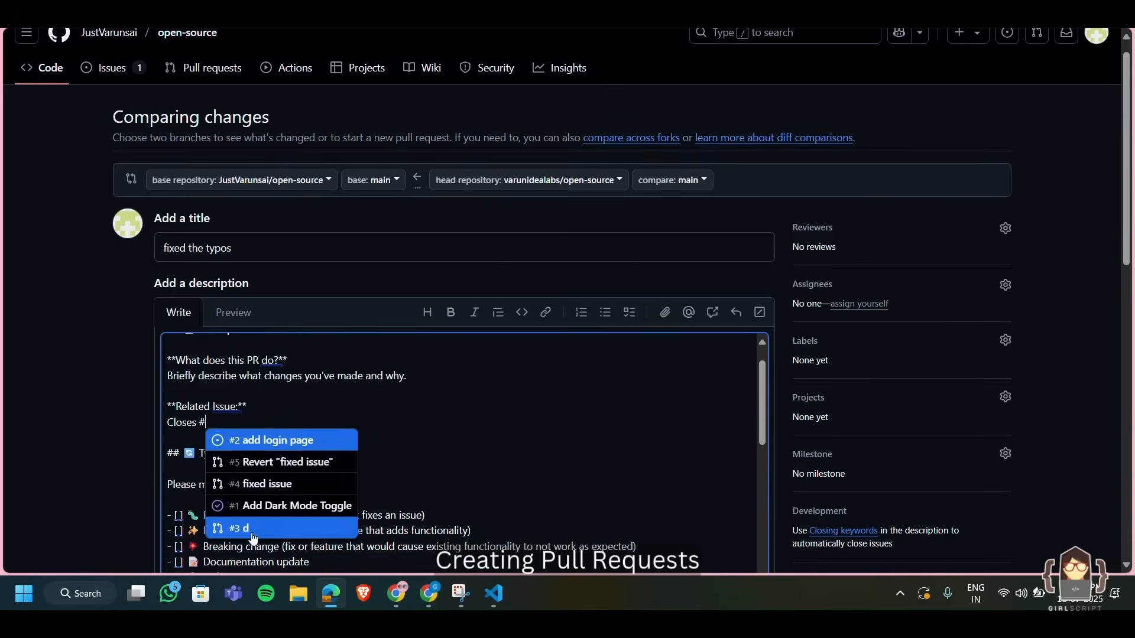
mouse_move(269, 512)
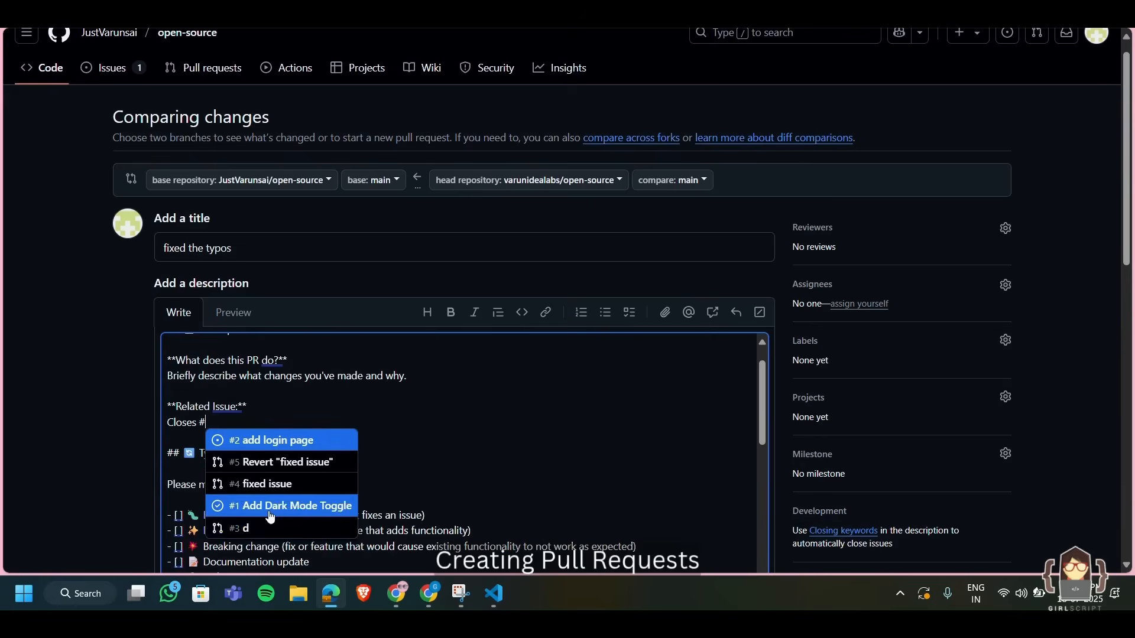
click(244, 527)
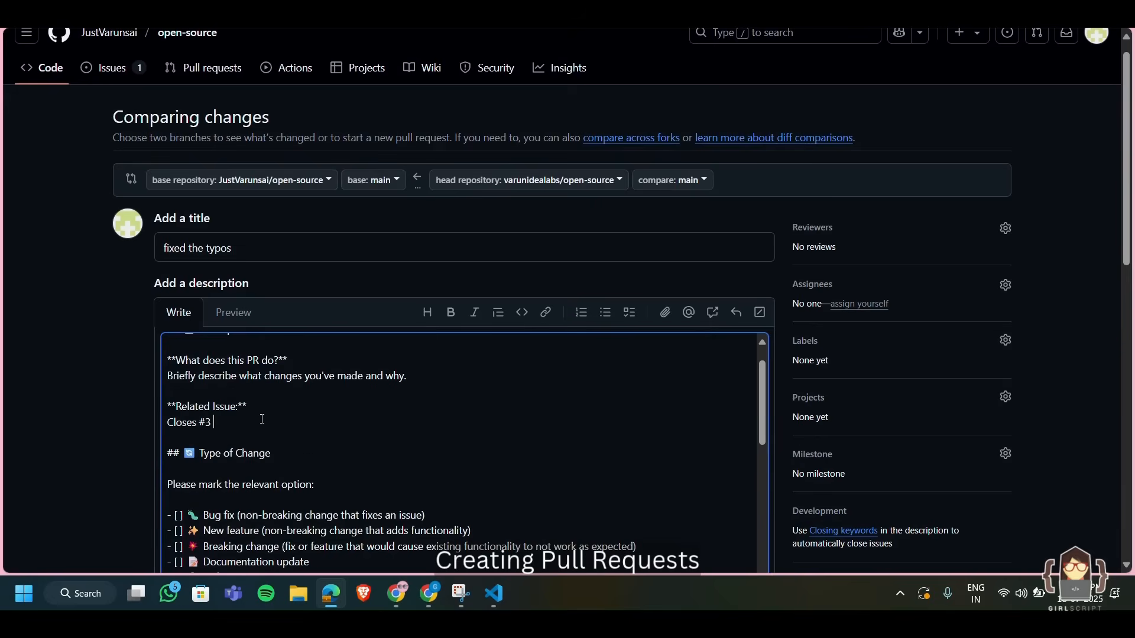
scroll(down, 3)
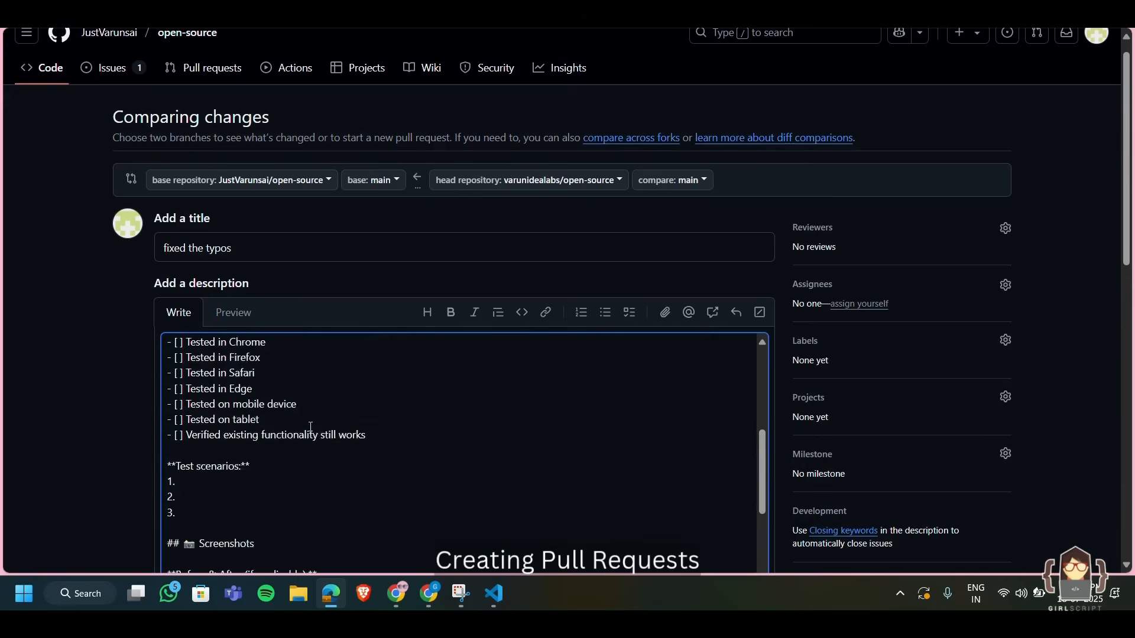
scroll(down, 3)
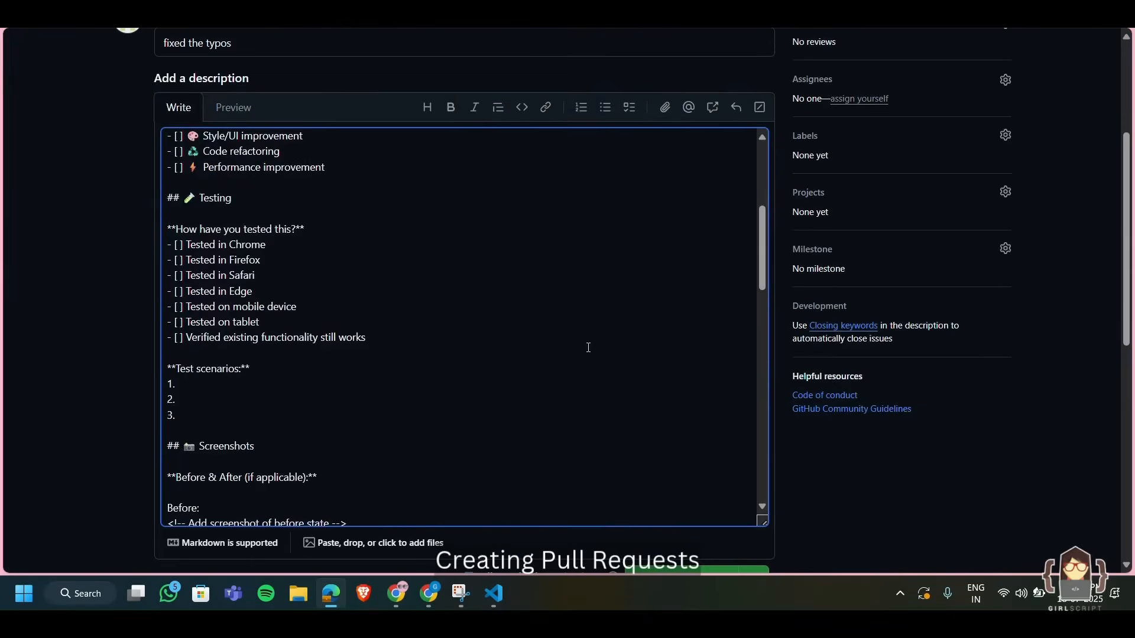
scroll(down, 3)
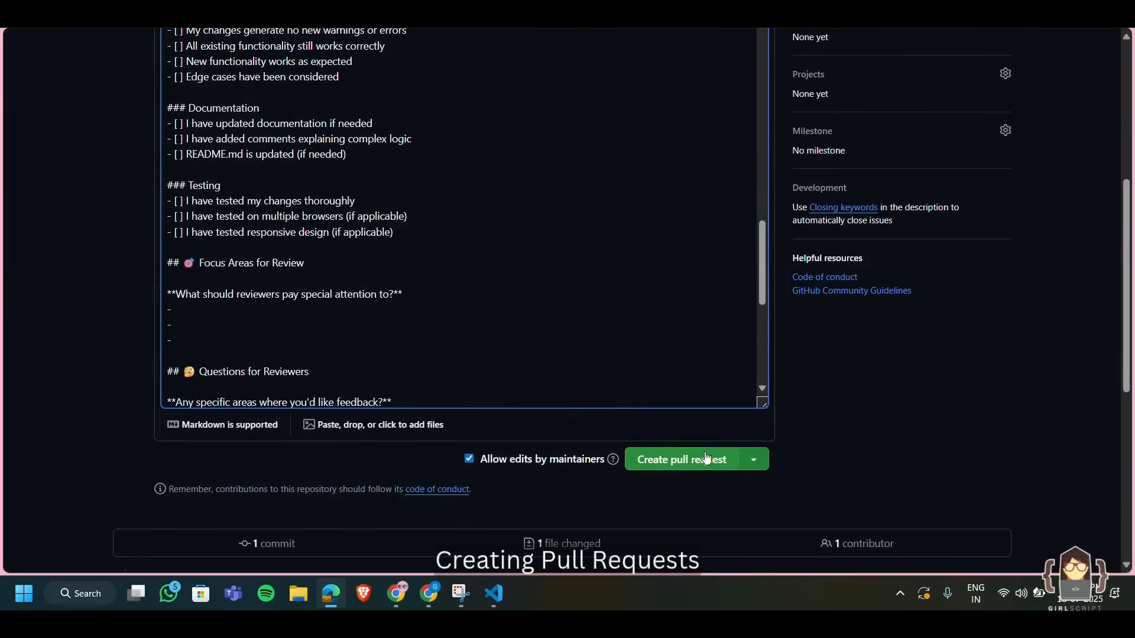
mouse_move(557, 478)
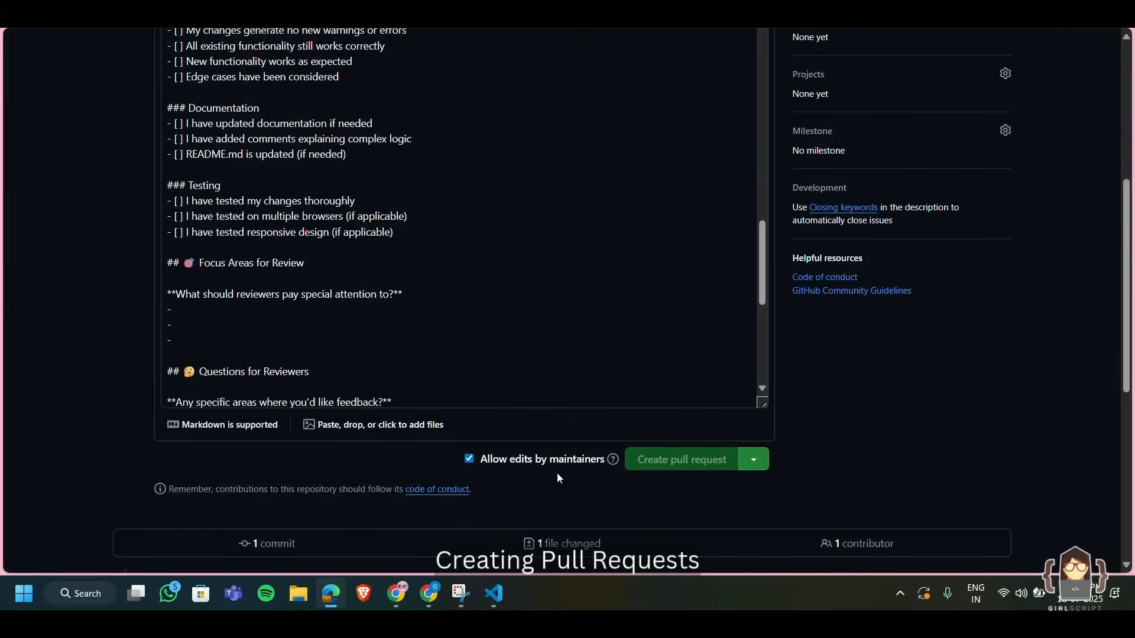
Create pull request #6 and scroll through its Conversation description and checklists
click(681, 460)
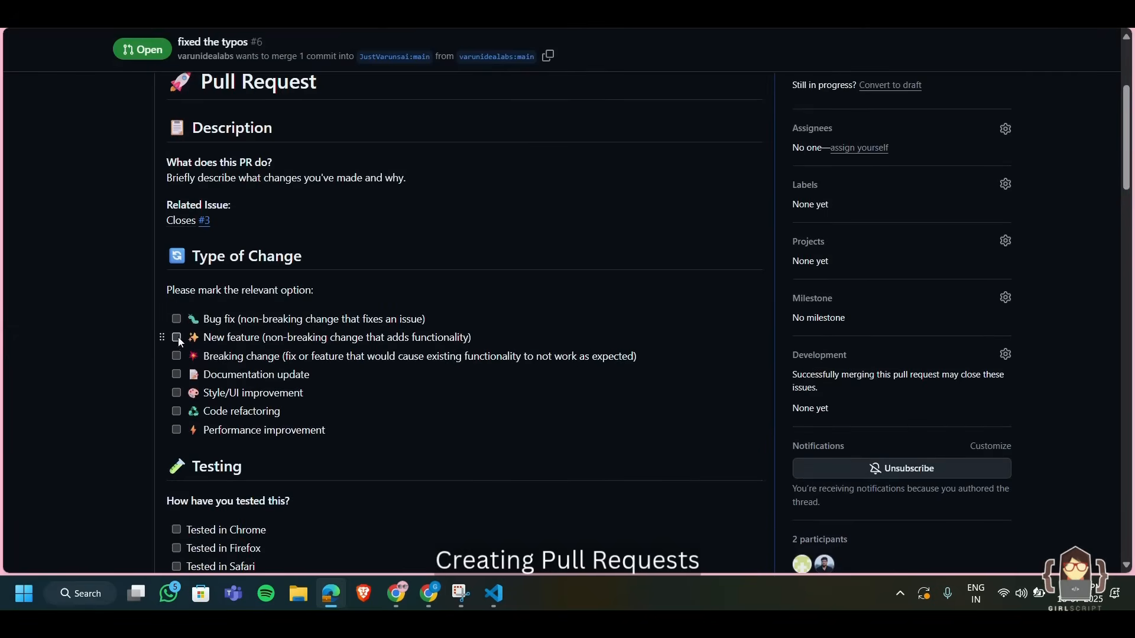
mouse_move(178, 377)
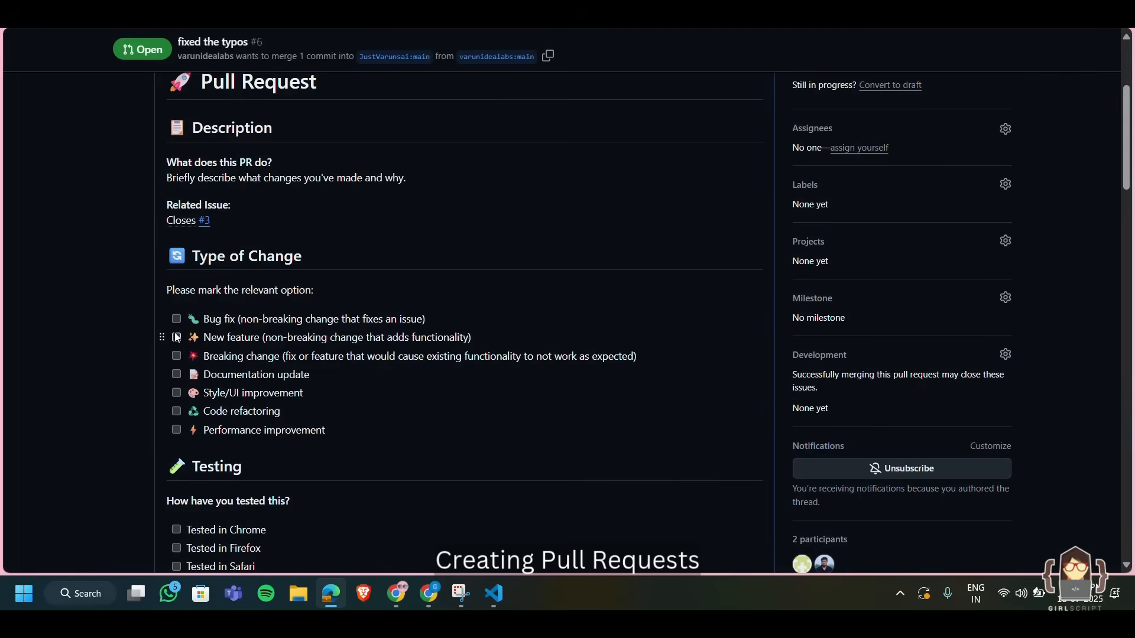
scroll(down, 3)
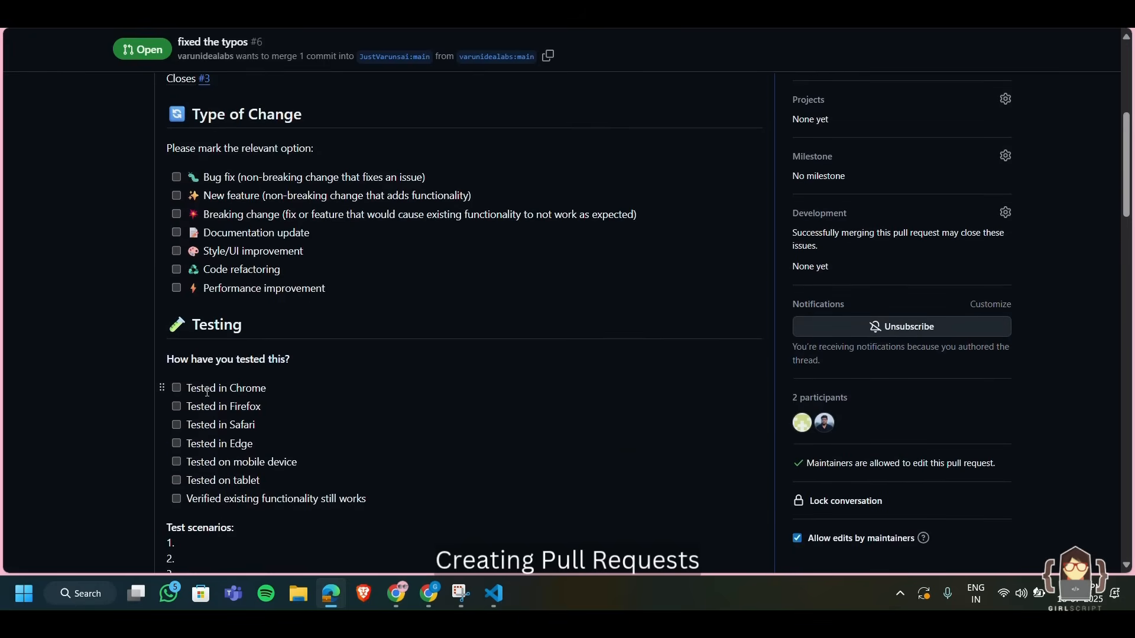
scroll(down, 3)
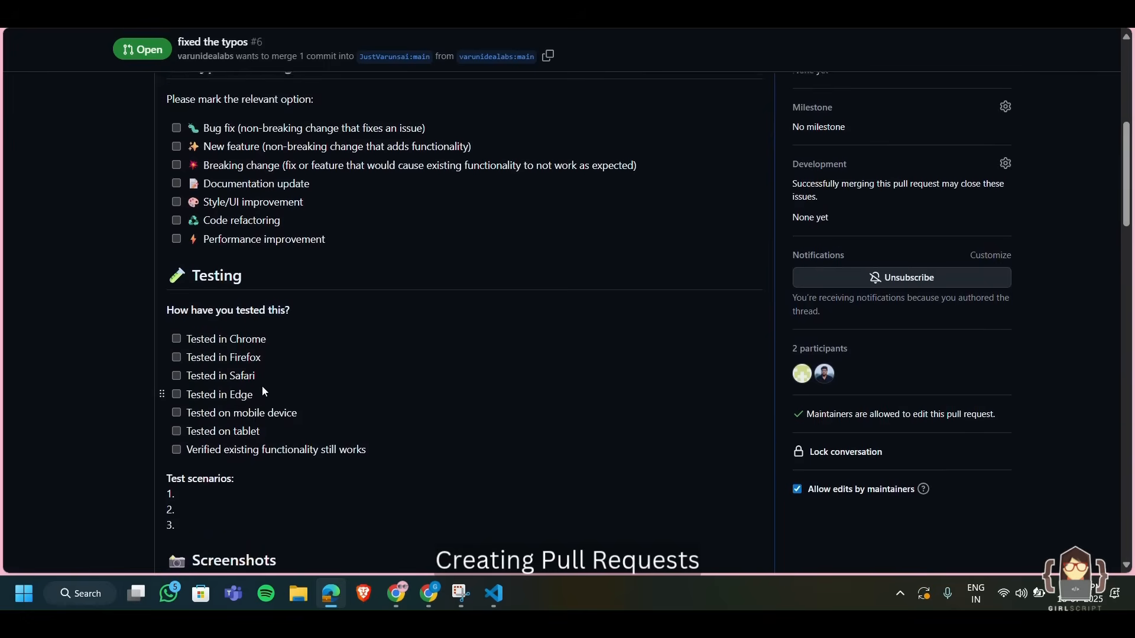
scroll(up, 3)
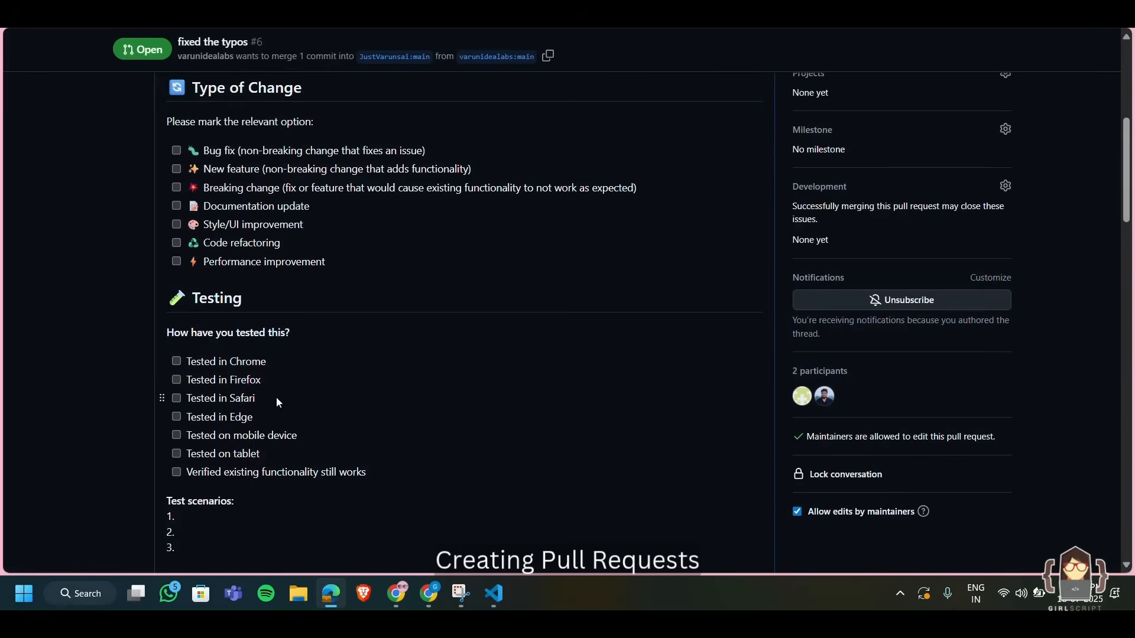
scroll(up, 3)
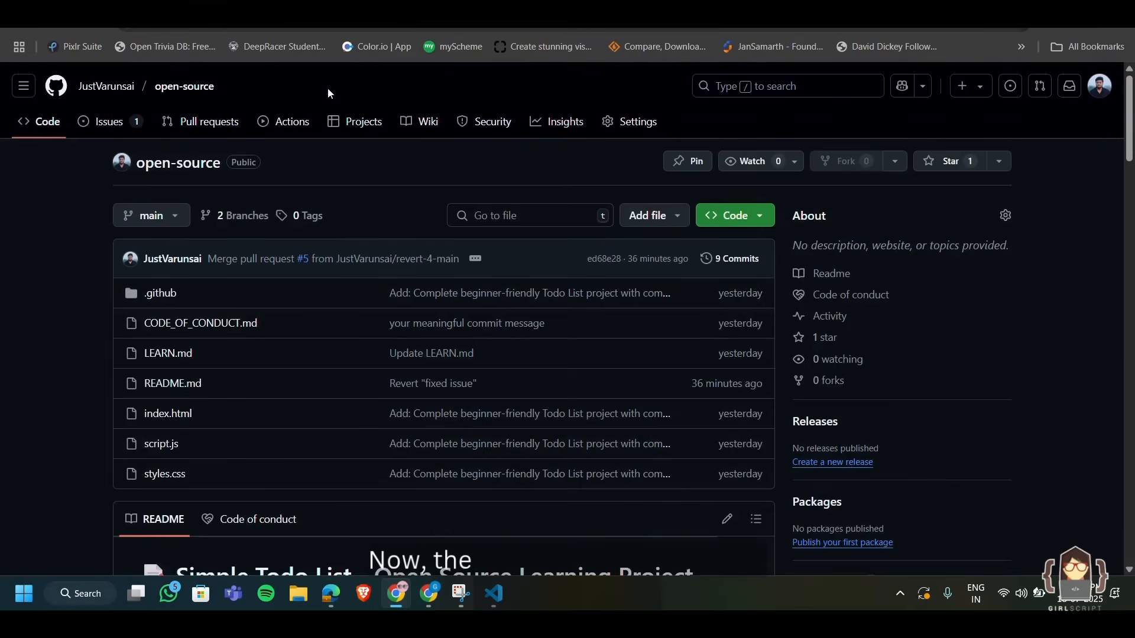
mouse_move(184, 85)
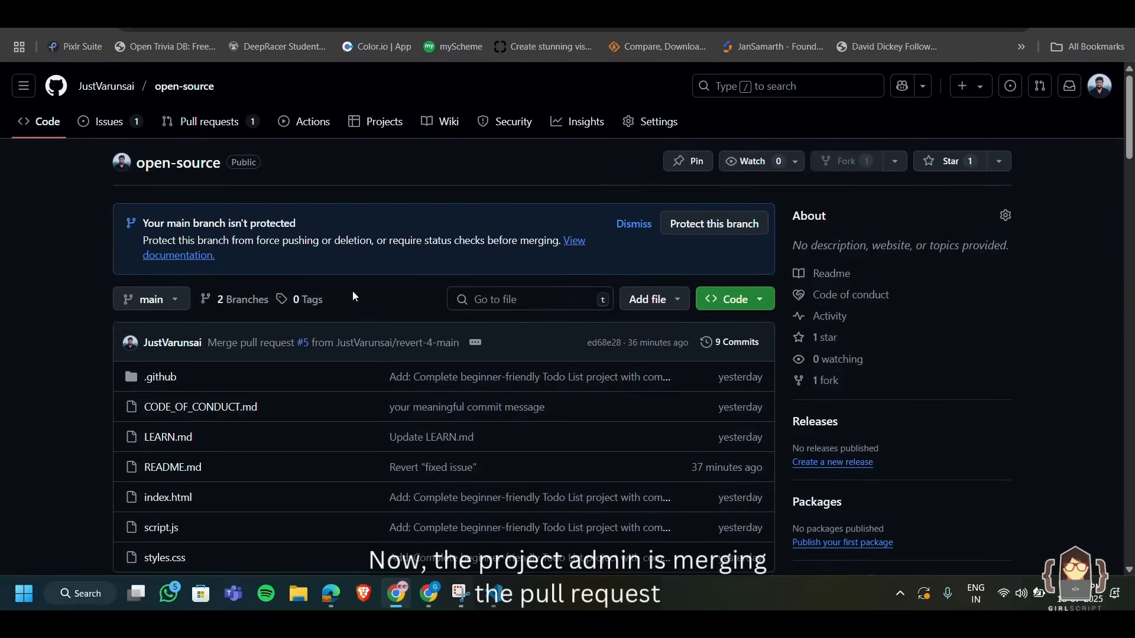
mouse_move(209, 120)
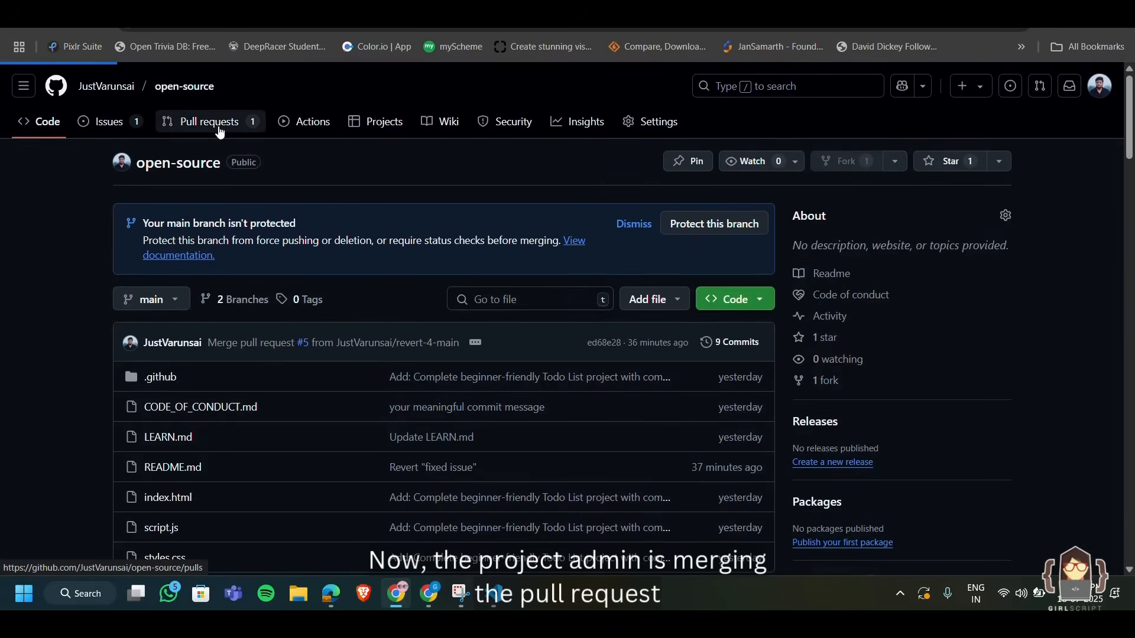
From Pull requests, open 'fixed the typos' and look over its conversation
click(210, 120)
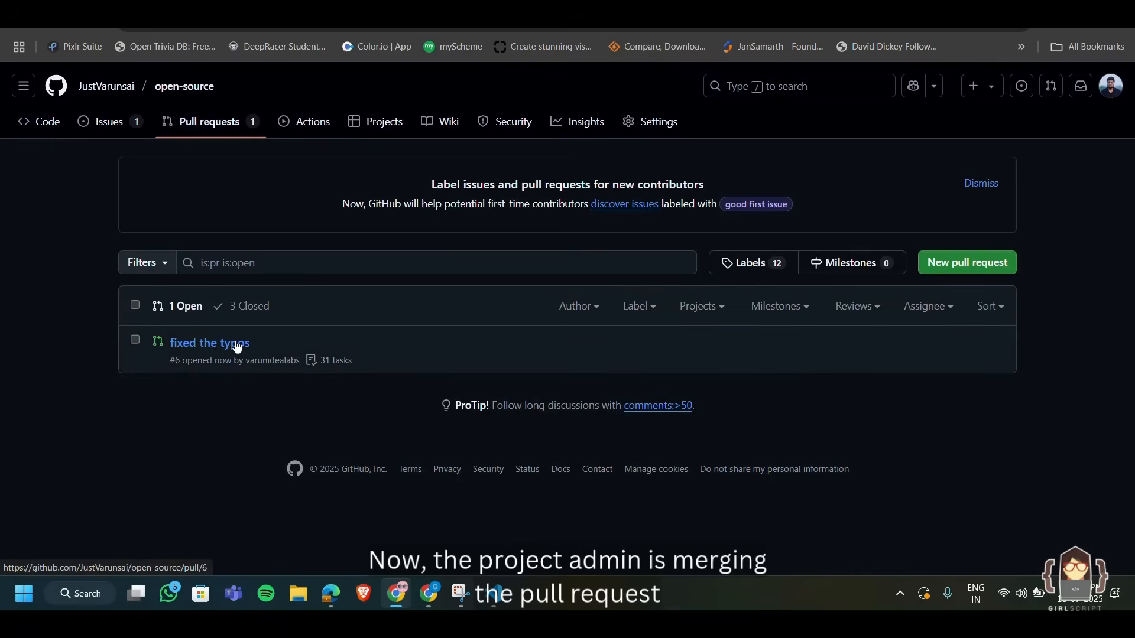
click(209, 343)
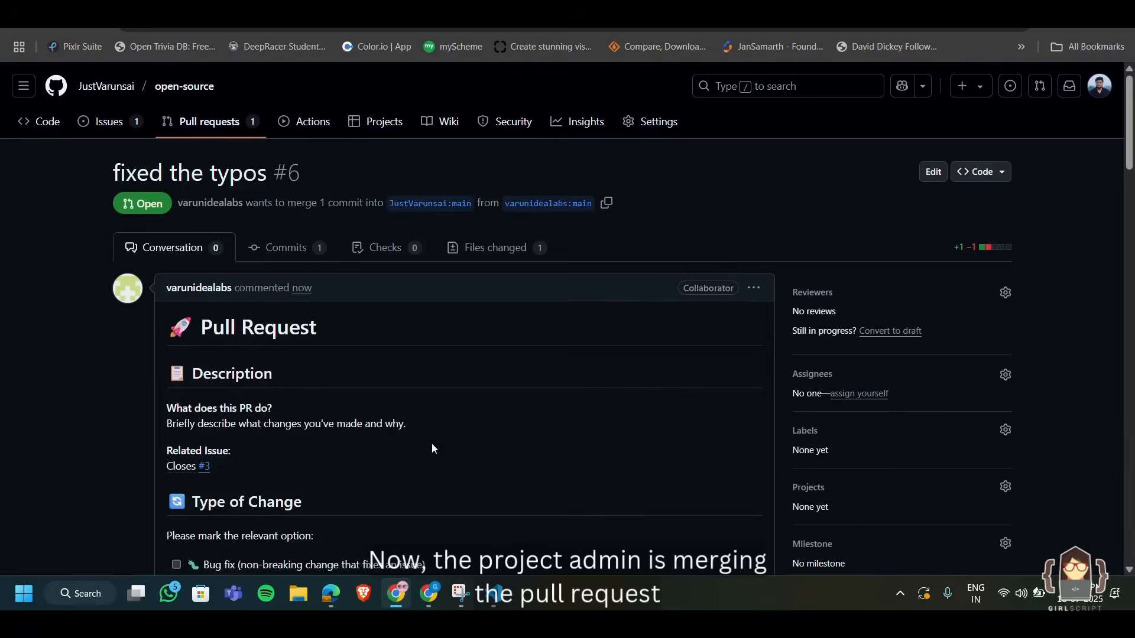
scroll(down, 3)
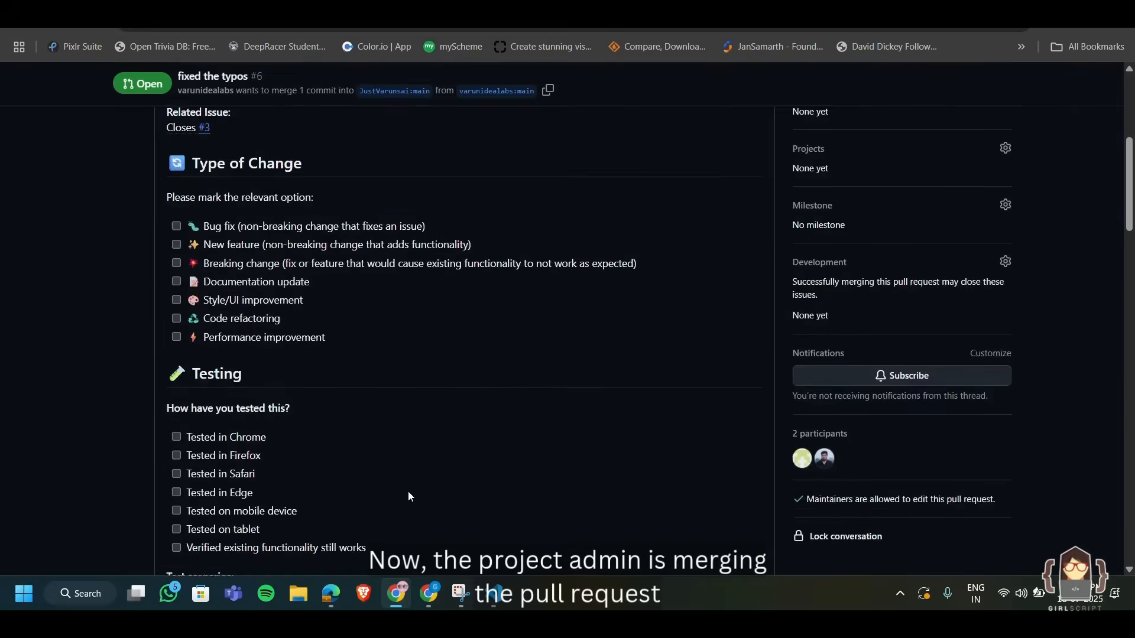
scroll(up, 3)
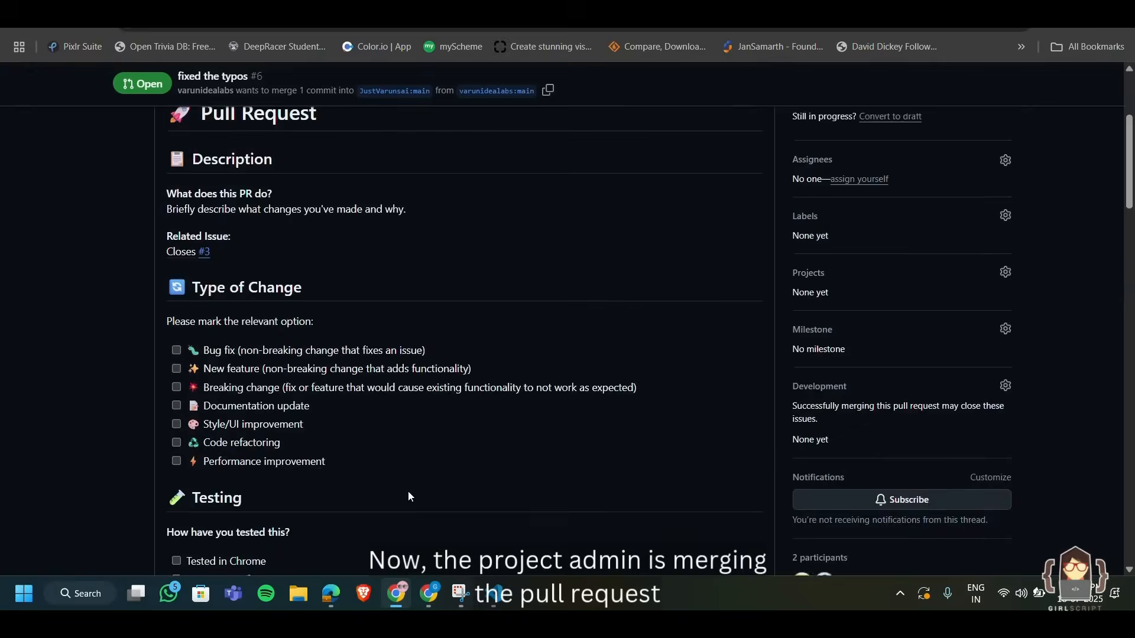
scroll(up, 3)
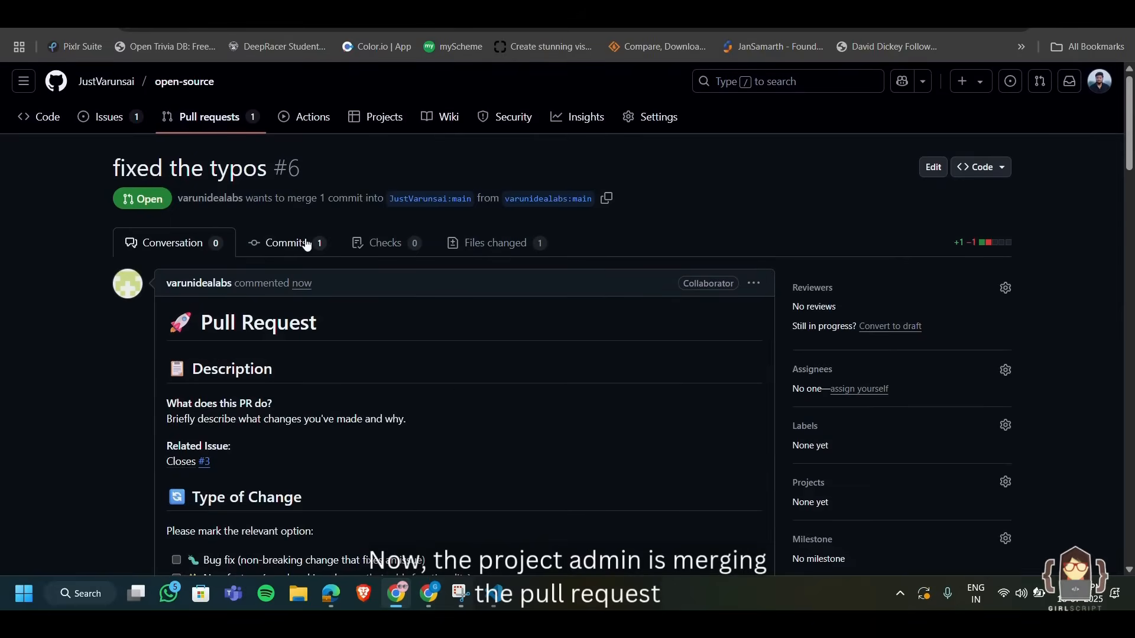
Check the Commits and Files changed views showing the index.html comment fix
click(275, 242)
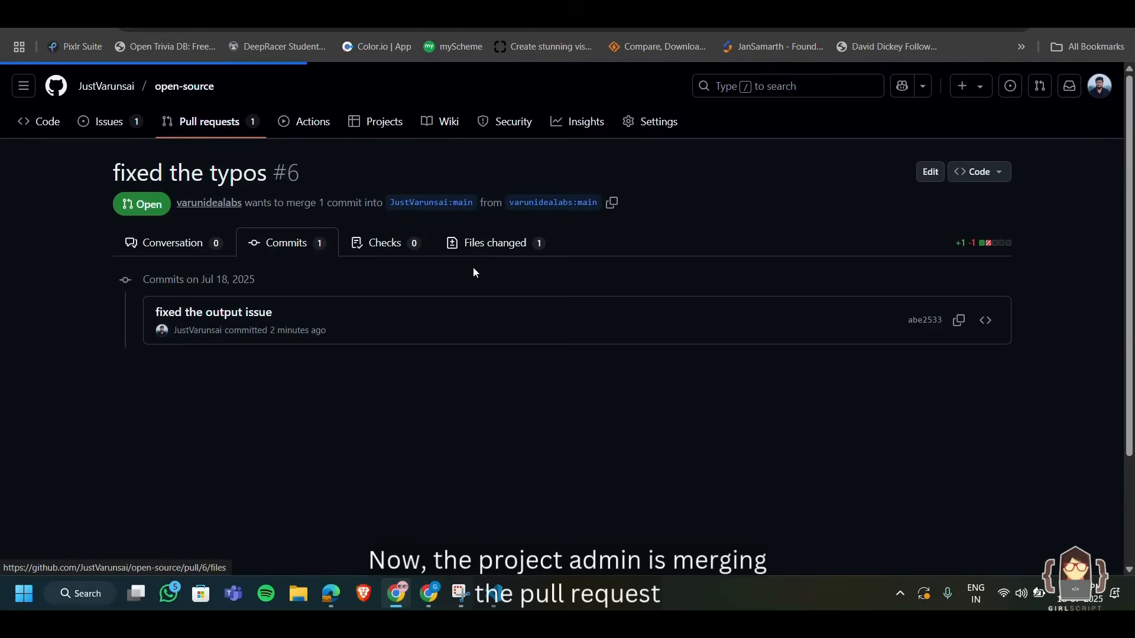
click(492, 242)
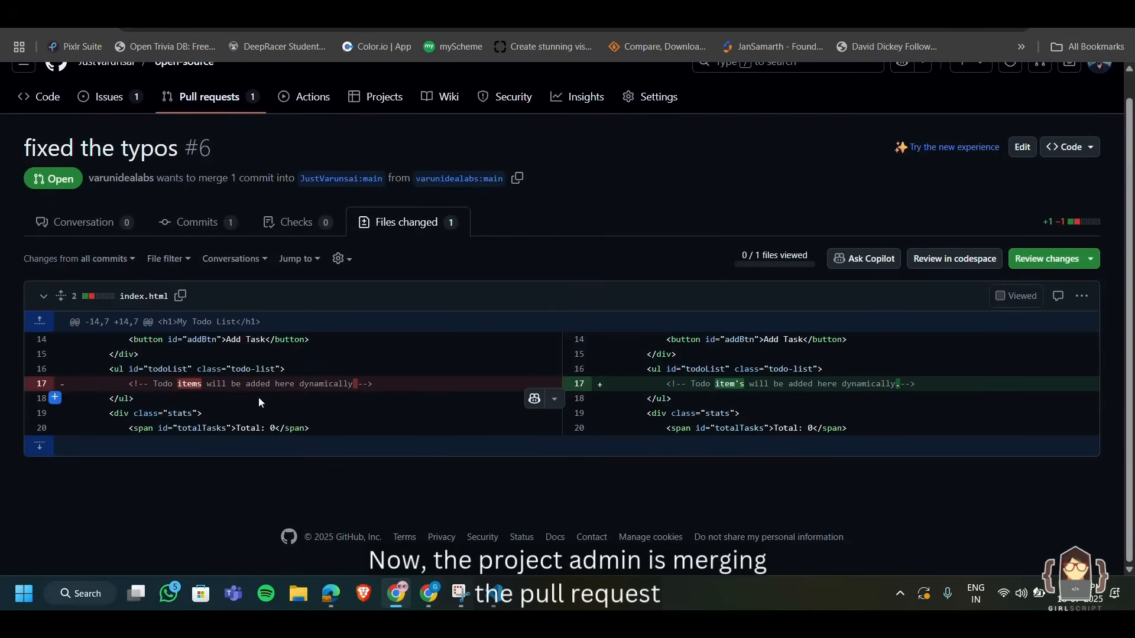
mouse_move(202, 383)
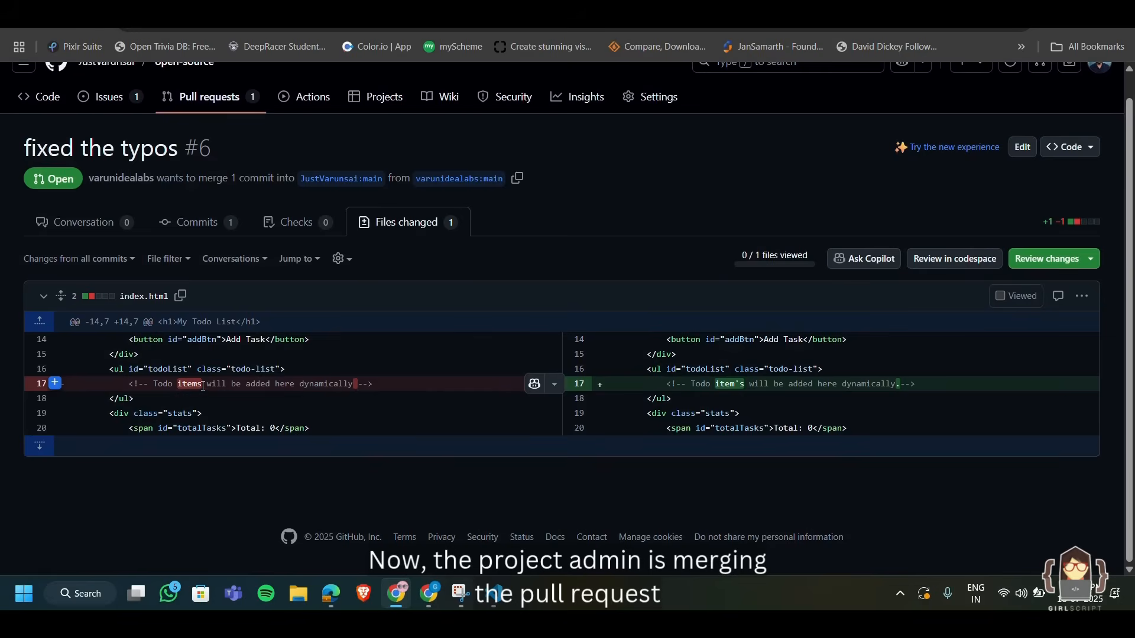
mouse_move(833, 398)
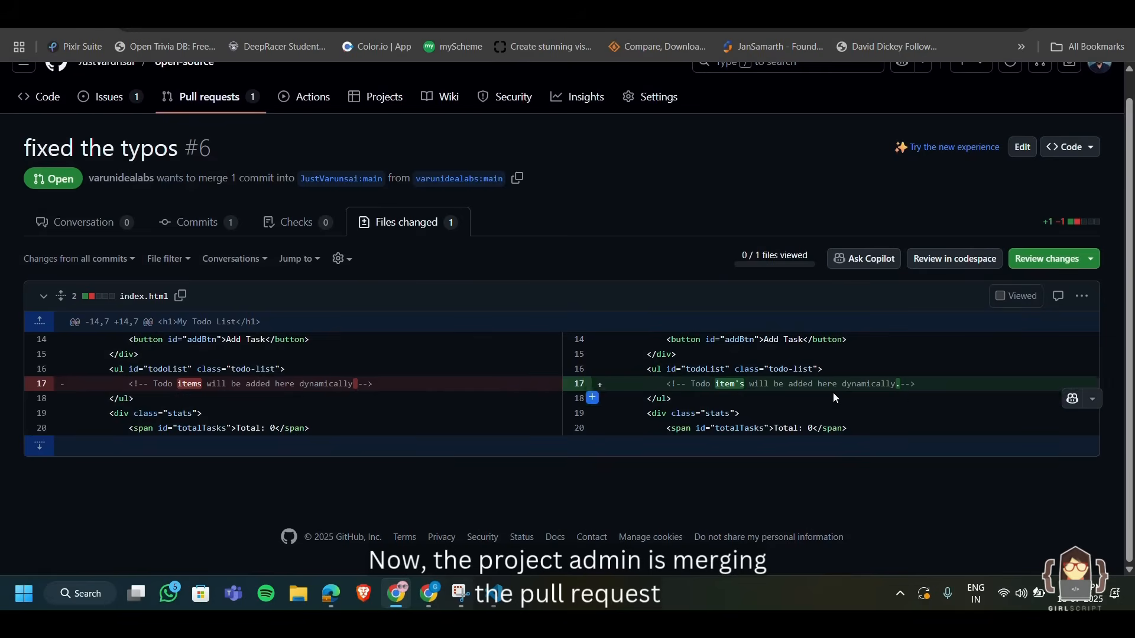
mouse_move(184, 240)
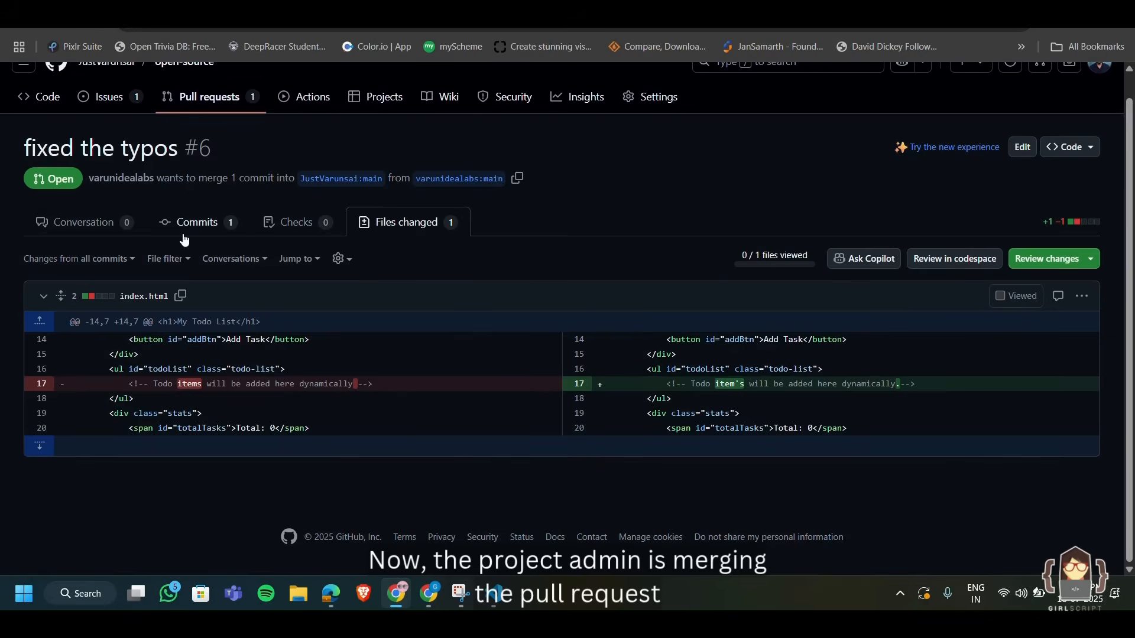
Return through the pull request list to PR #6 and scroll to its merge box
click(196, 221)
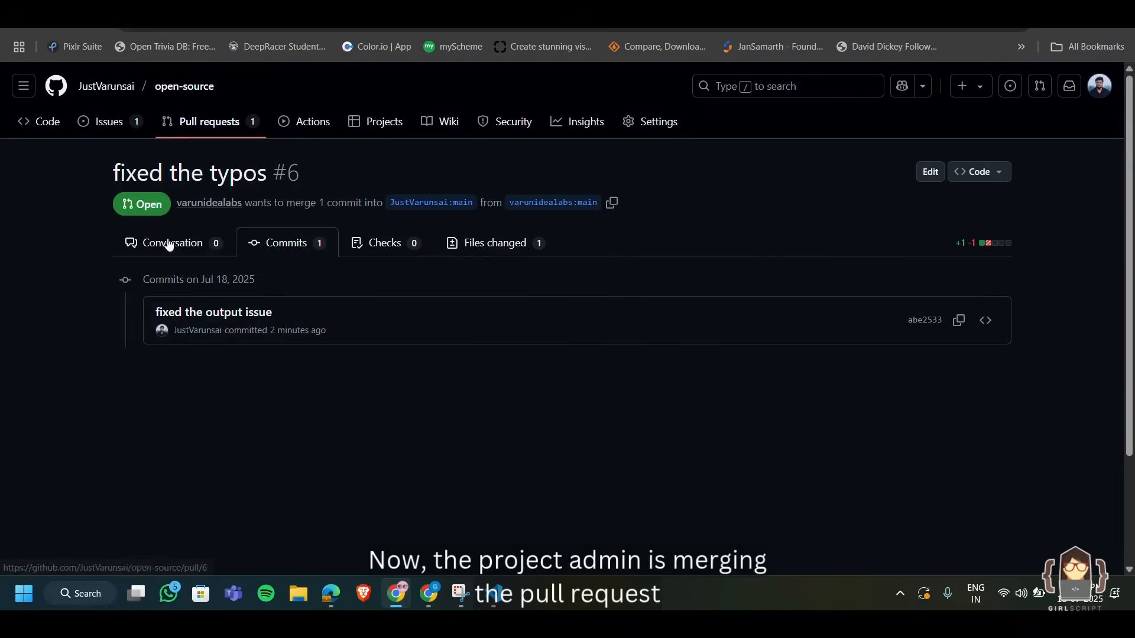
mouse_move(209, 120)
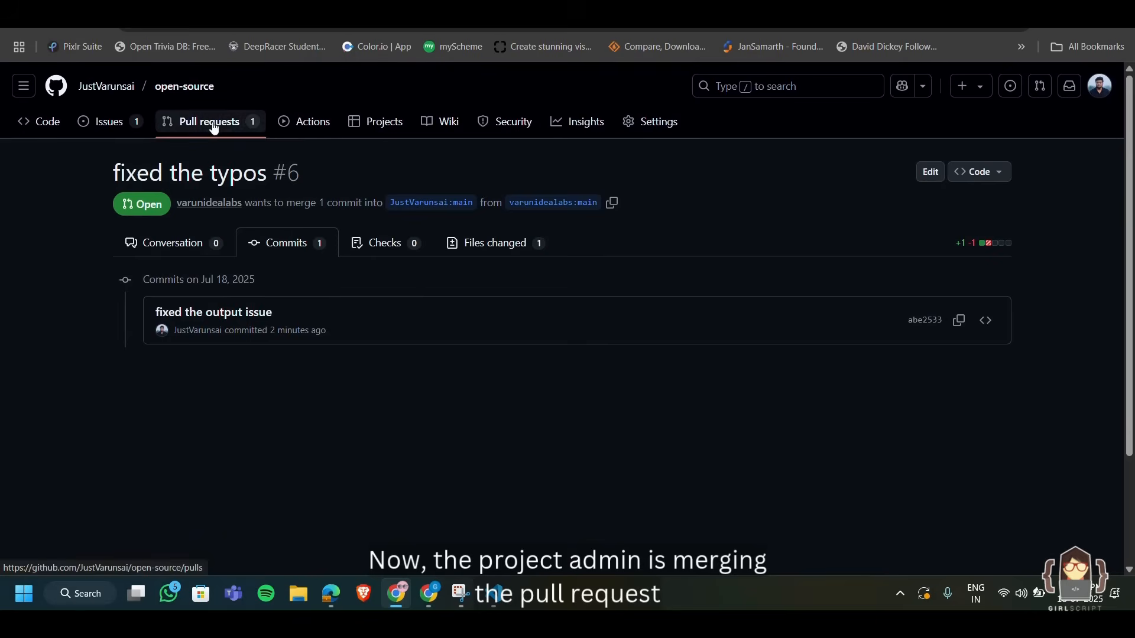
click(208, 121)
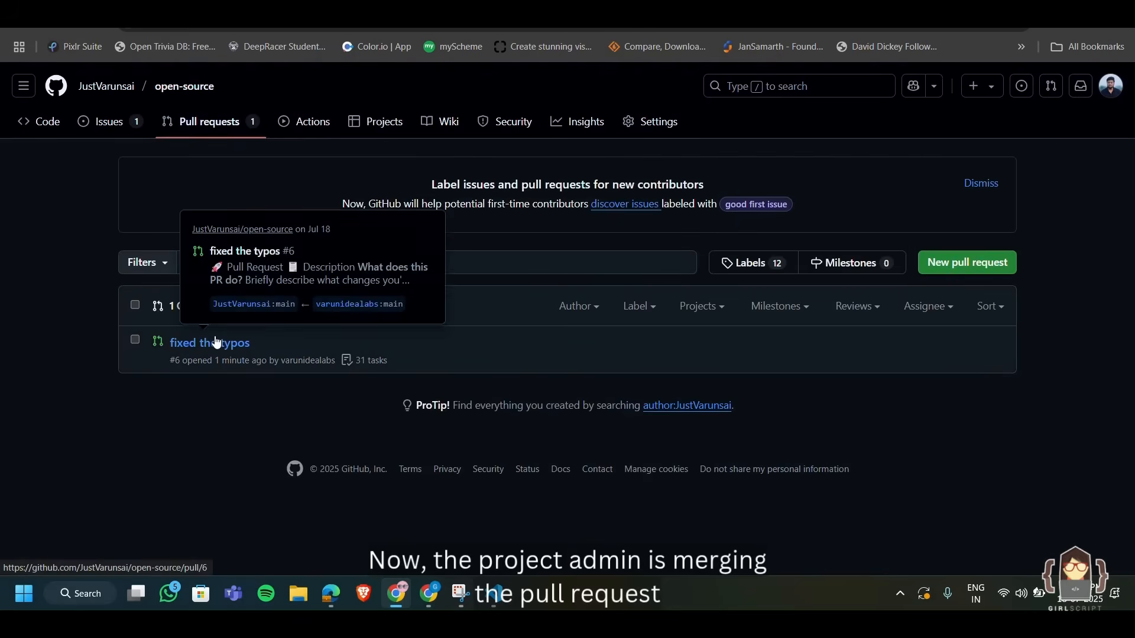
click(208, 342)
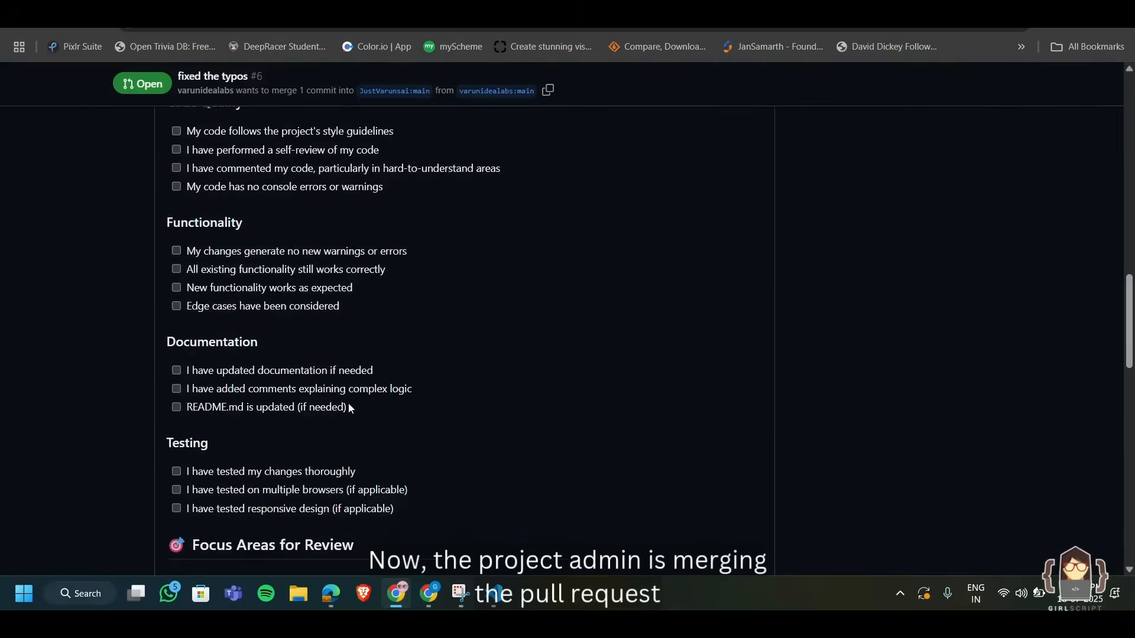
scroll(down, 3)
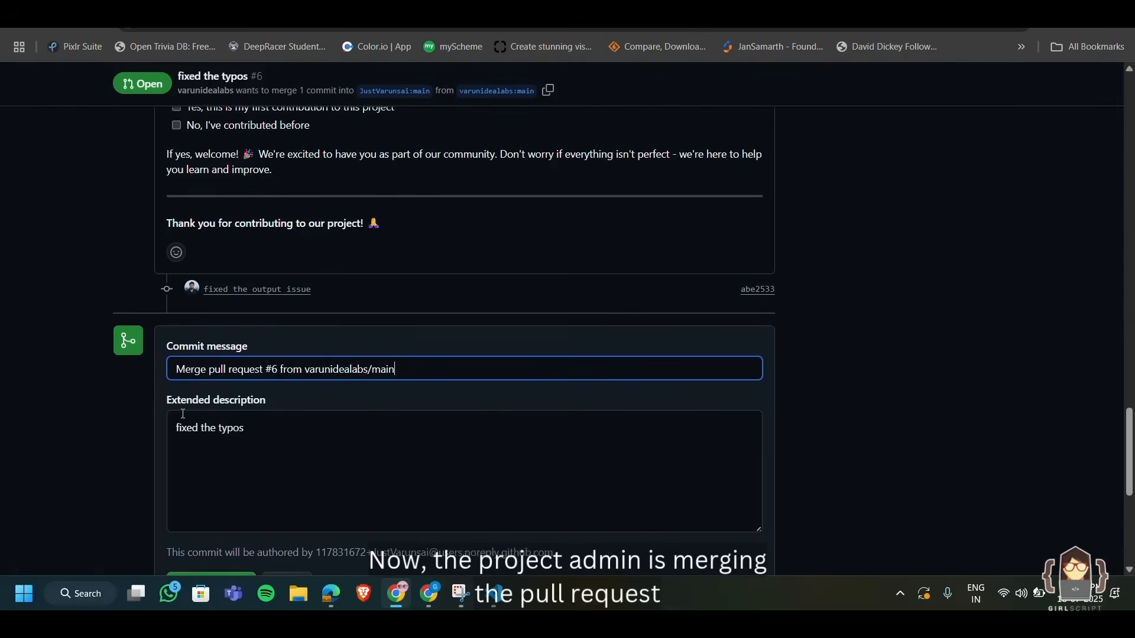
scroll(down, 3)
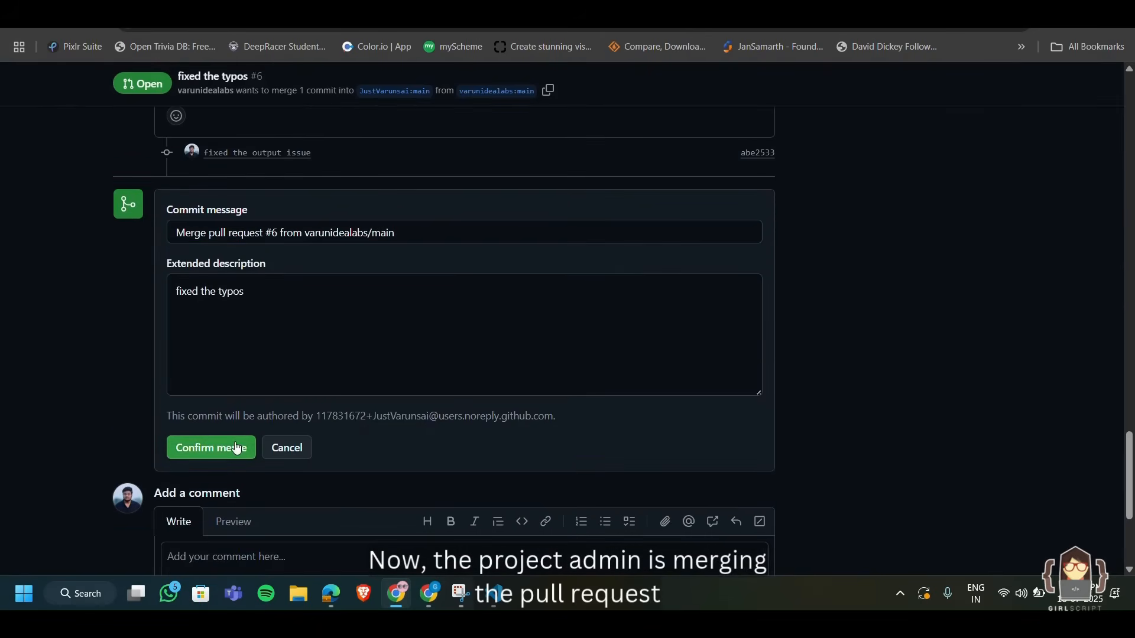
Merge pull request #6 into main and confirm the merge
click(211, 447)
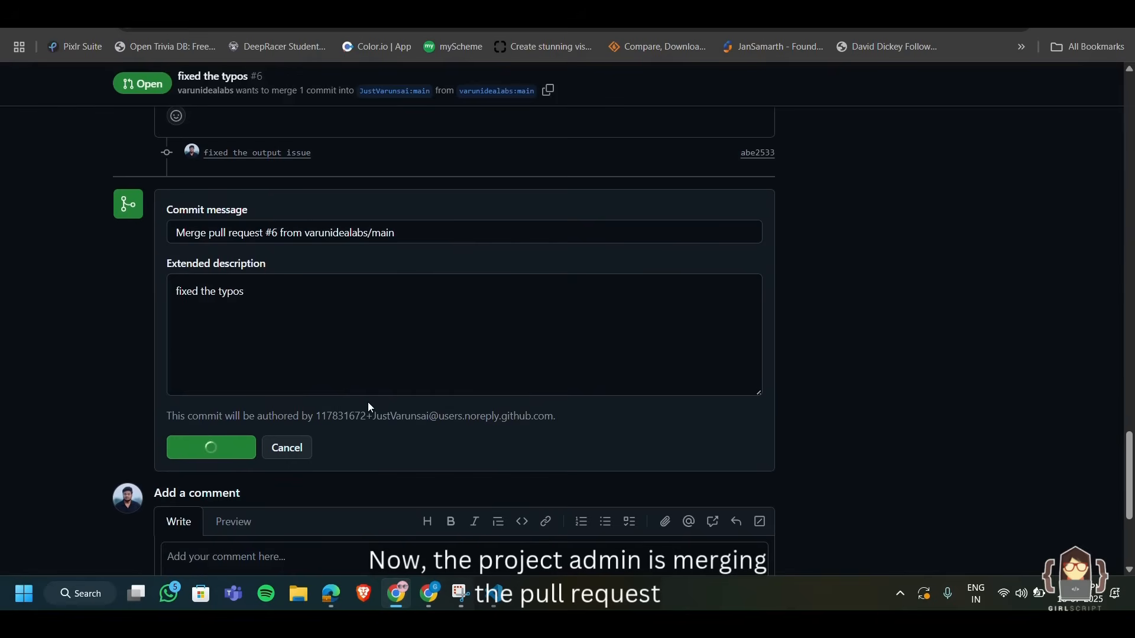
click(211, 447)
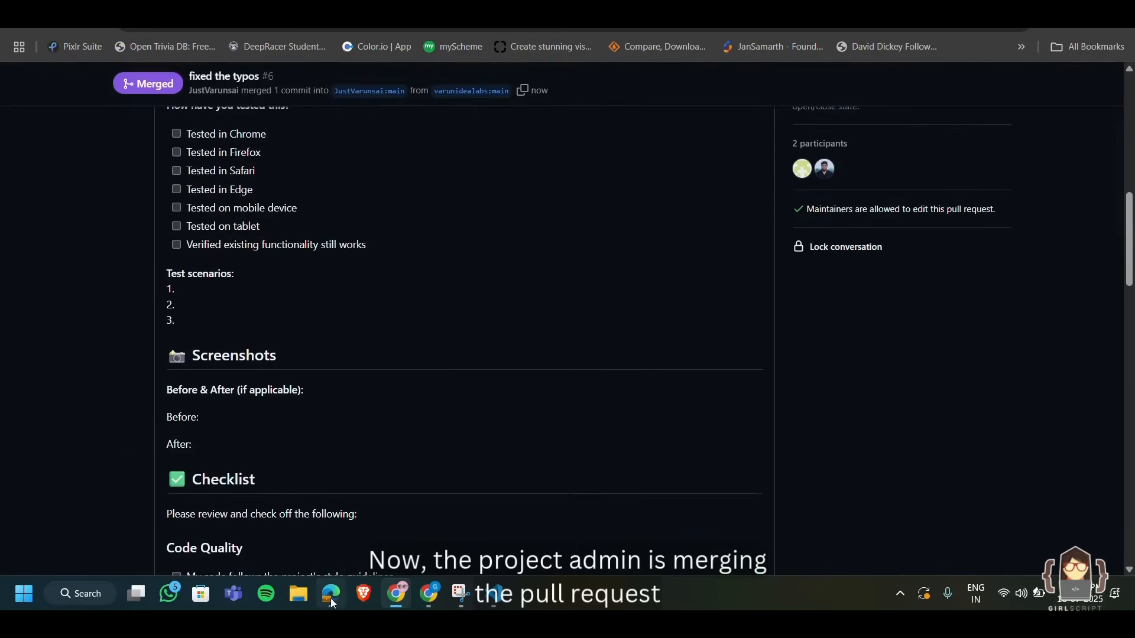
Visit the Pull requests list, then return to the Code page showing the 'Merge pull request #6' commit on top
scroll(up, 3)
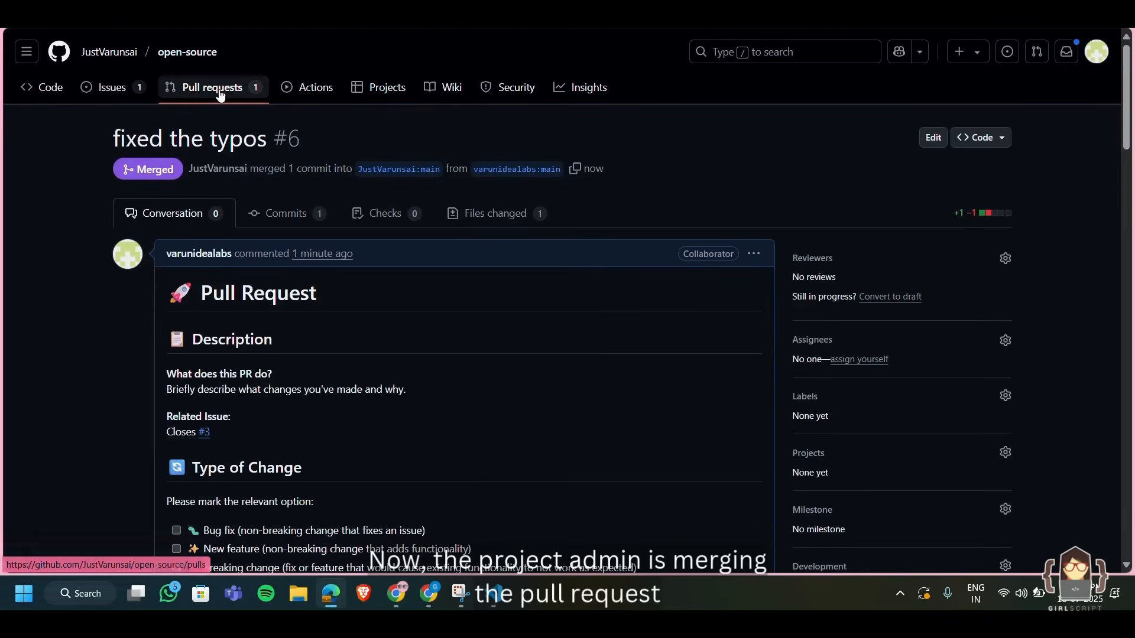
click(211, 86)
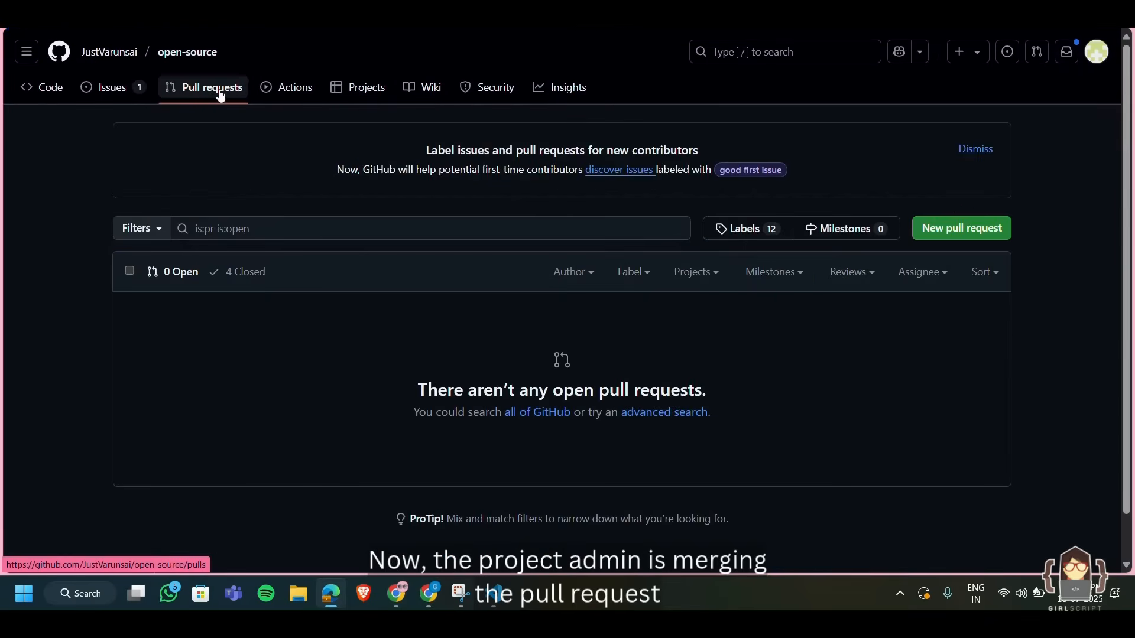
mouse_move(507, 333)
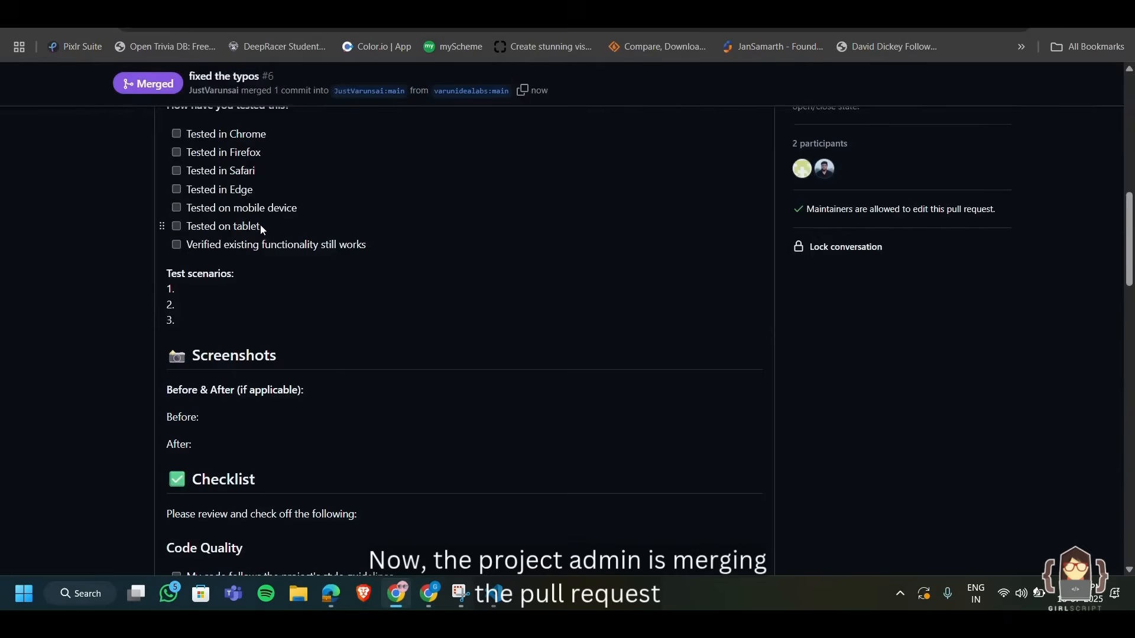
scroll(up, 3)
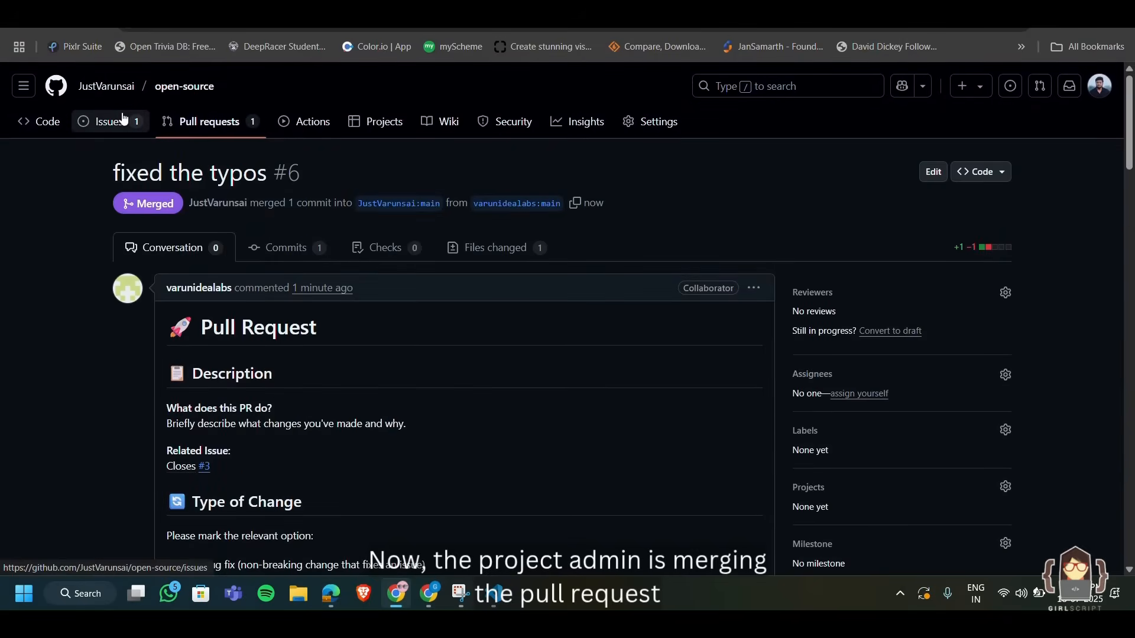
mouse_move(47, 120)
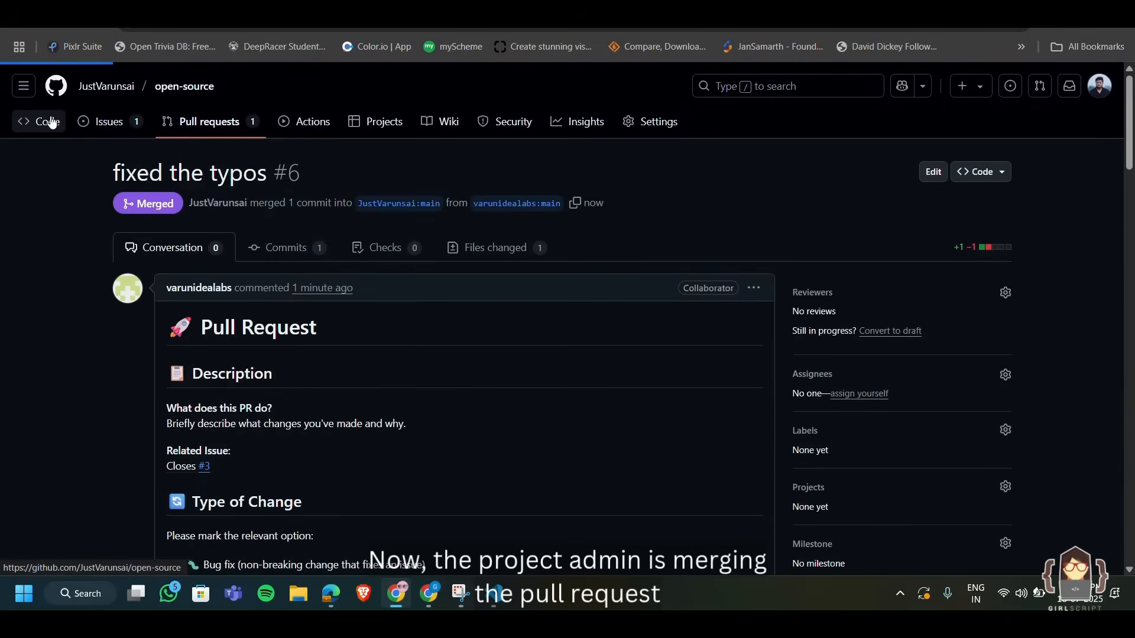
click(47, 120)
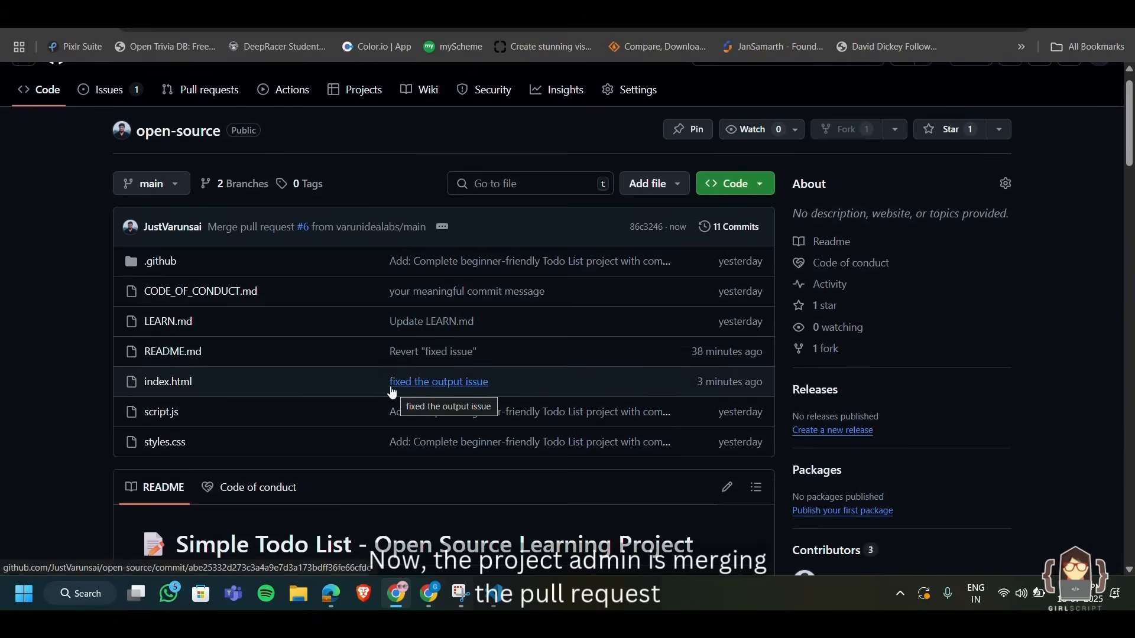
mouse_move(491, 385)
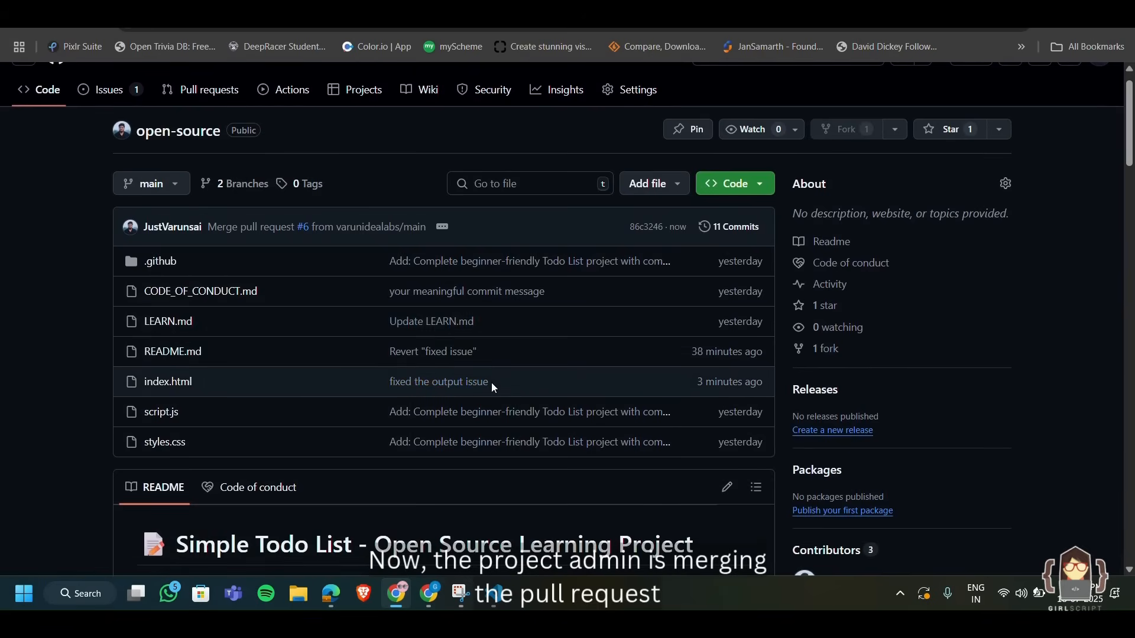
scroll(down, 3)
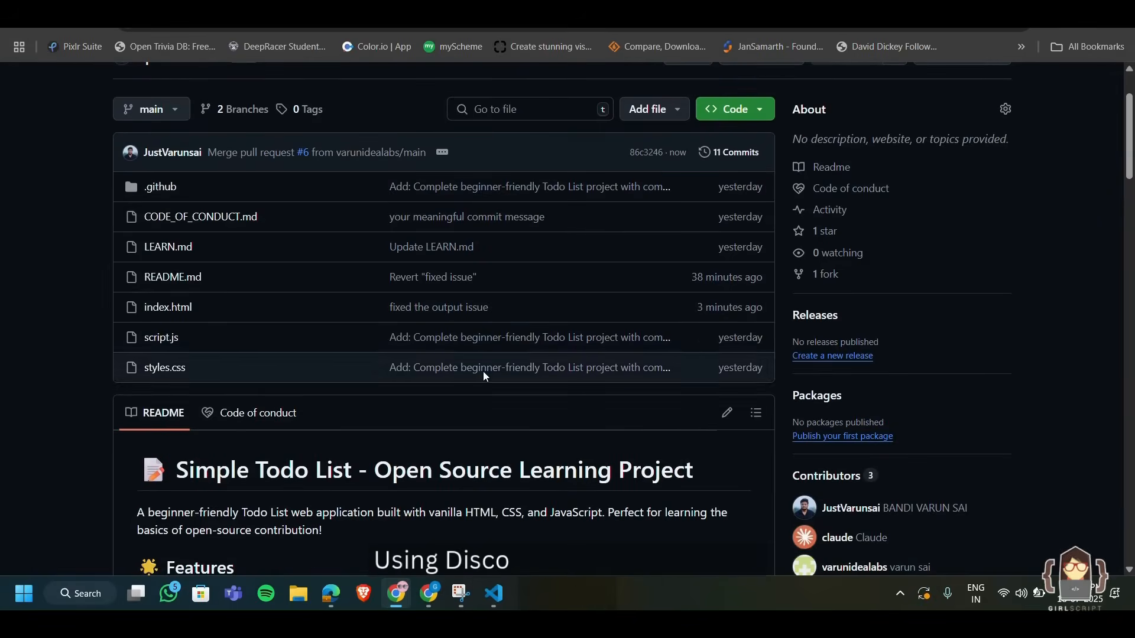
From the GSSoC 2025 #tickets channel, create a ticket and enter the new #ticket-0079 channel
click(429, 594)
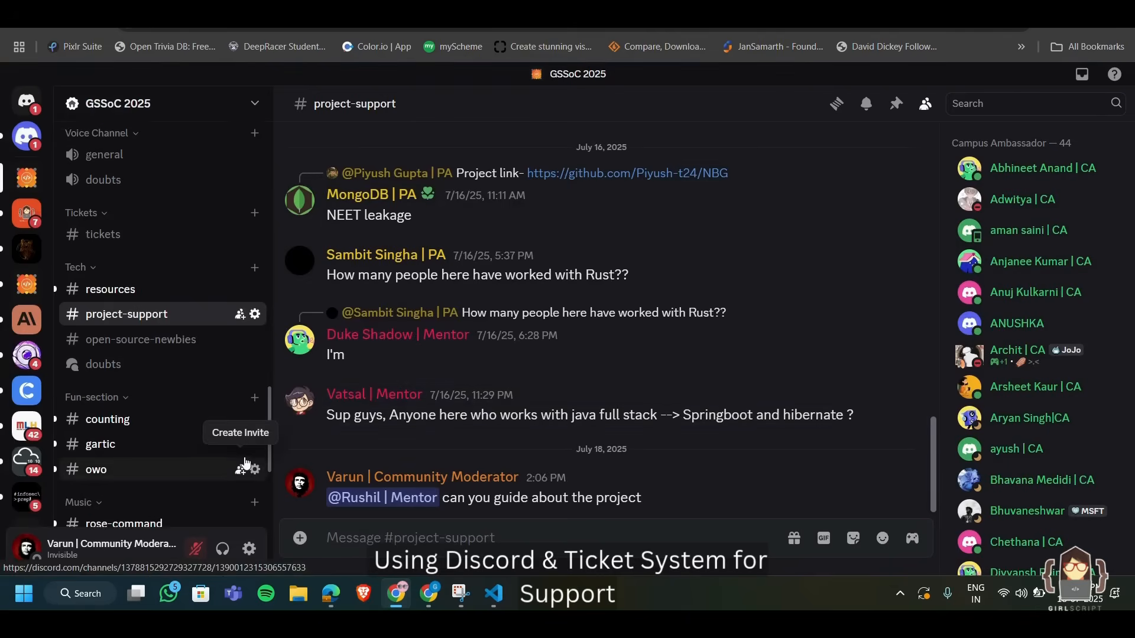
scroll(up, 3)
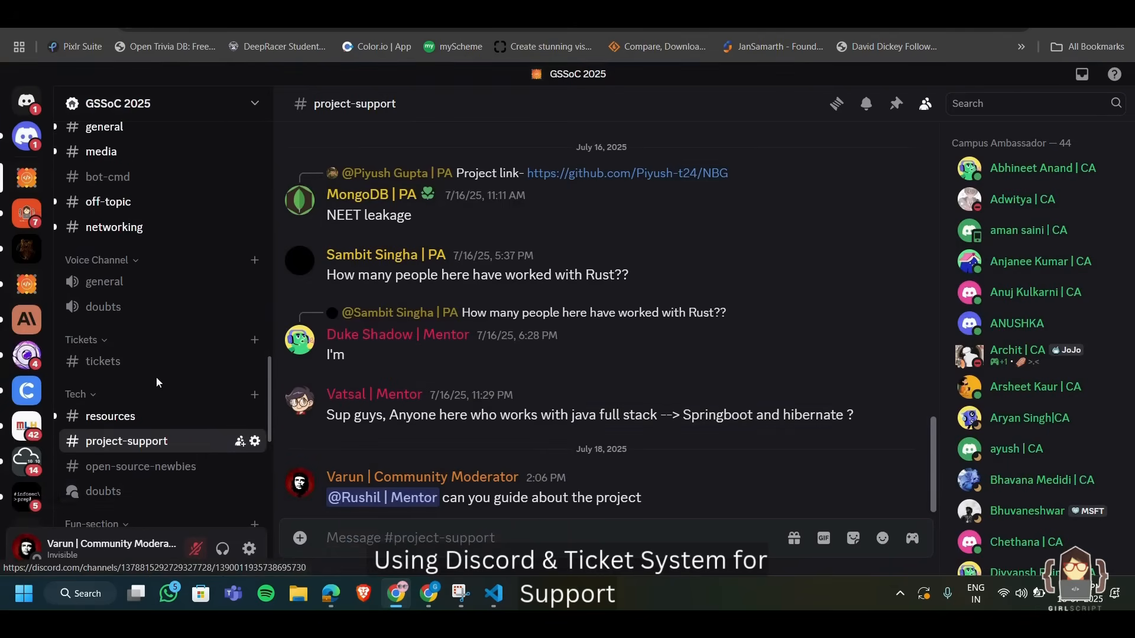
click(102, 362)
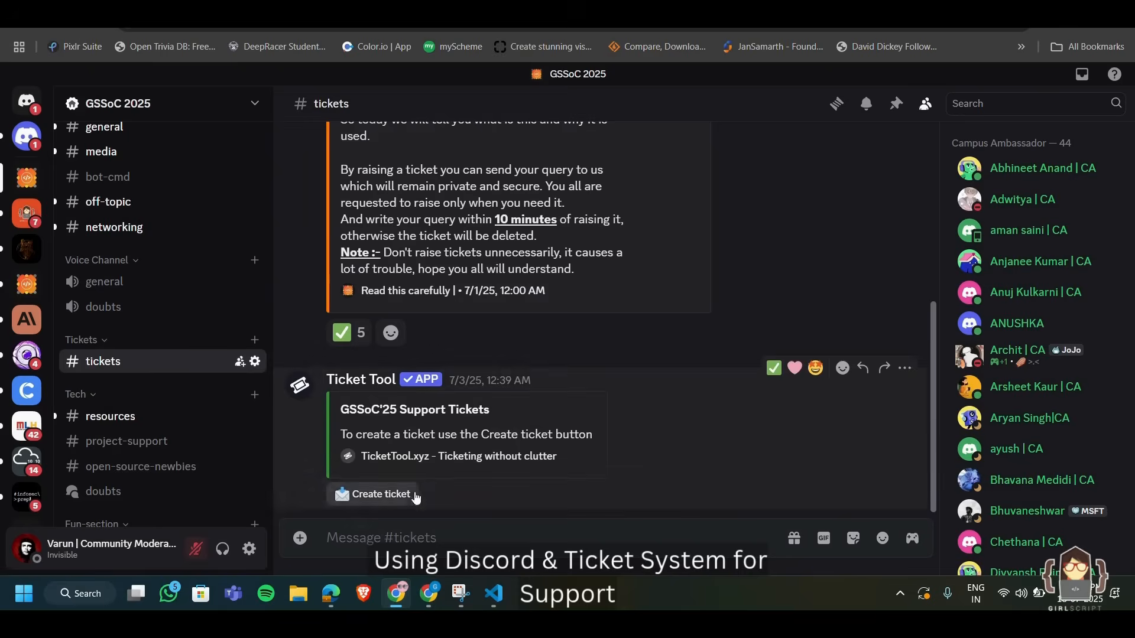
mouse_move(375, 524)
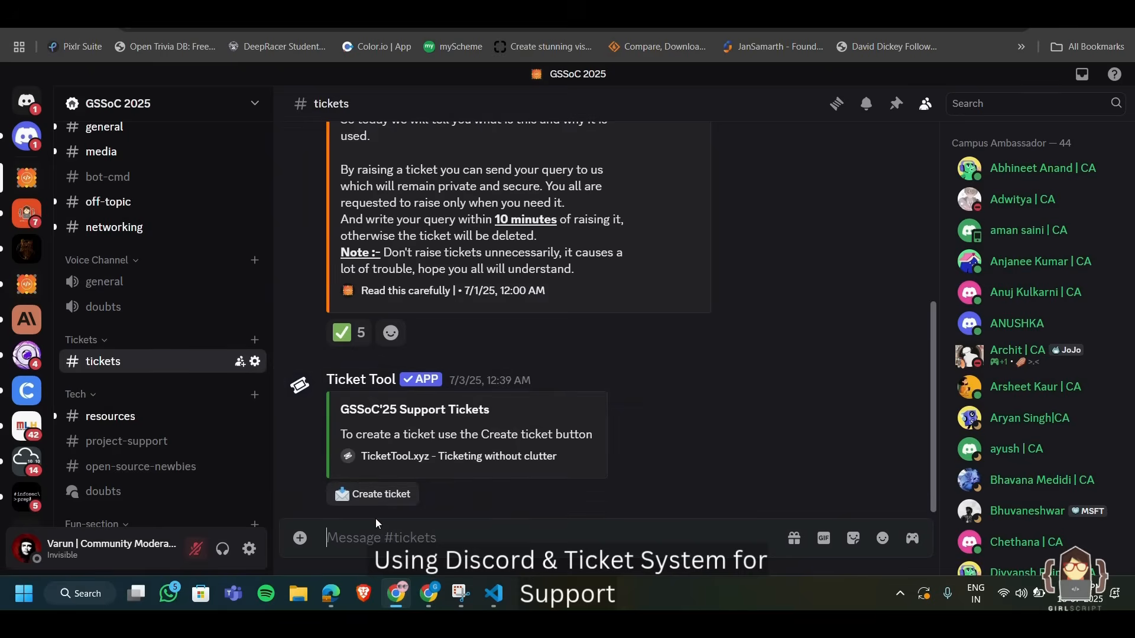
click(373, 494)
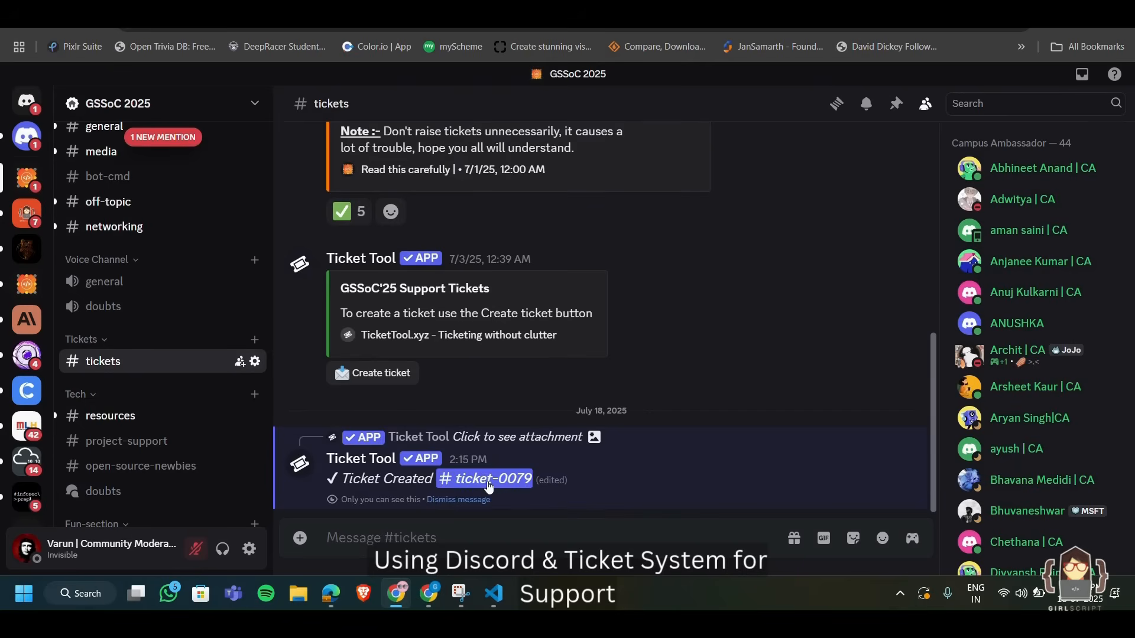
mouse_move(517, 487)
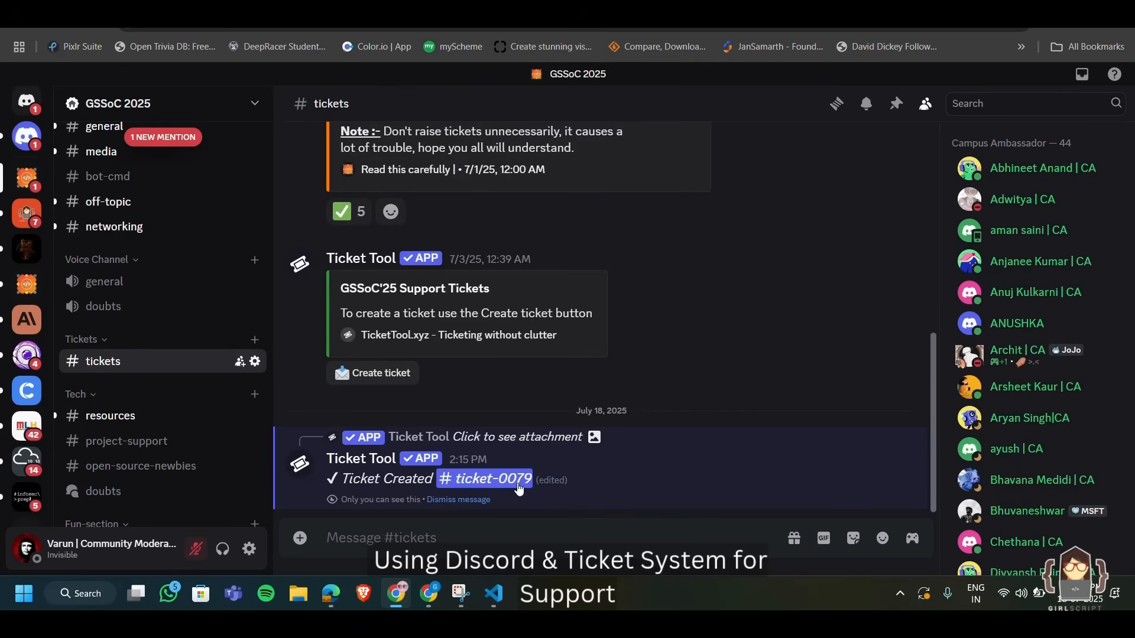
click(492, 479)
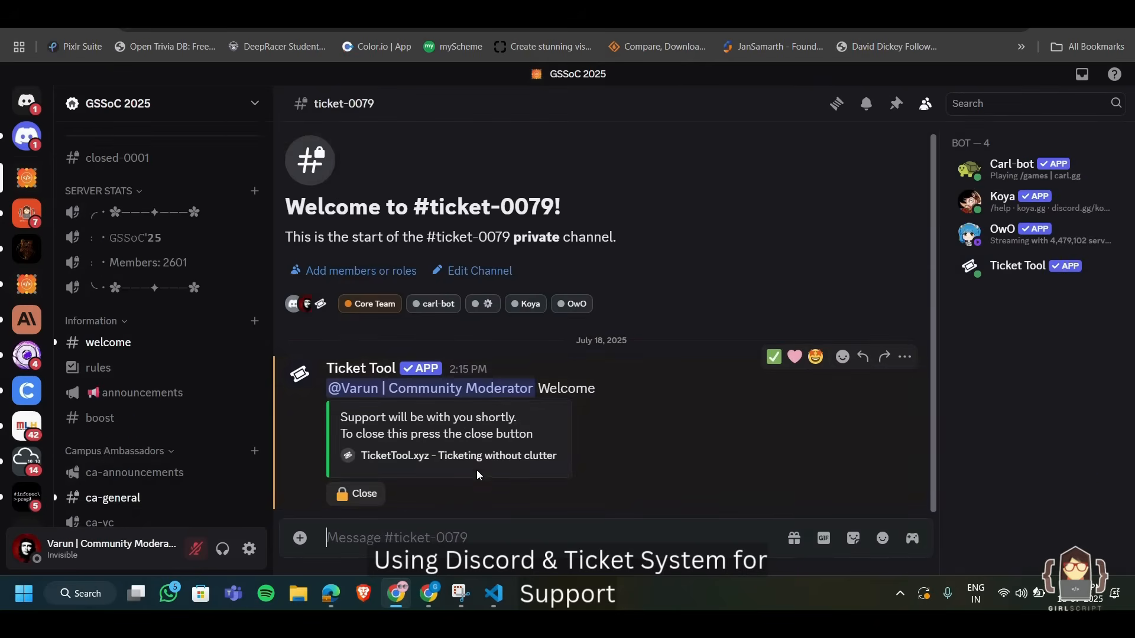
mouse_move(416, 536)
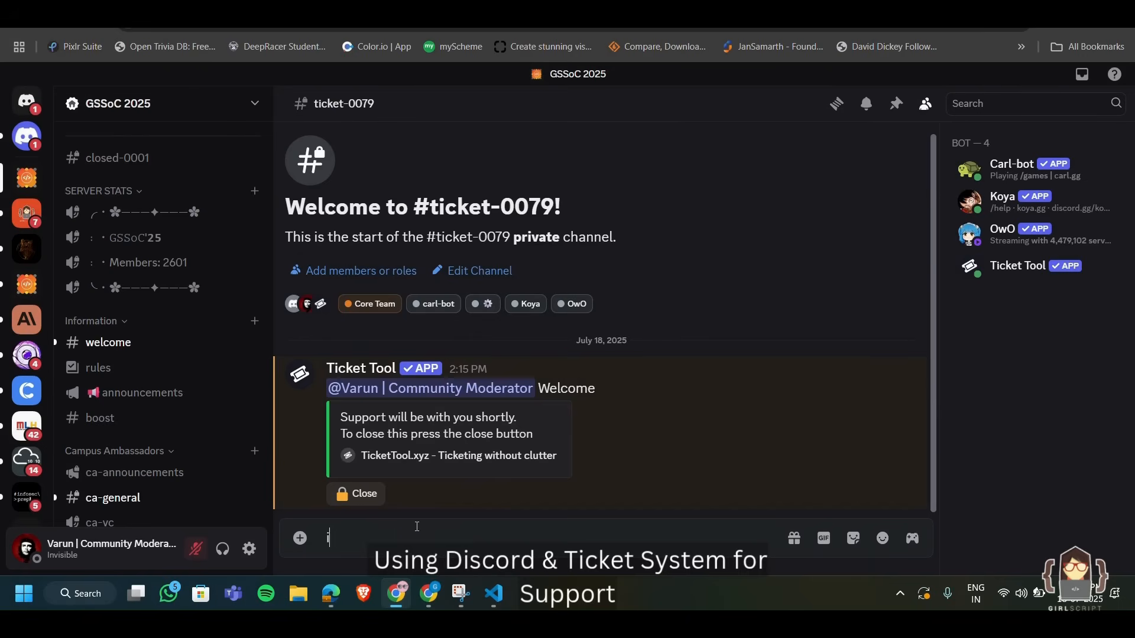
text(i have)
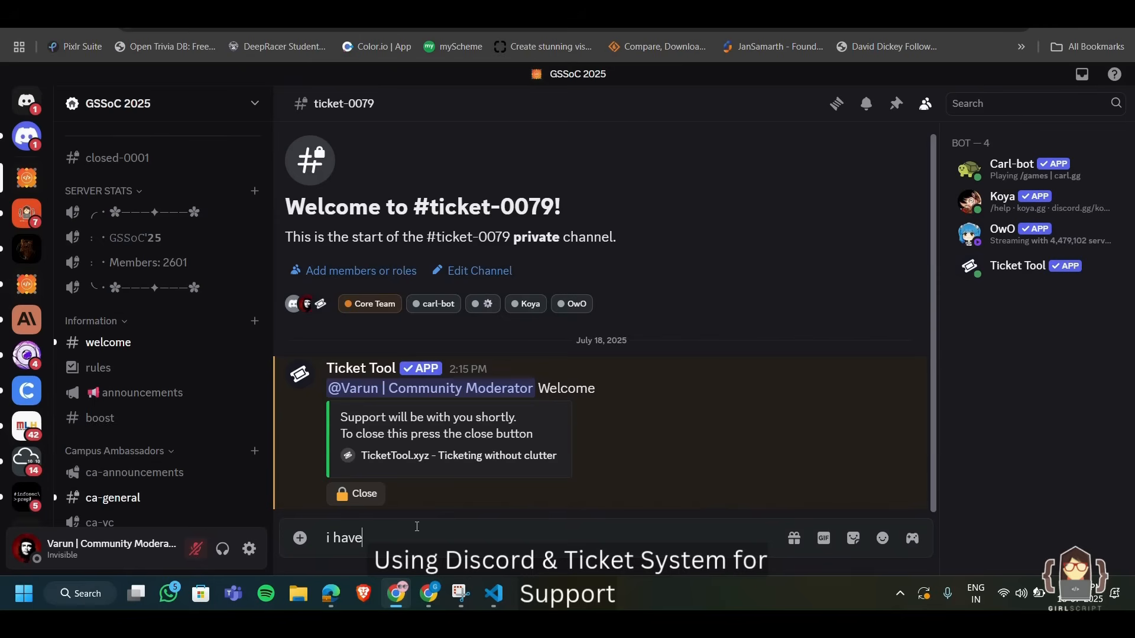
text(mentor)
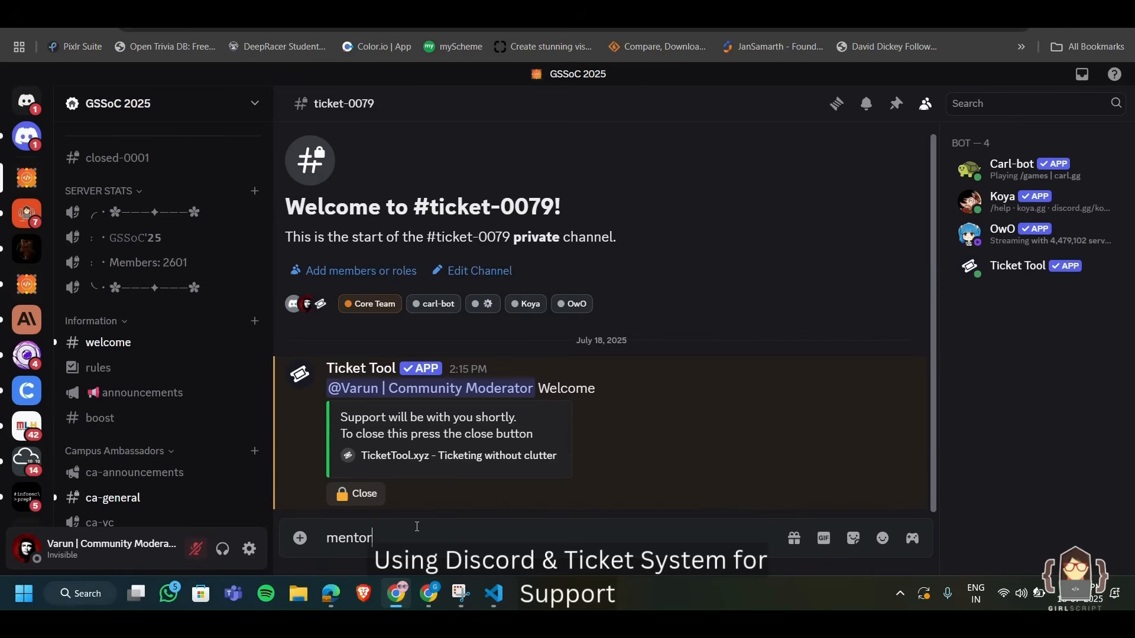
text(is not re)
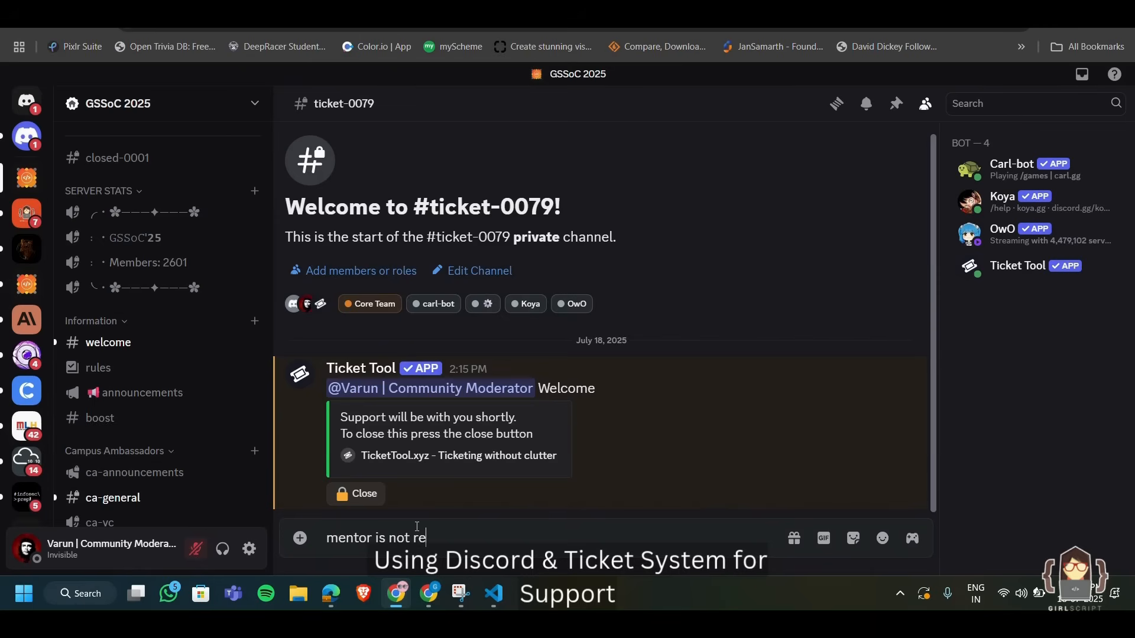
text(sponding)
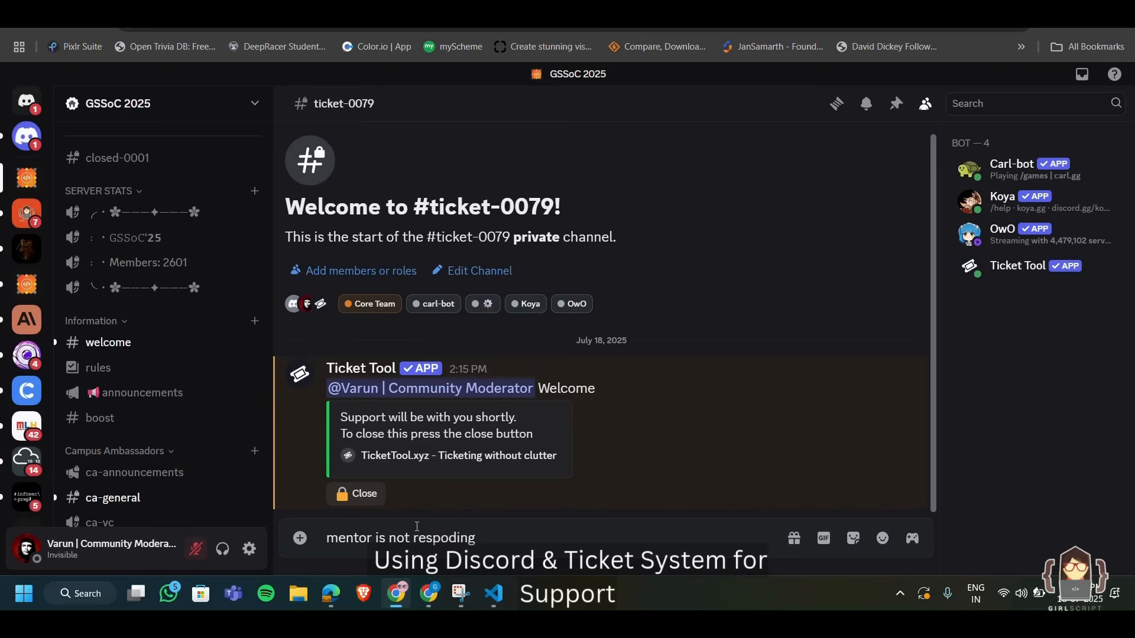
text(h)
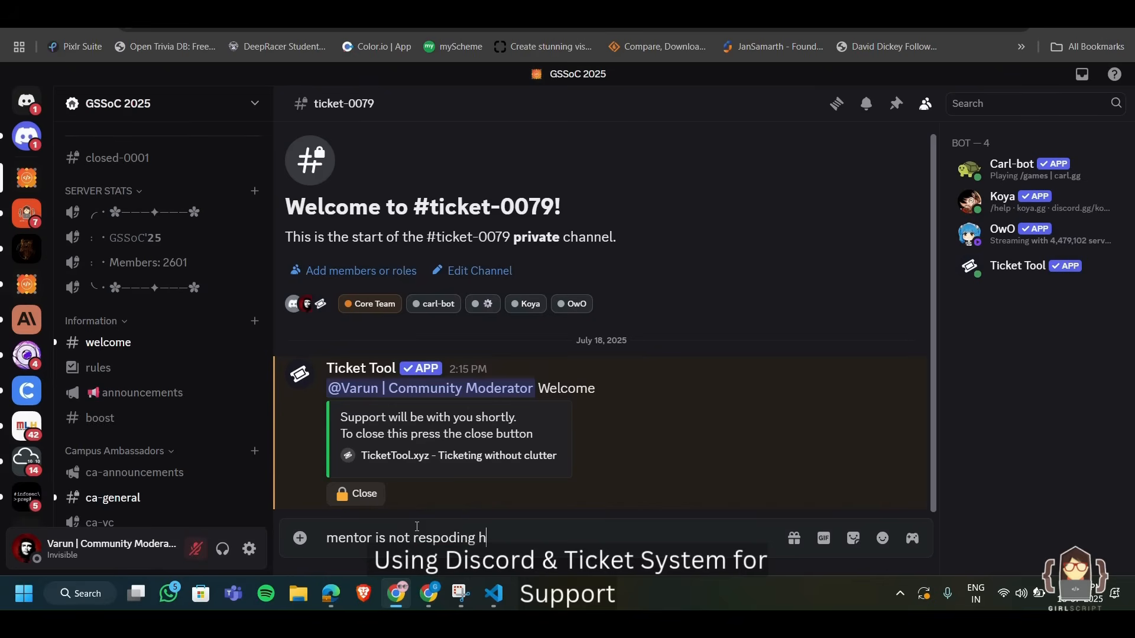
text(arsha)
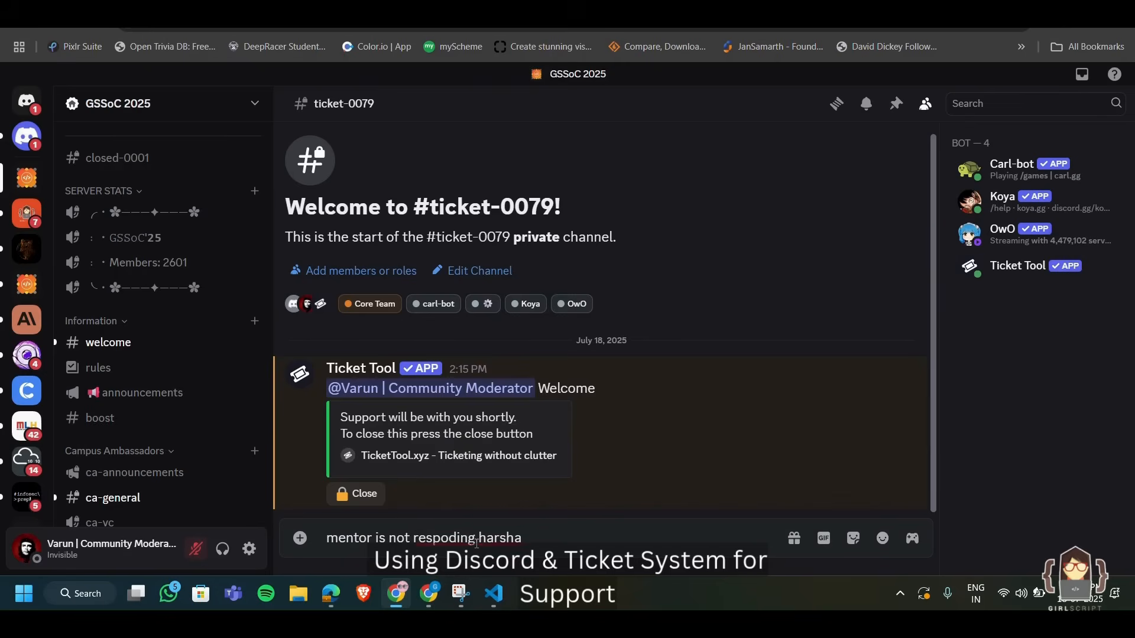
key(Backspace)
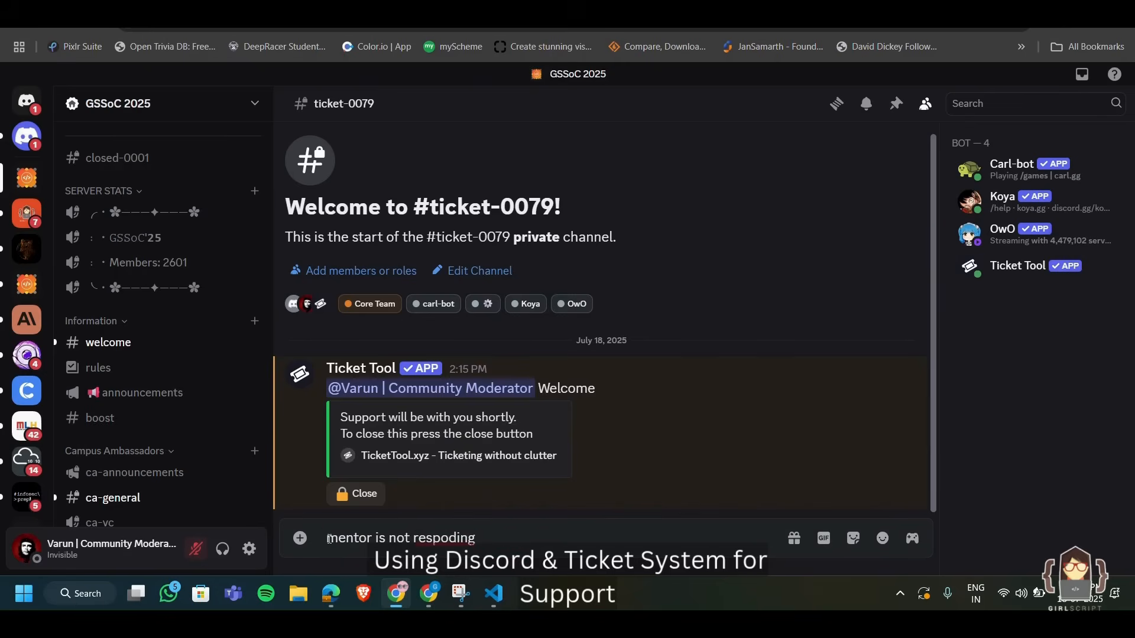
text(harsha th)
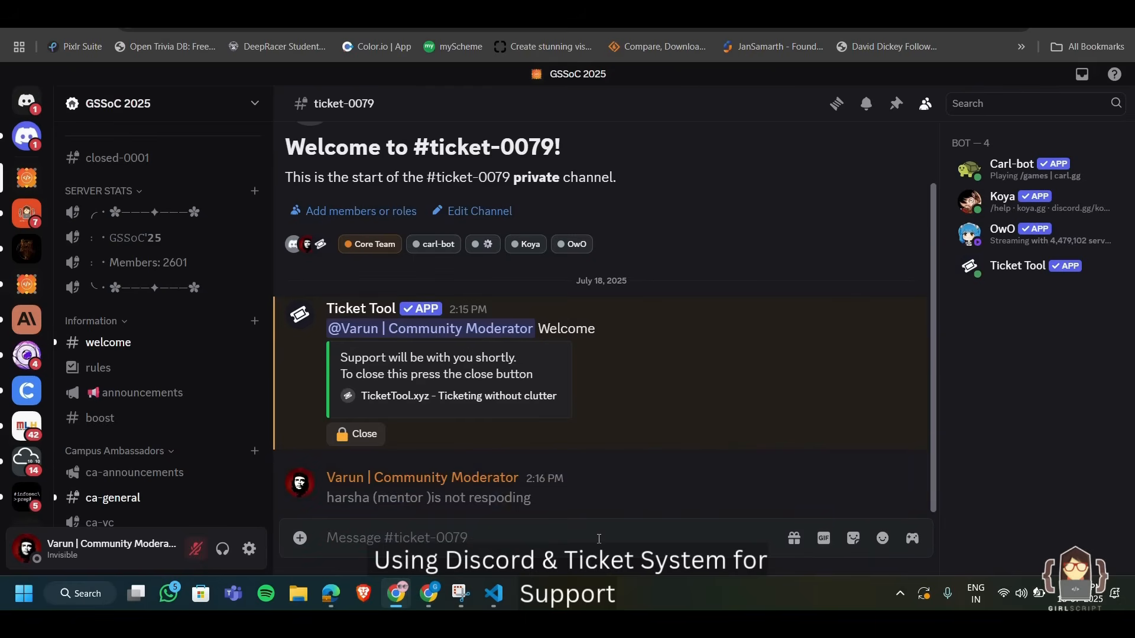
mouse_move(547, 479)
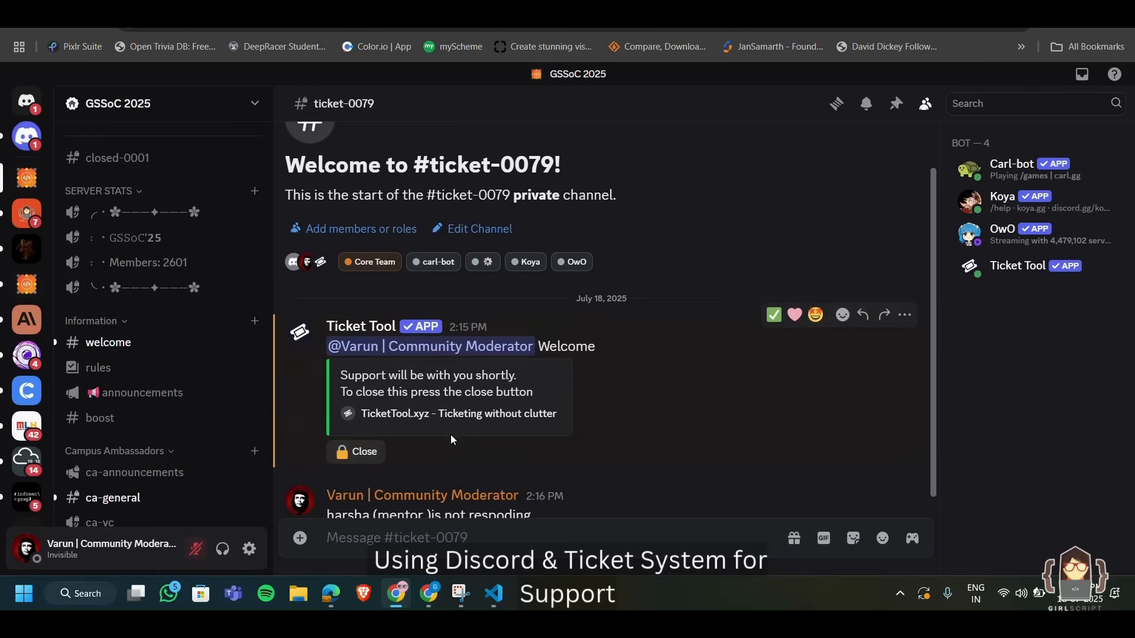
mouse_move(517, 435)
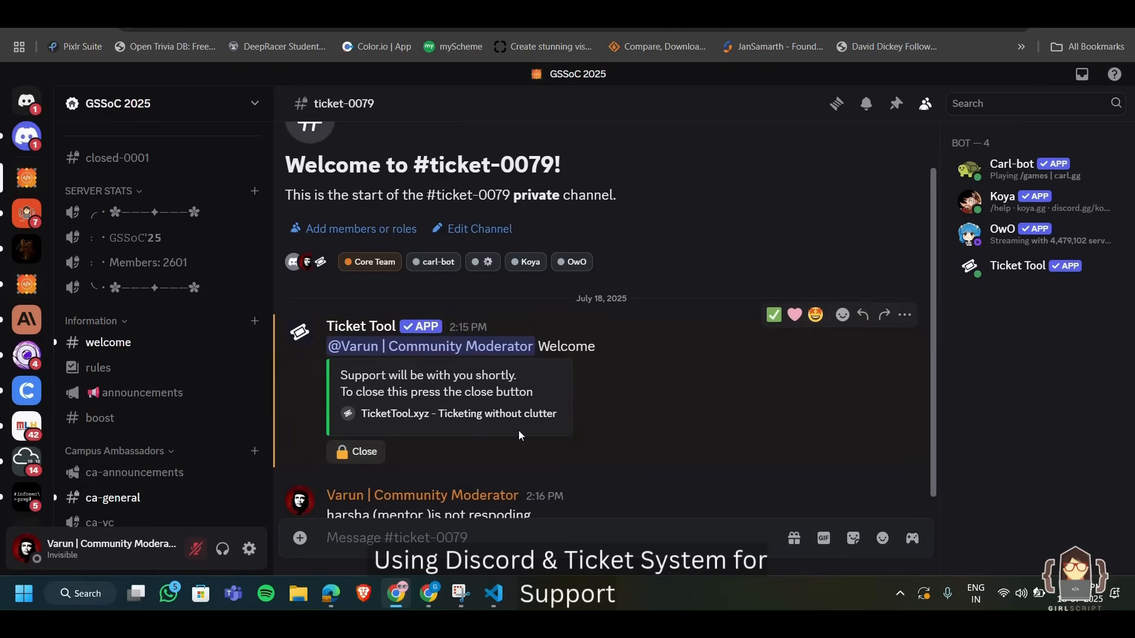
mouse_move(307, 149)
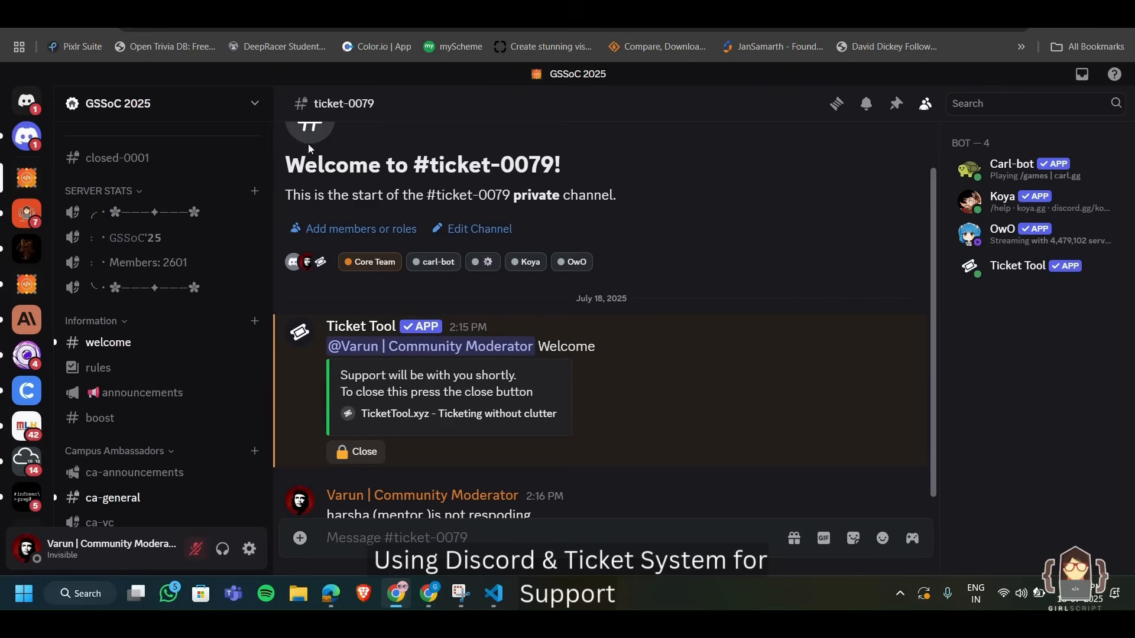
mouse_move(418, 512)
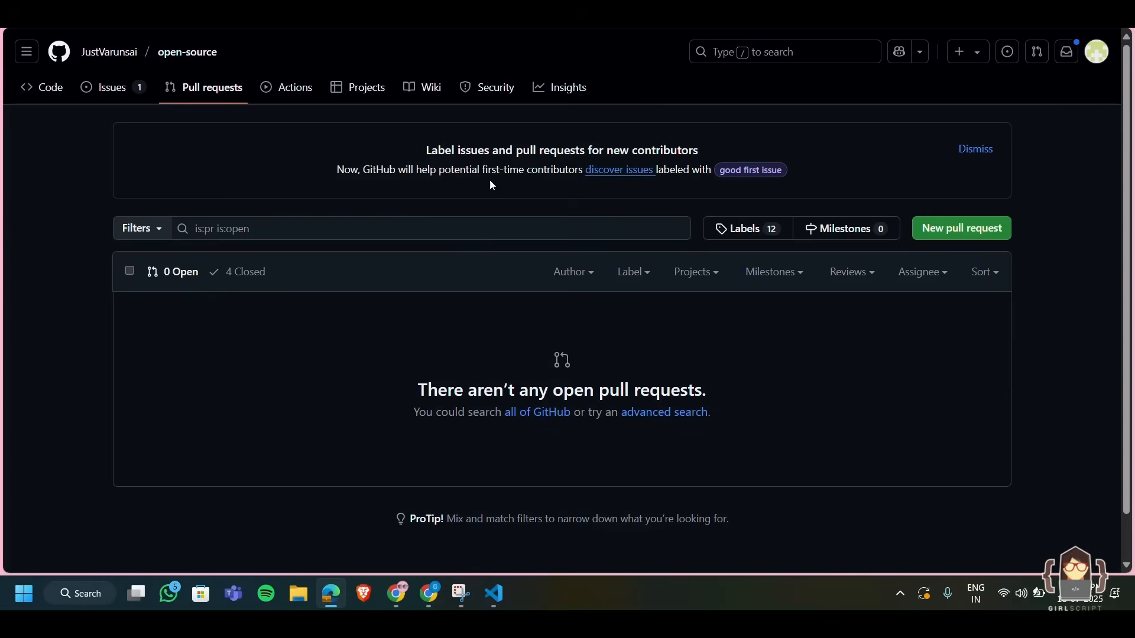
mouse_move(516, 53)
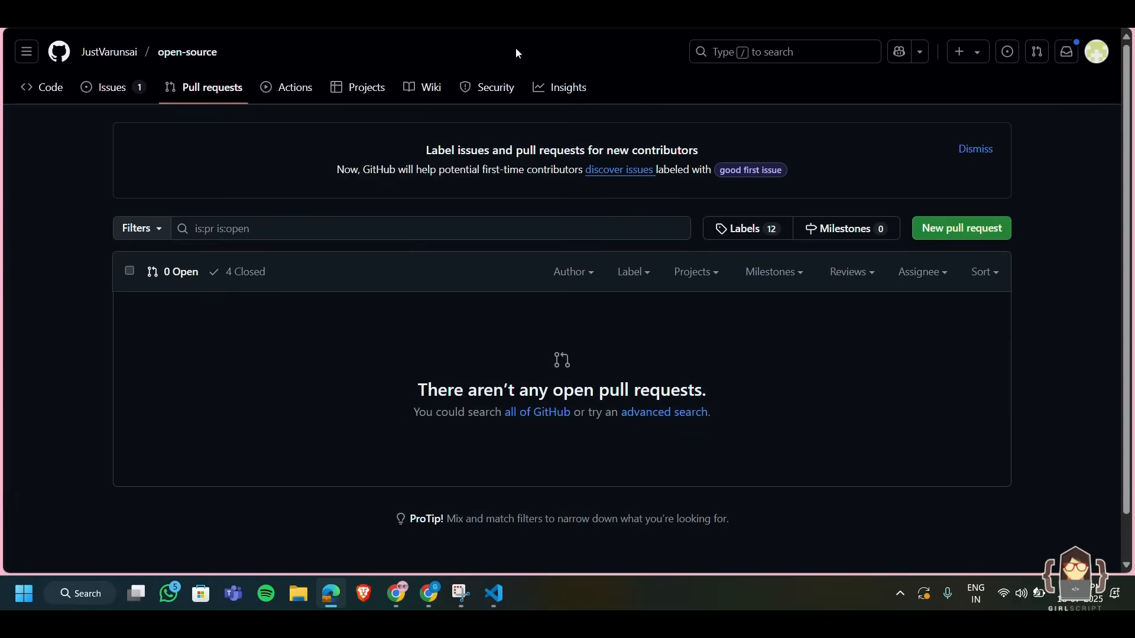